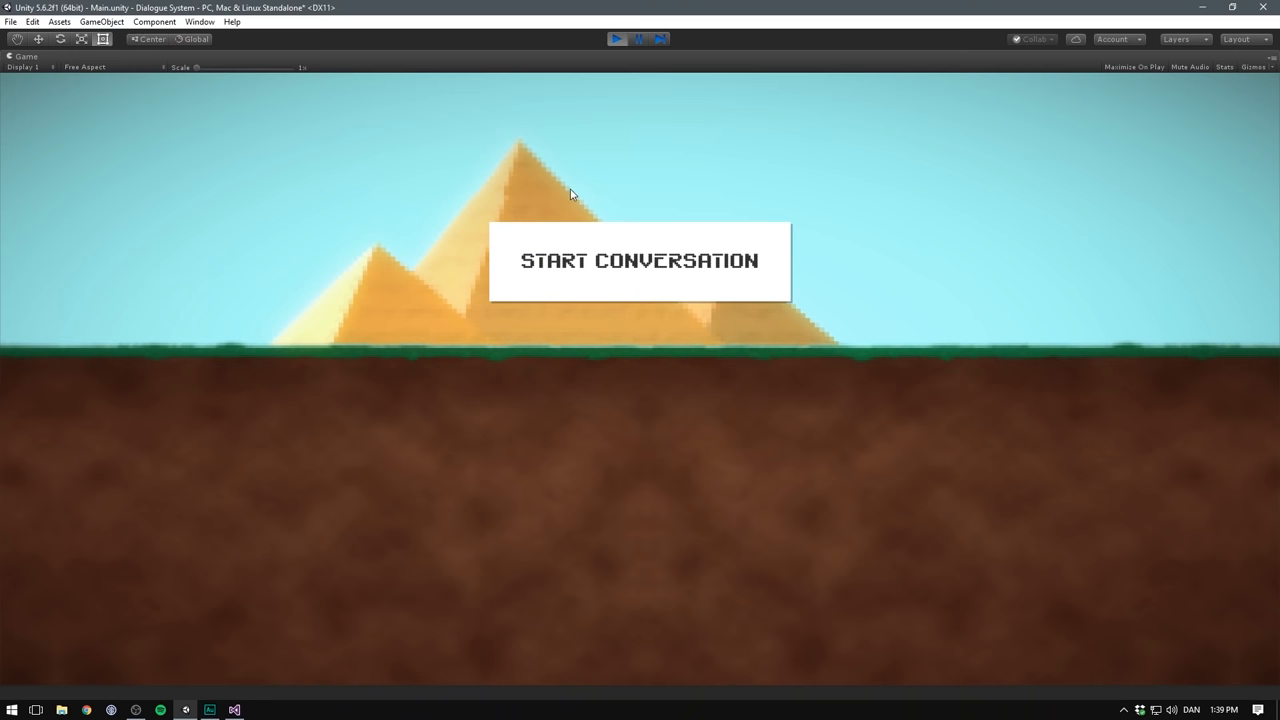
- Exit play mode to get back to the editor with the Scene and Game views
click(639, 260)
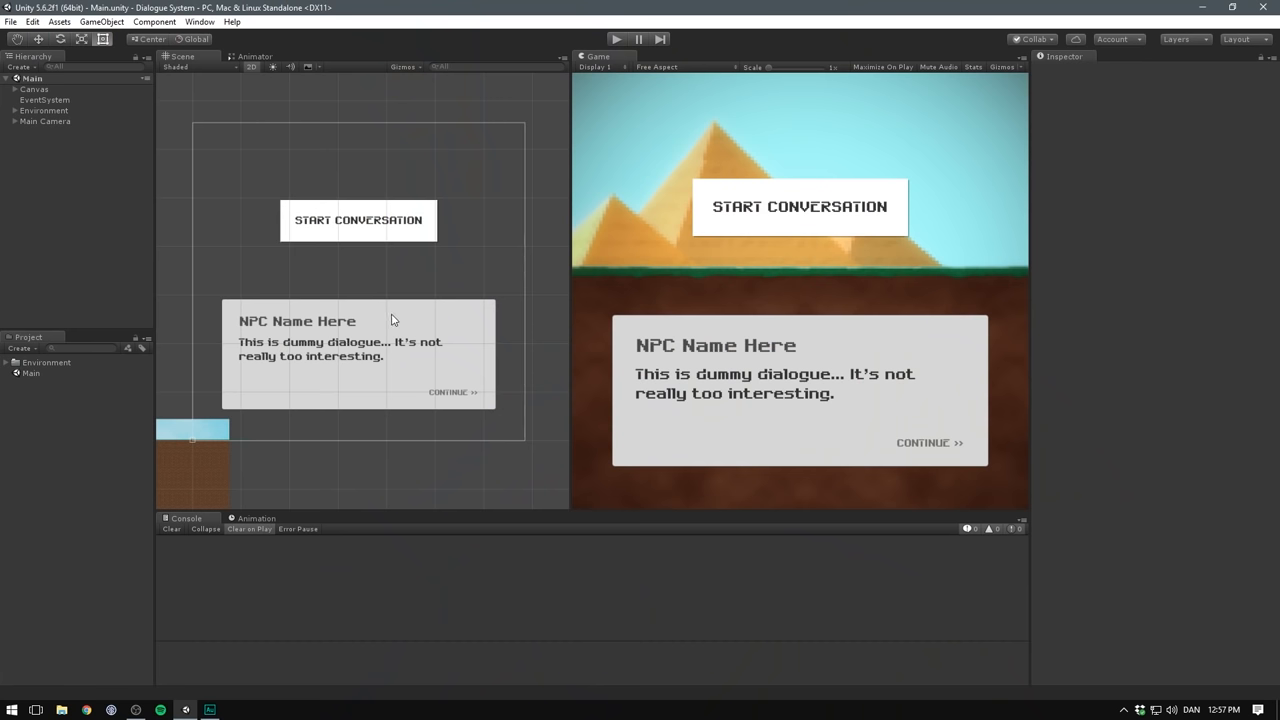
- Expand Canvas and review DialogueBox with its Name, Dialogue and ContinueButton children
click(16, 89)
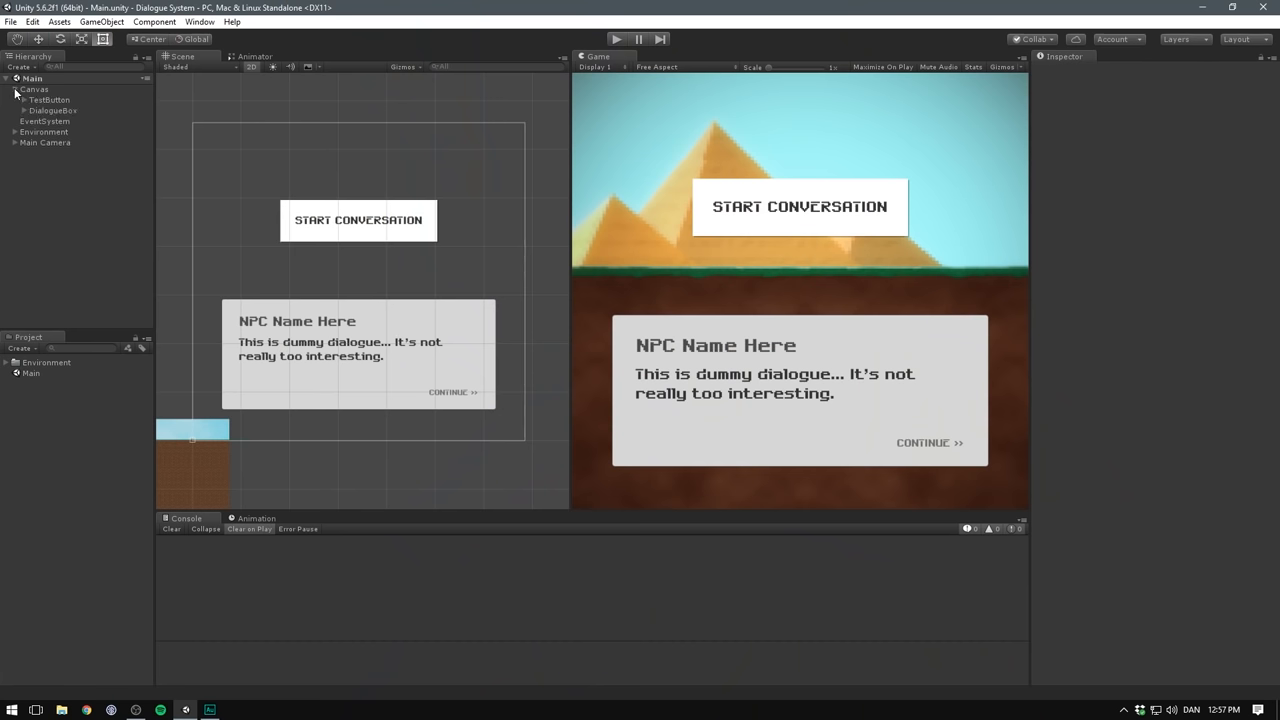
click(52, 110)
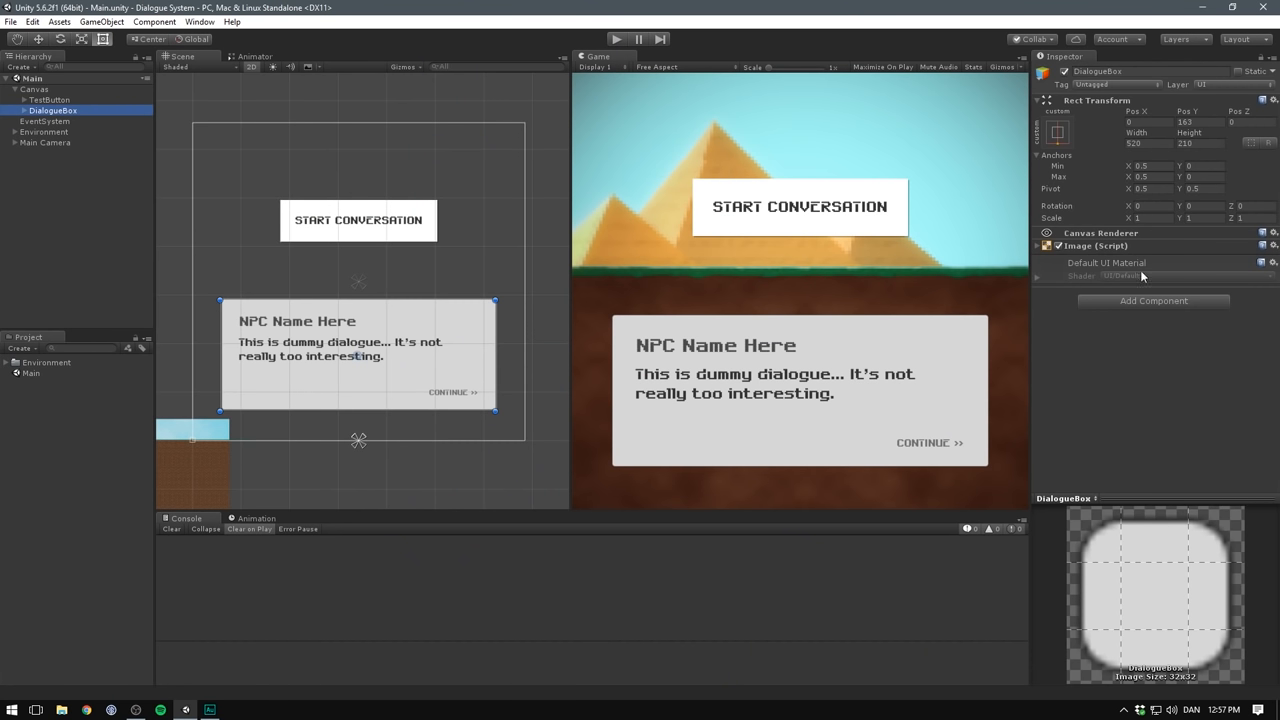
click(7, 110)
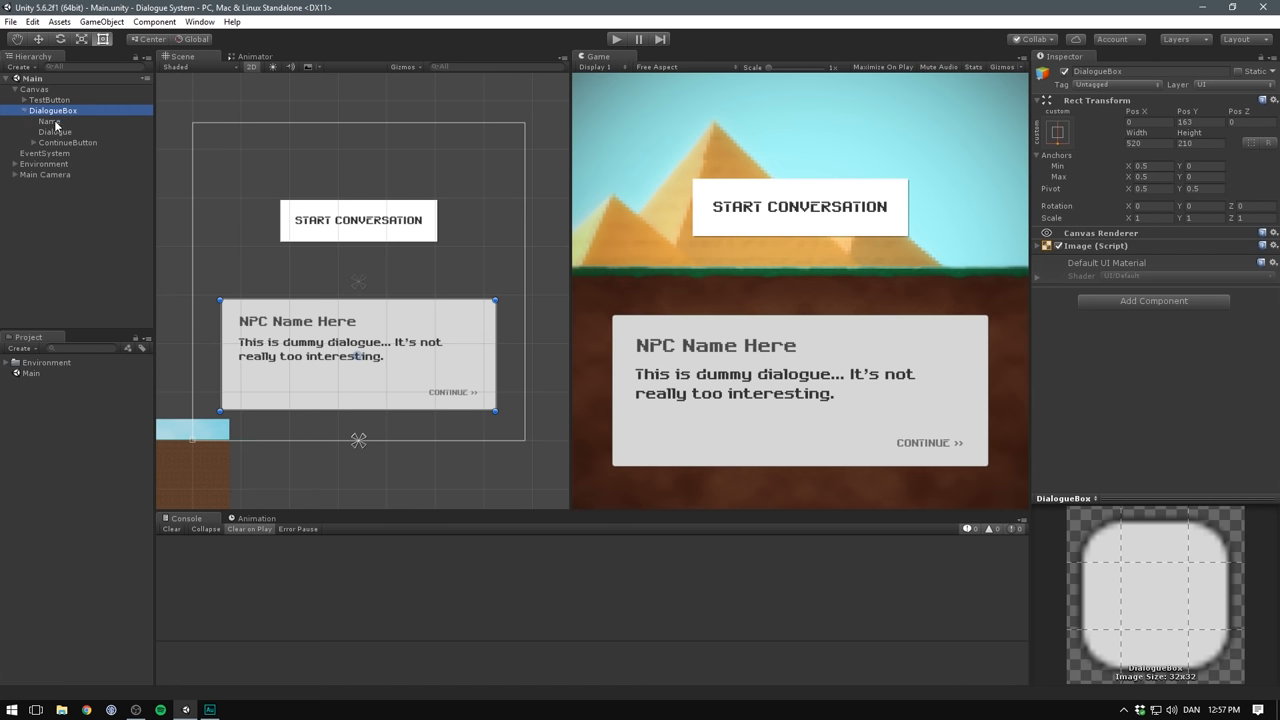
click(49, 121)
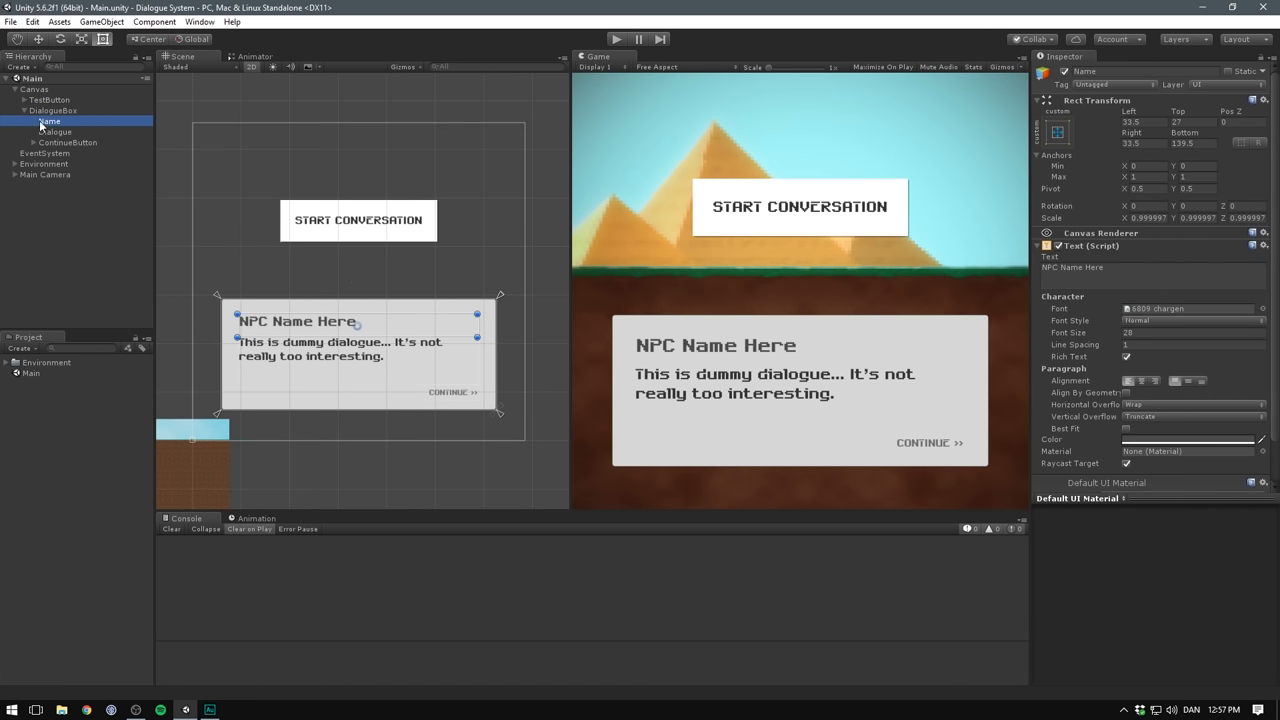
click(55, 131)
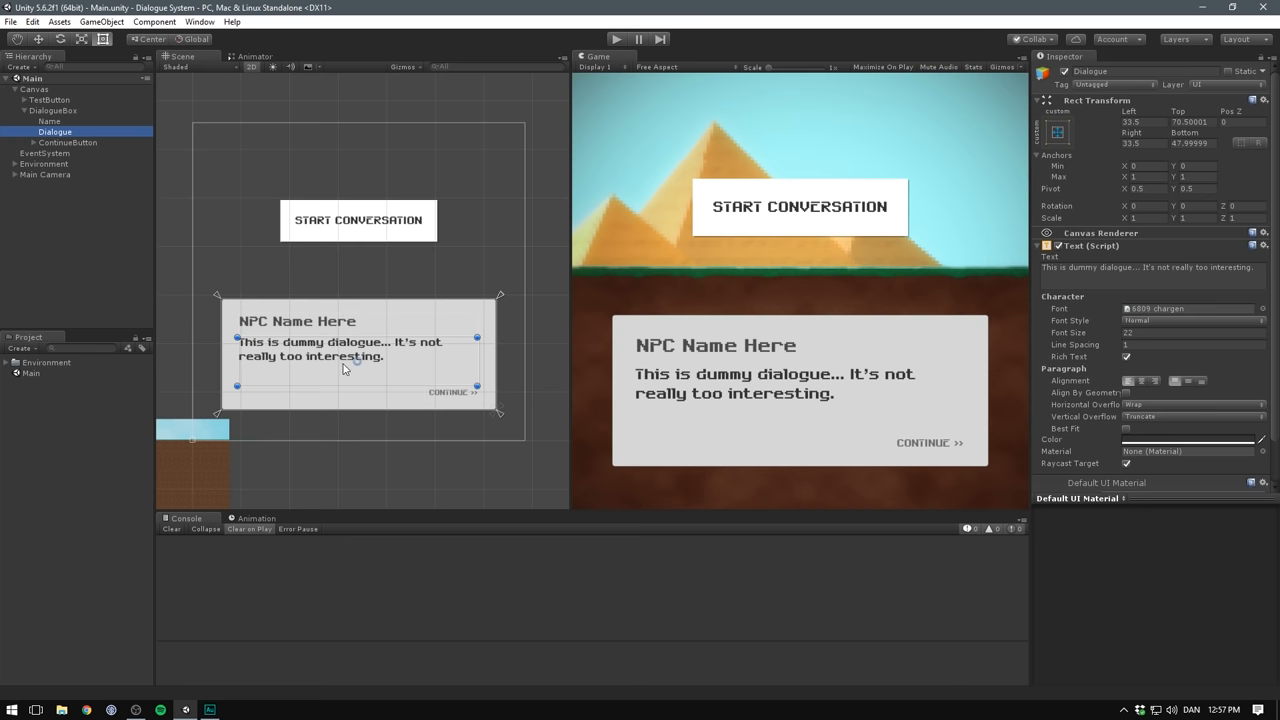
click(67, 142)
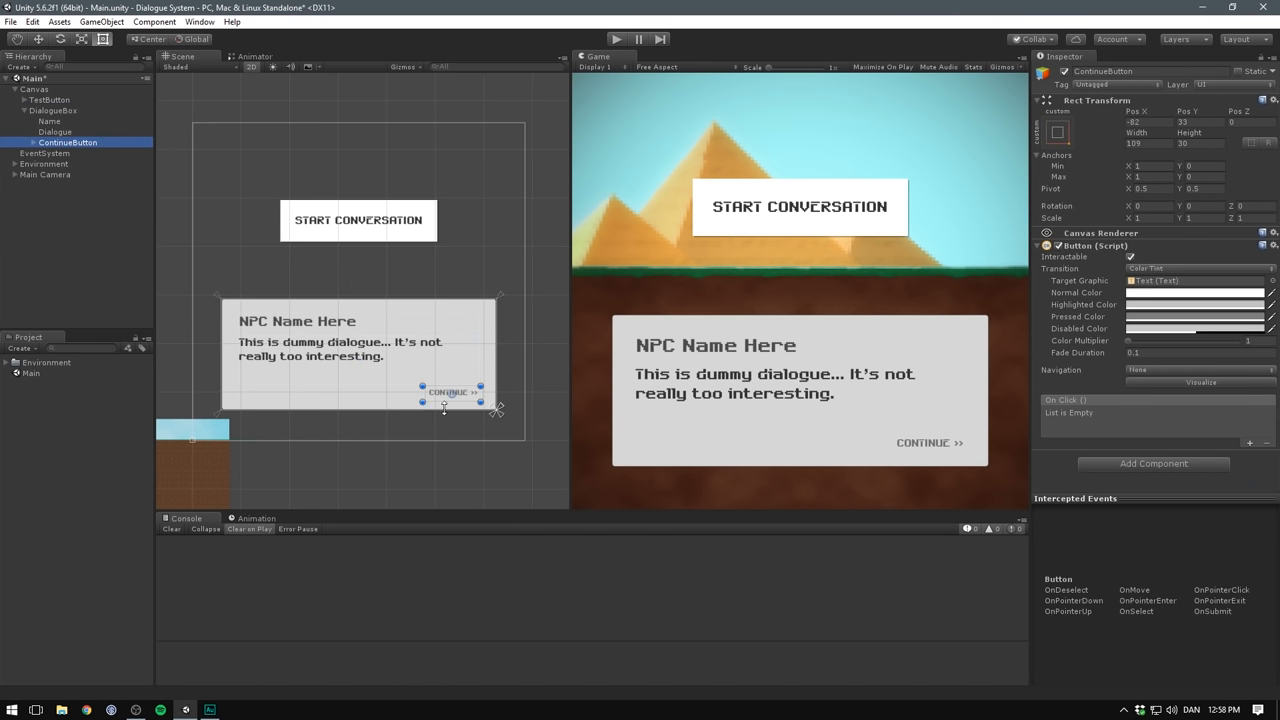
mouse_move(322, 393)
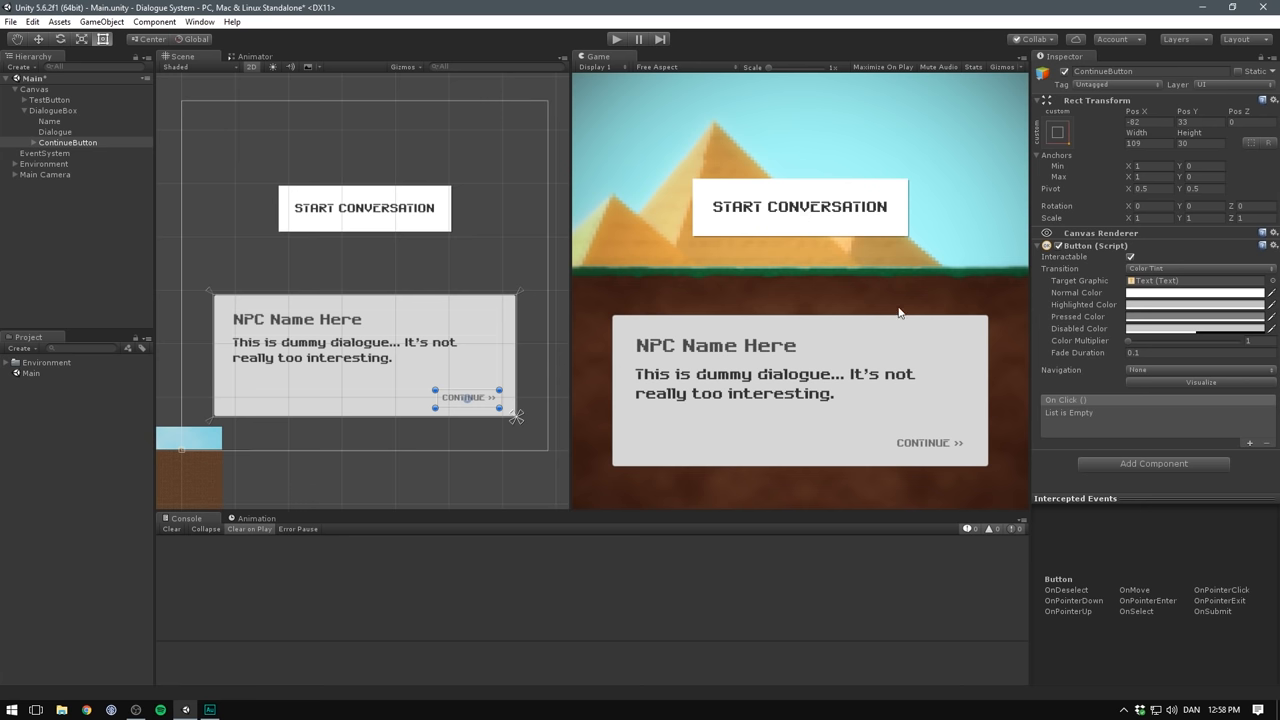
mouse_move(855, 280)
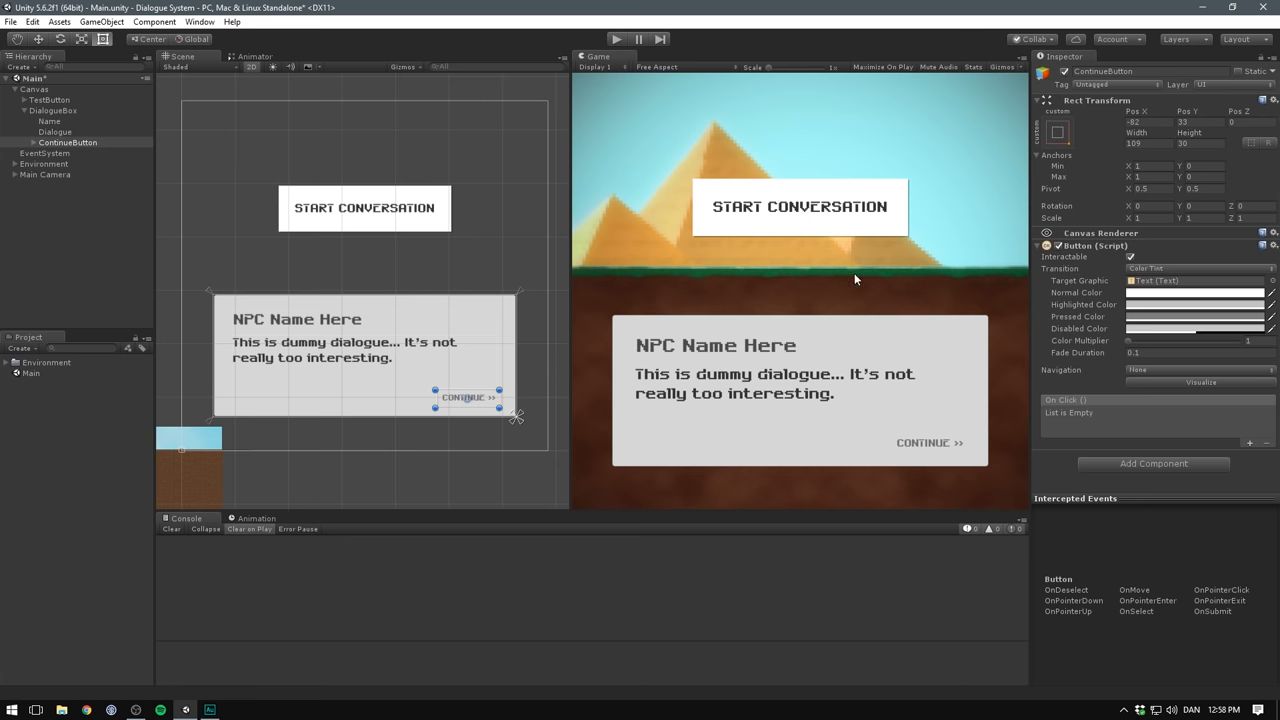
- Collapse DialogueBox, review TestButton, and clear the selection
click(54, 110)
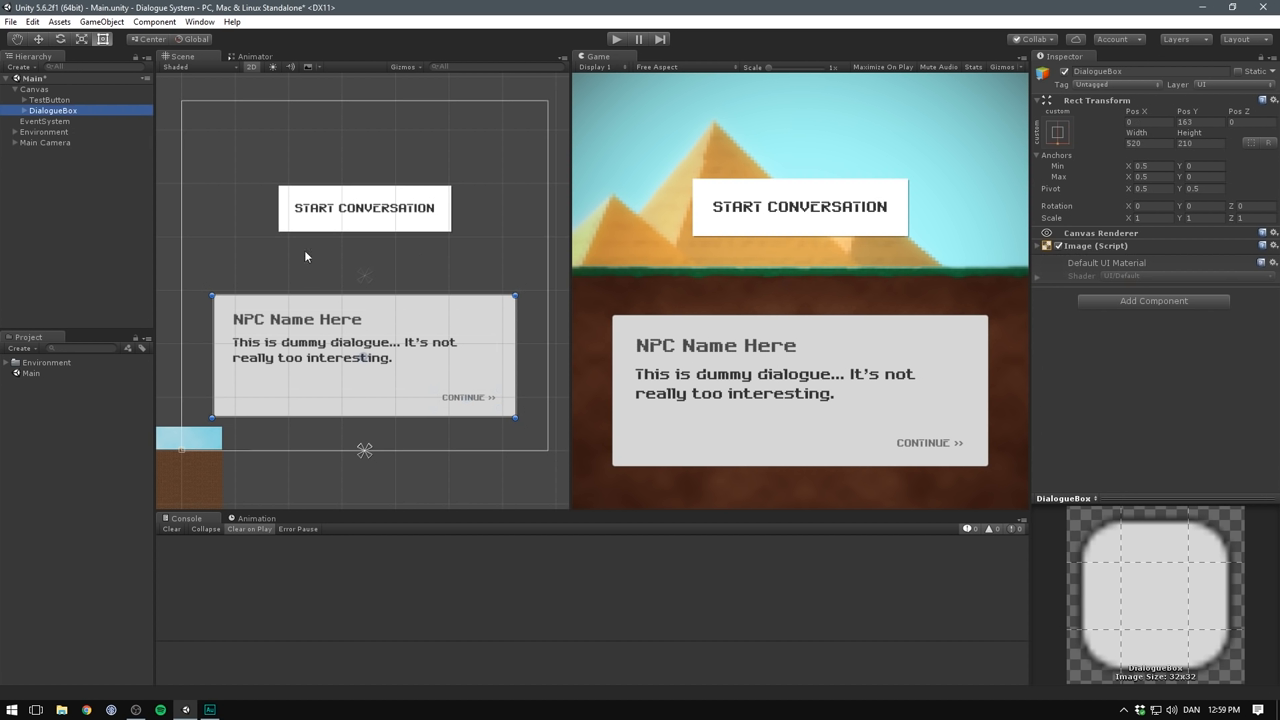
click(48, 99)
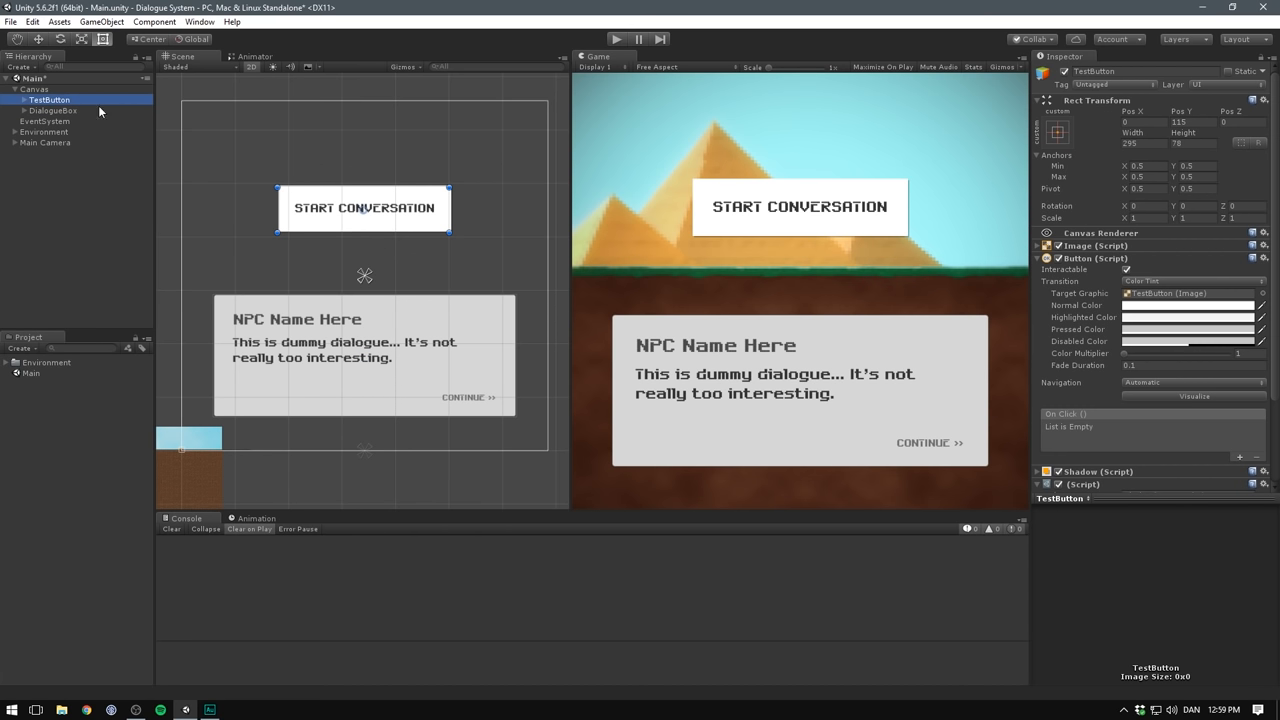
mouse_move(785, 222)
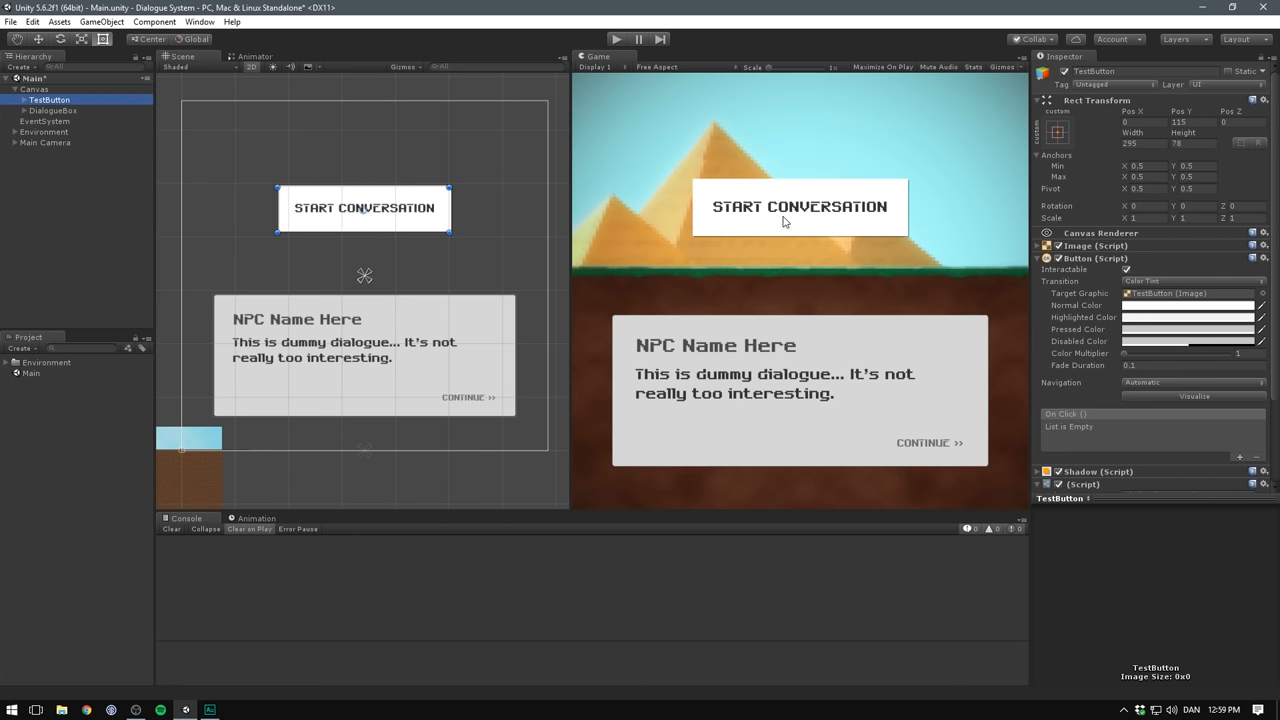
mouse_move(793, 219)
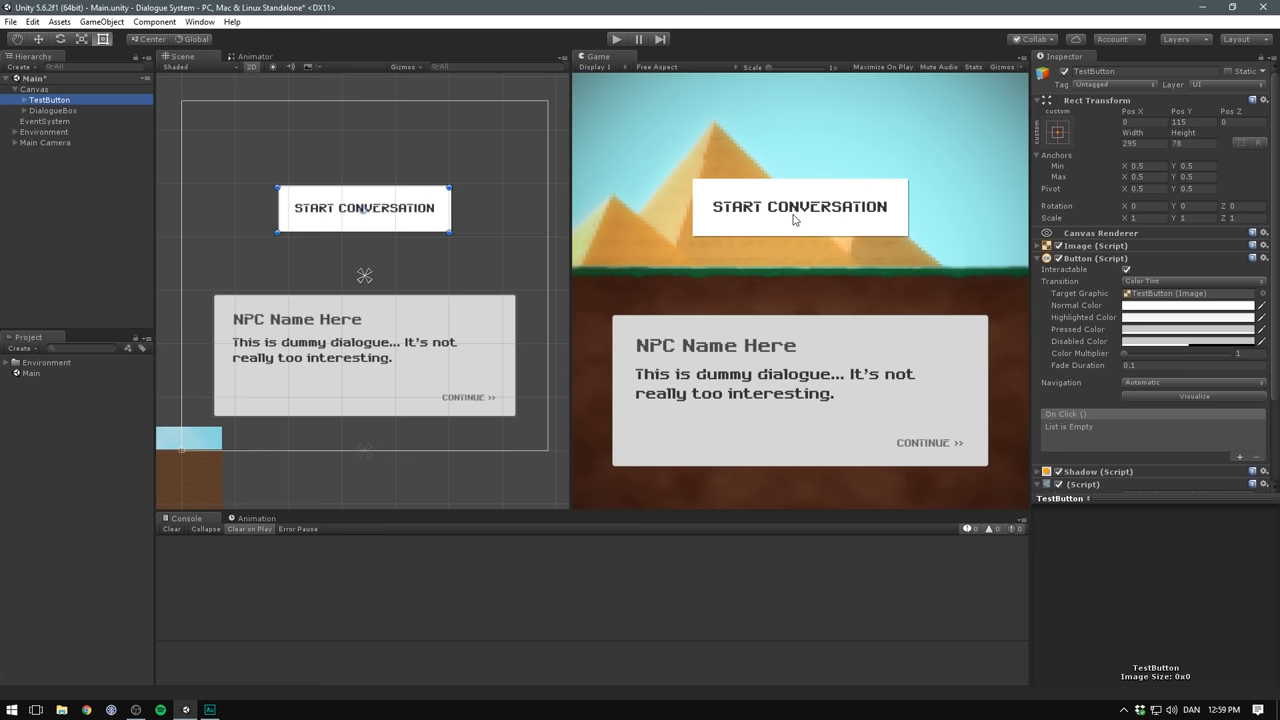
click(105, 231)
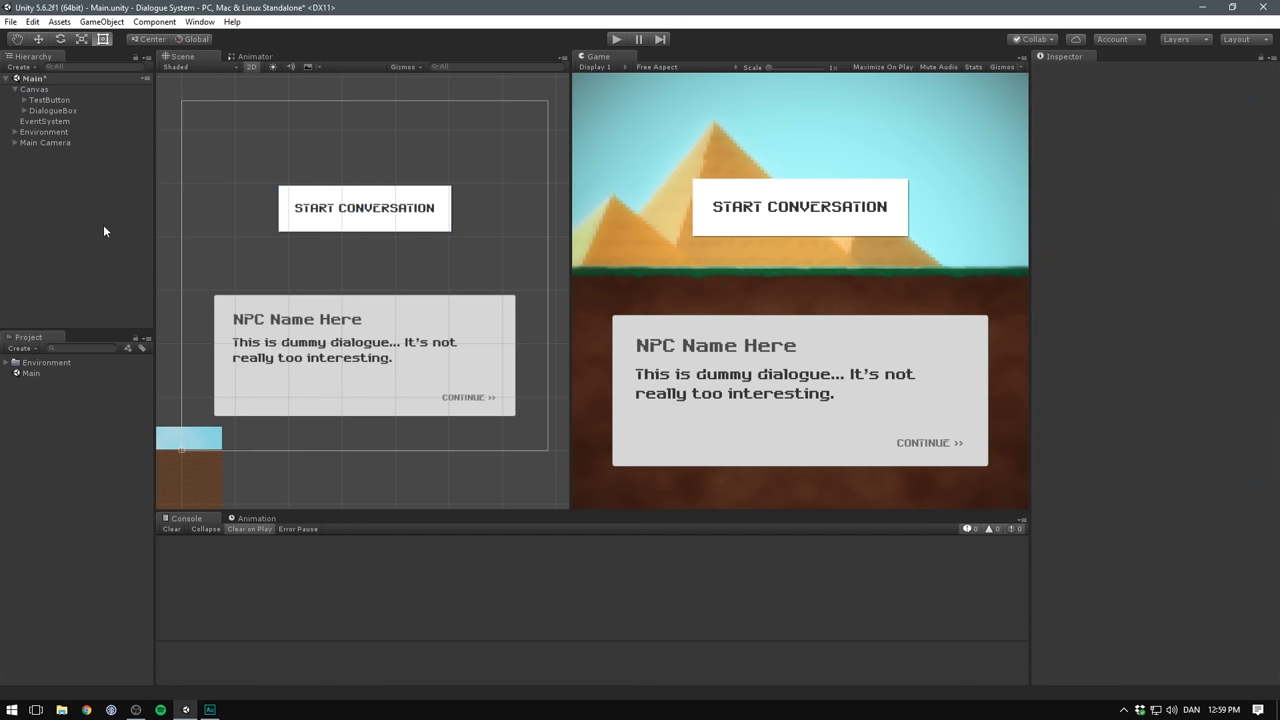
- Create a new C# script named DialogueManager in the Project panel
right_click(104, 231)
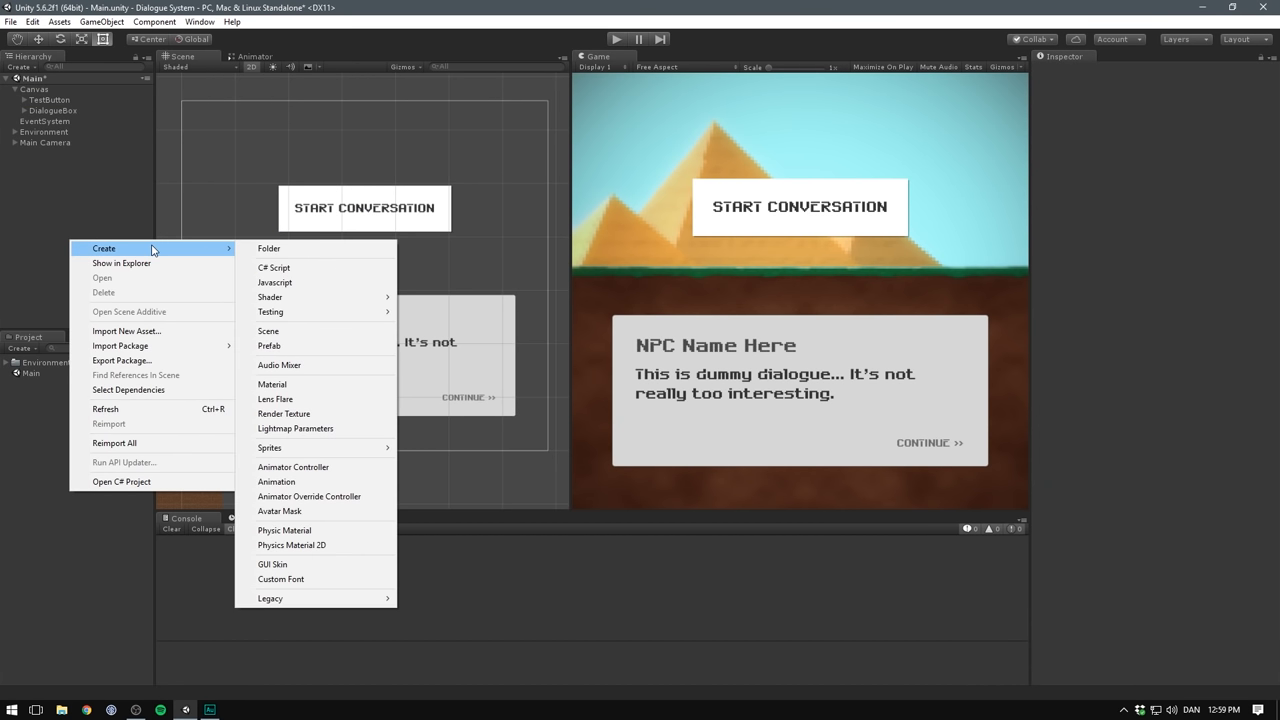
click(274, 267)
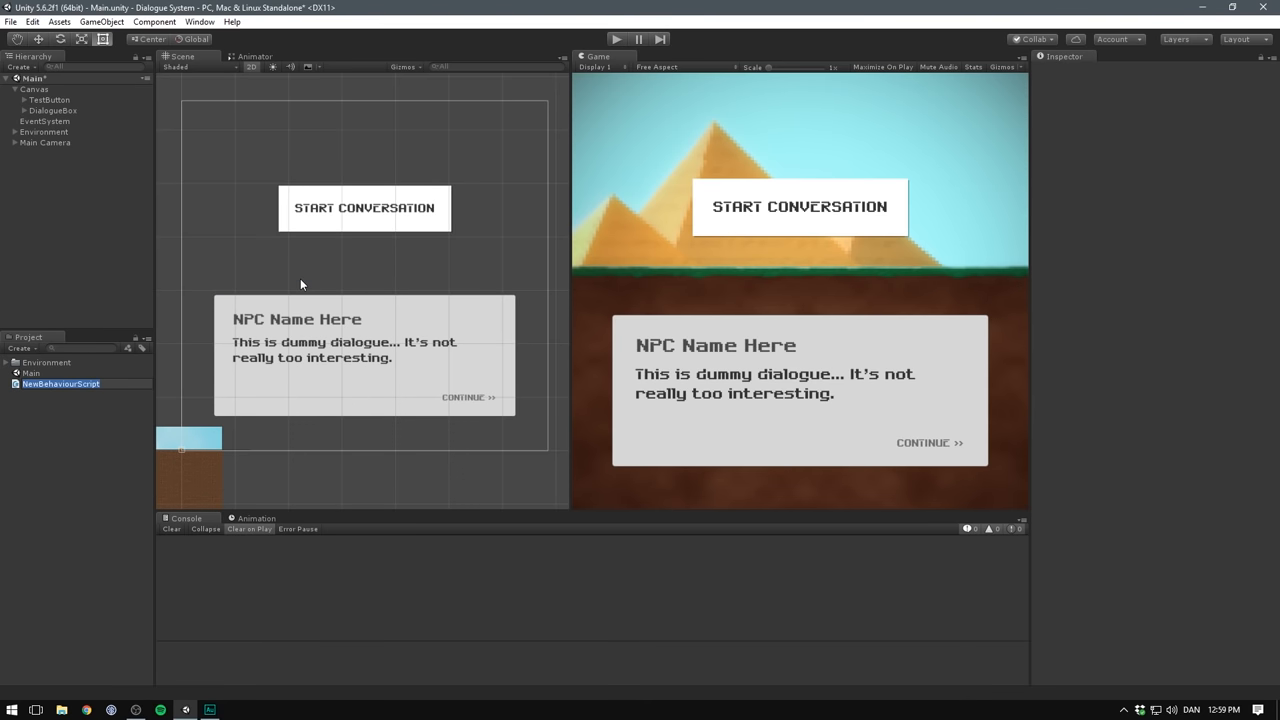
text(Dialogue)
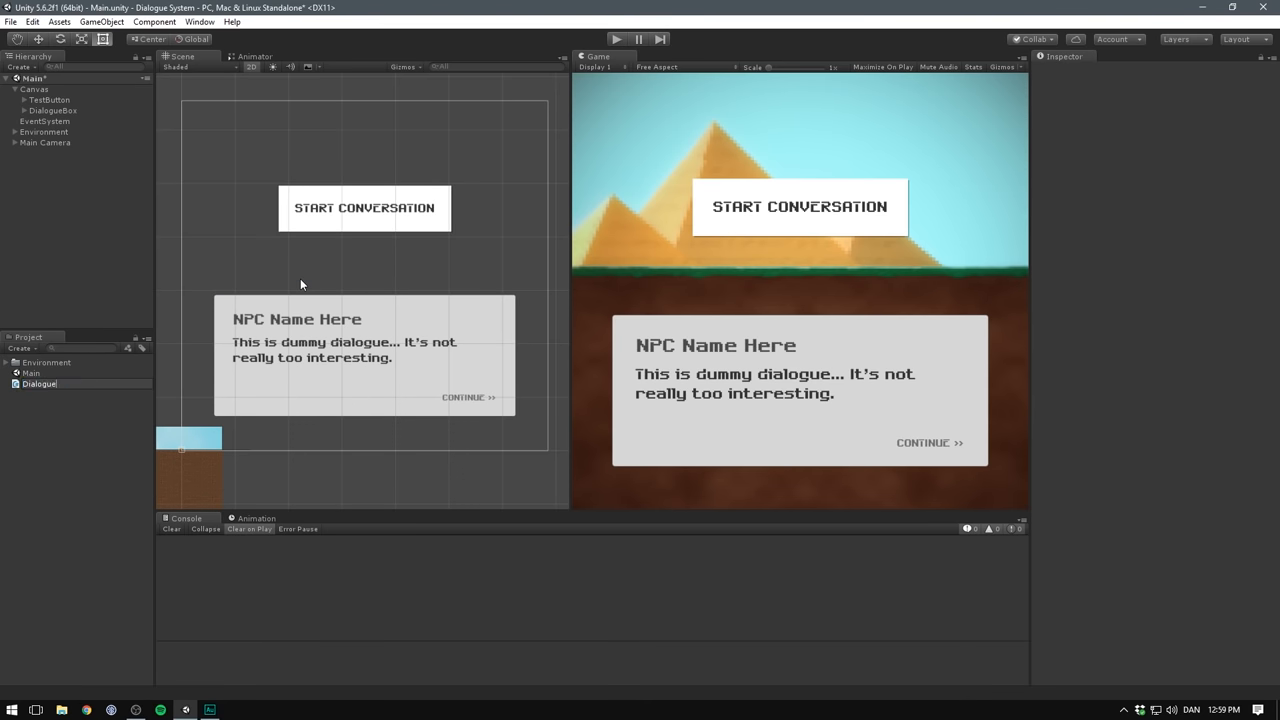
- Add an empty DialogueManager object holding the script, then open the script for editing
right_click(50, 207)
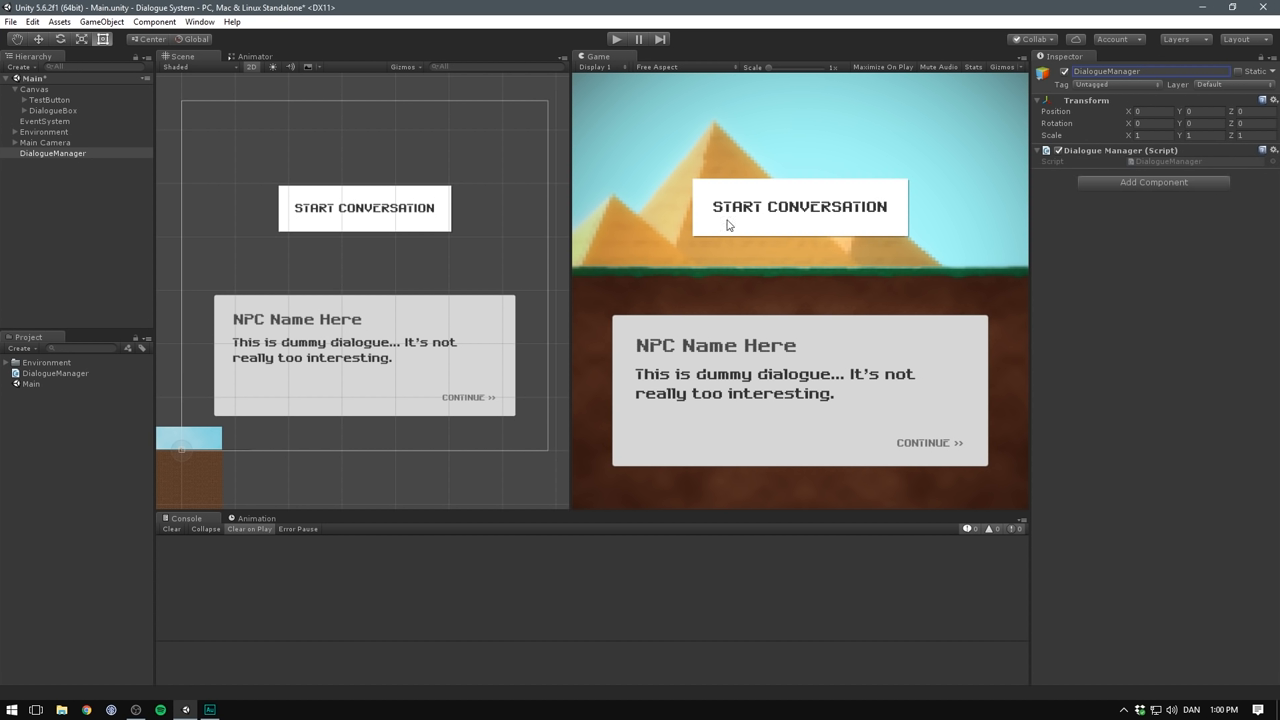
click(53, 89)
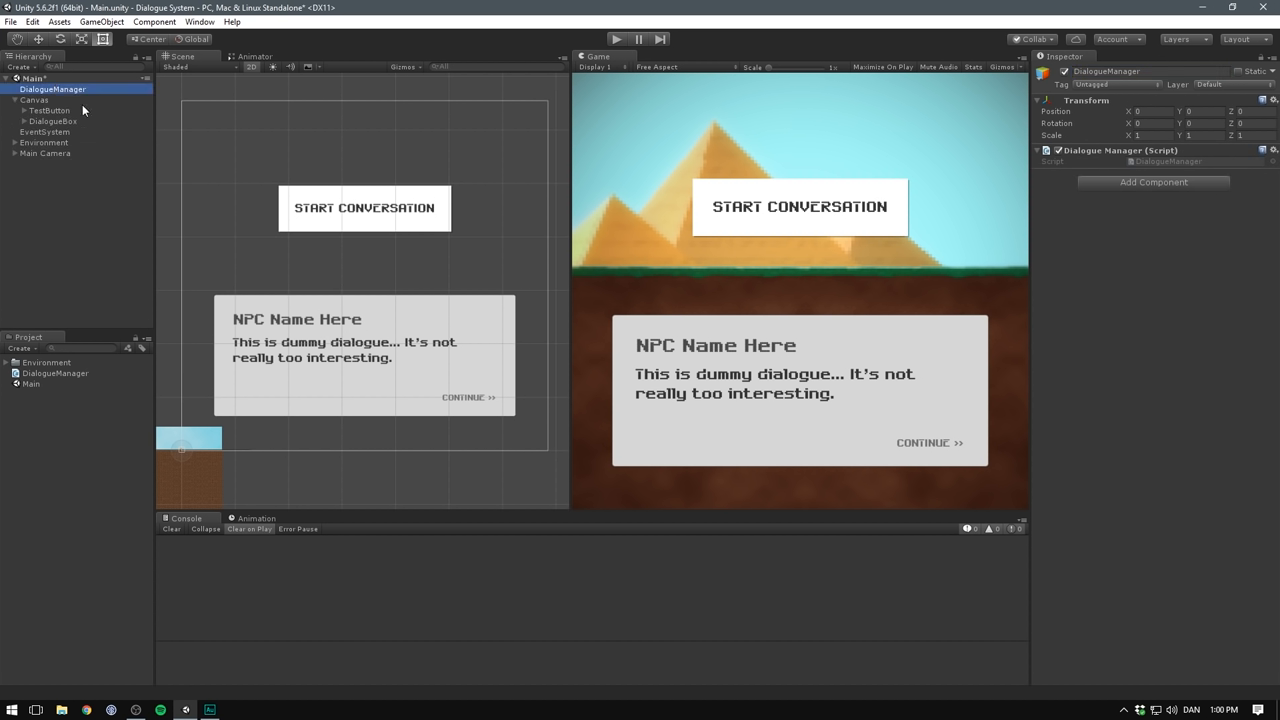
double_click(55, 373)
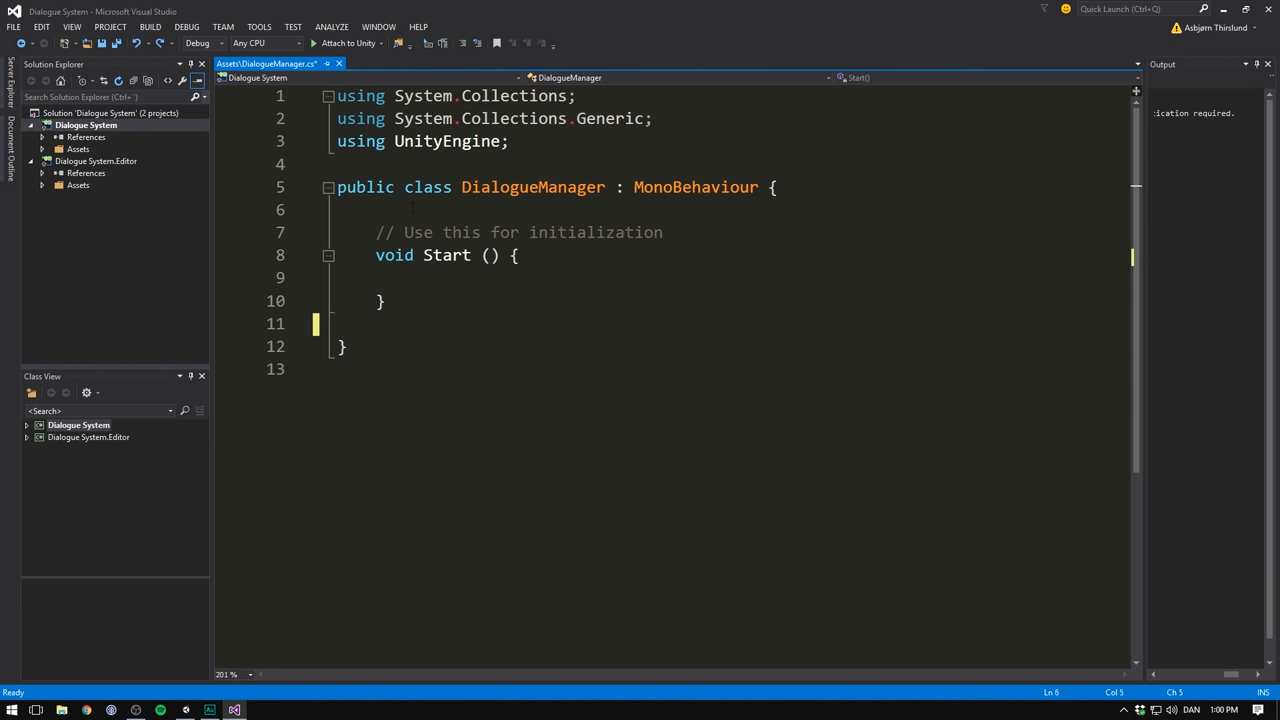
- Declare a sentences field in DialogueManager, typed as Queue<string>
key(Enter)
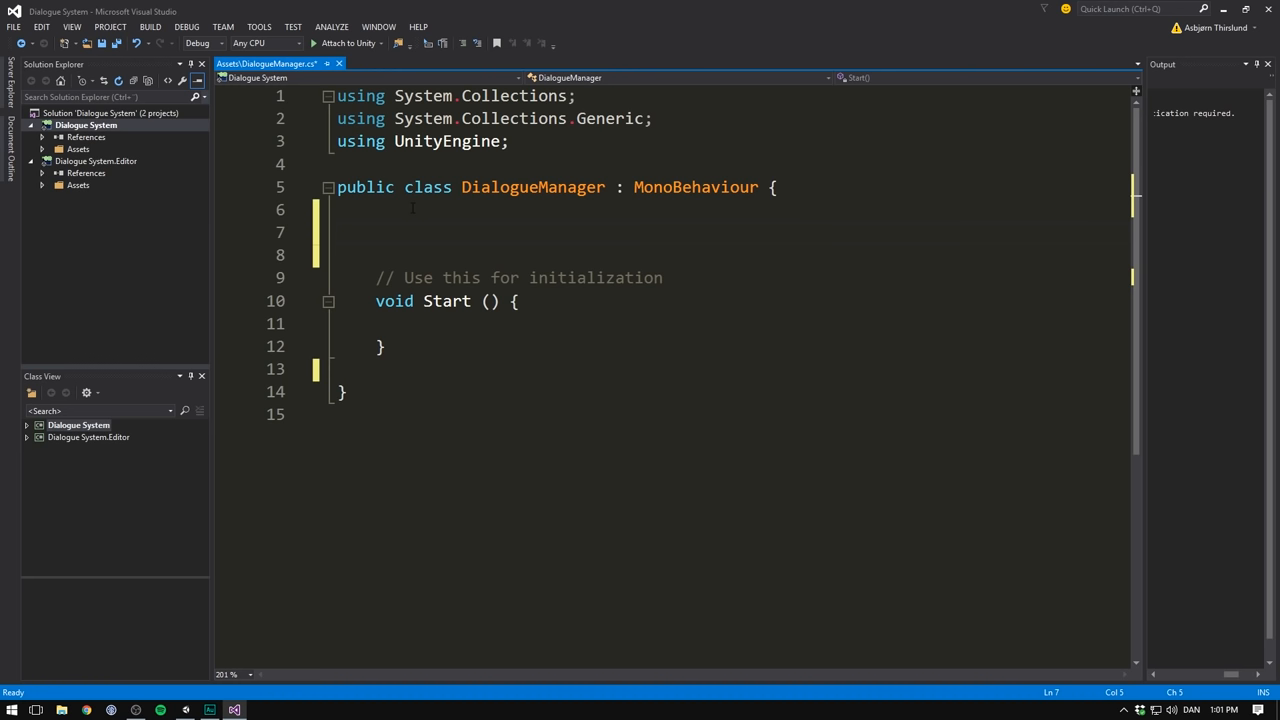
text(public)
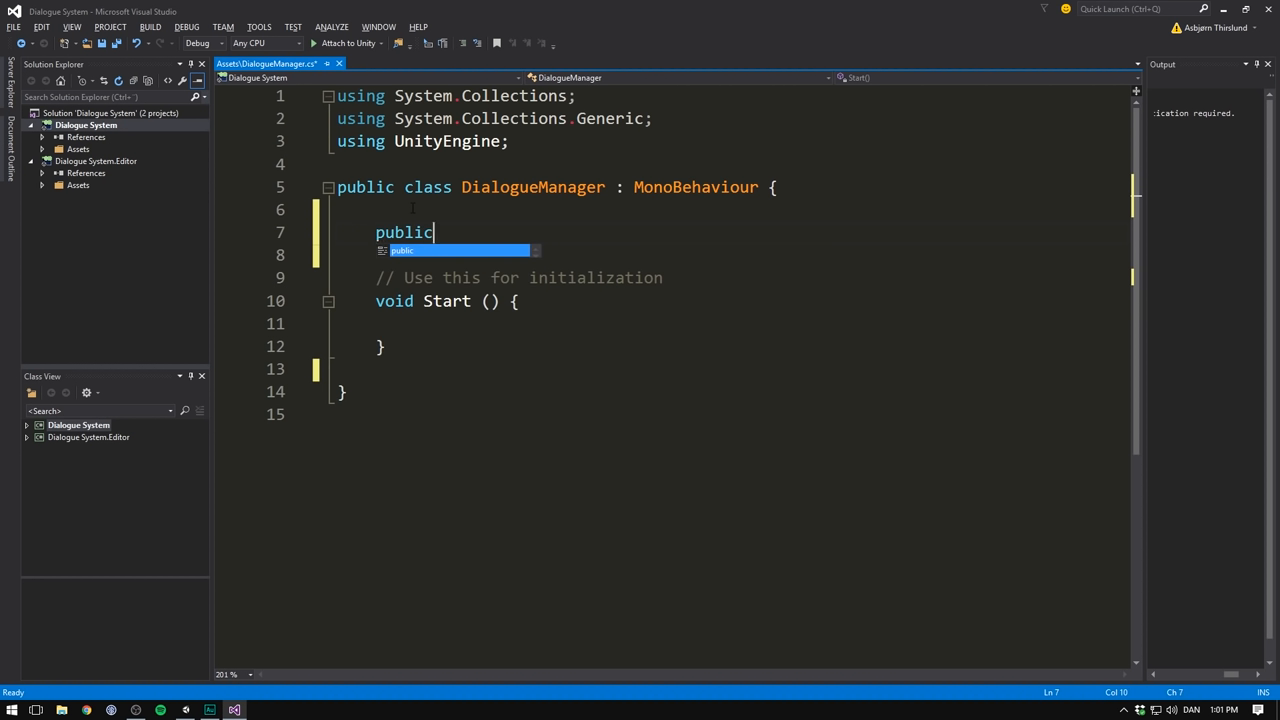
text(string)
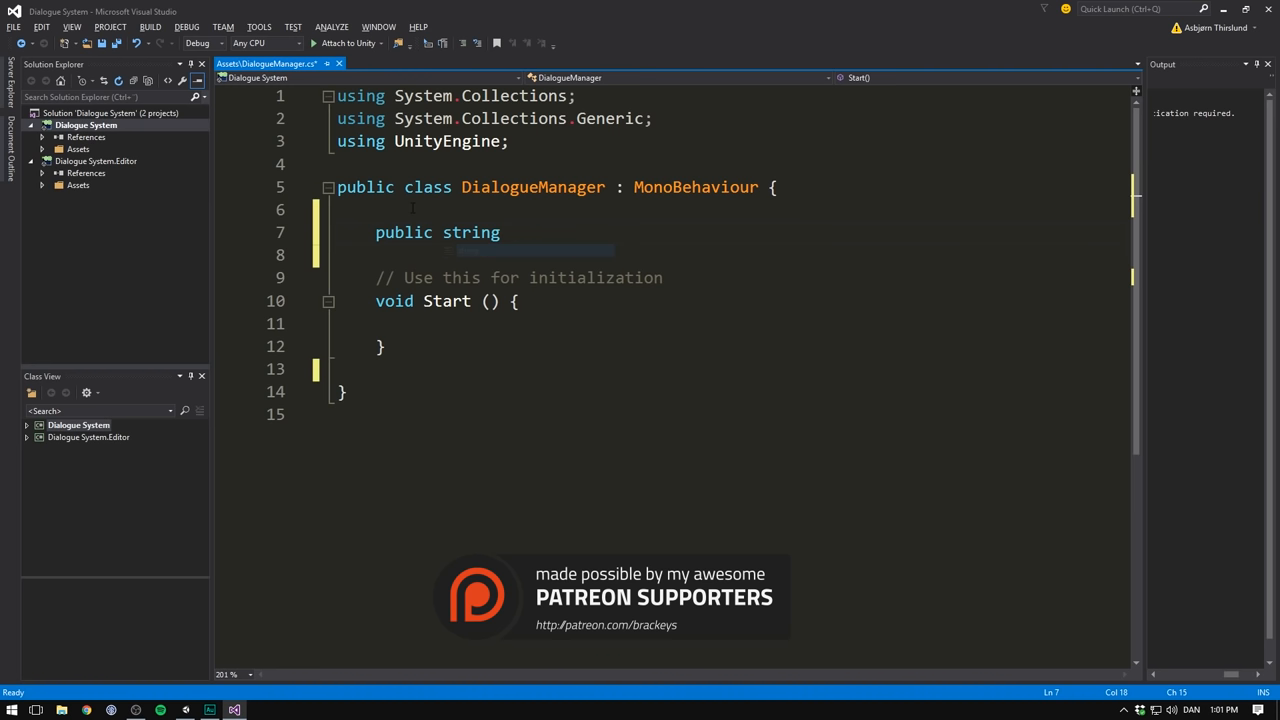
text([])
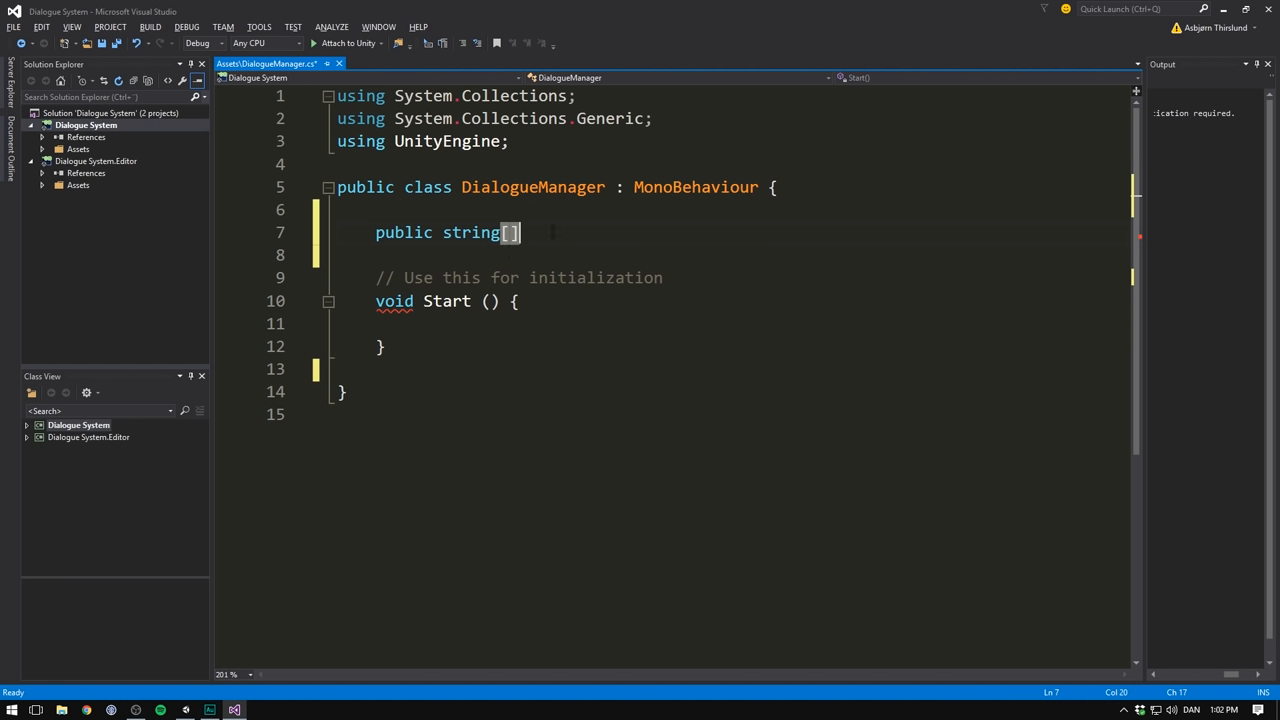
text(sentences)
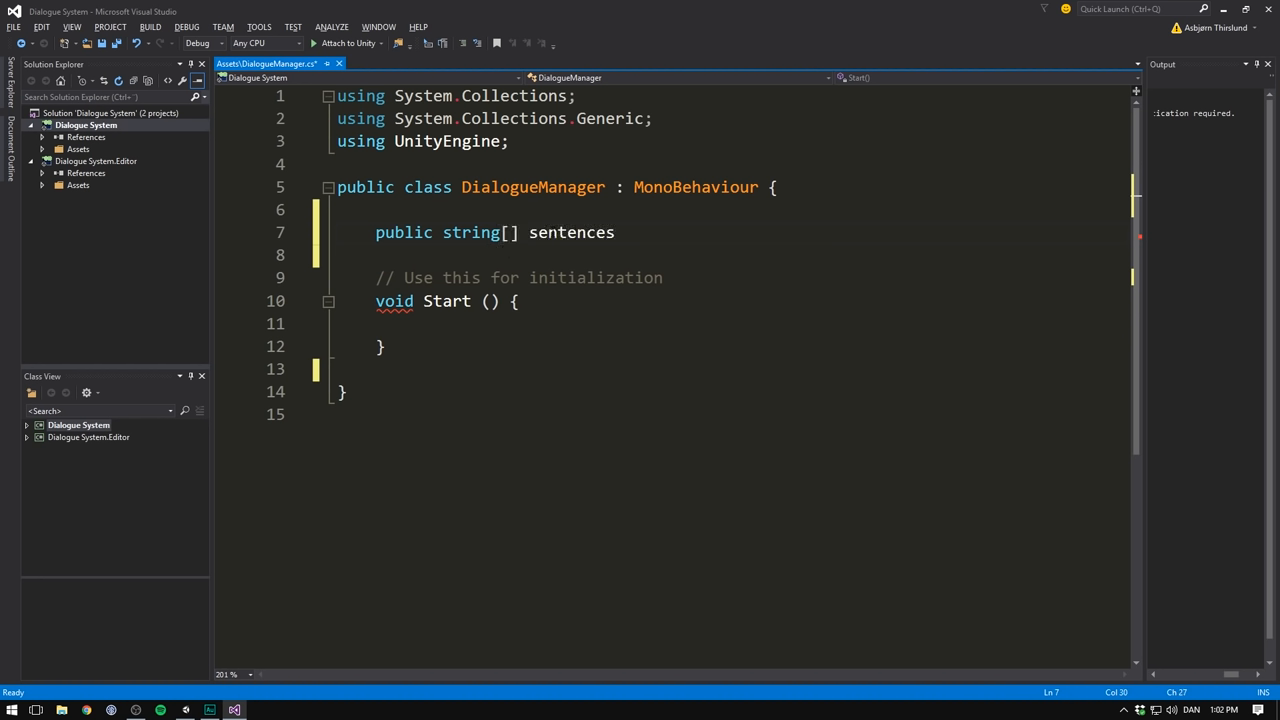
text(;)
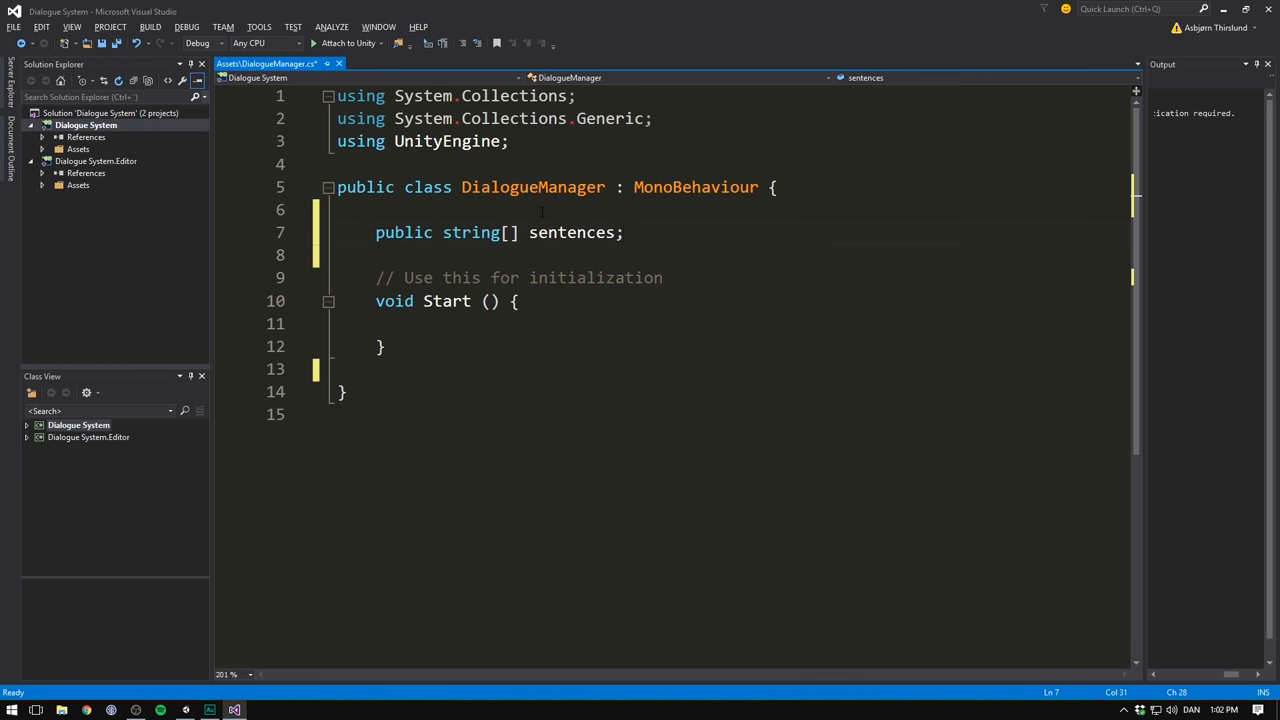
double_click(471, 232)
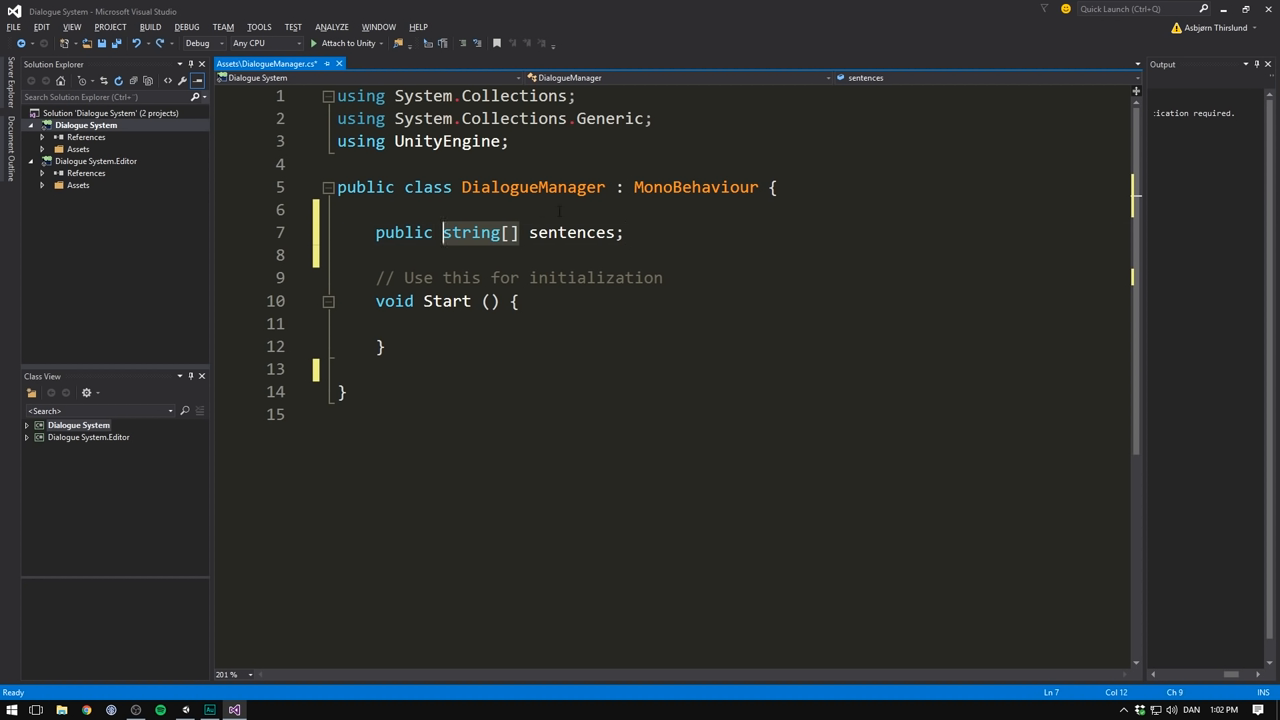
text(Queue)
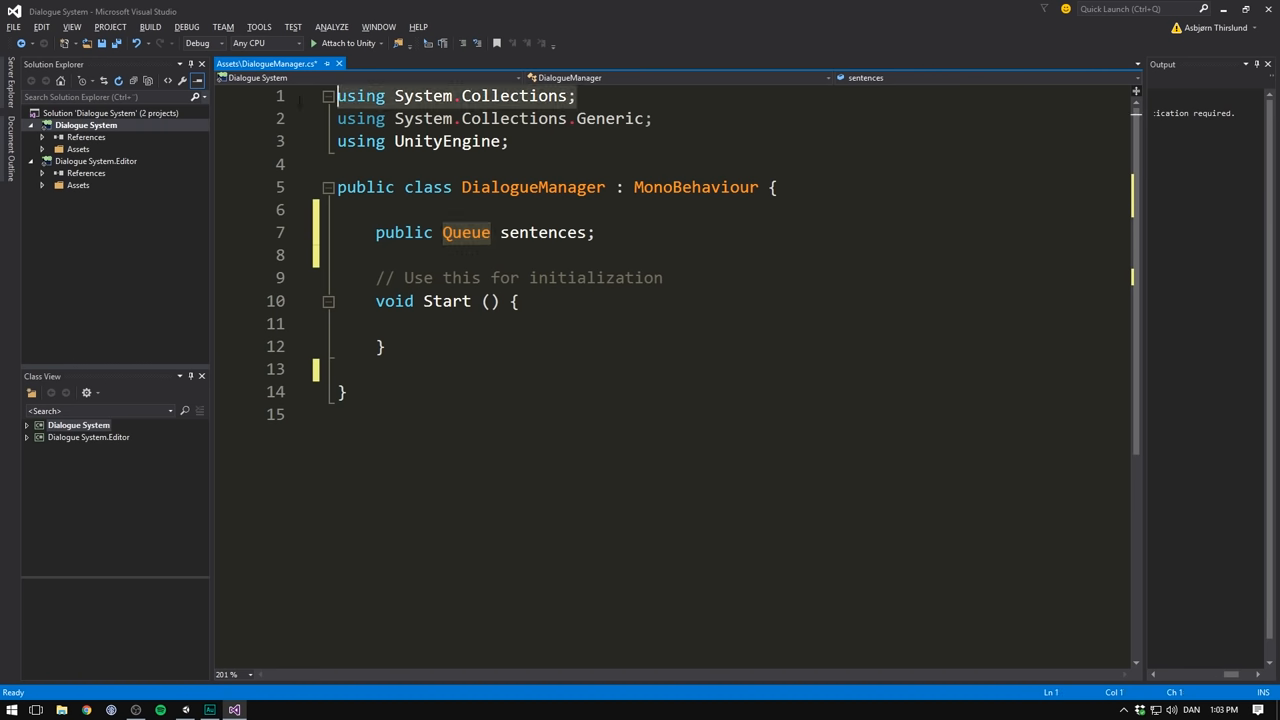
mouse_move(466, 232)
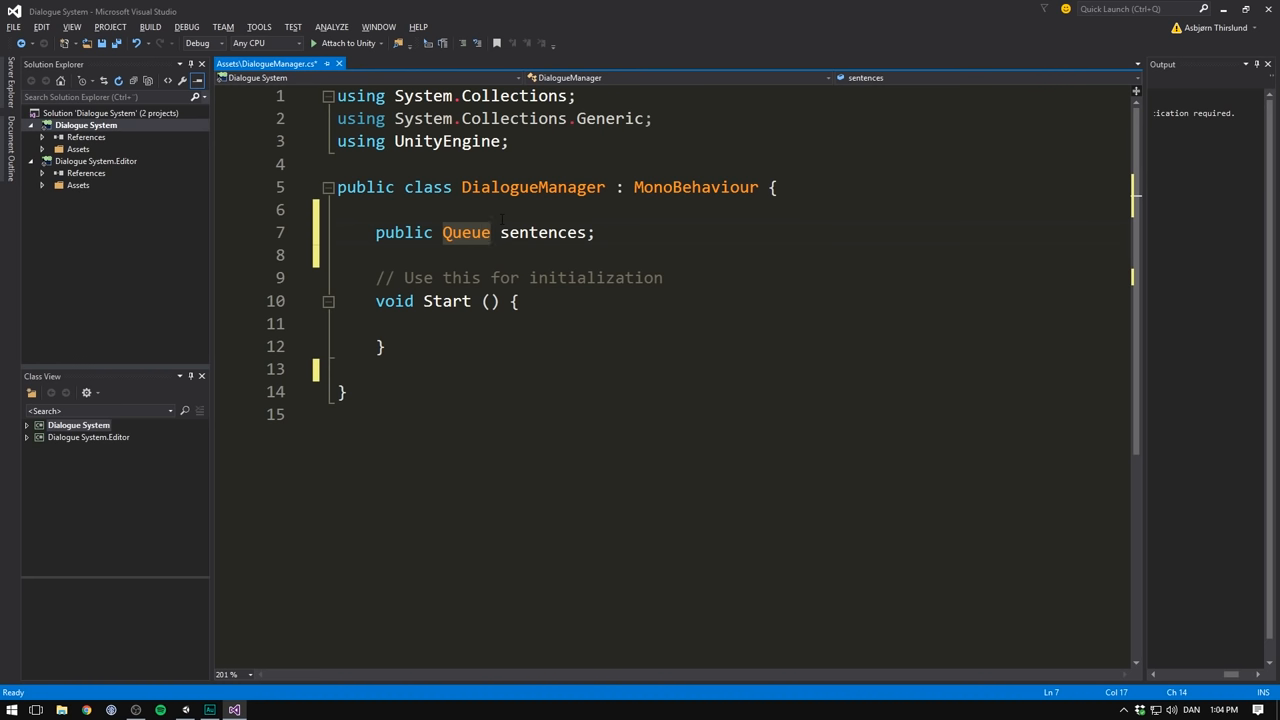
text(<string>)
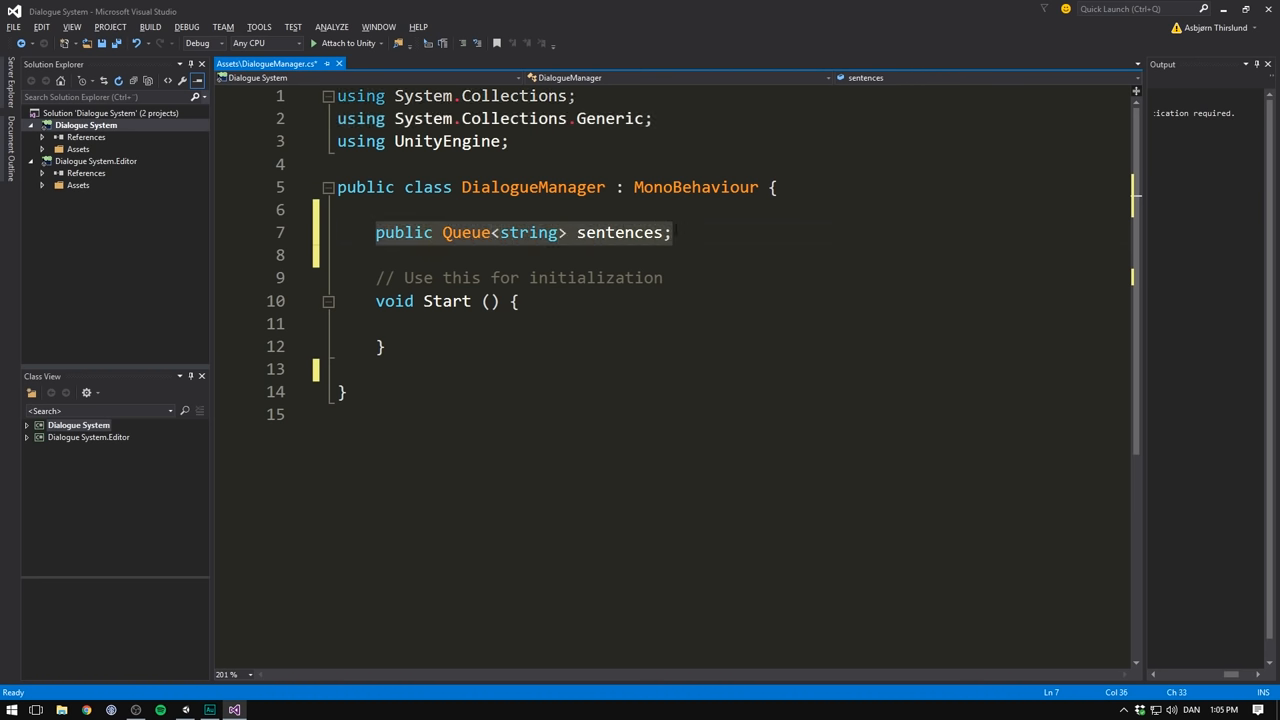
- Initialize sentences as a new queue in Start, make it private, and save
click(414, 323)
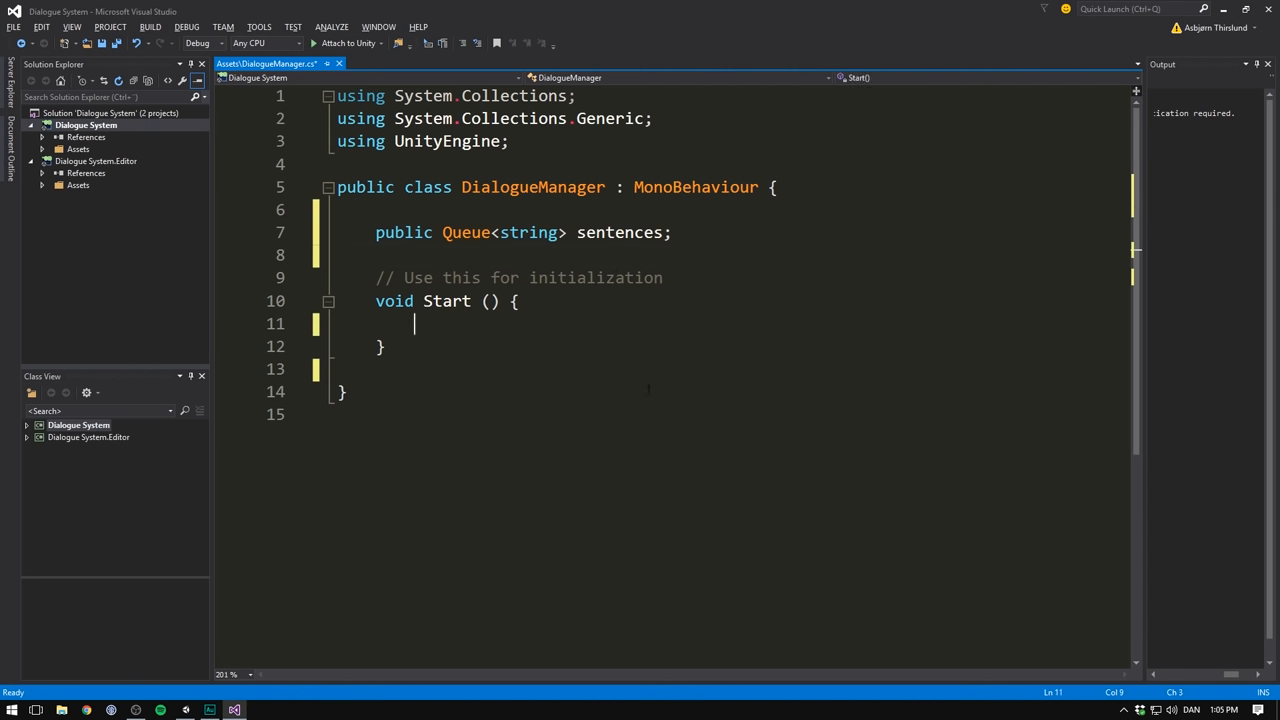
text(sentences)
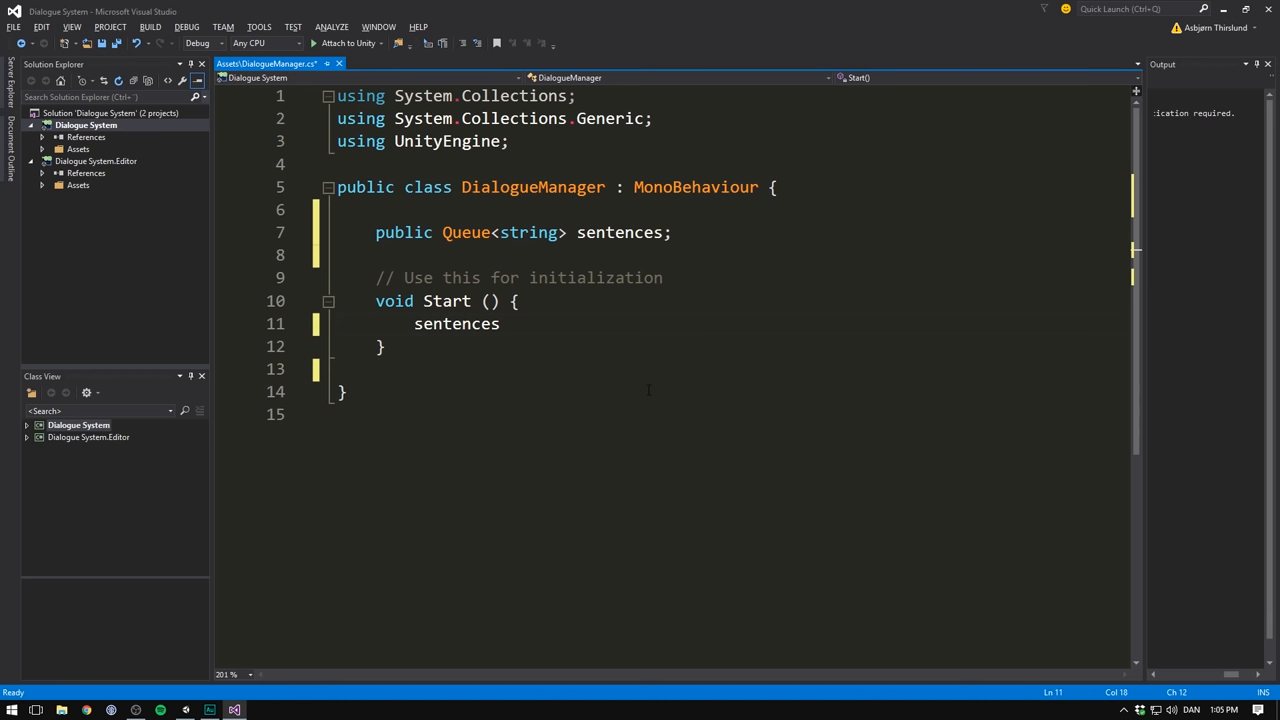
text(= new Queue<string>();)
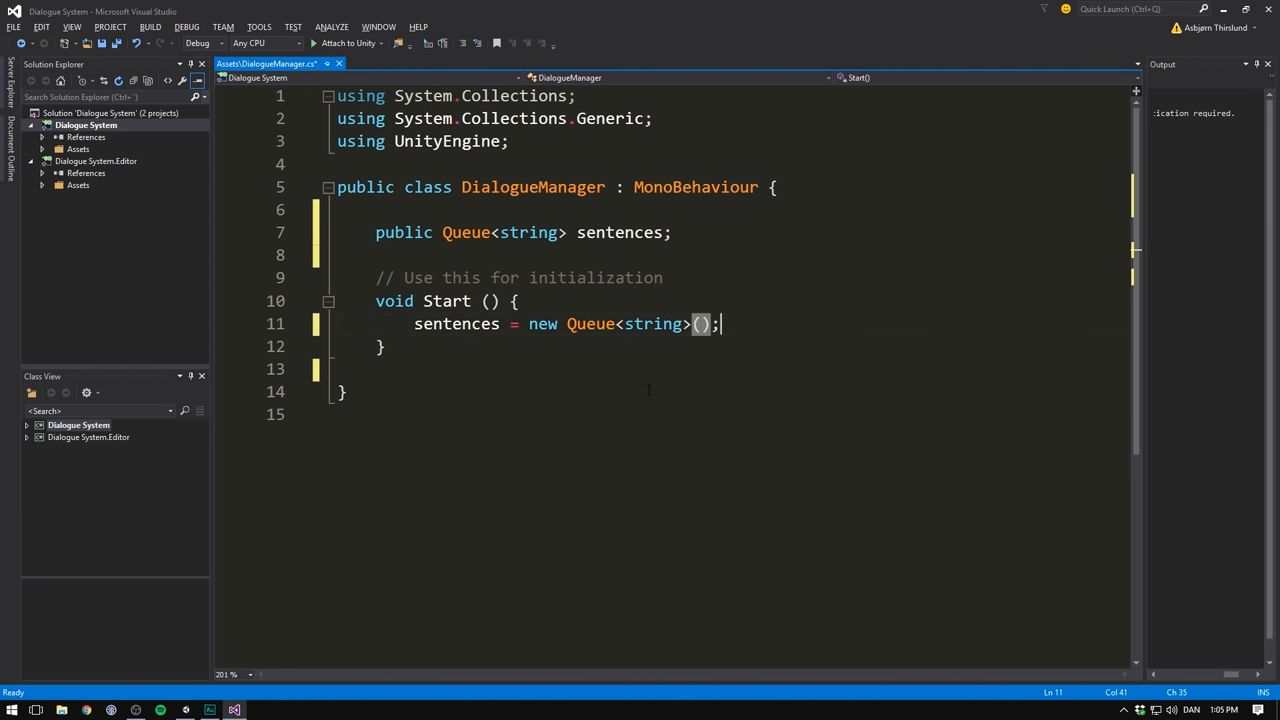
double_click(404, 232)
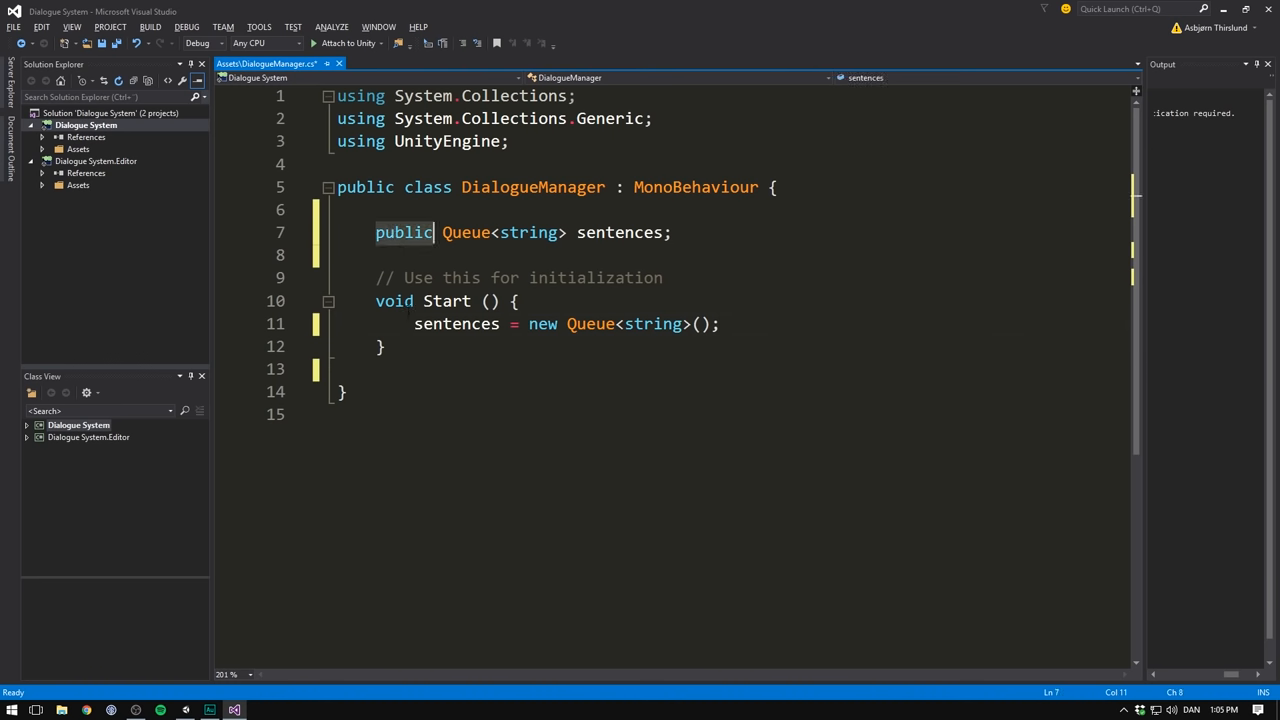
text(private)
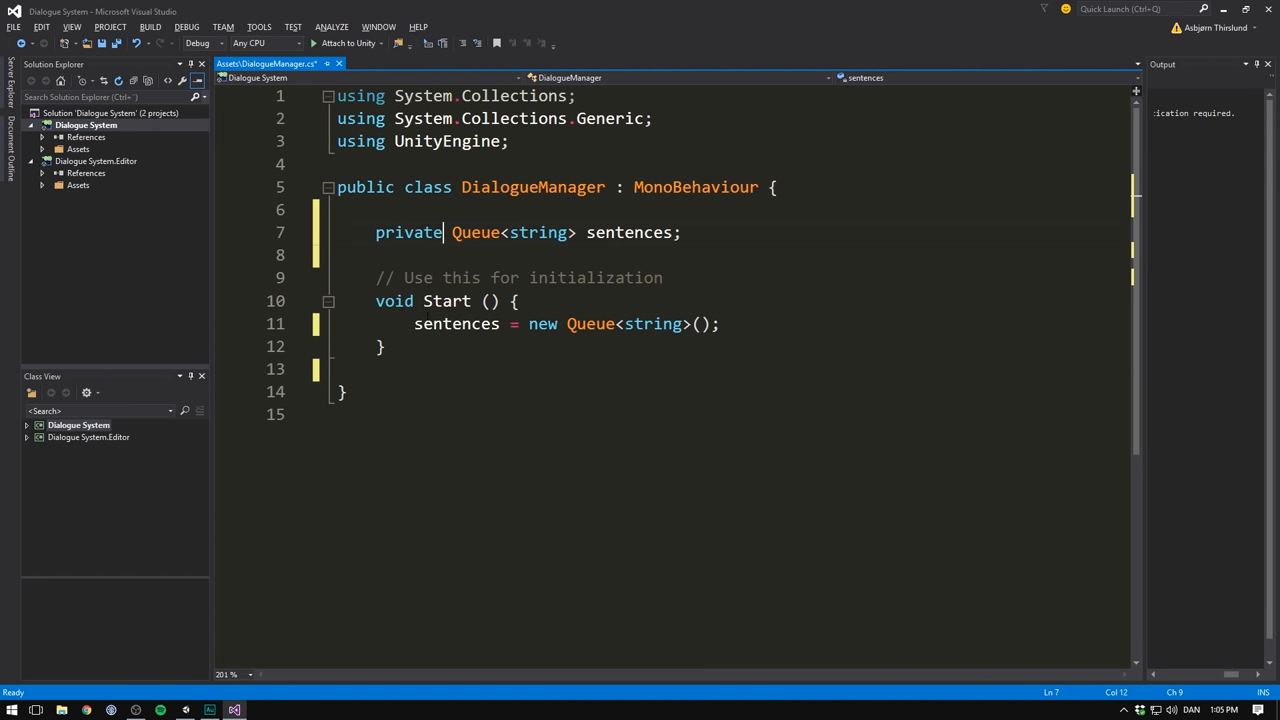
key(ctrl+s)
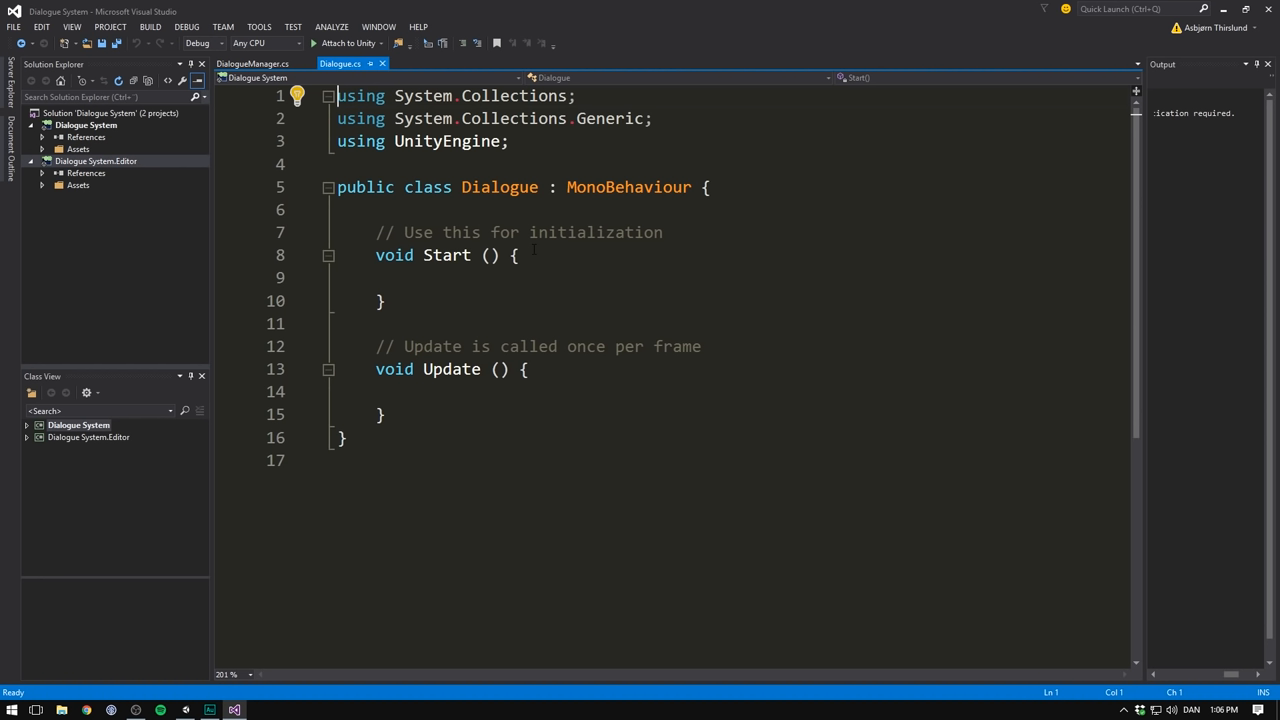
- Strip MonoBehaviour and Start/Update from Dialogue and add 'public string[] sentences;'
double_click(628, 187)
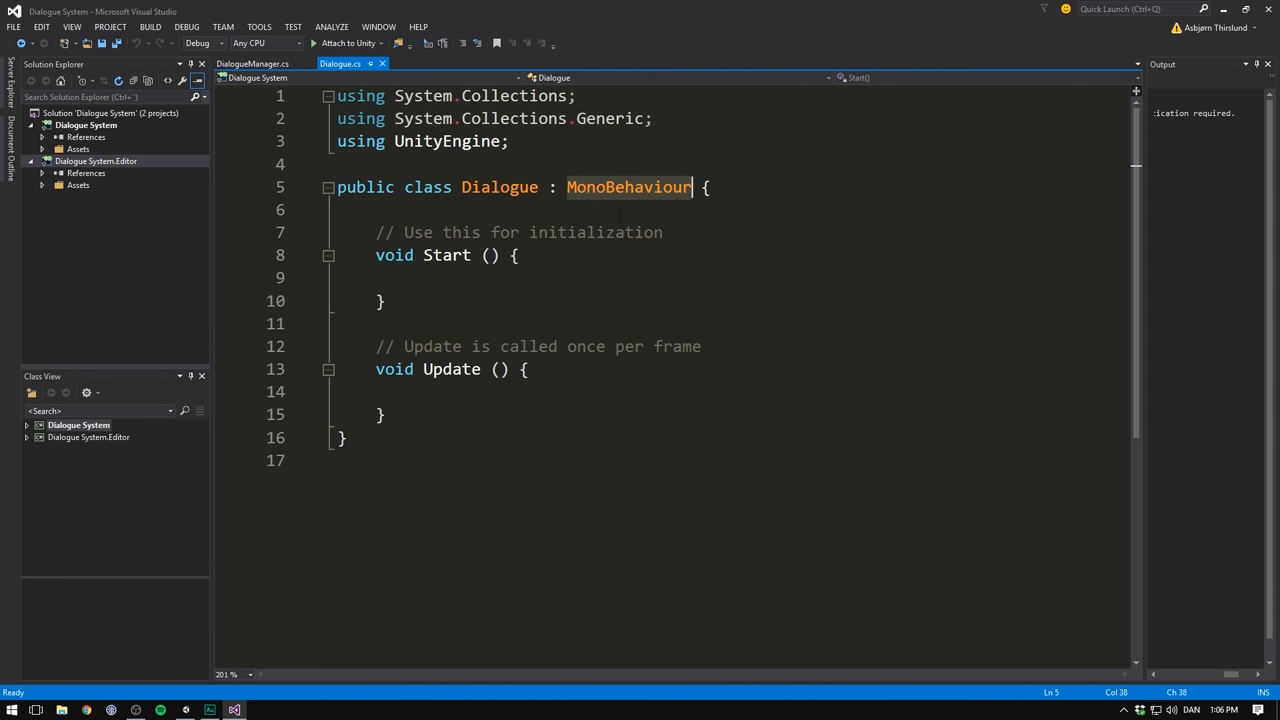
key(Delete)
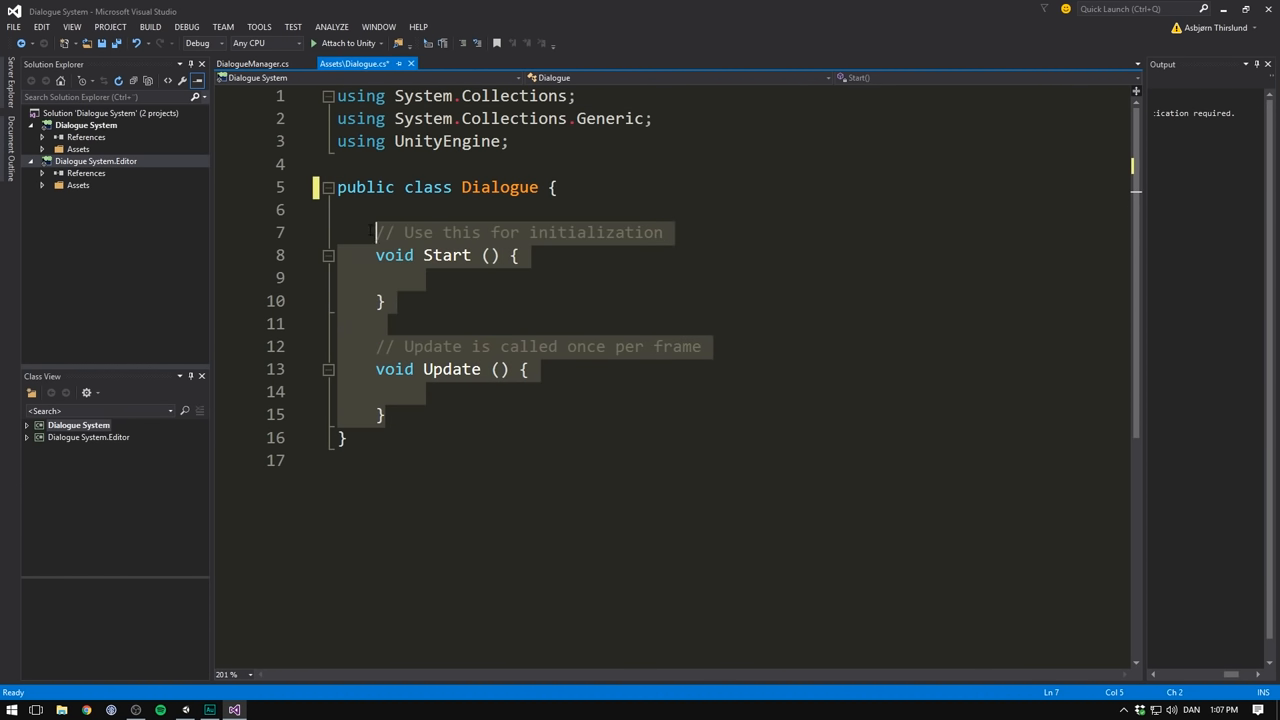
key(Delete)
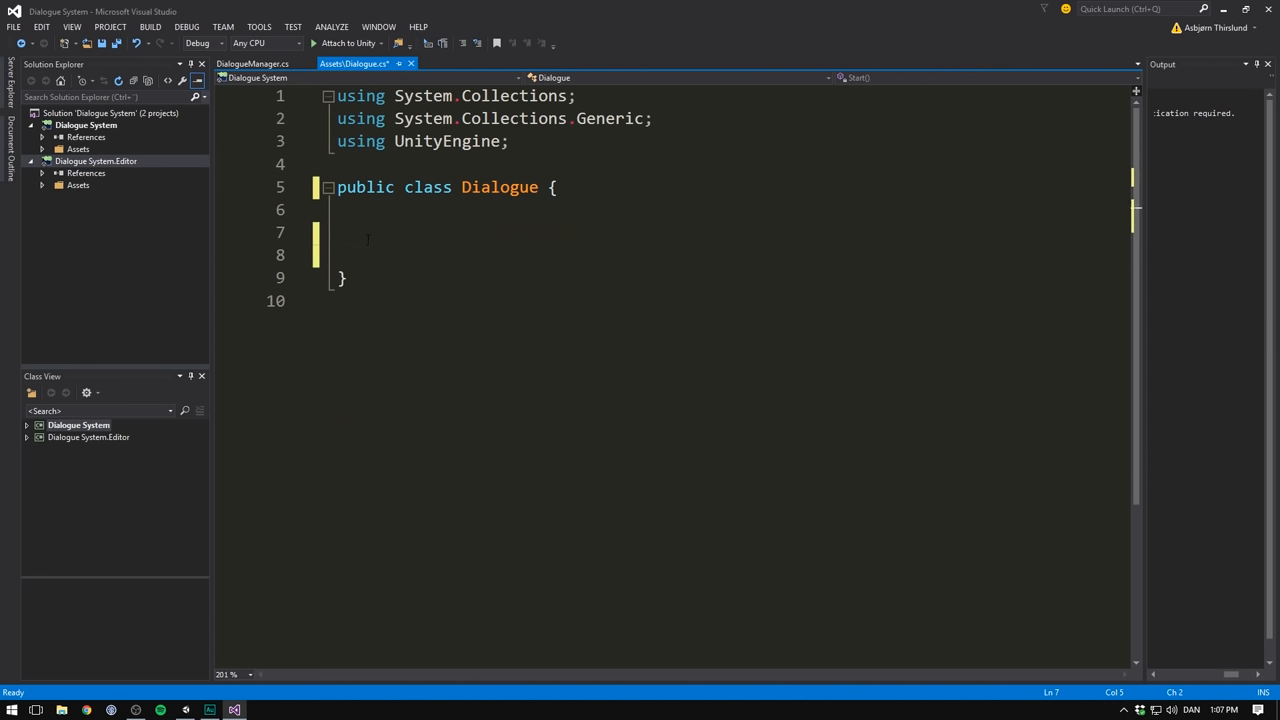
text(pub)
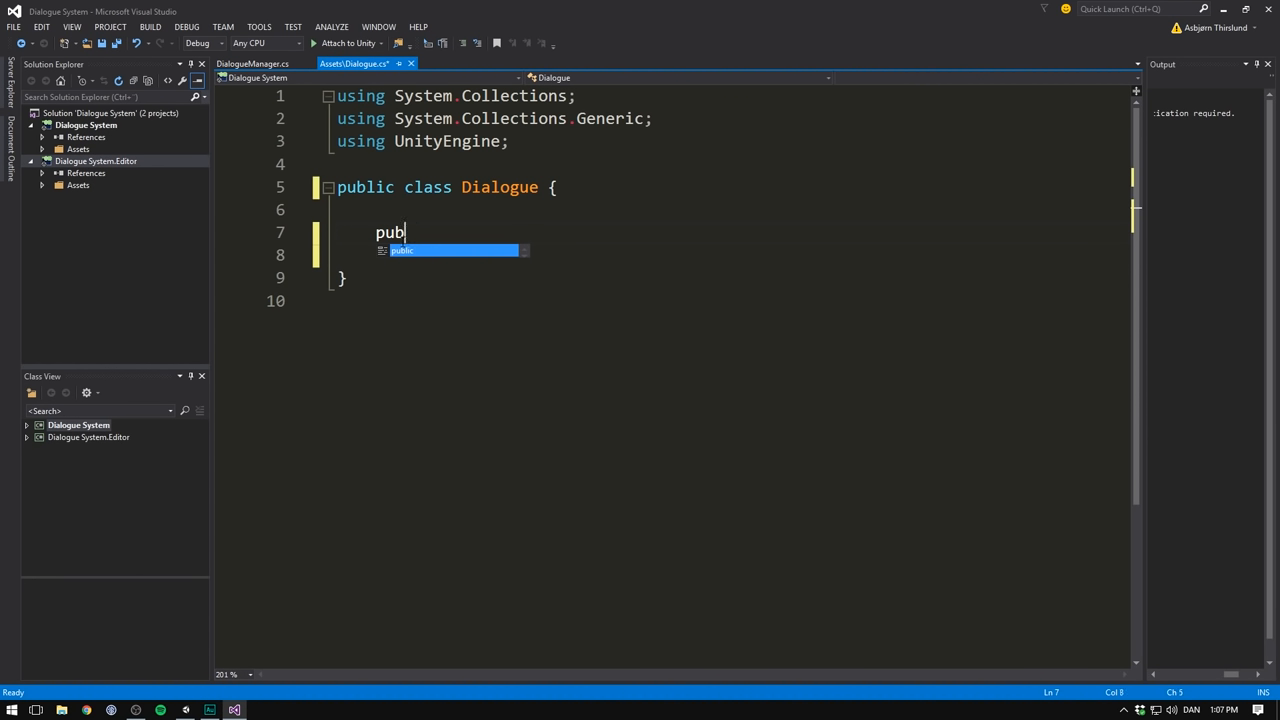
text(lic string[])
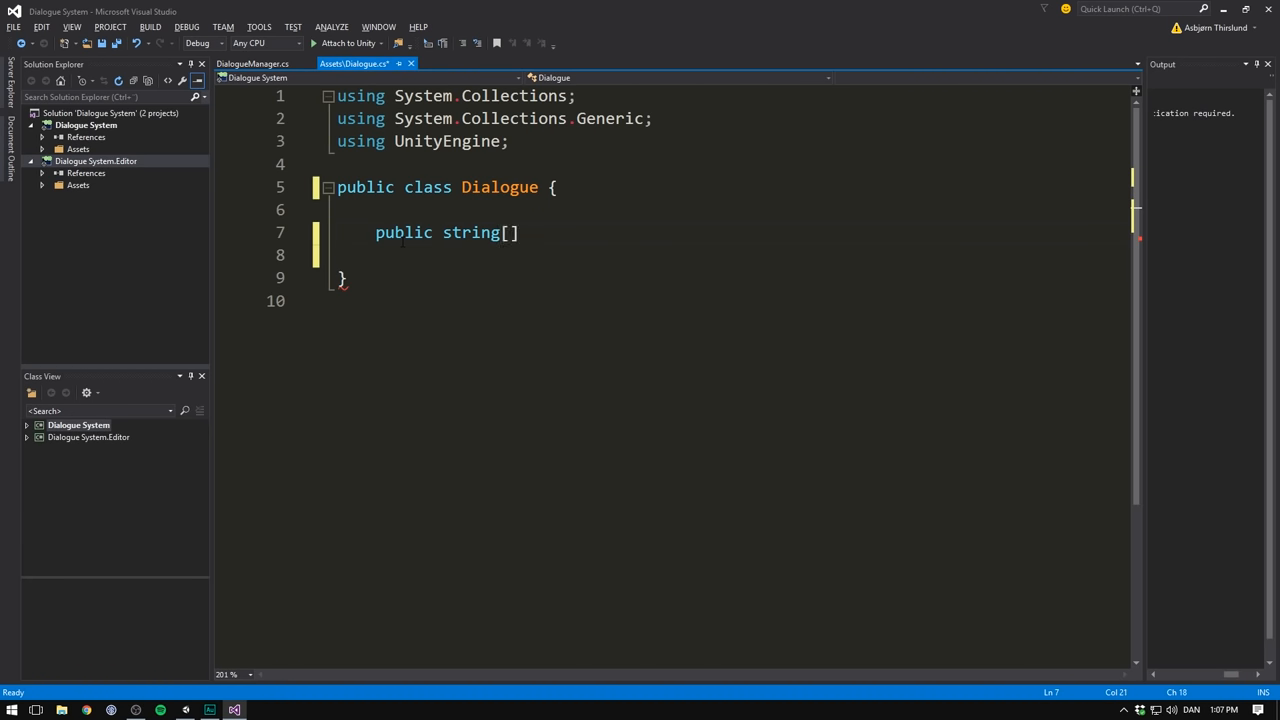
text(sentence)
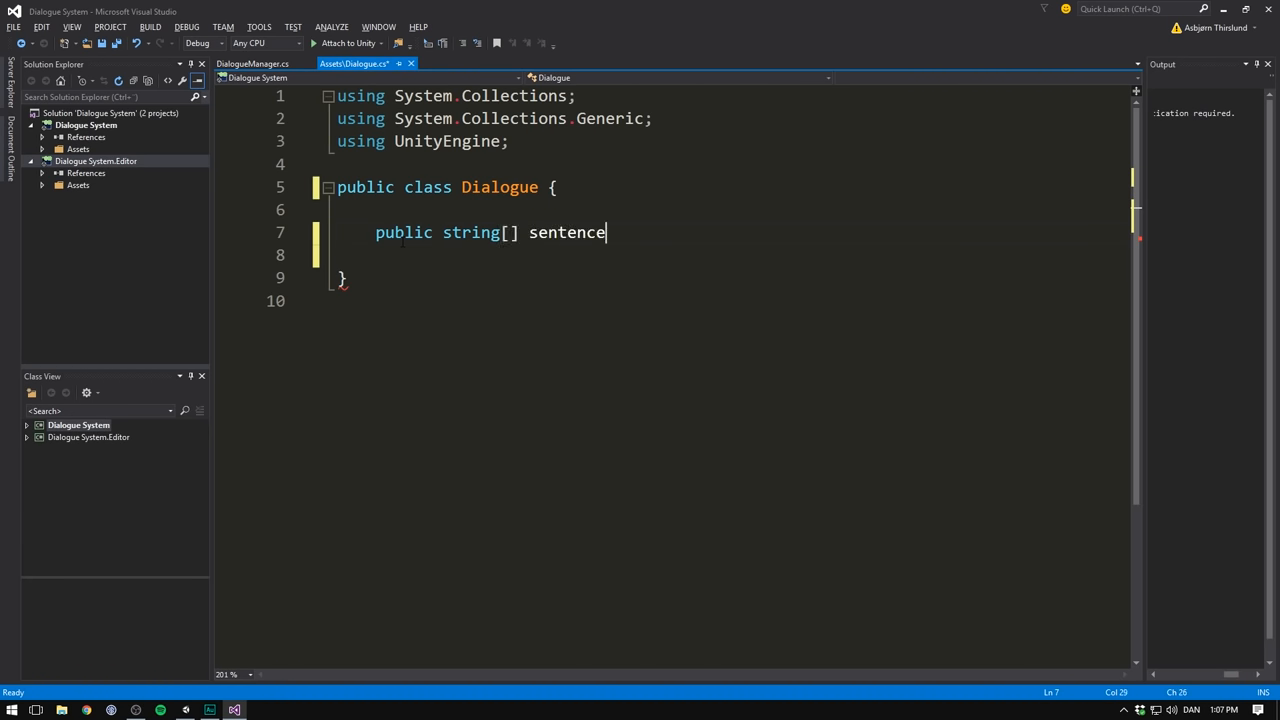
text(s;)
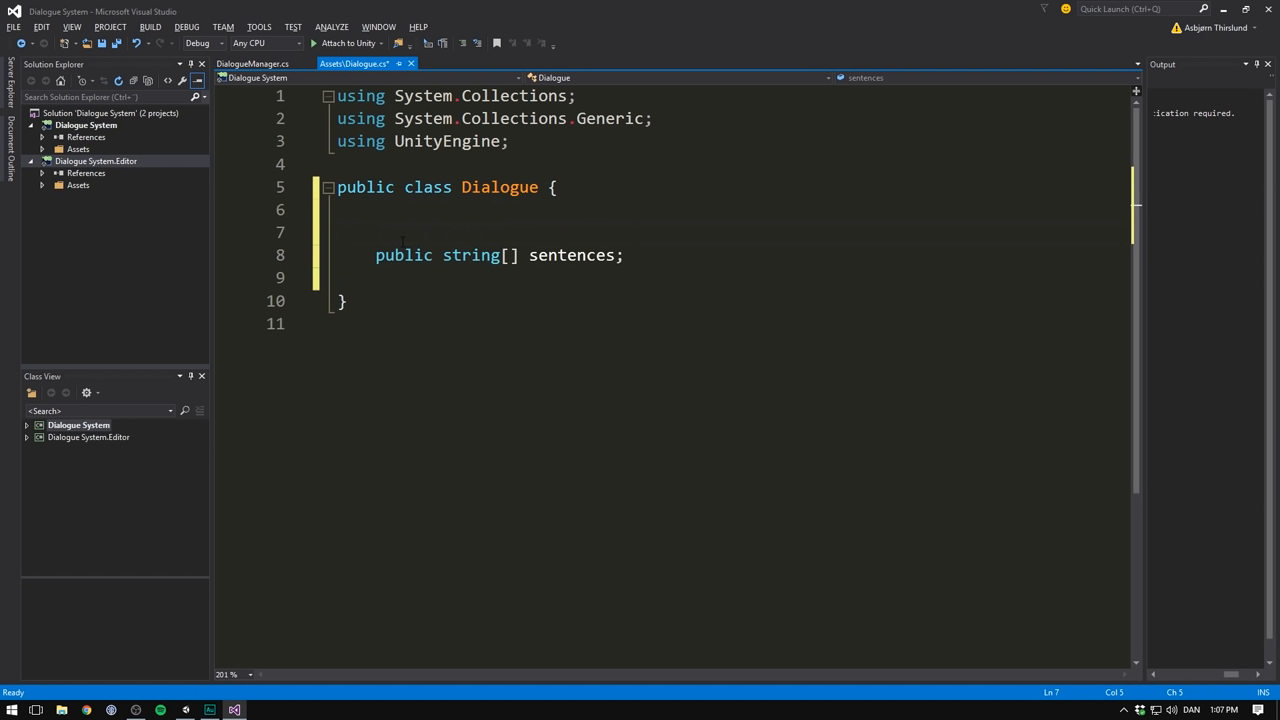
- Add 'public string name;' and mark the class [System.Serializable]
text(public)
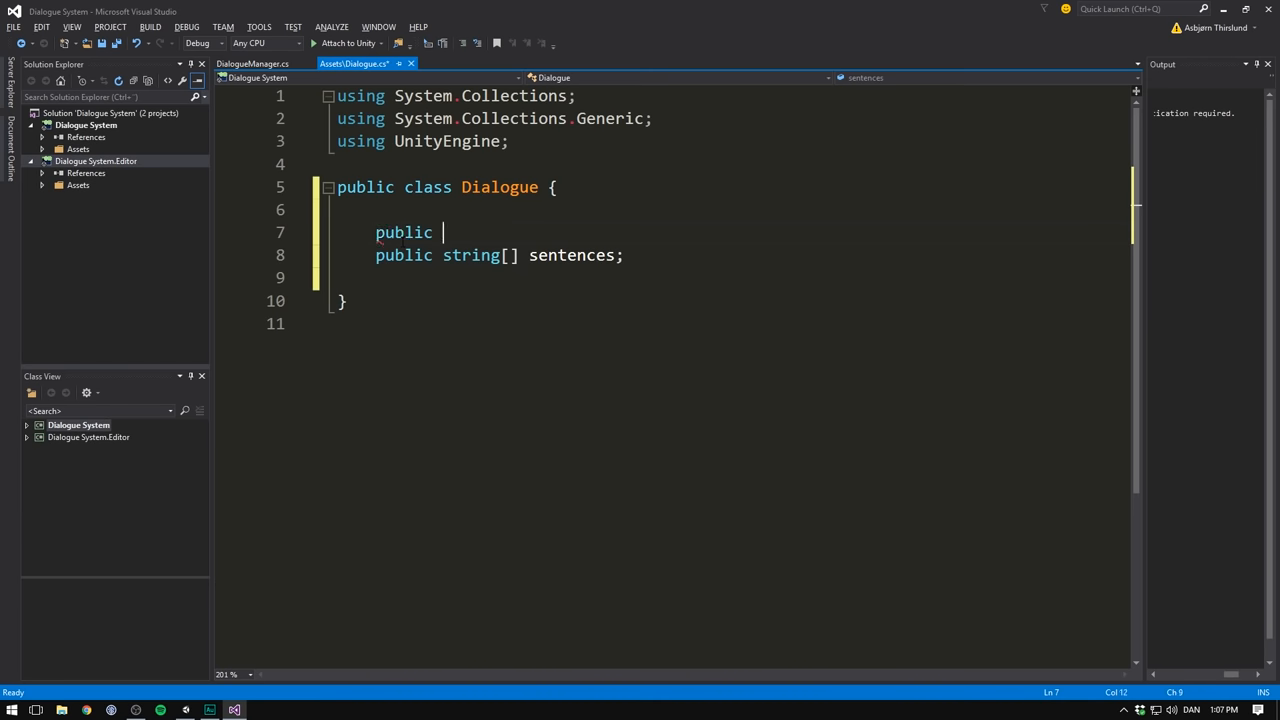
text(string nam)
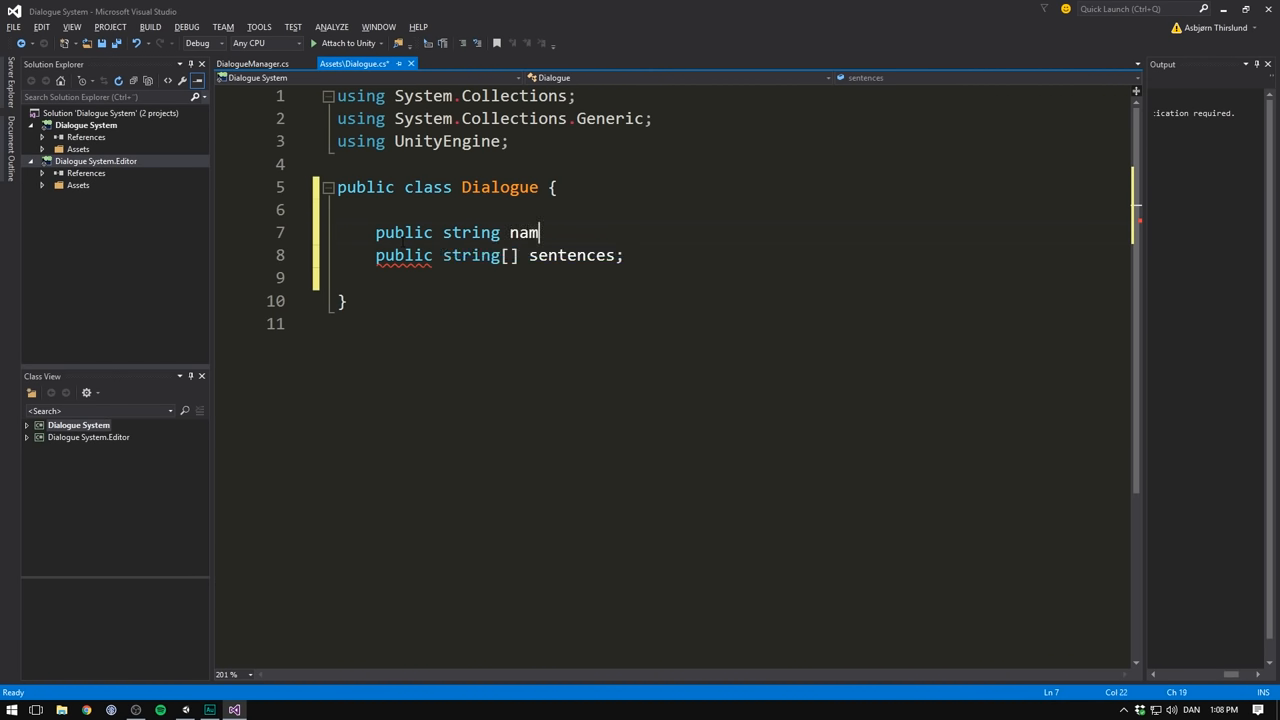
text(e;)
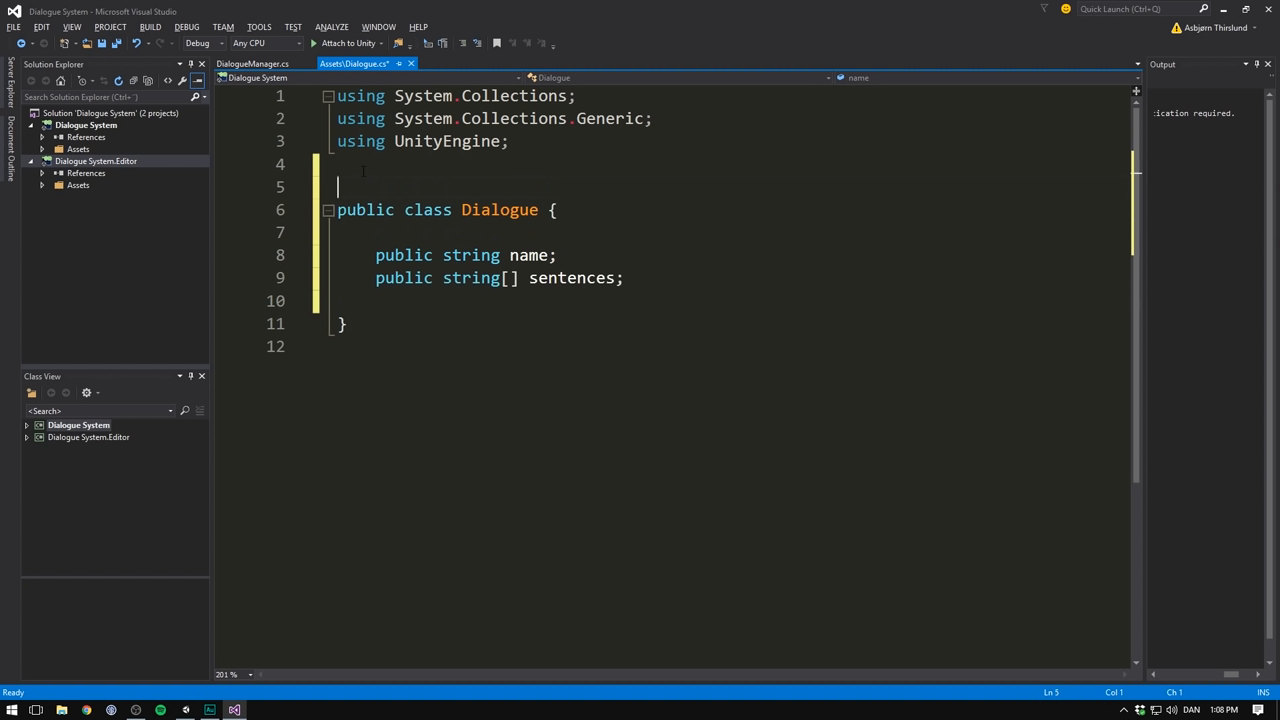
text([])
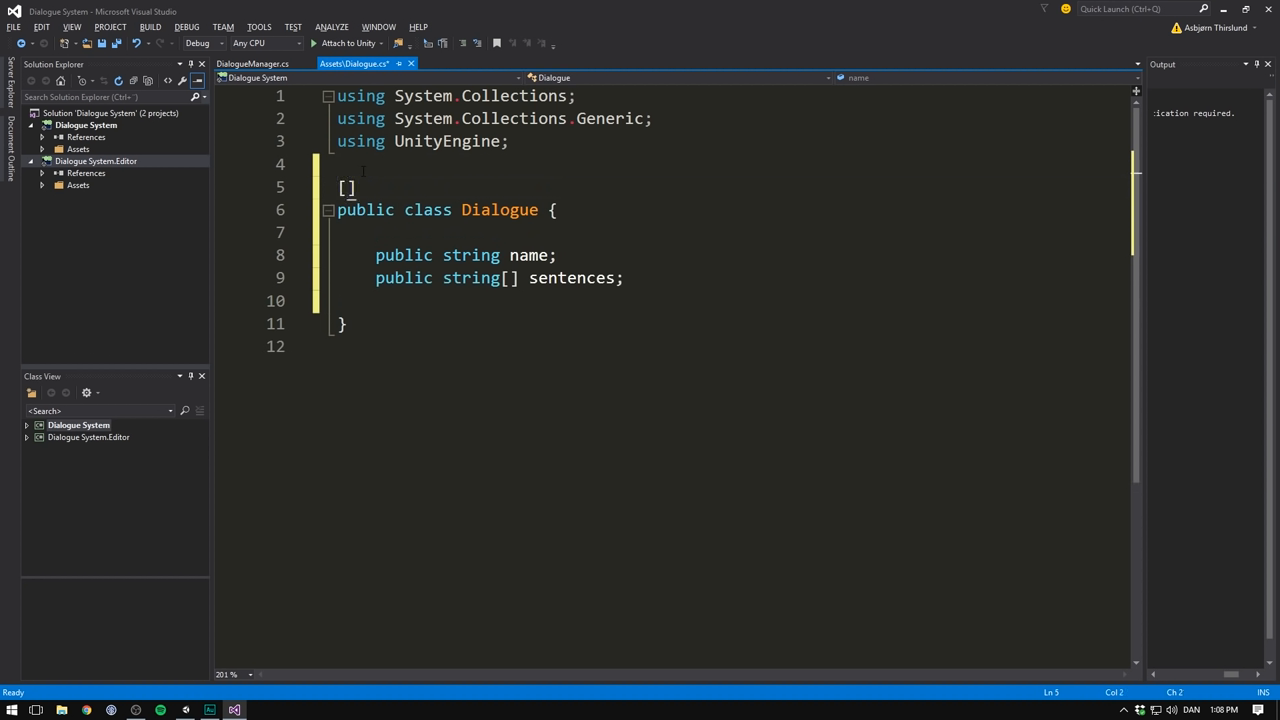
text(System.Serializable)
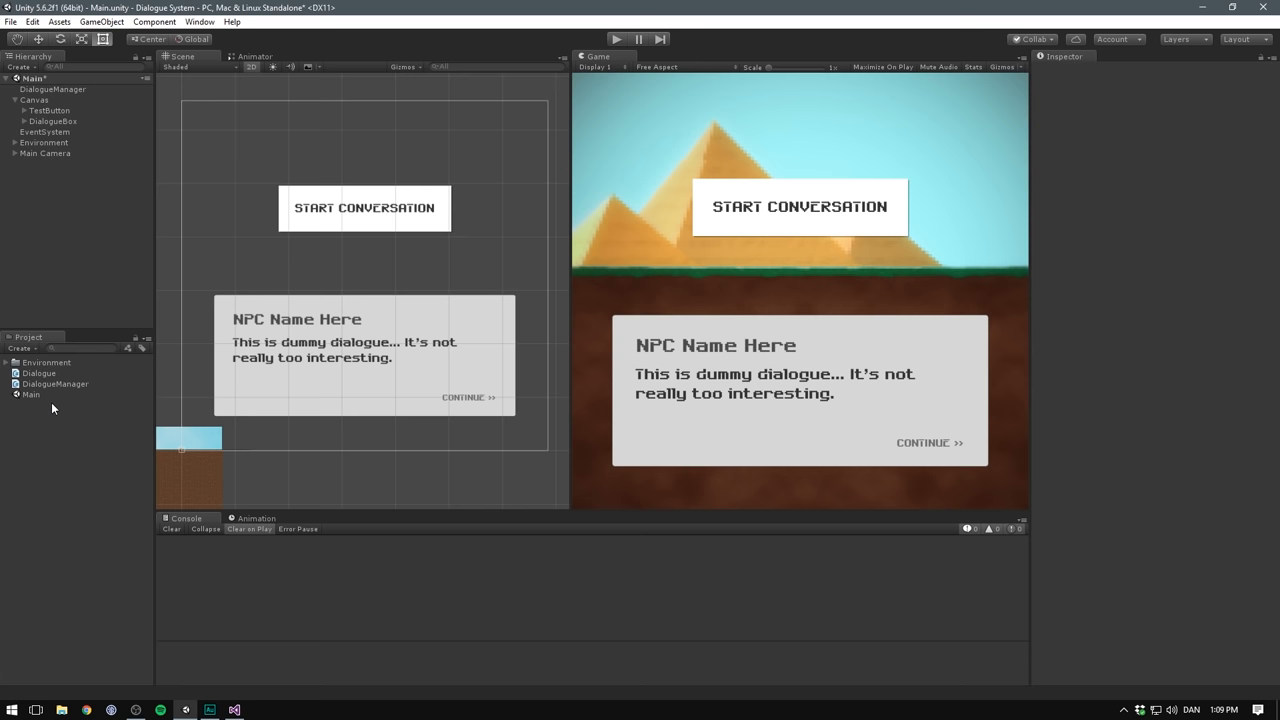
- Create a C# script named DialogueTrigger in the Project assets and open it
click(38, 373)
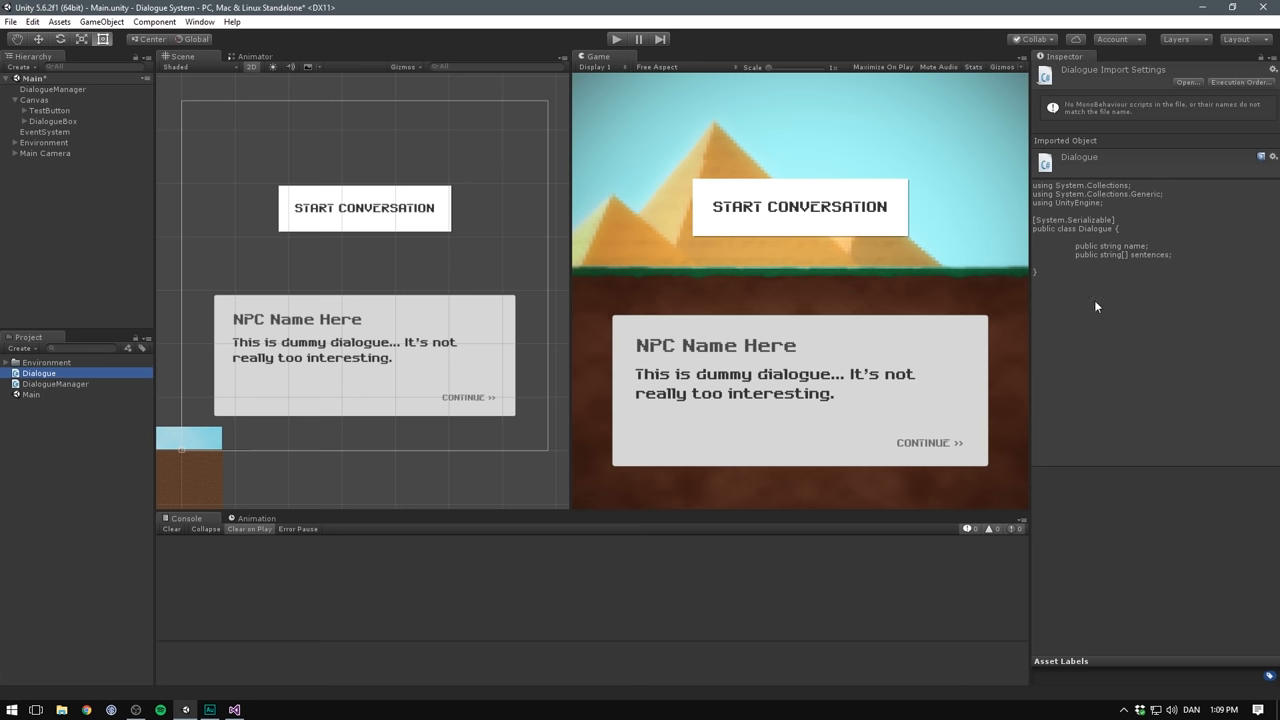
click(85, 430)
text(Intera)
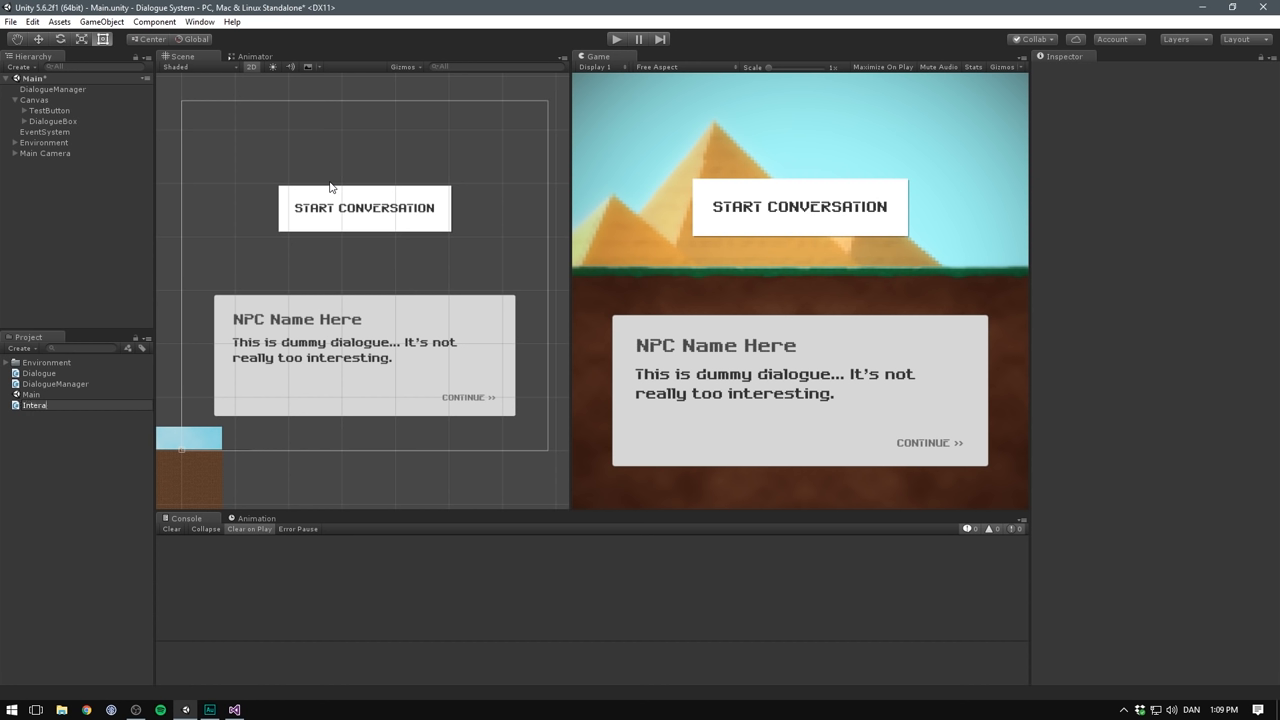
text(DialogueTrigger)
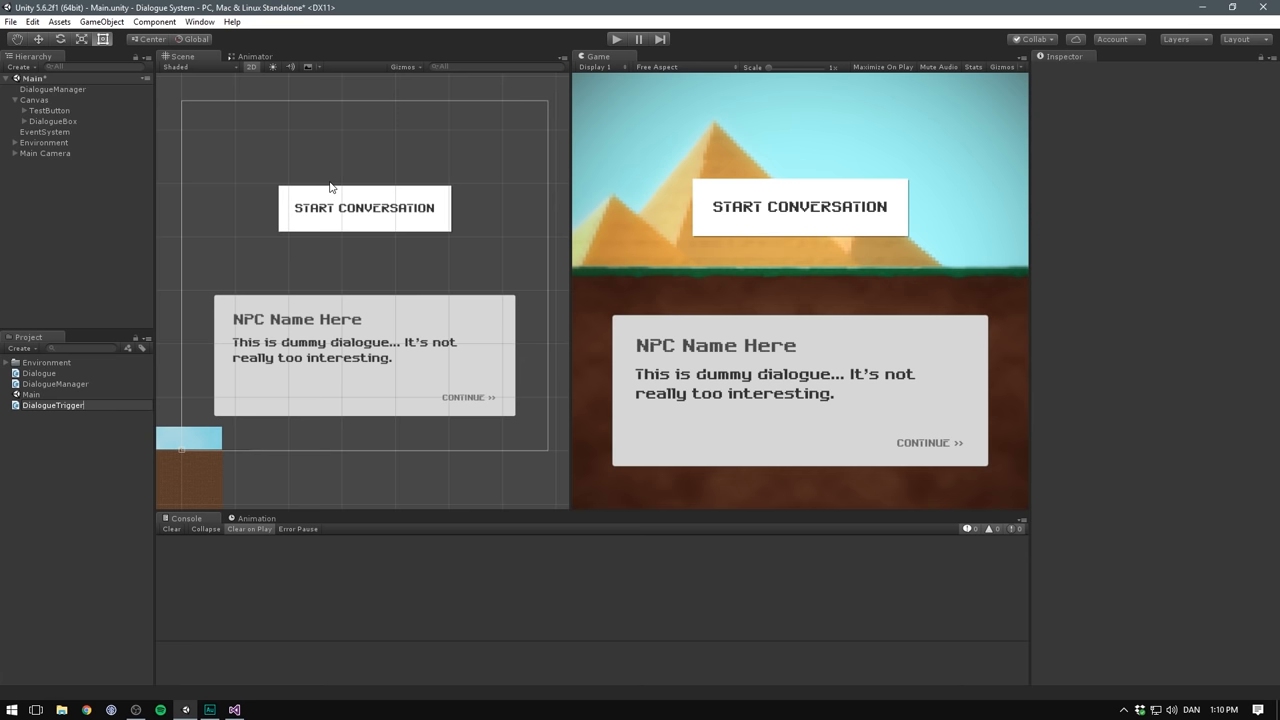
click(52, 394)
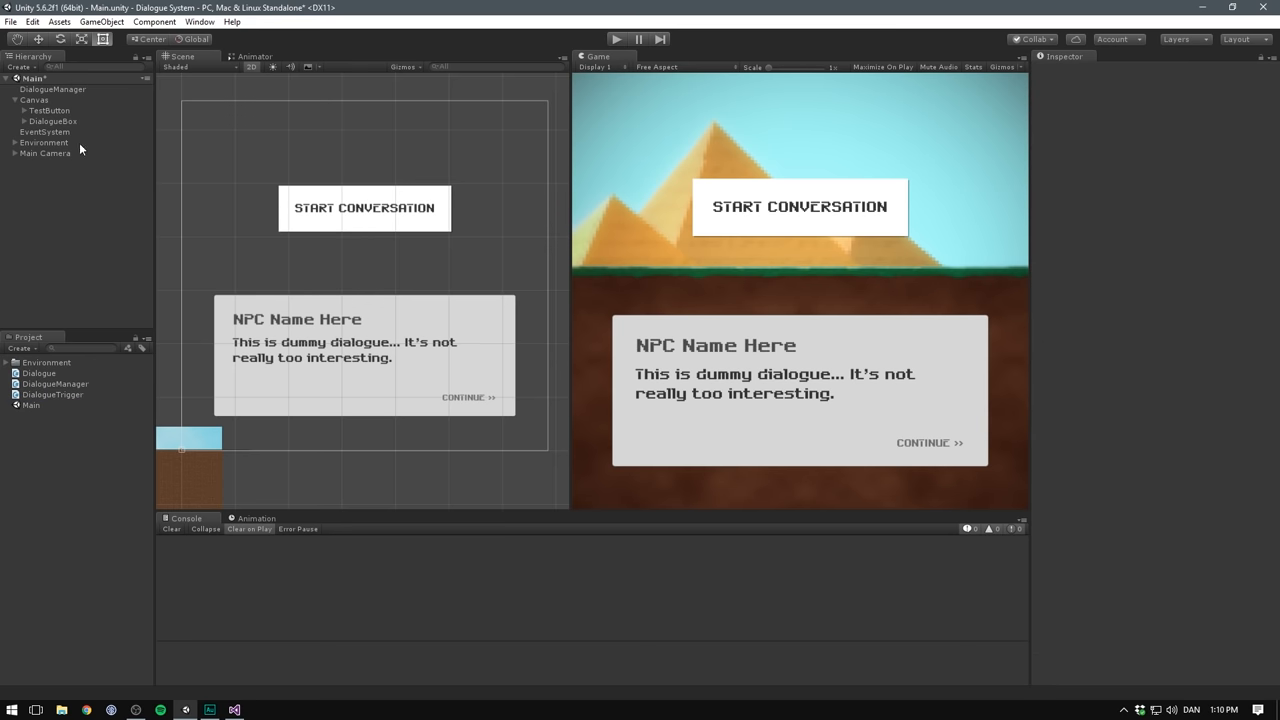
click(49, 110)
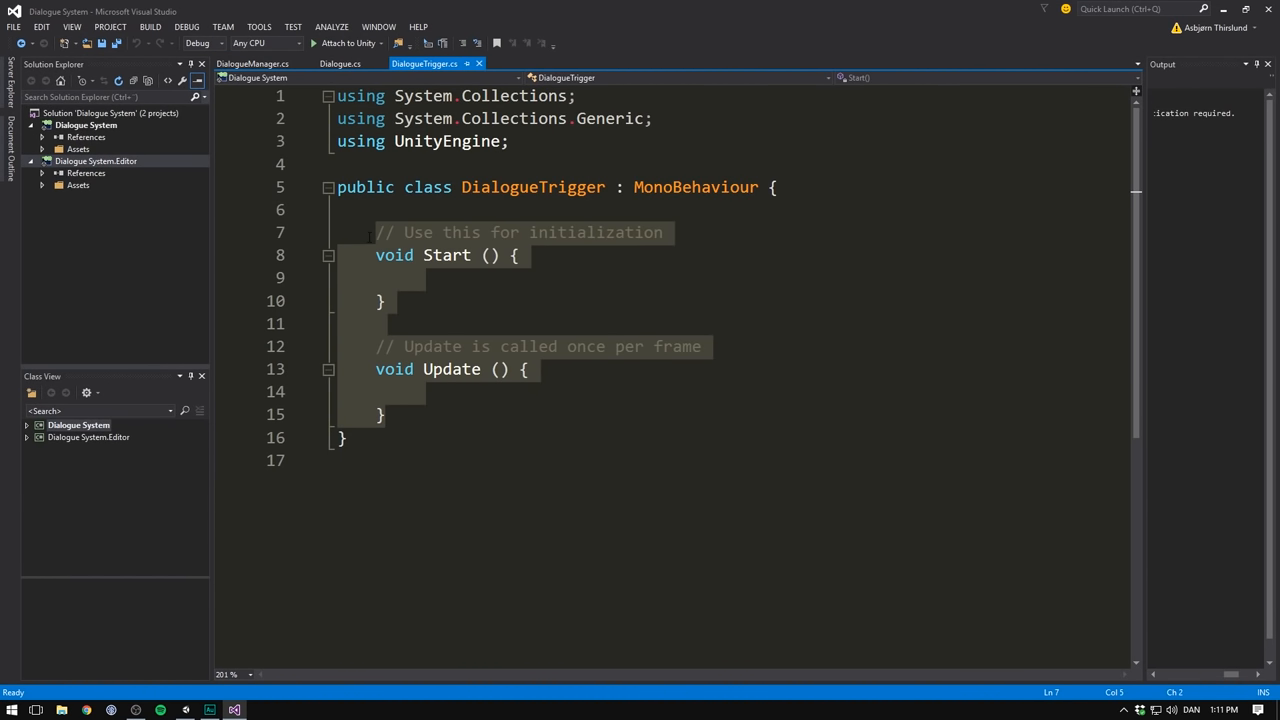
- Give DialogueTrigger the field 'public Dialogue dialogue;'
text(public)
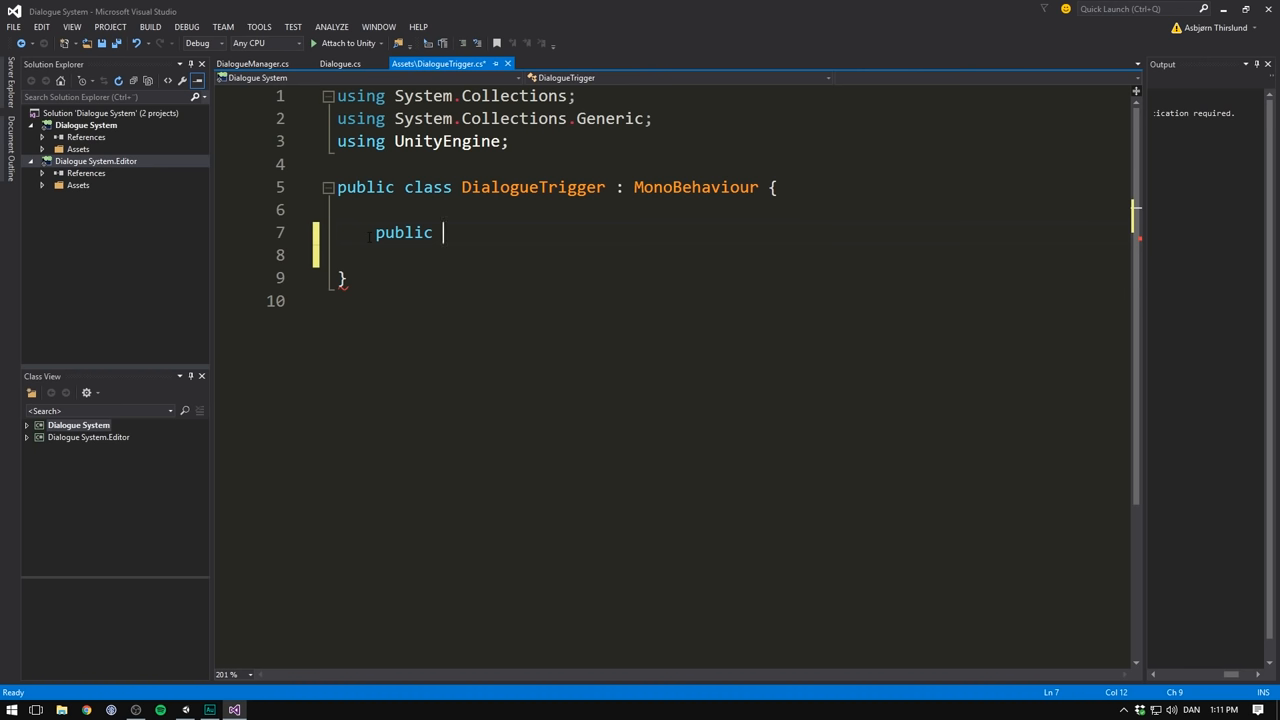
text(Dialogu)
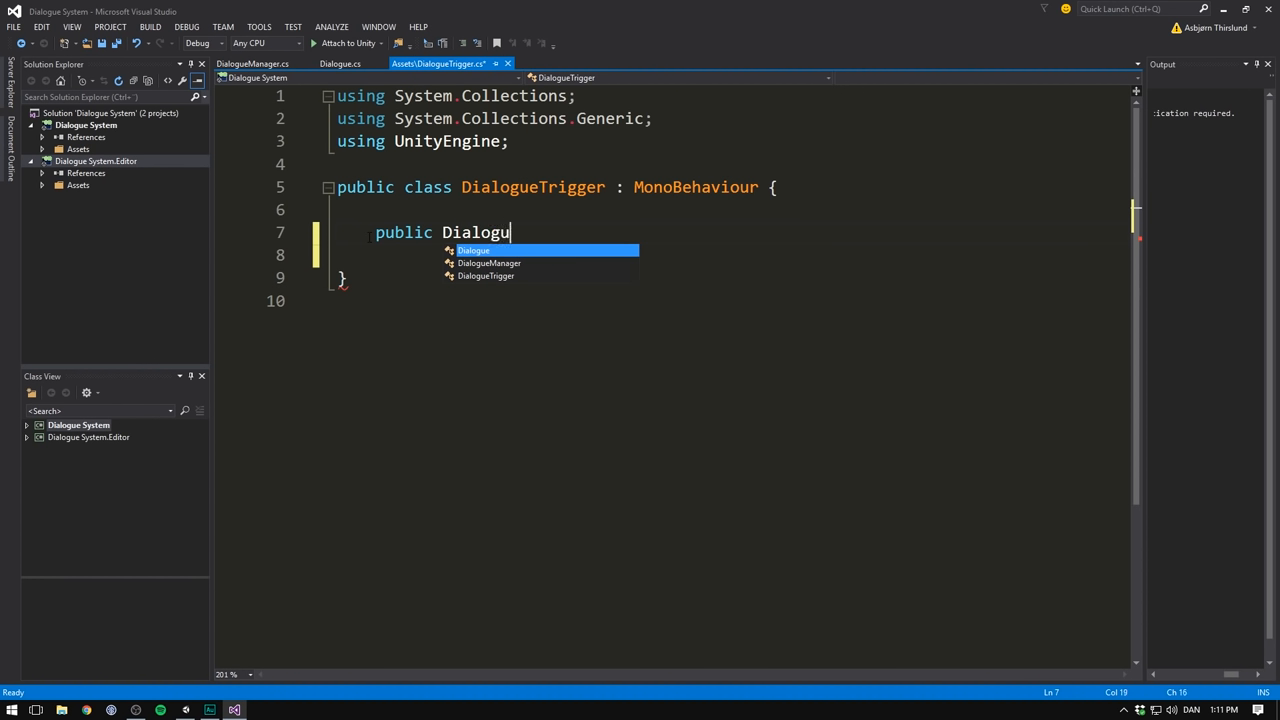
text(e)
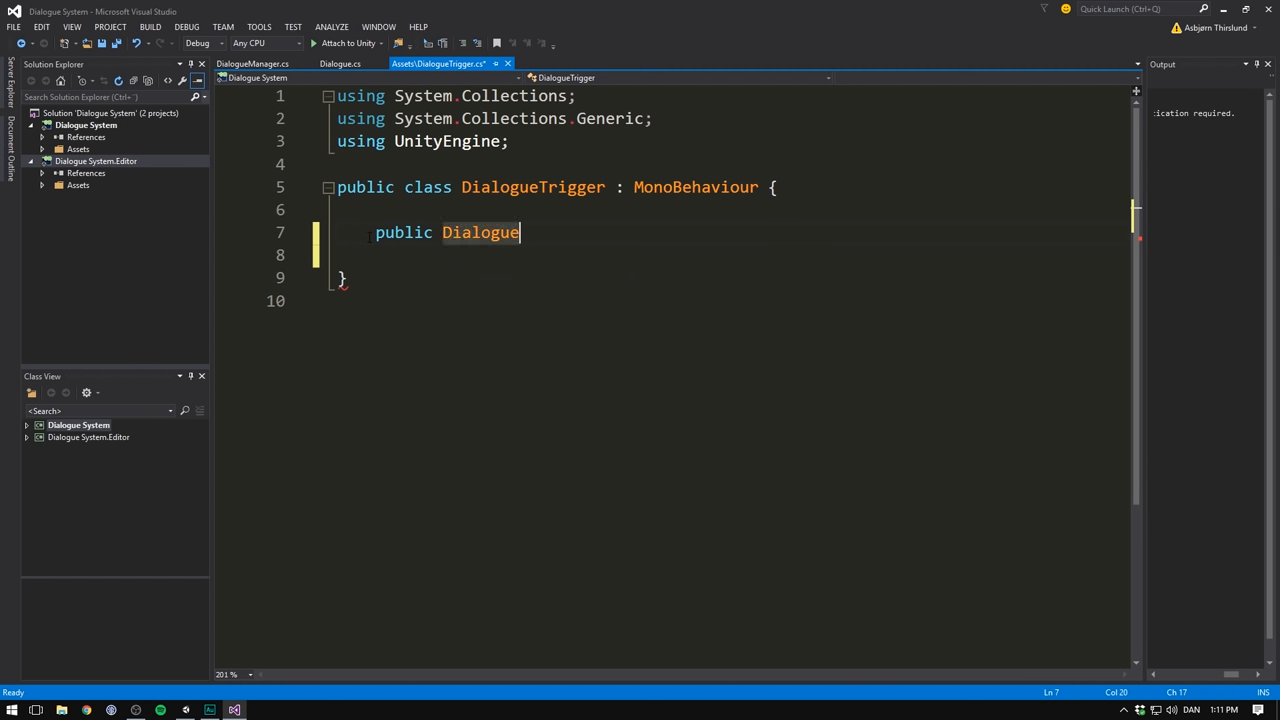
text(dialogue)
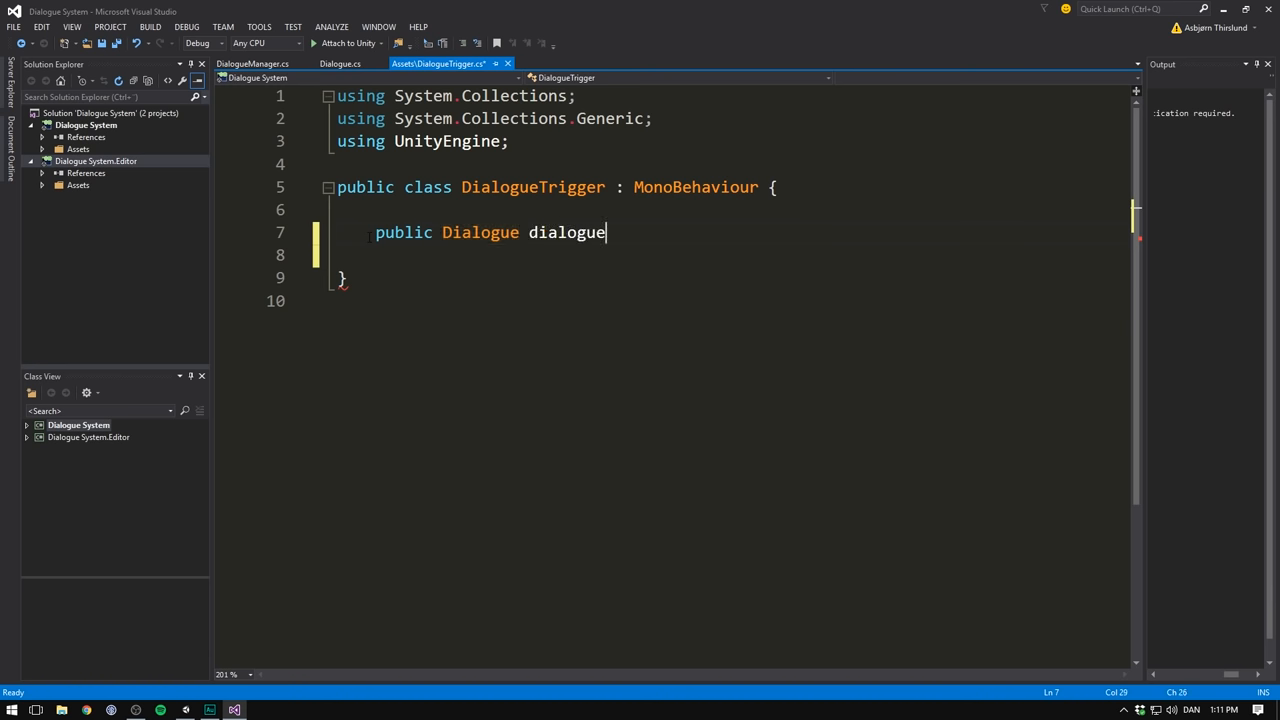
text(;)
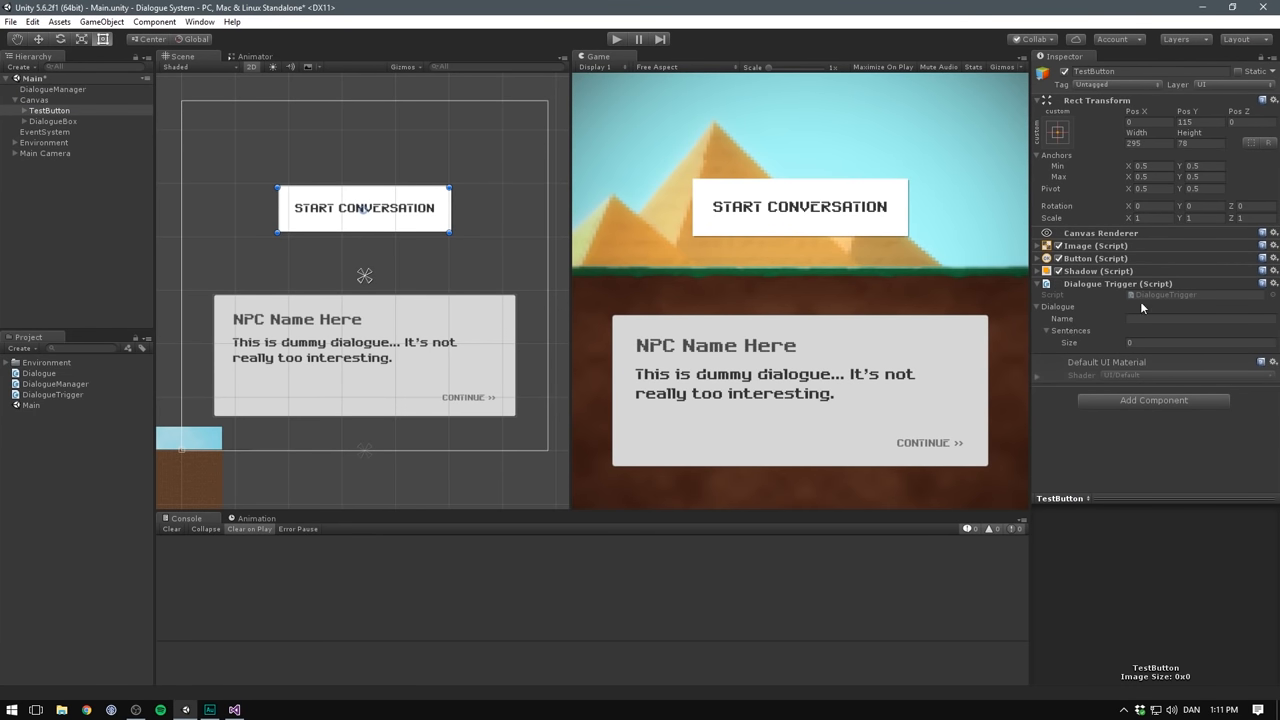
- Set TestButton's Dialogue Trigger name to 'Dway' with three sentence slots
click(1200, 318)
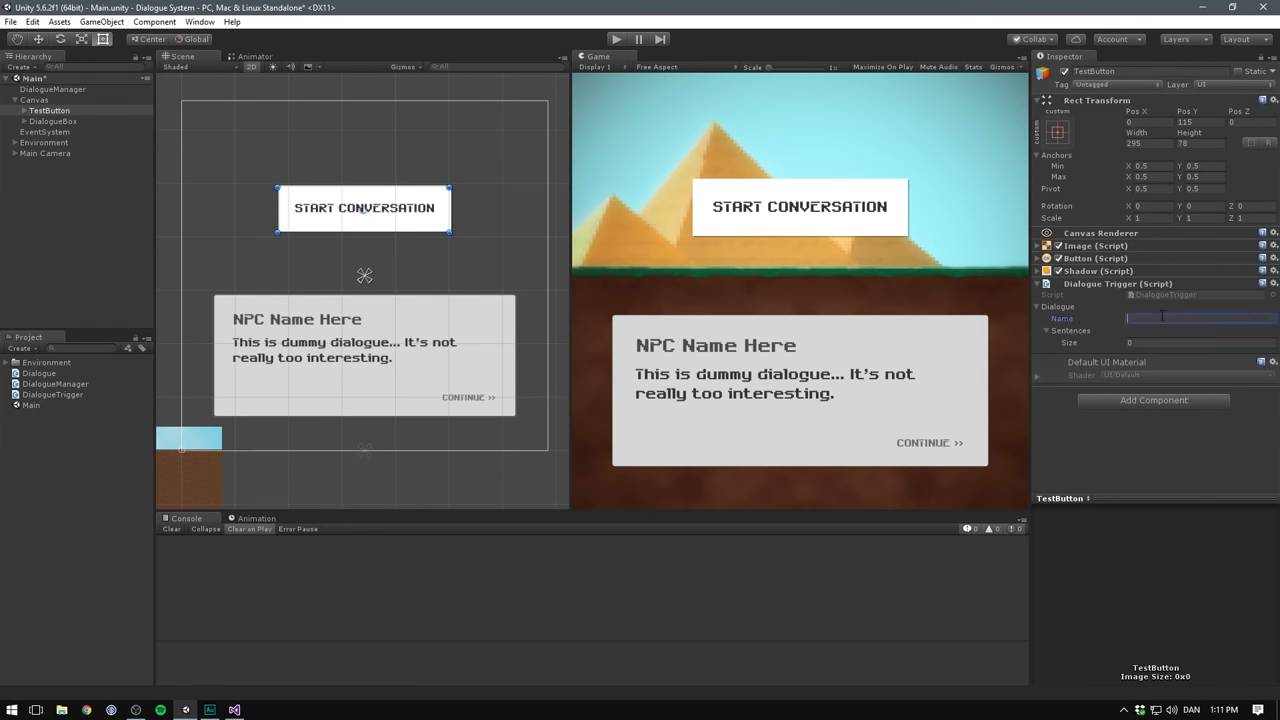
text(Dwayne Johnson)
click(1201, 342)
text(3)
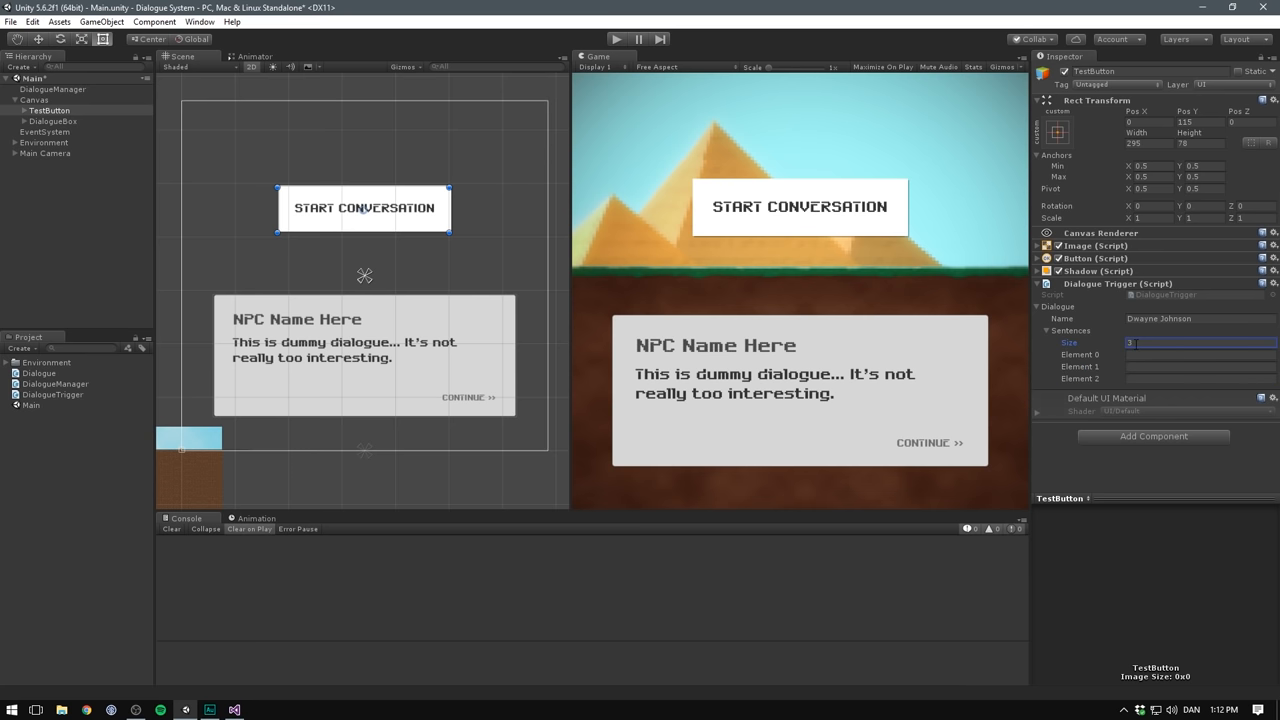
mouse_move(1066, 364)
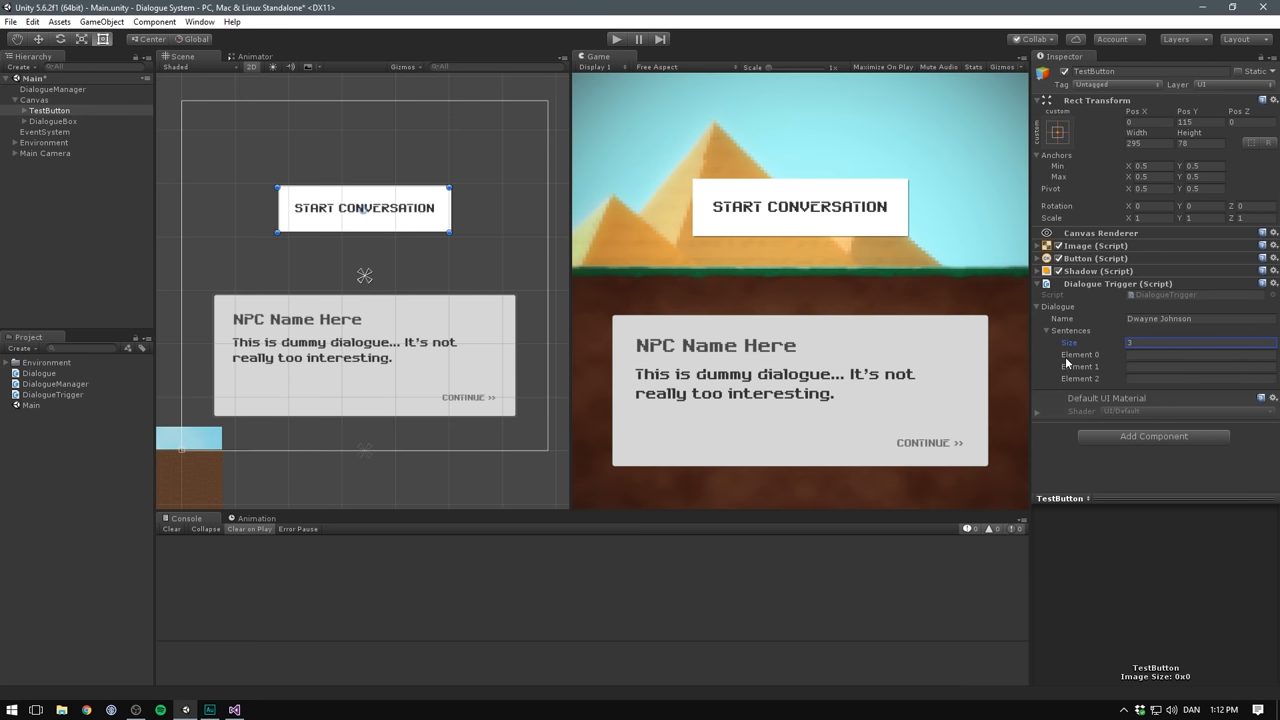
click(1200, 355)
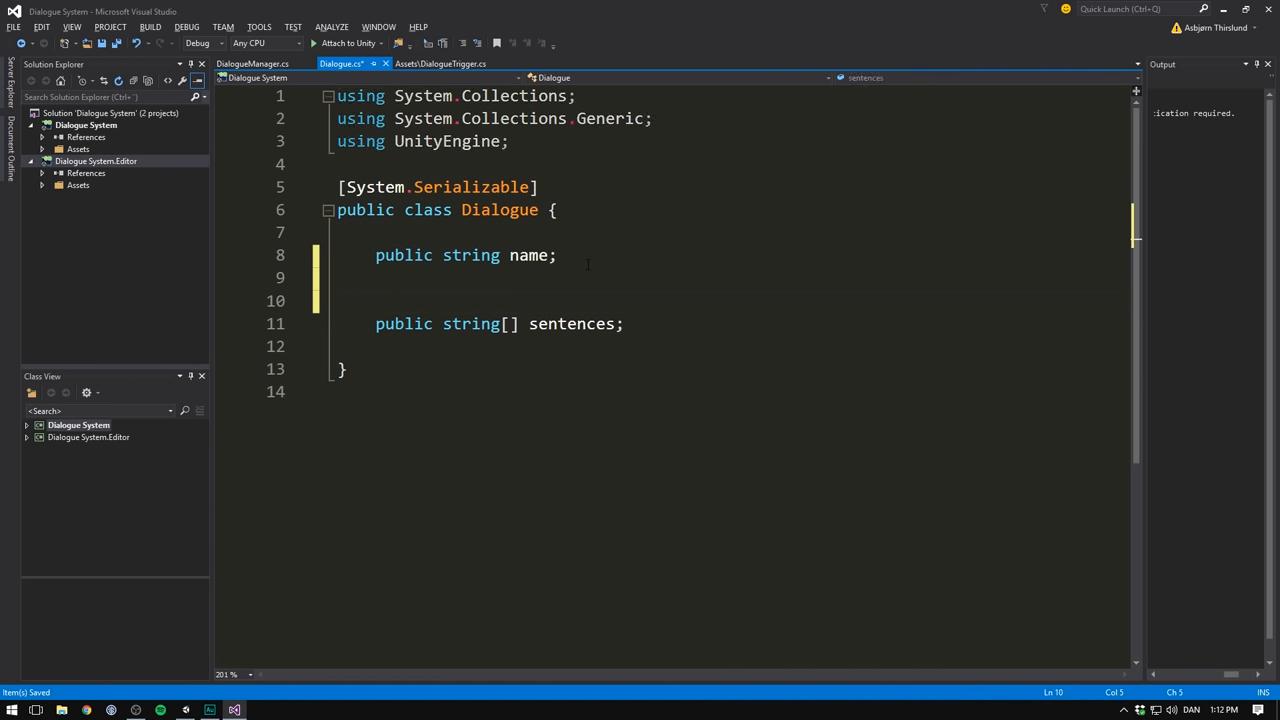
- Add [TextArea(3, 10)] above the sentences array in Dialogue.cs
text([])
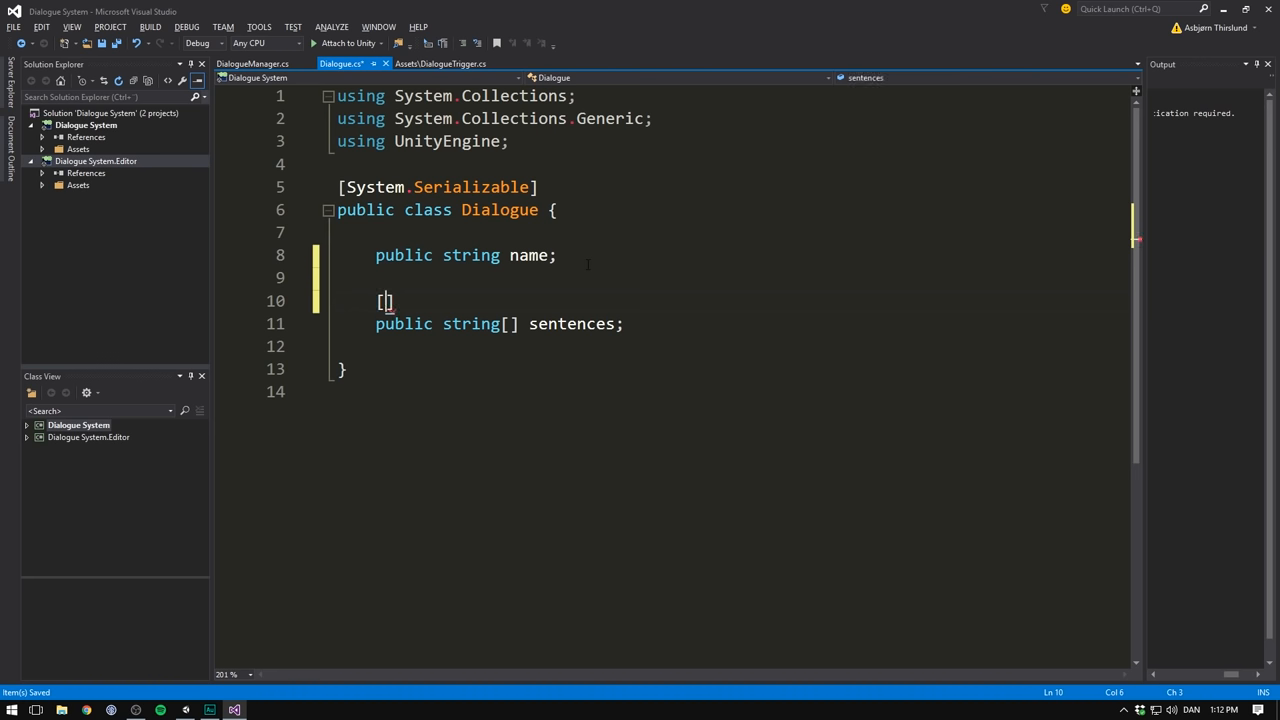
text(TextArea)
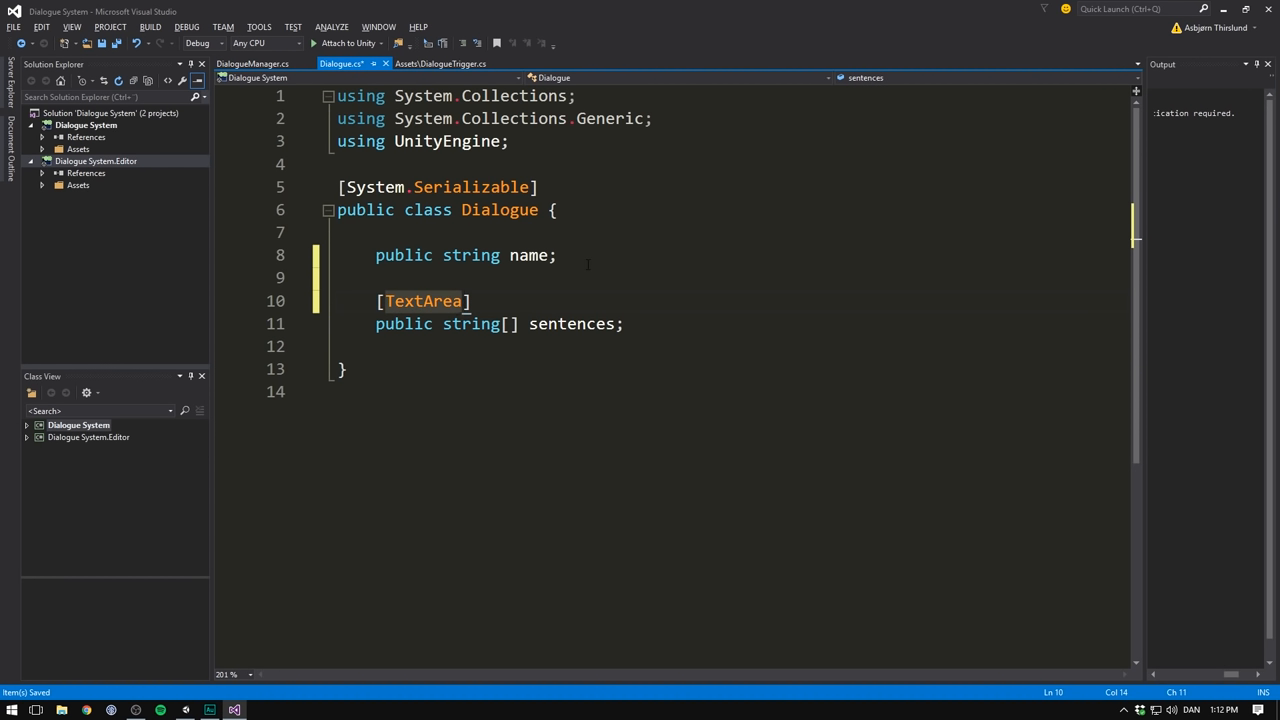
text(()
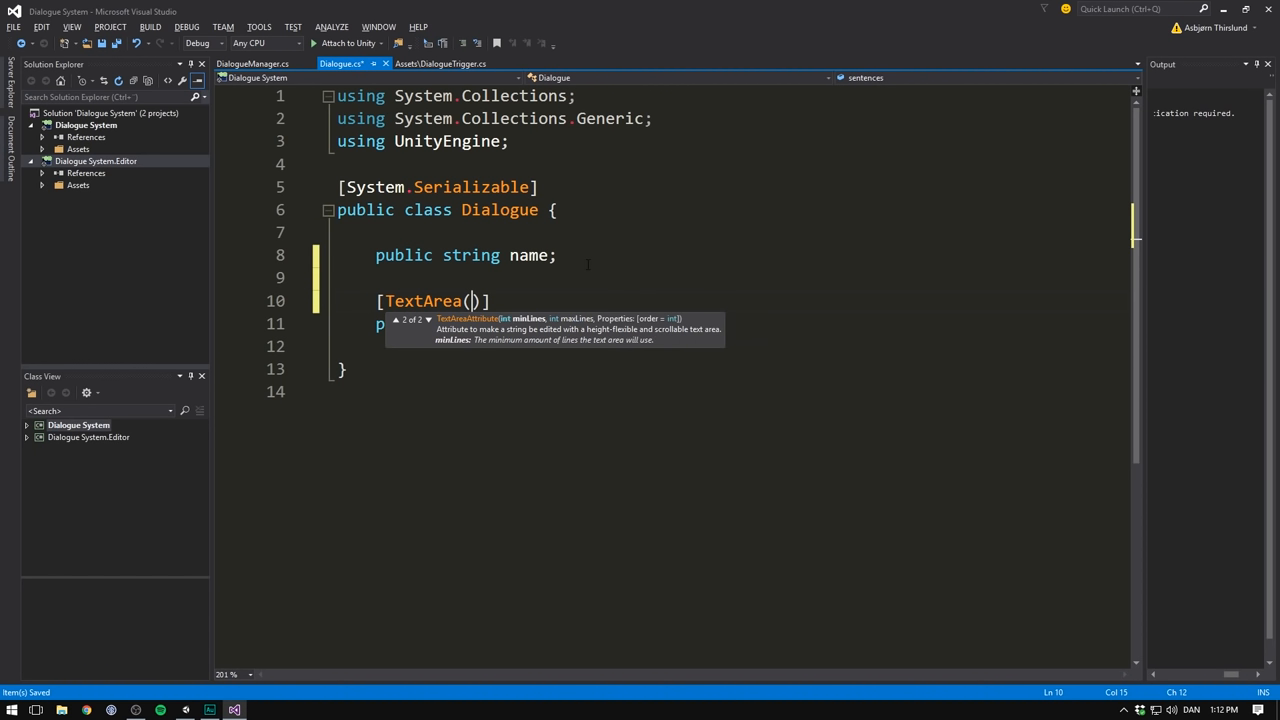
text(3)
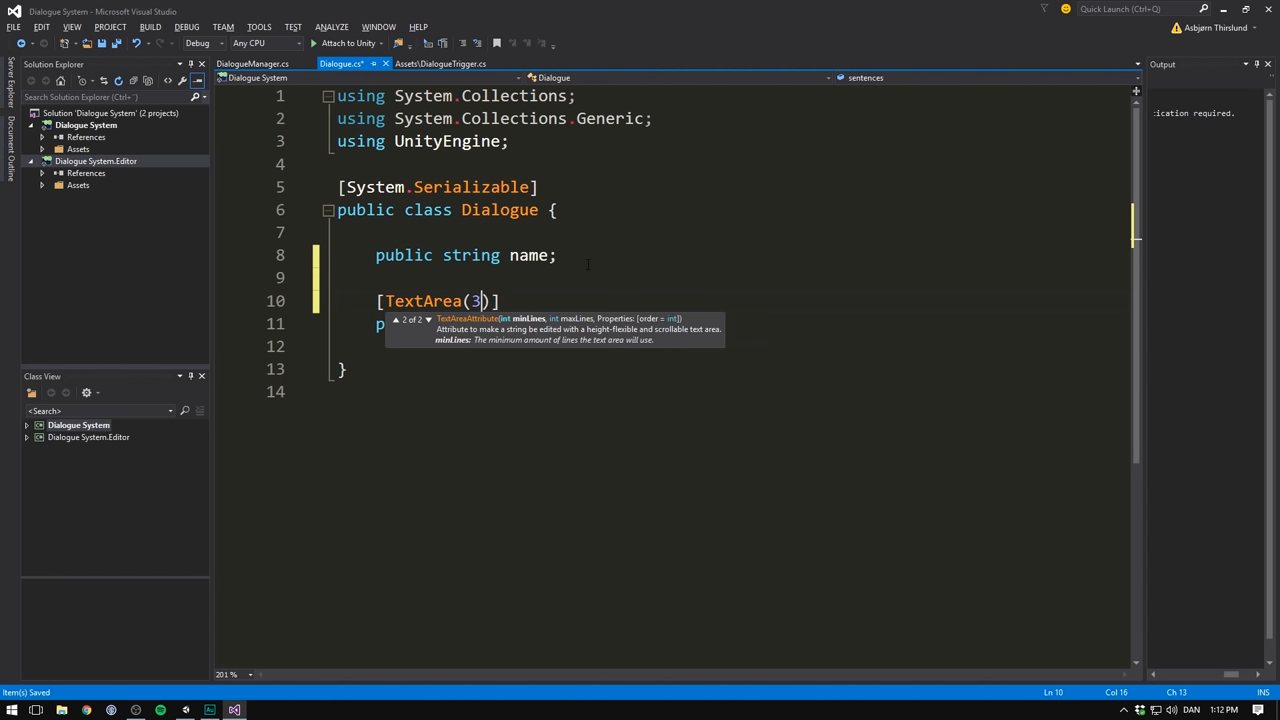
text(,)
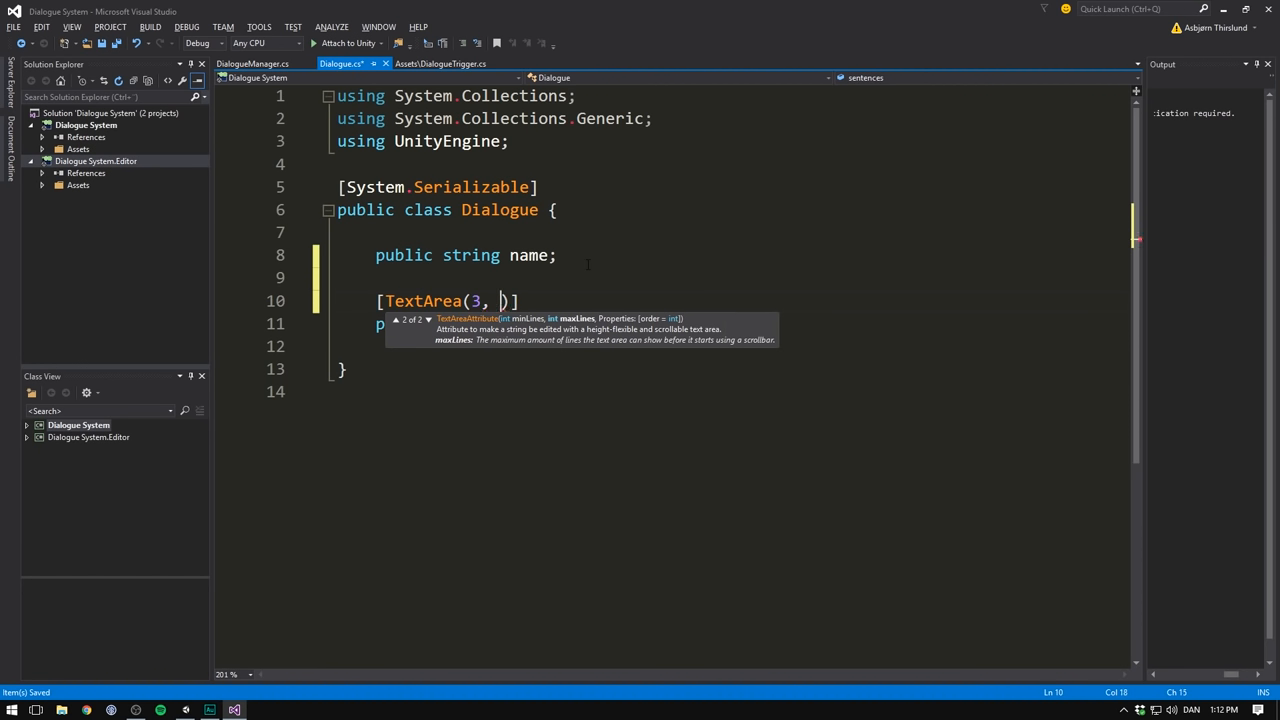
text(10)
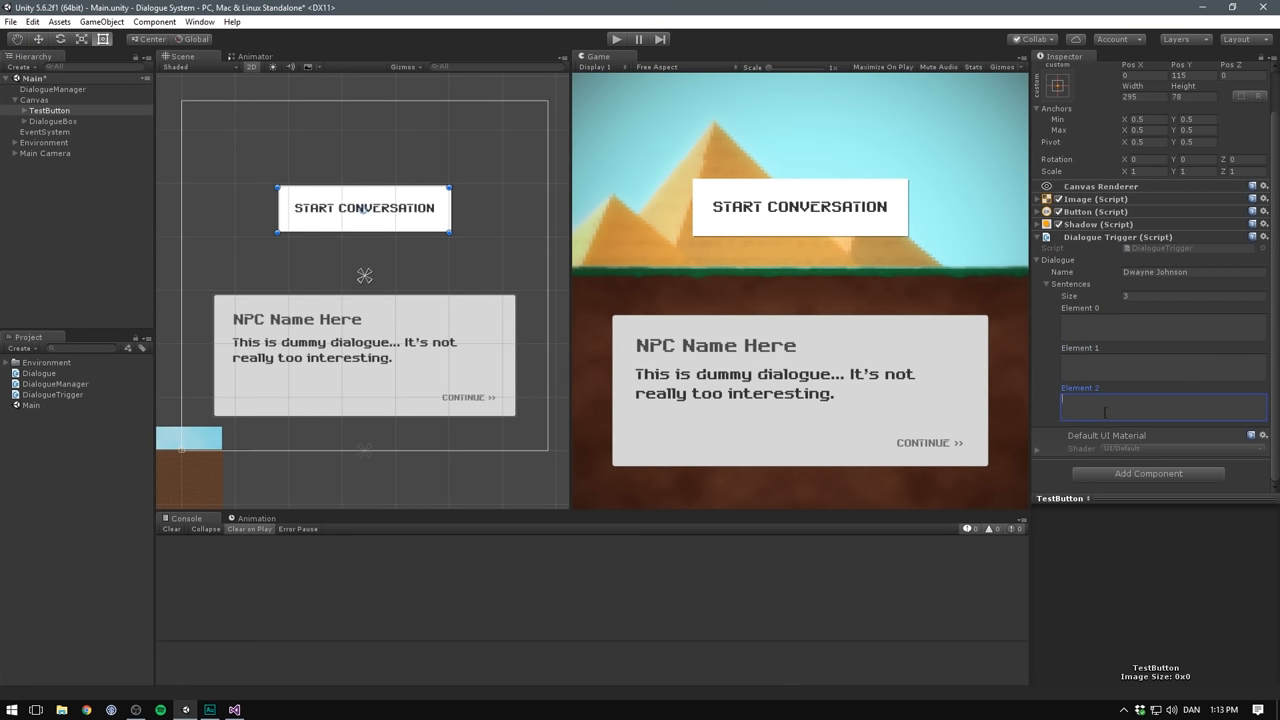
- Type sentences like 'Hey there! 1' into TestButton's trigger, removing a temporary test object
click(1163, 327)
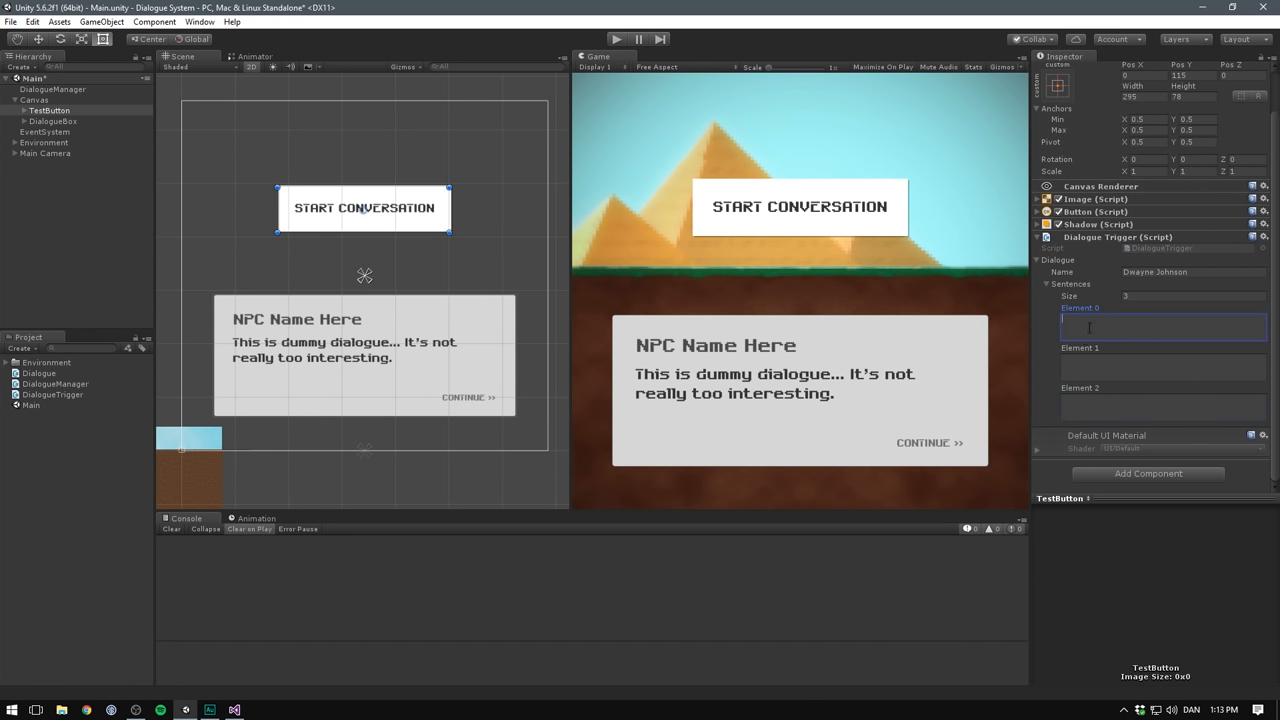
text(Hey there! 1)
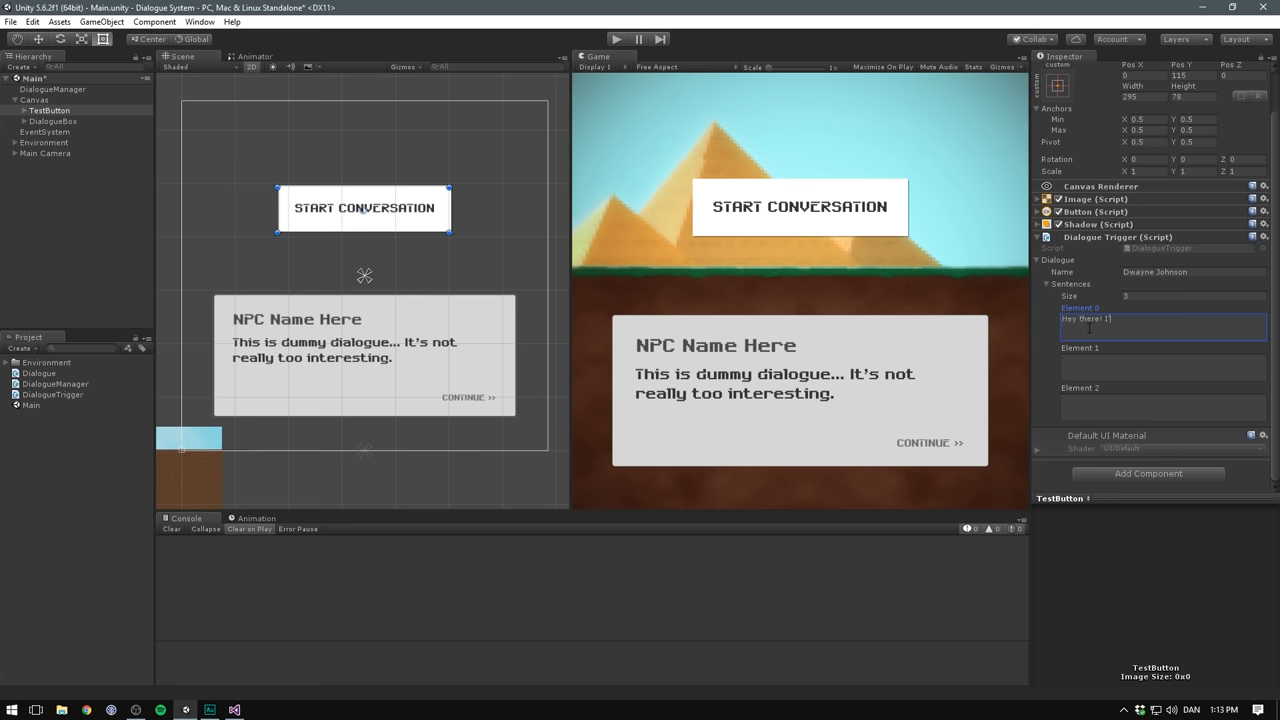
text(And wake you up in the morning of course!)
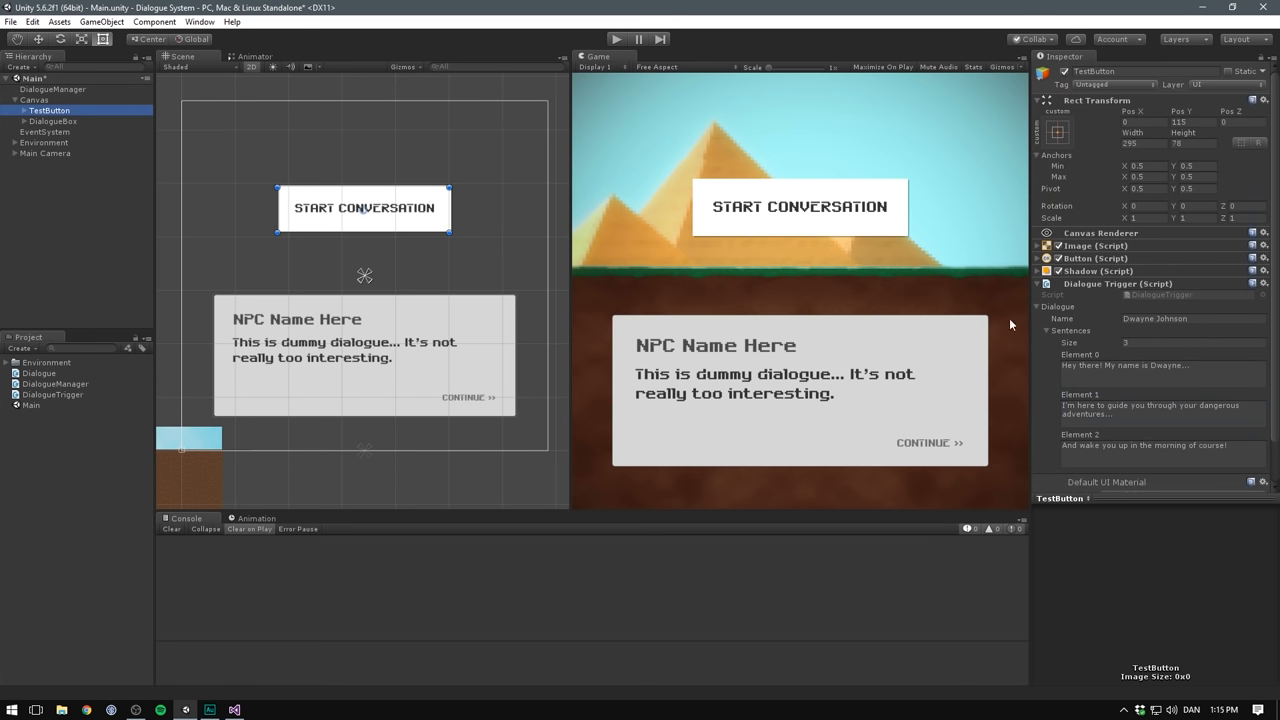
mouse_move(113, 124)
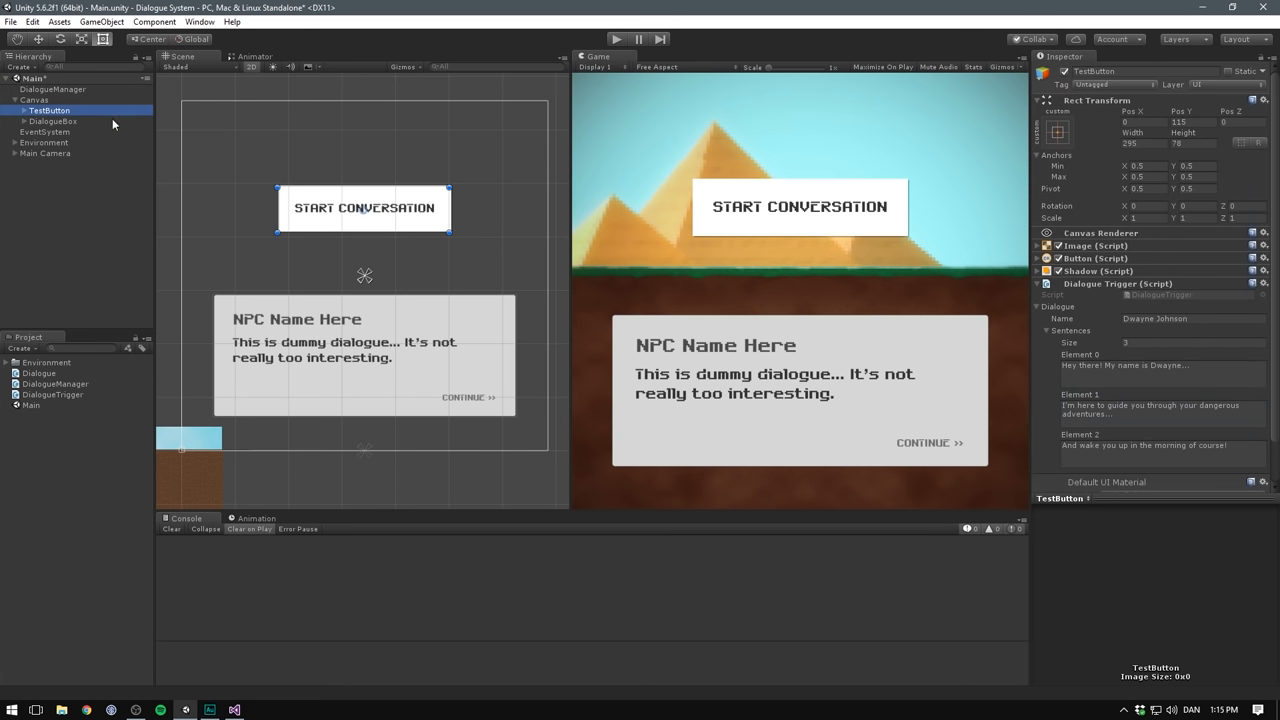
right_click(50, 110)
text(3)
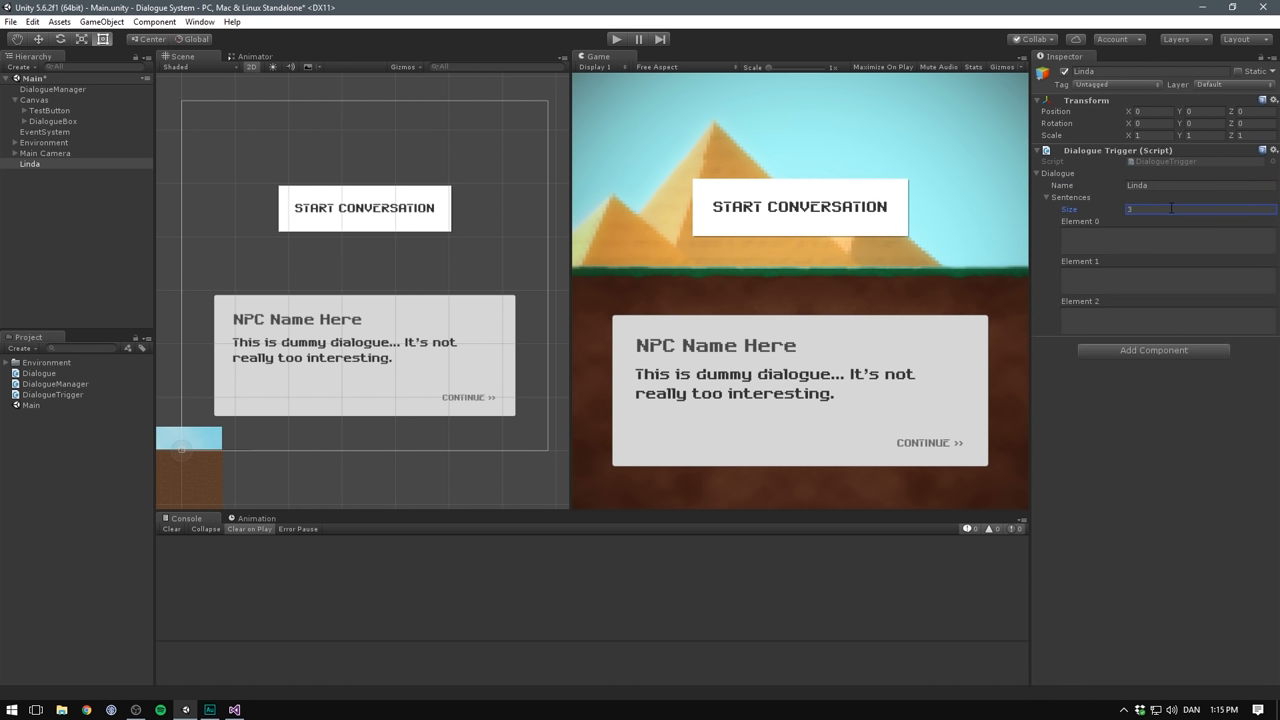
mouse_move(913, 196)
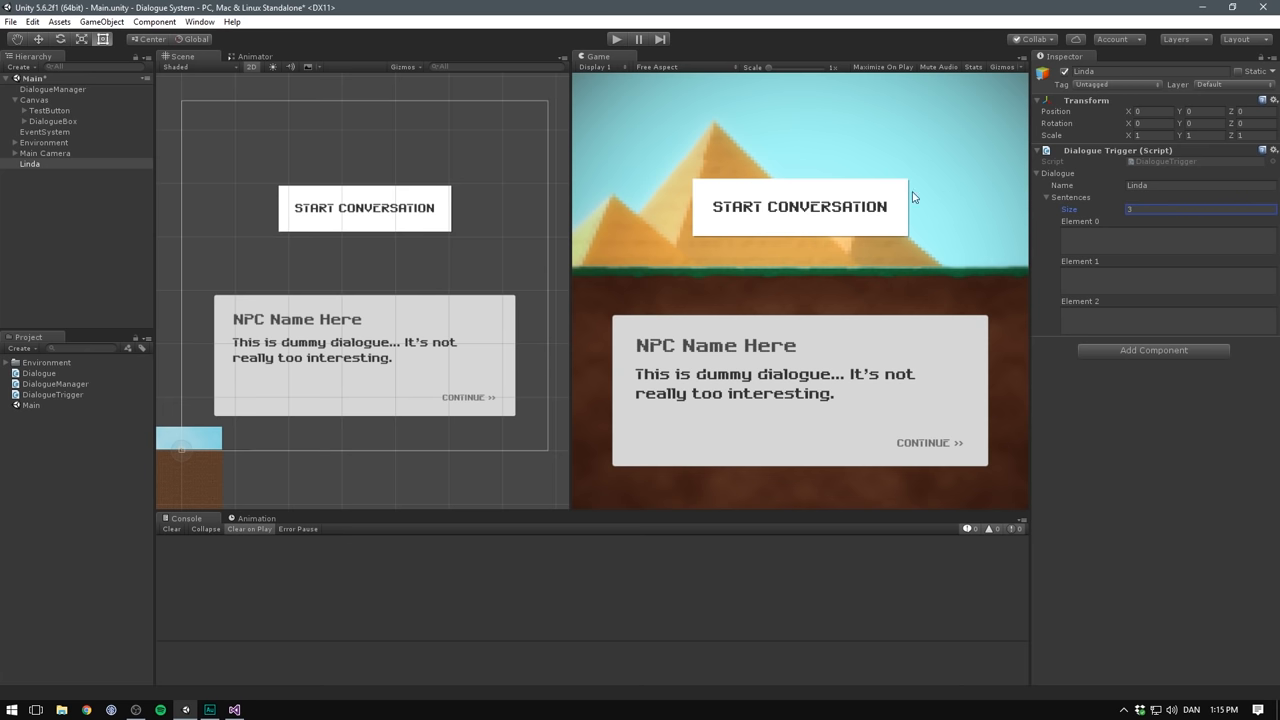
mouse_move(70, 169)
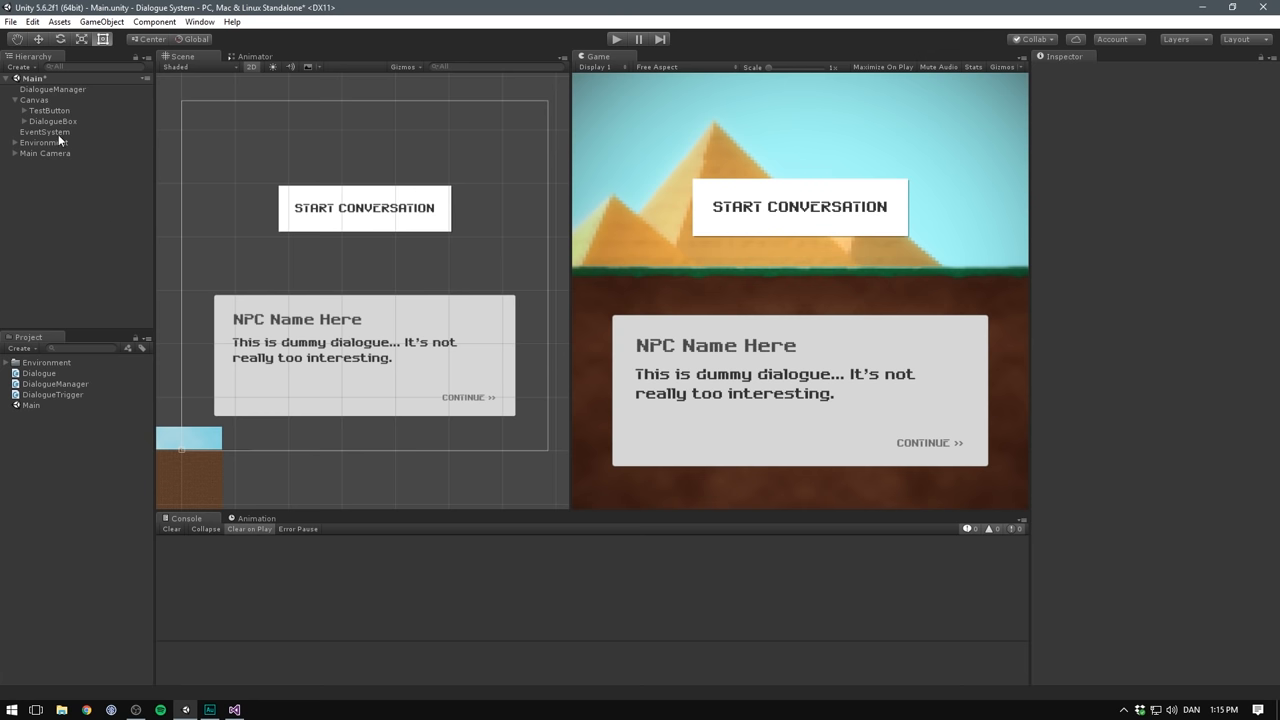
click(50, 110)
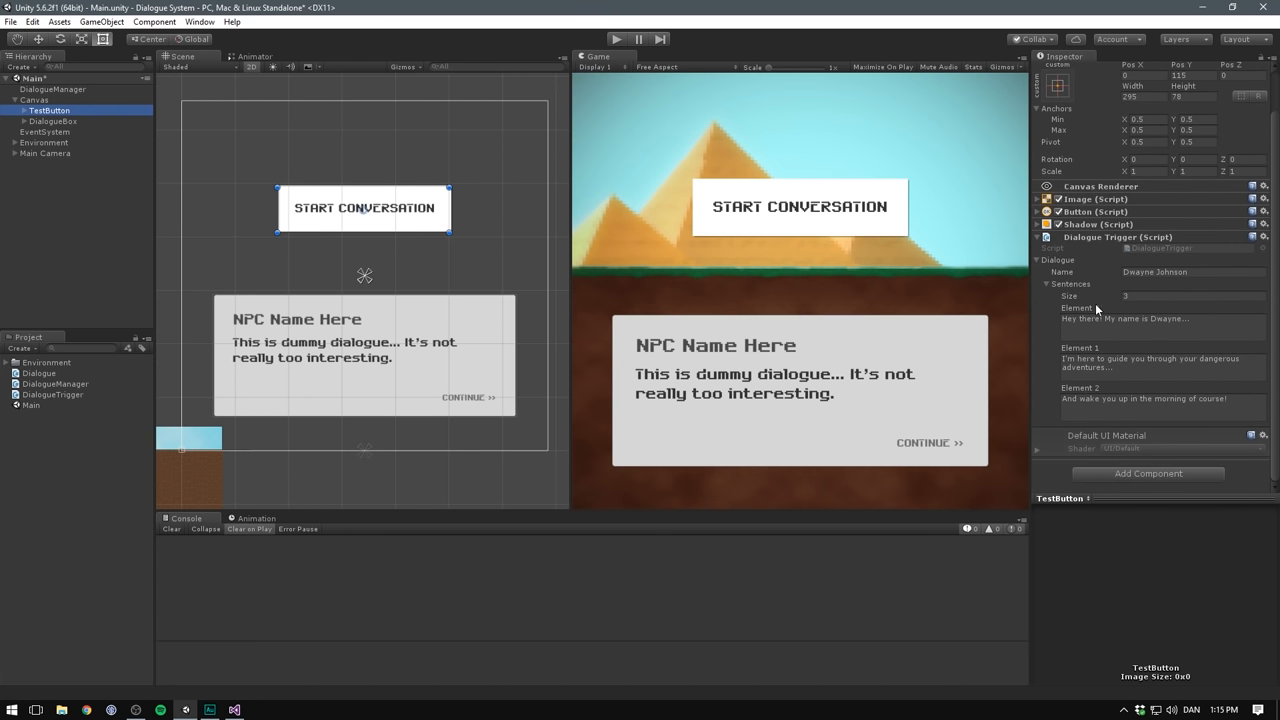
mouse_move(1066, 272)
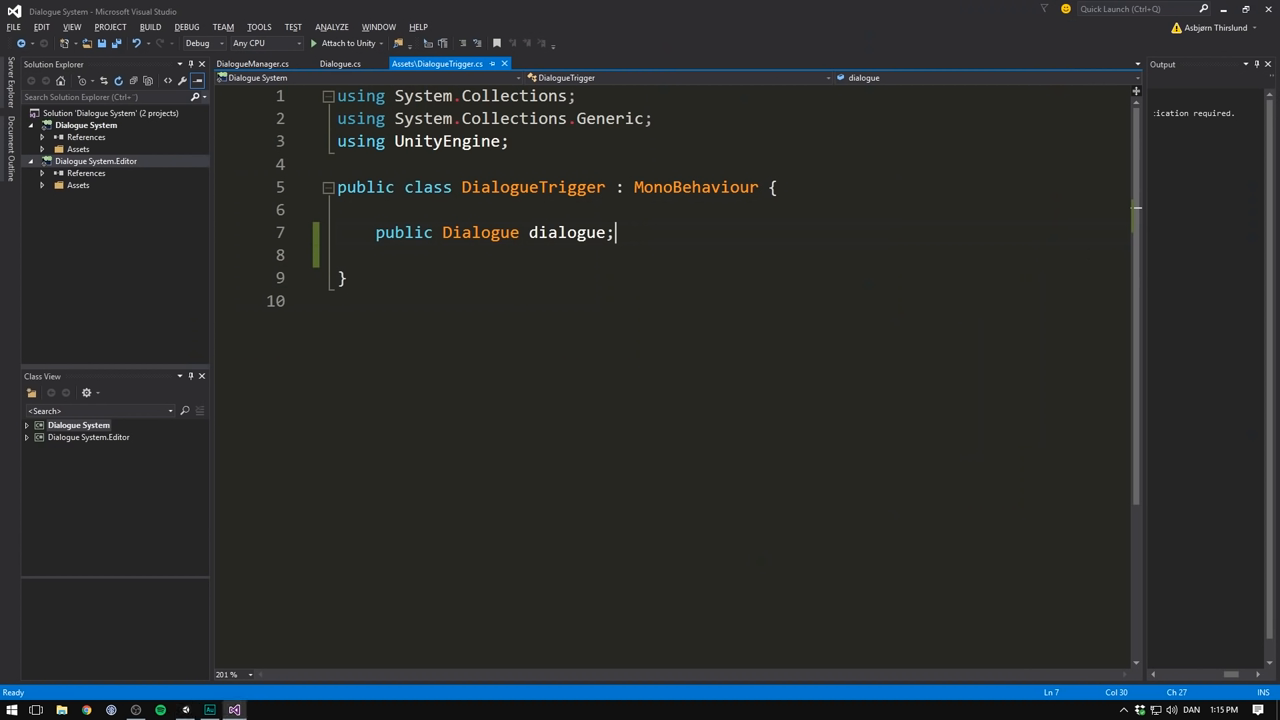
- Write public void TriggerDialogue() calling FindObjectOfType<DialogueManager>().StartDialogue(dialogue) in DialogueTrigger
text(public void)
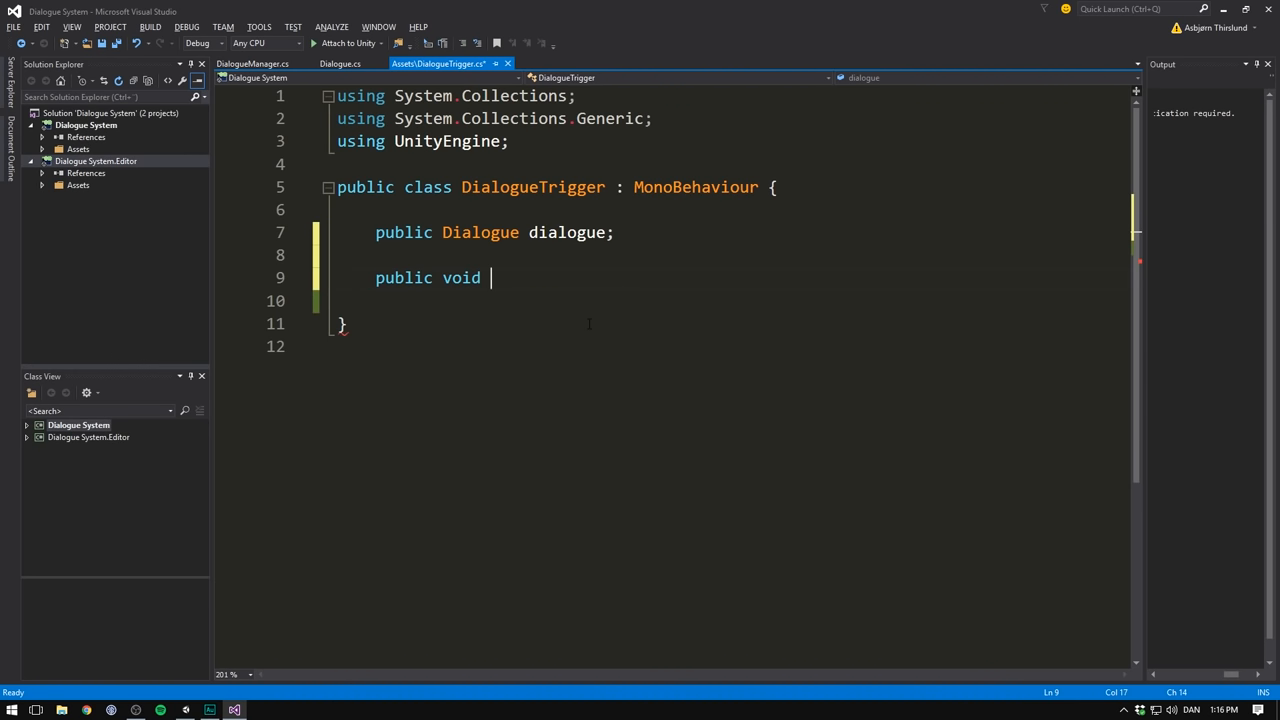
text(TriggerDialogue ()
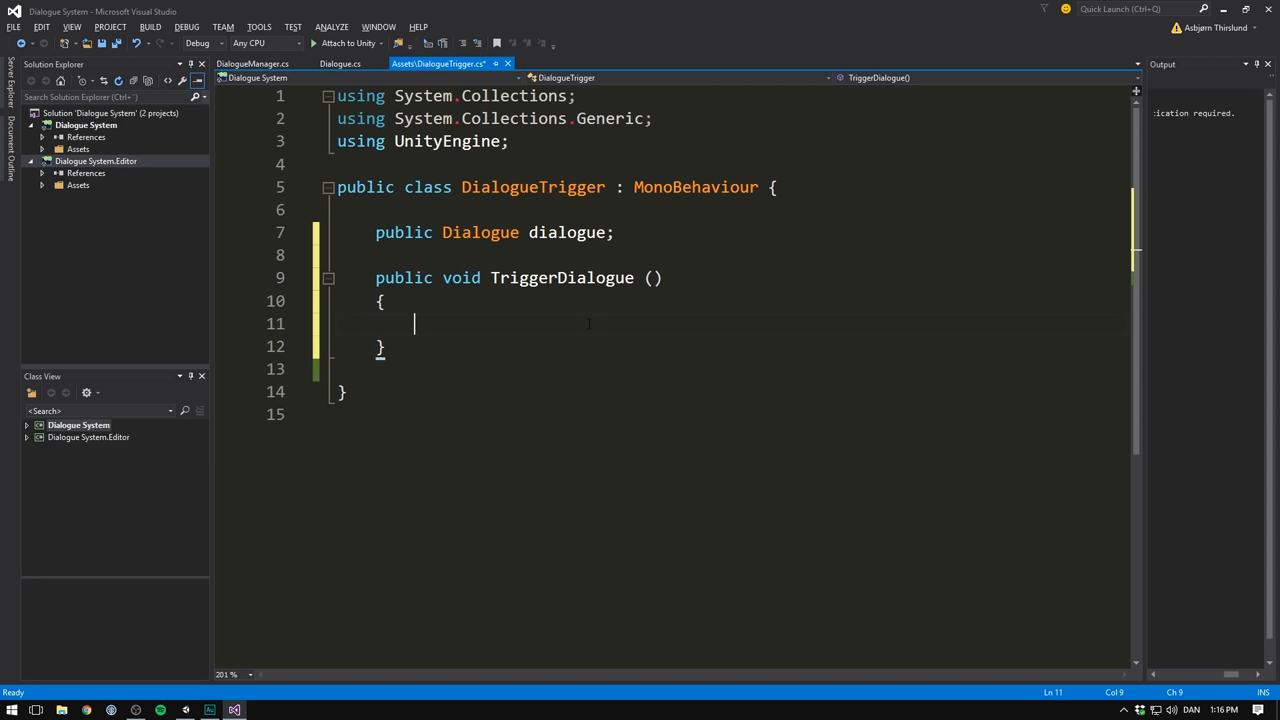
text(FIn)
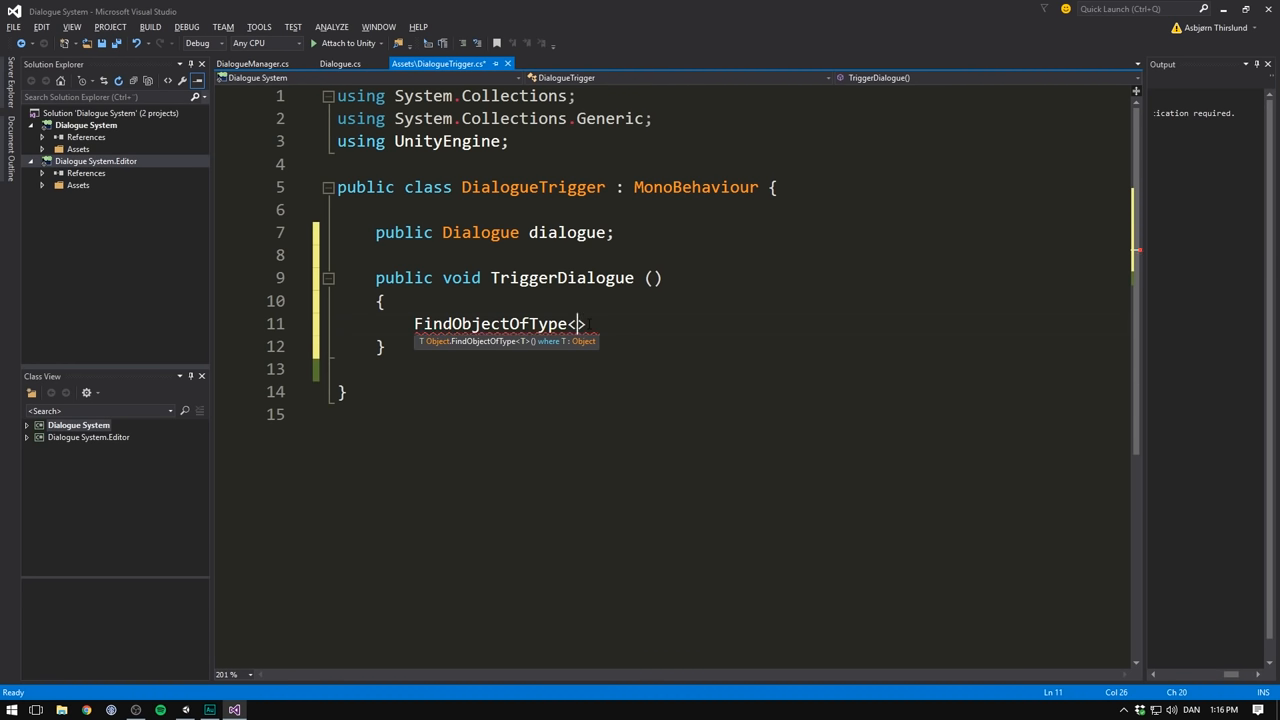
text(DialogueManager)
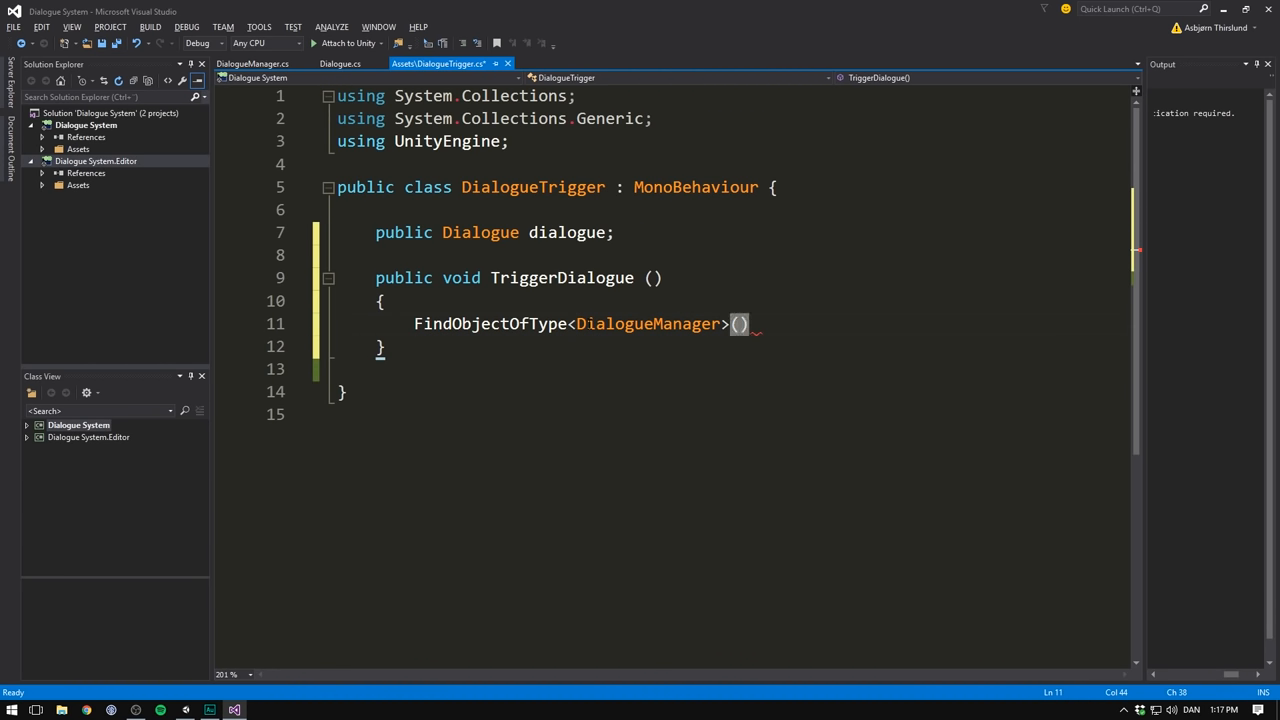
text(.)
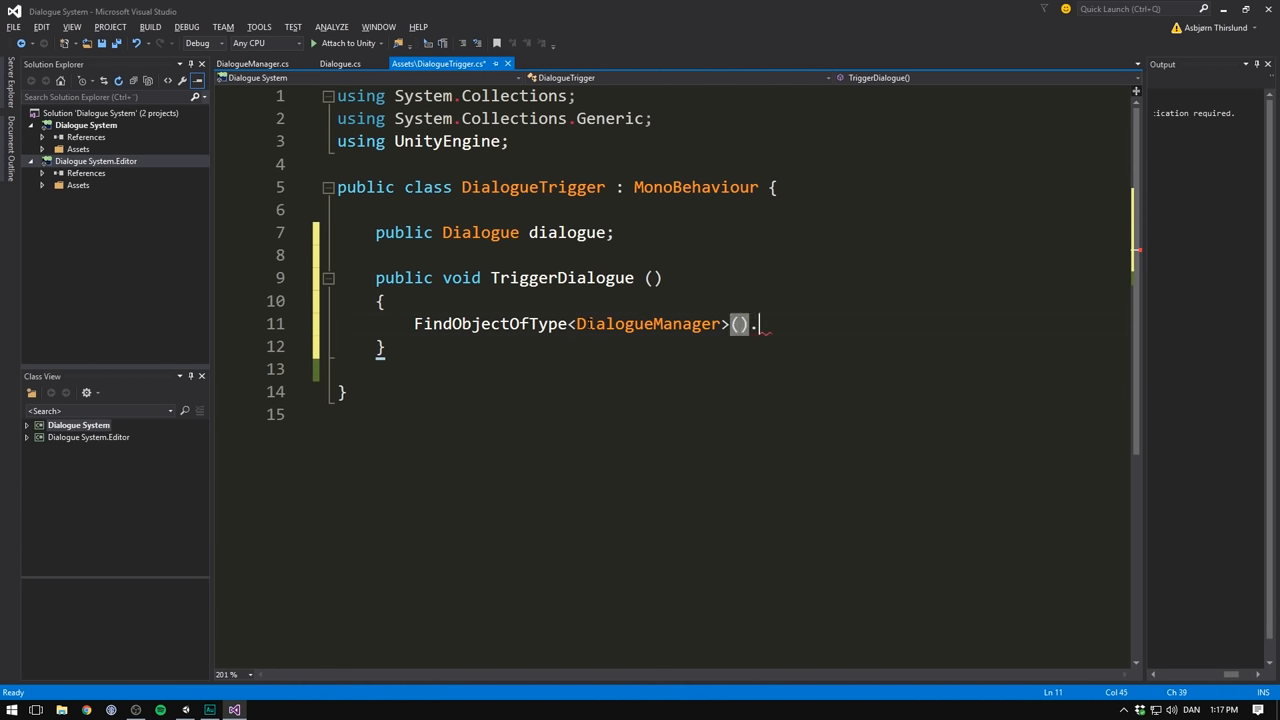
text(.)
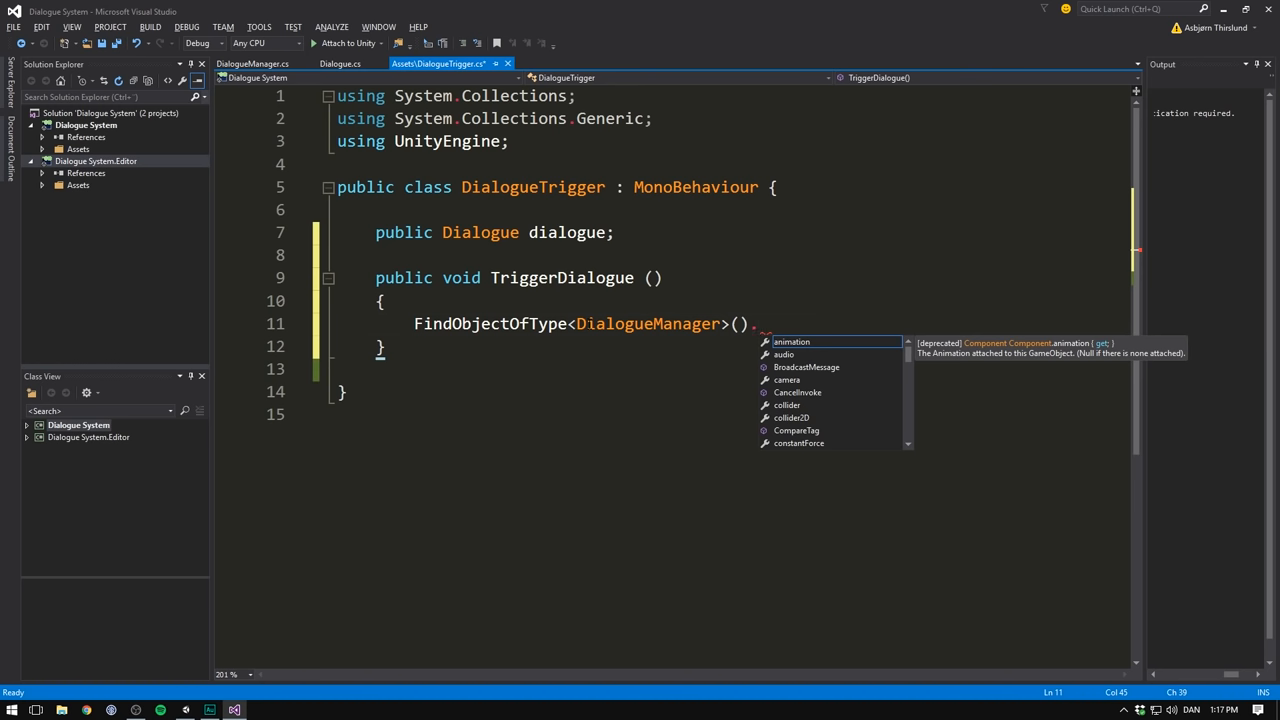
text(Star)
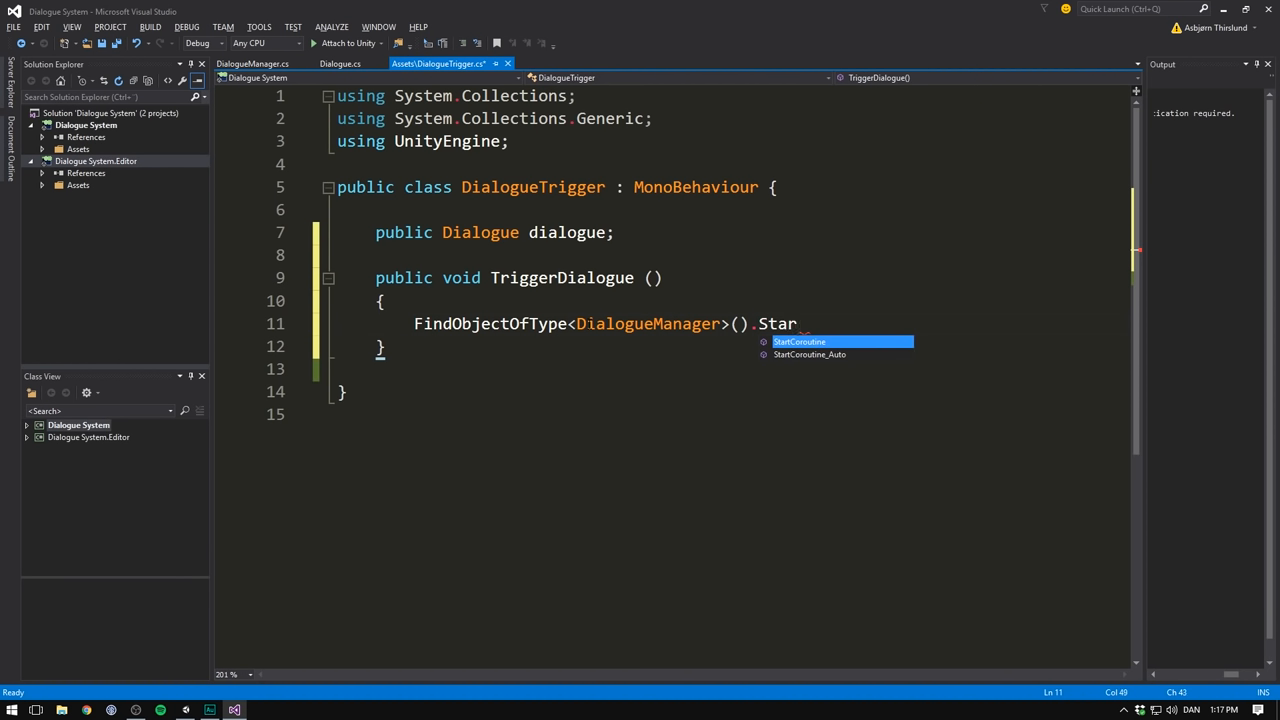
text(tDialogue)
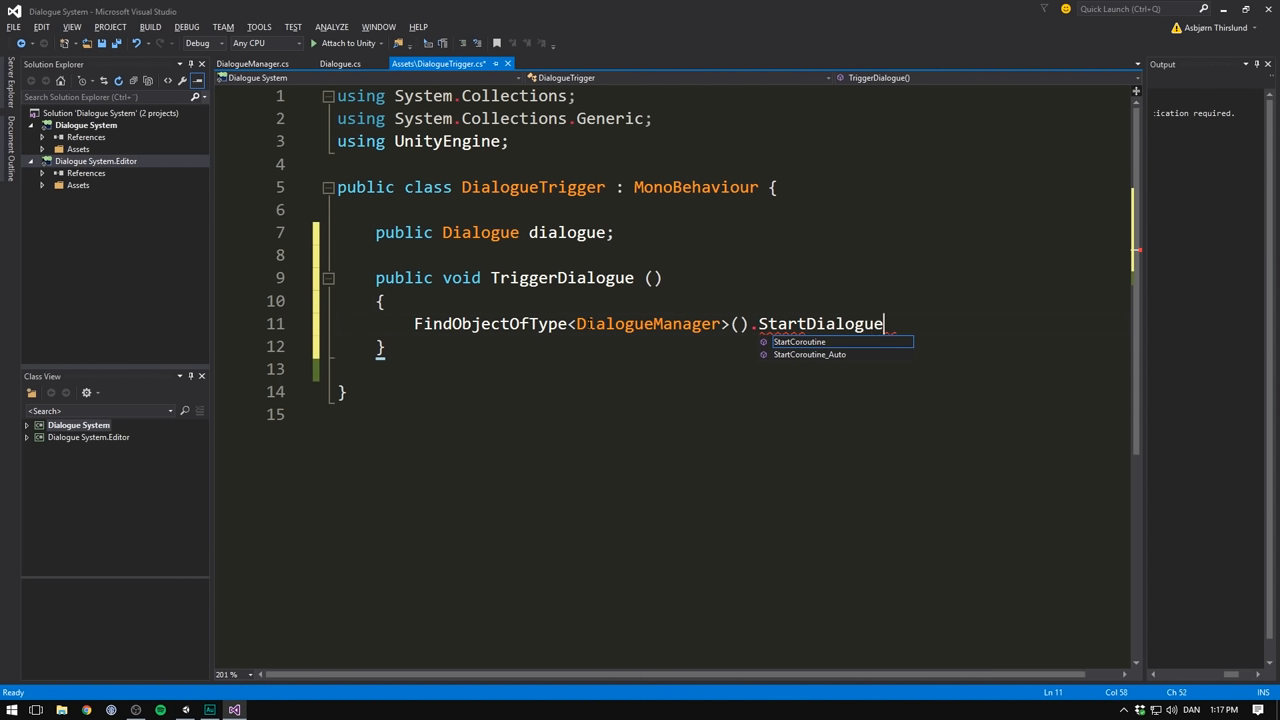
text(()
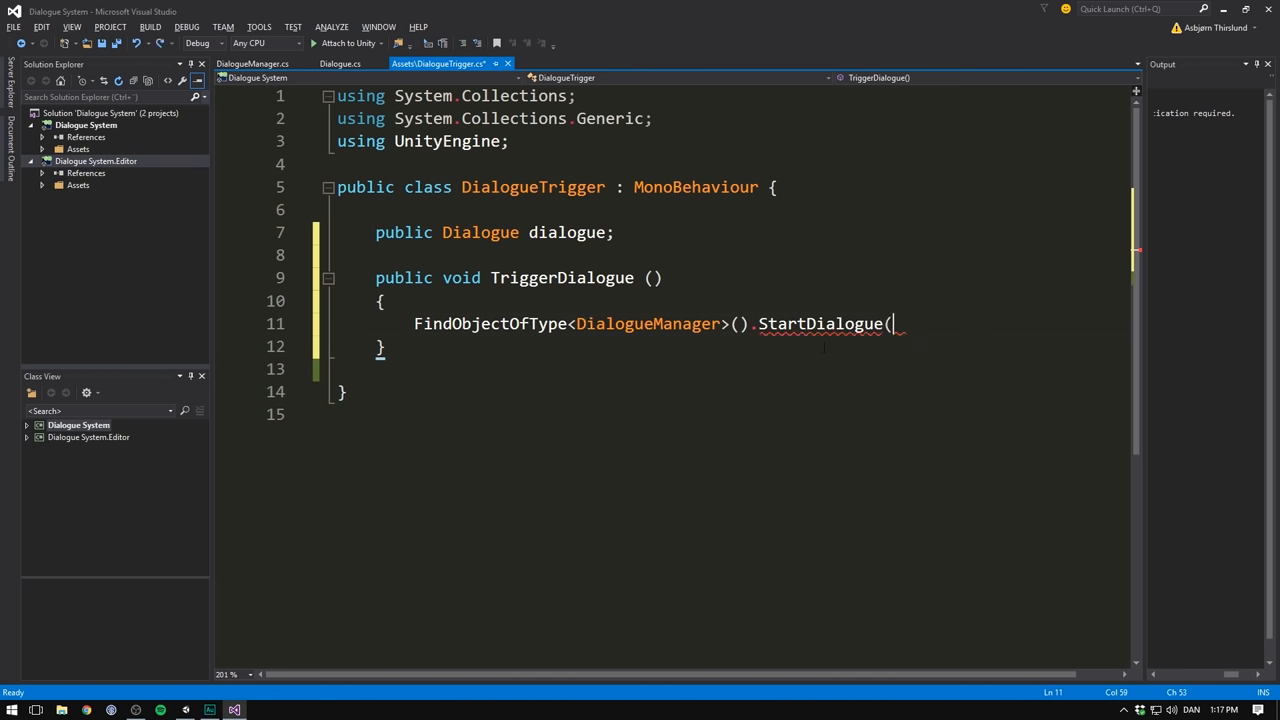
text(dialogue);)
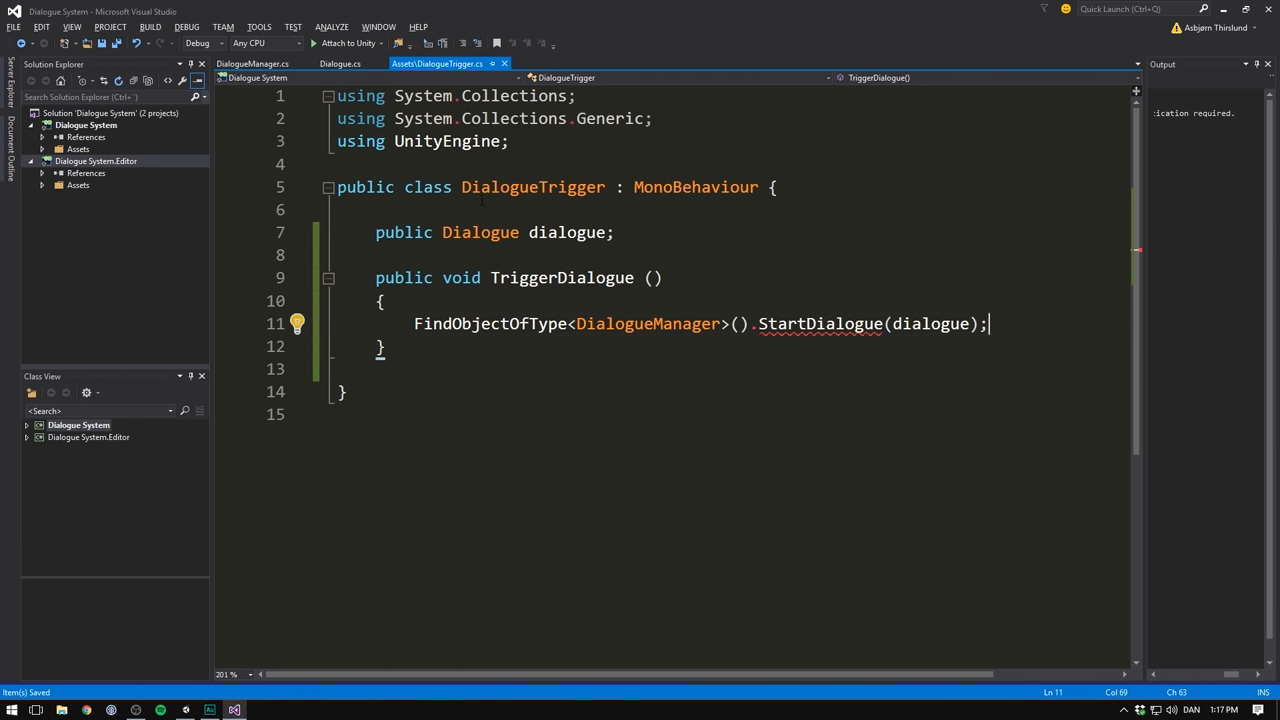
- Add StartDialogue(Dialogue dialogue) to DialogueManager, logging 'Starting conversation with' plus dialogue.name
click(253, 63)
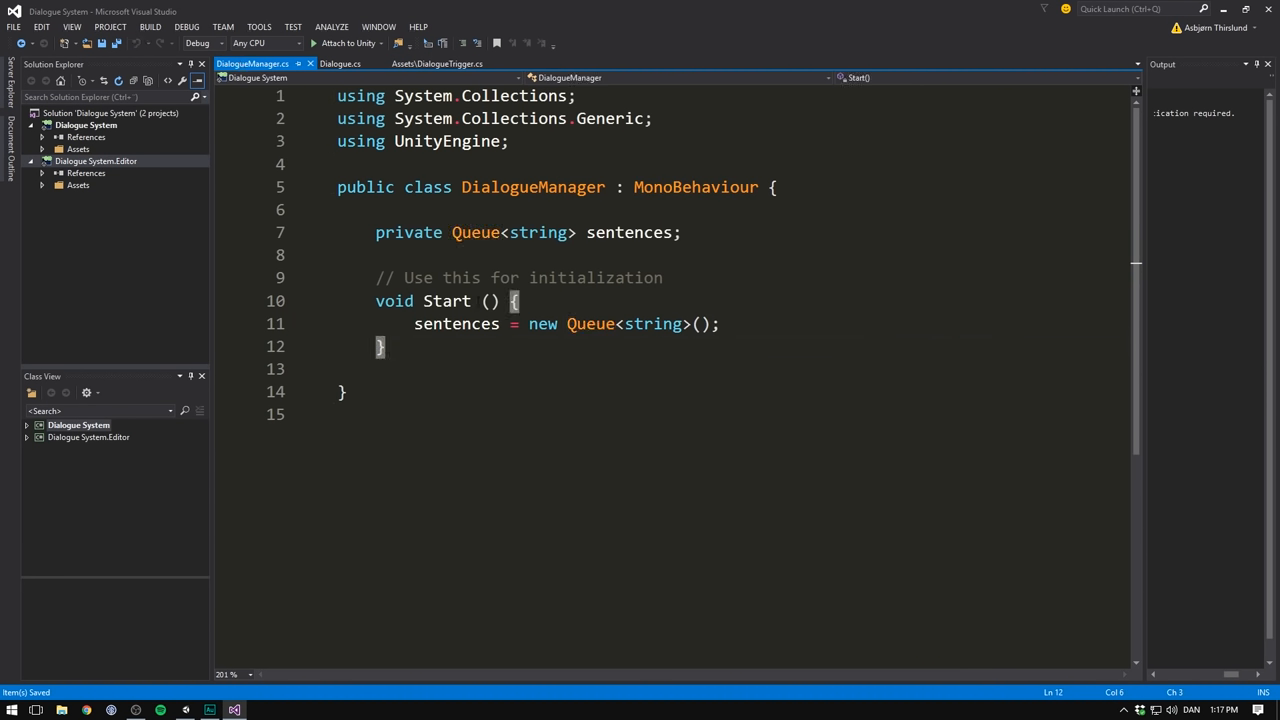
key(enter)
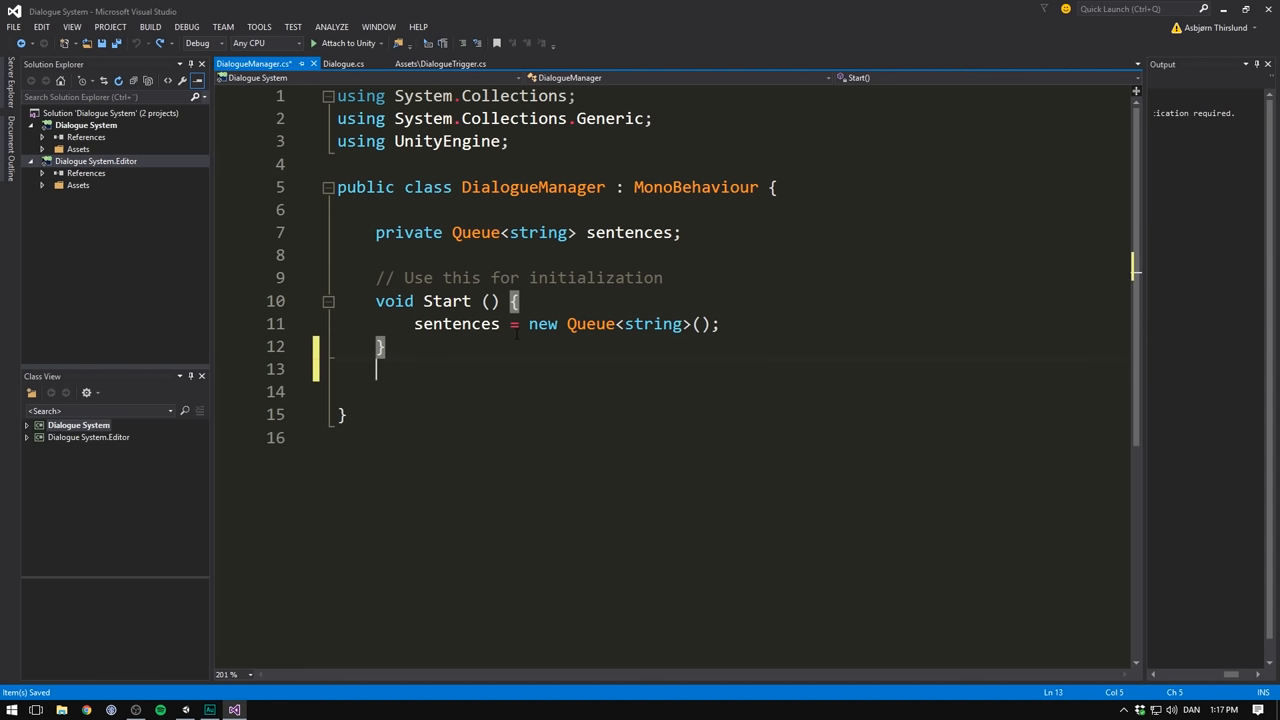
text(public void)
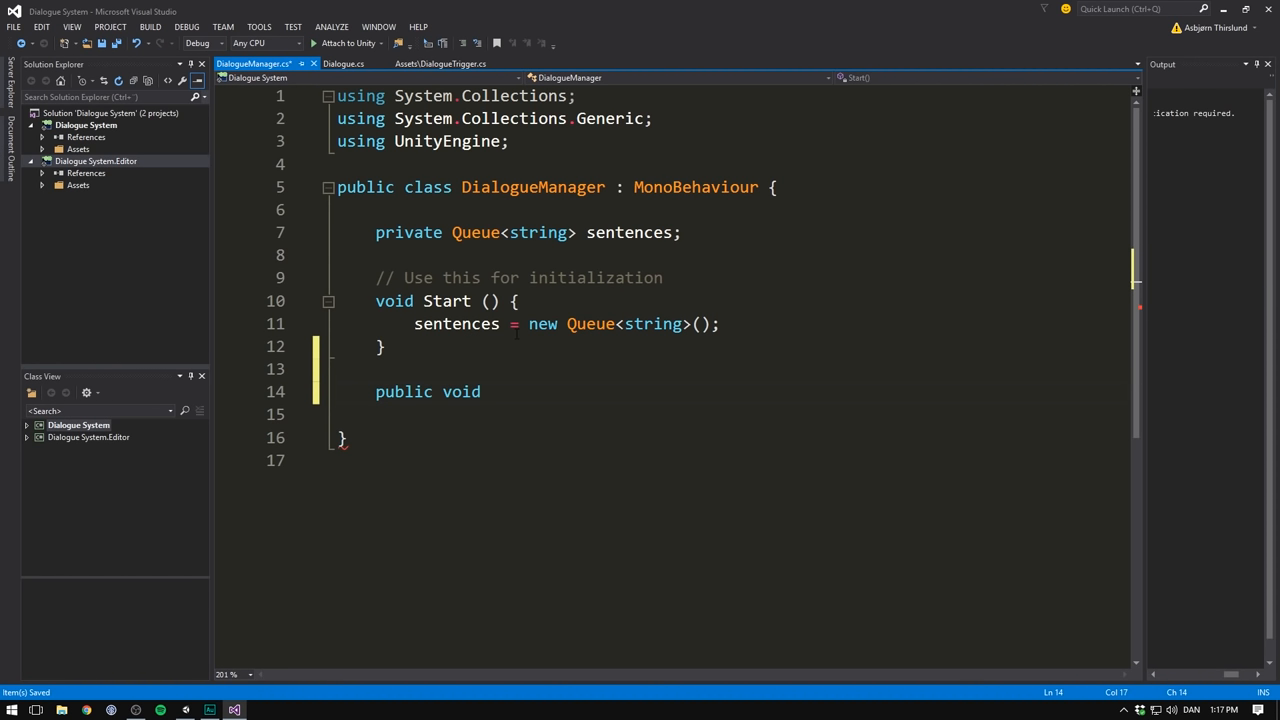
text(StartDialogue (Dialogue dialo)
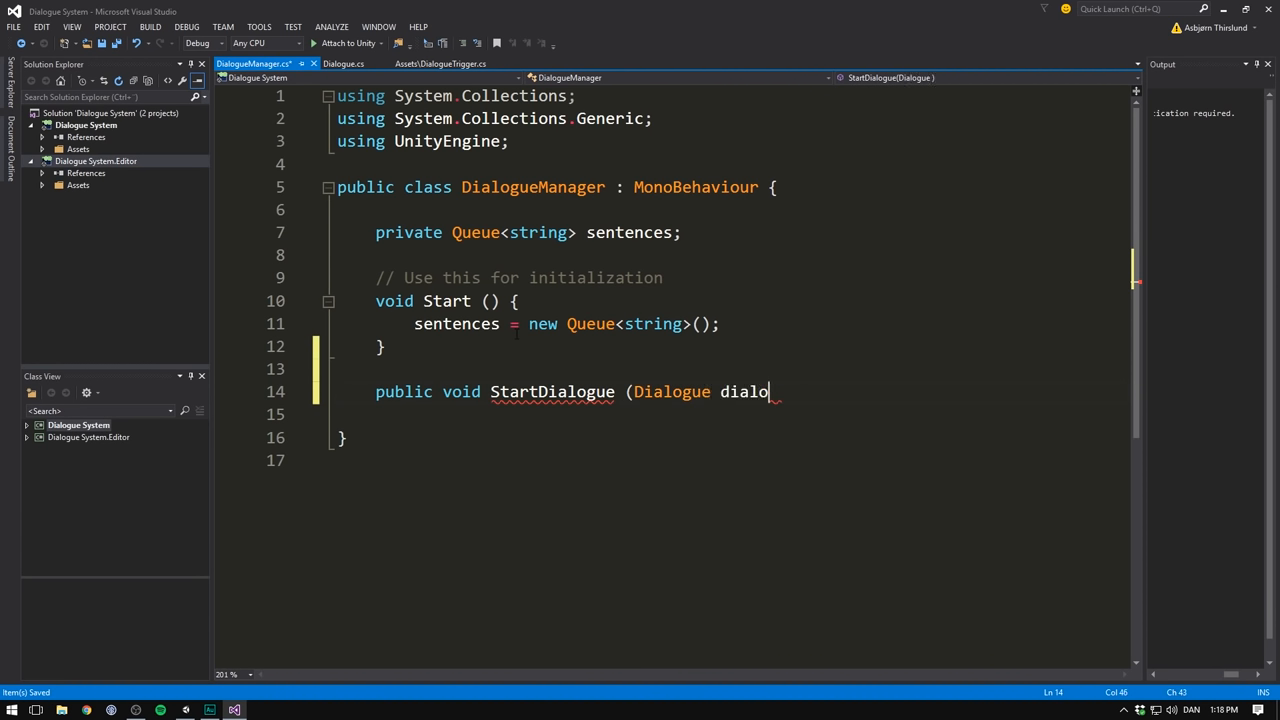
text(gue))
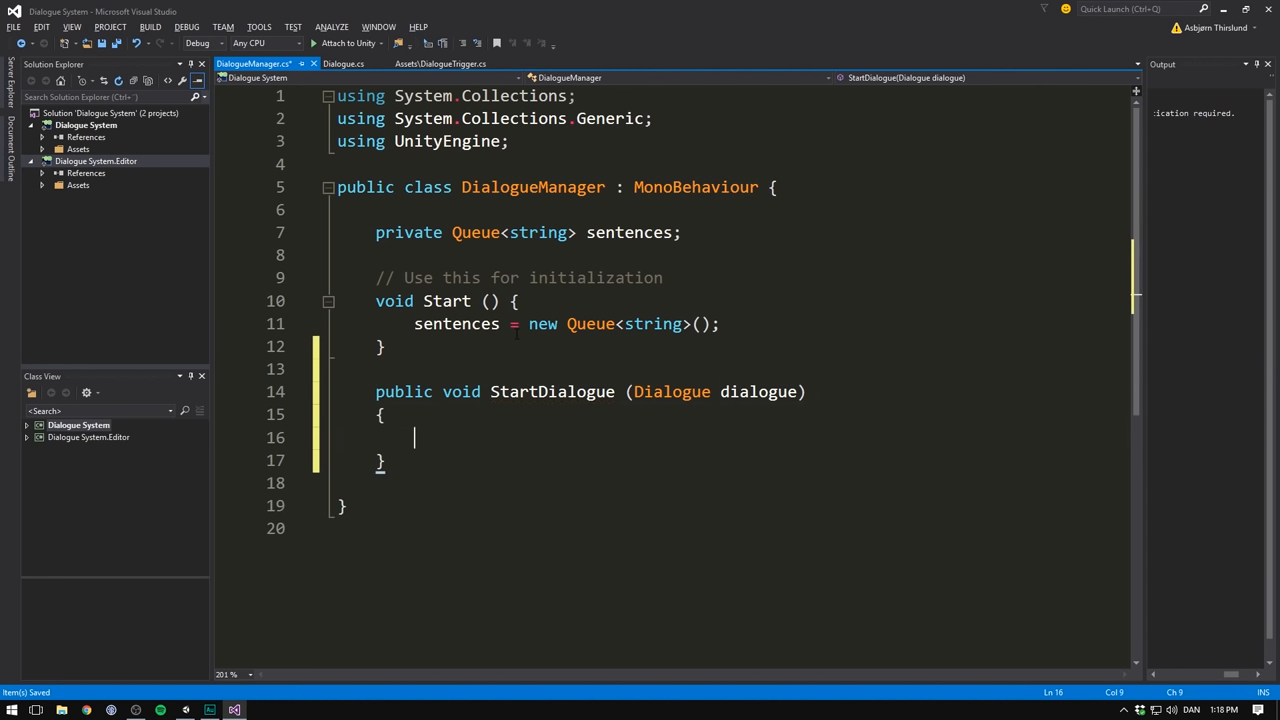
text(Debug.Log ("Star"))
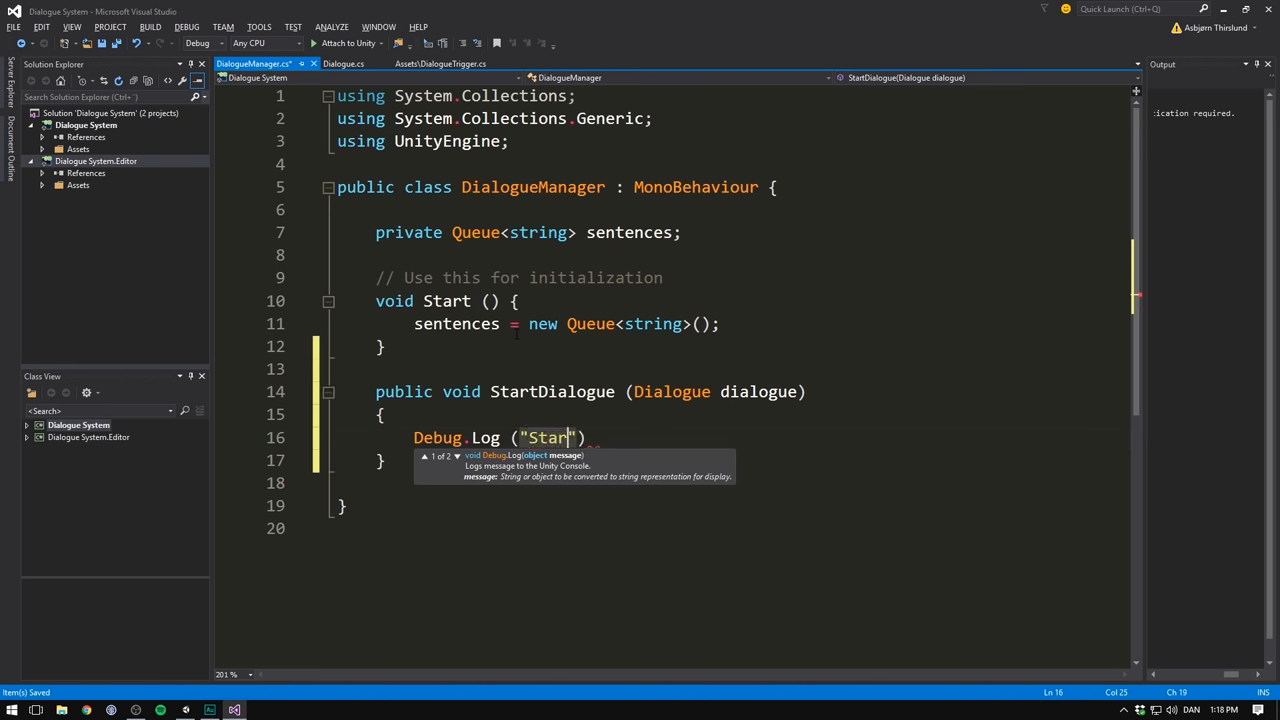
text(ting conversation)
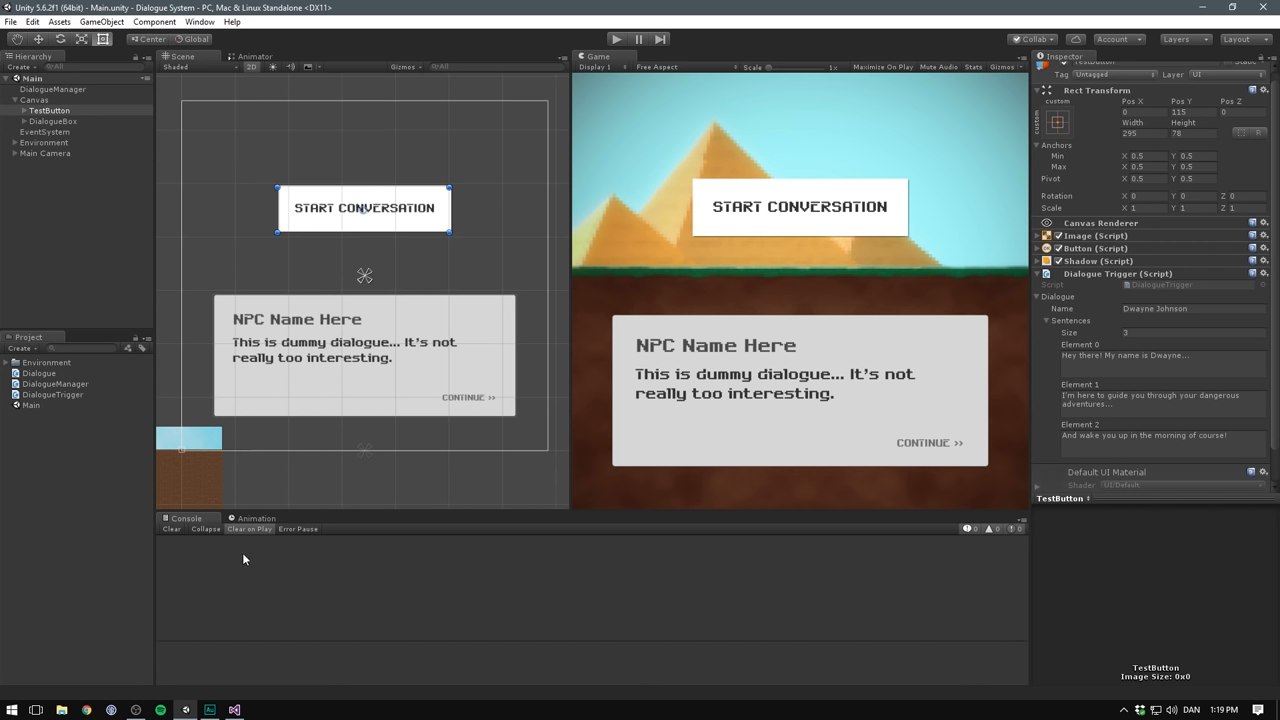
mouse_move(1075, 327)
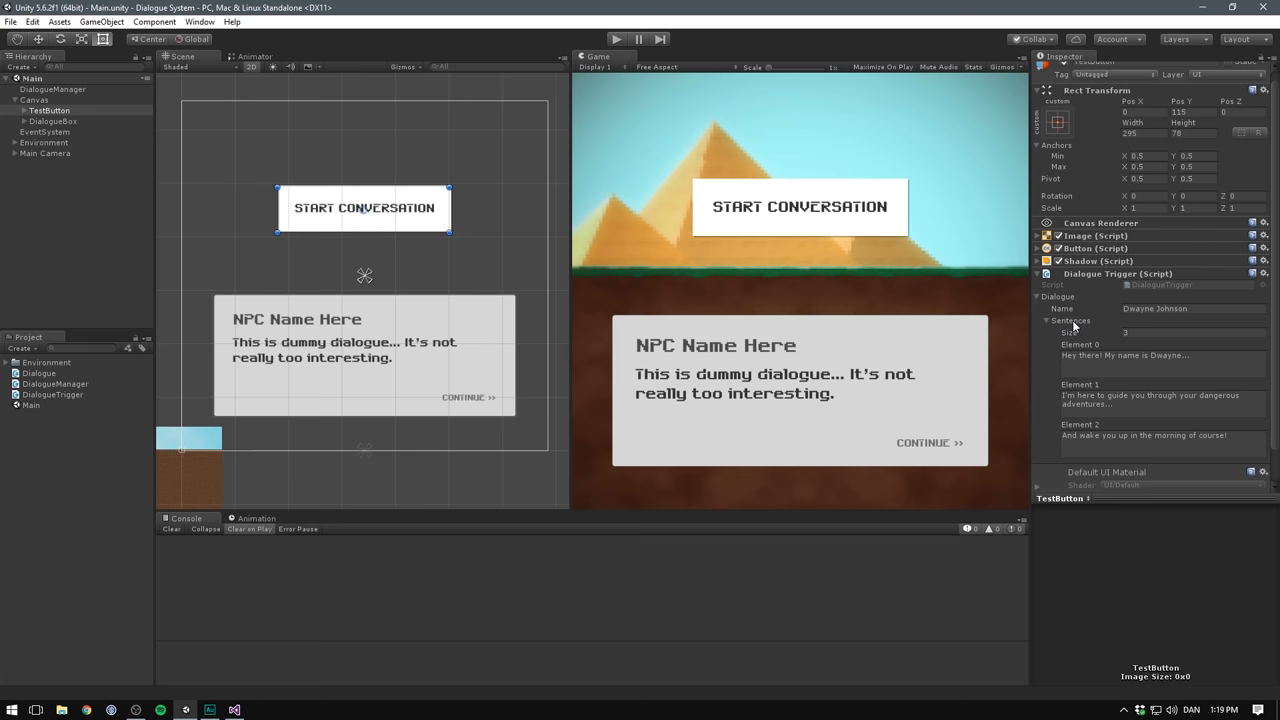
mouse_move(778, 233)
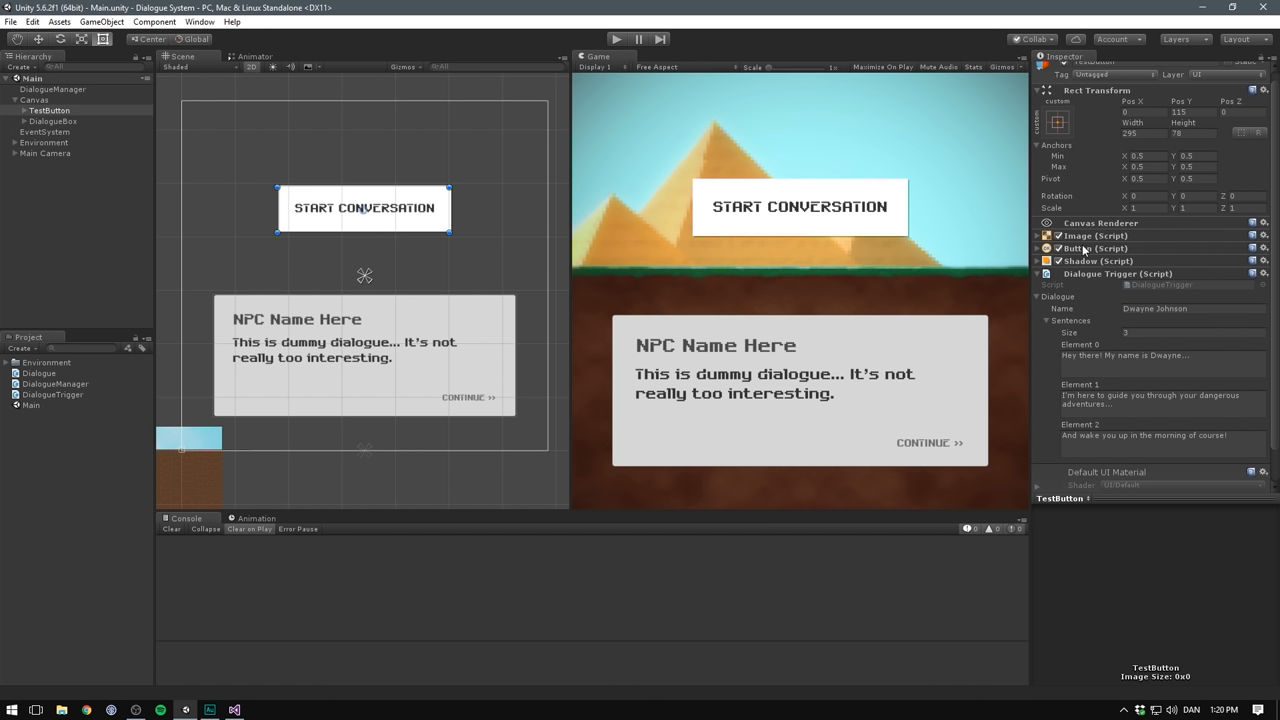
- Set TestButton's On Click to DialogueTrigger.TriggerDialogue and click Start Conversation in play mode
click(1039, 248)
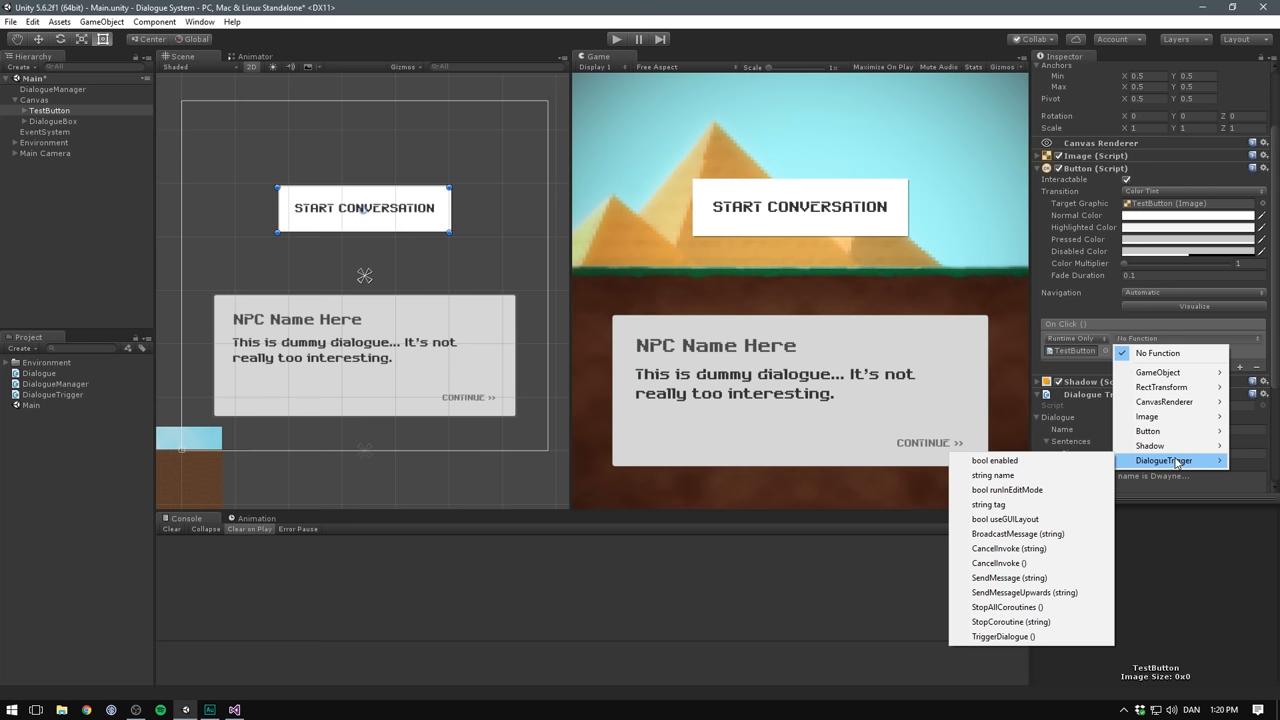
click(1002, 637)
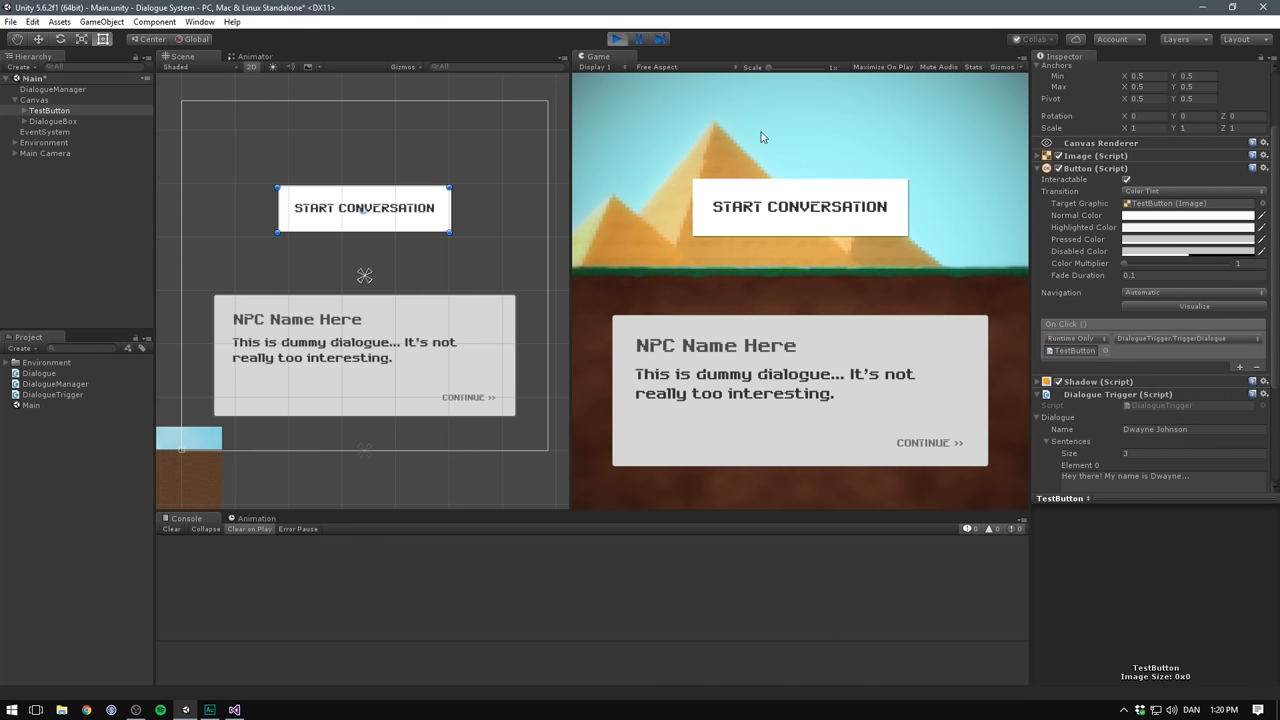
click(798, 207)
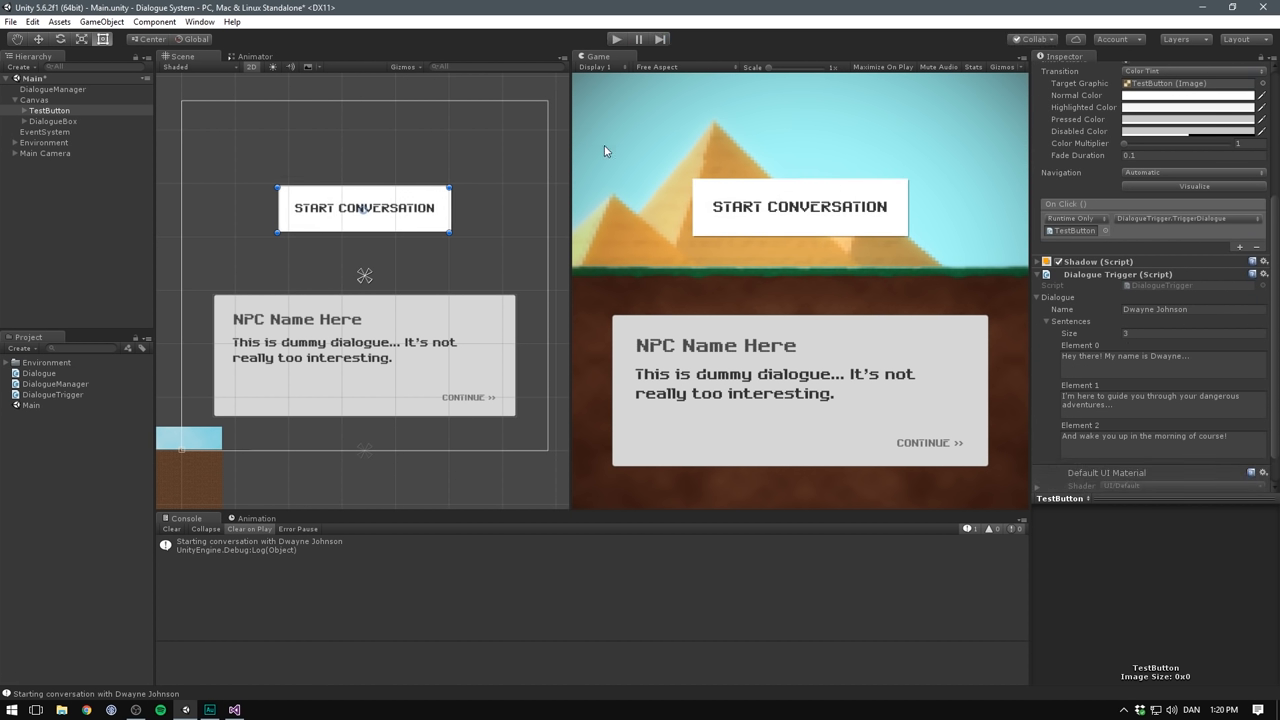
mouse_move(500, 367)
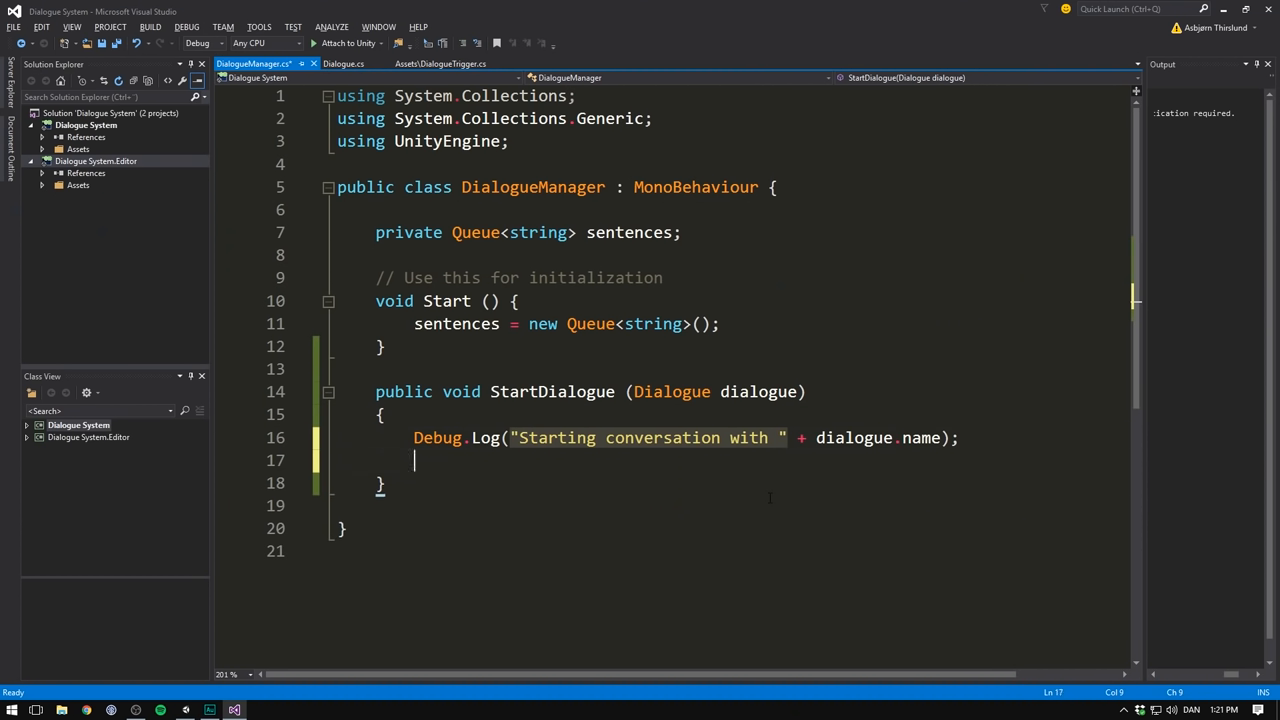
- In StartDialogue, clear the sentences queue, enqueue every dialogue sentence, then call DisplayNextSentence
text(sentences)
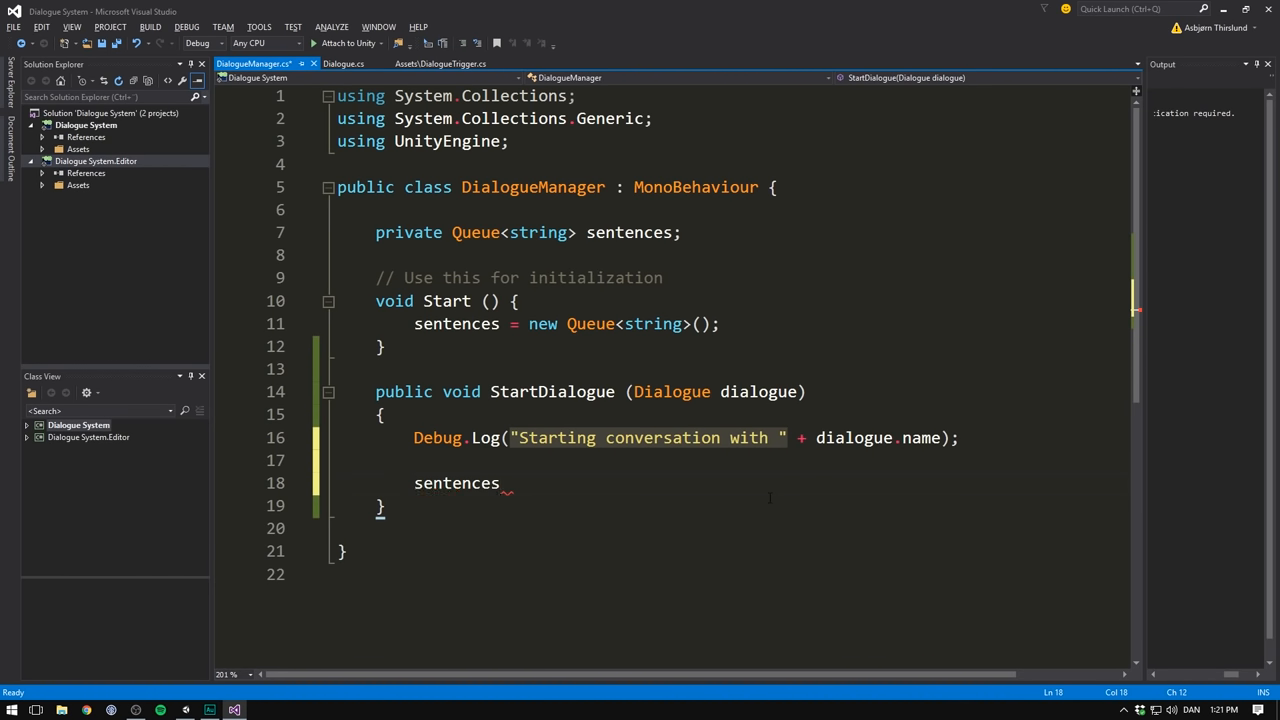
text(.Clear)
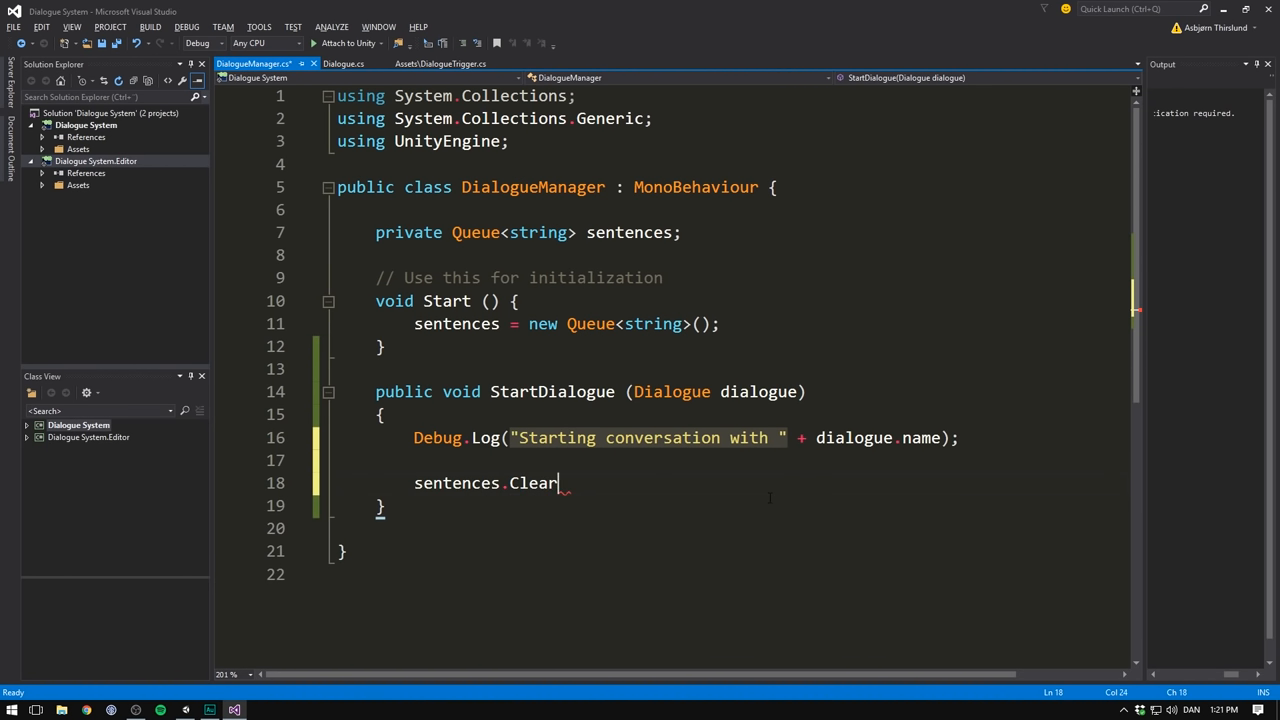
text(();)
text(foreach (string sentence in dialogue.sentences)
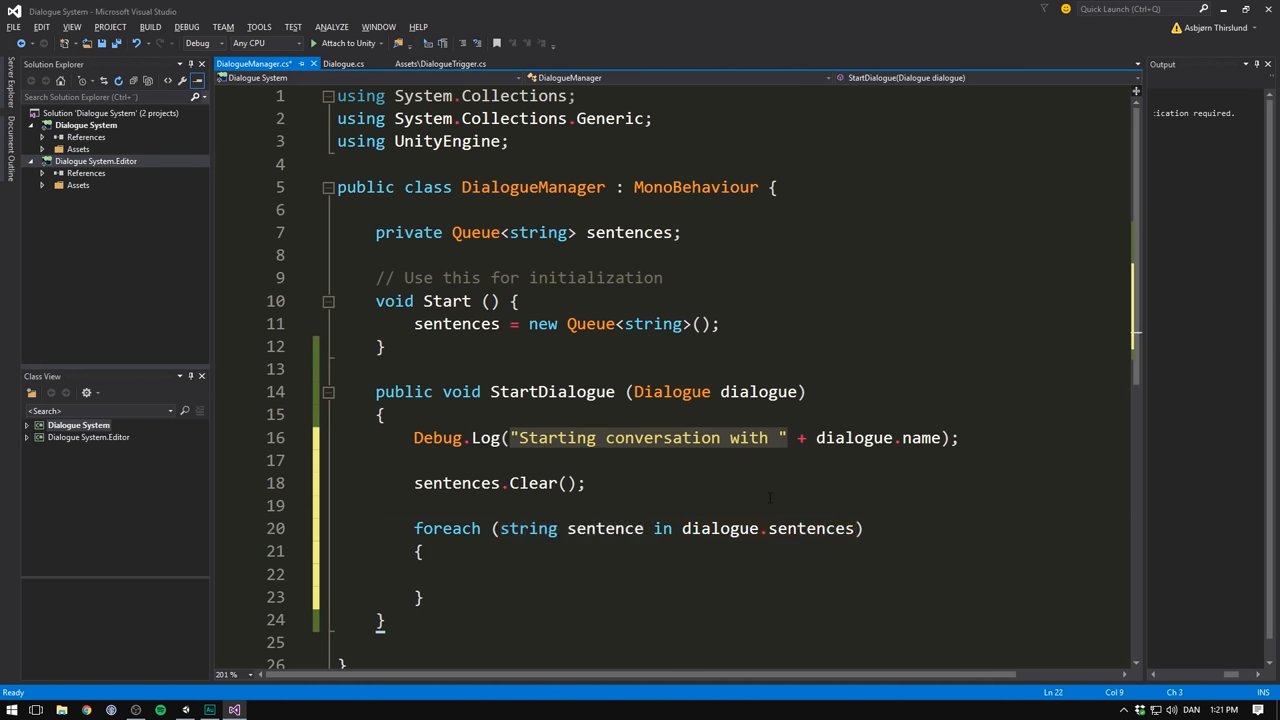
text(s)
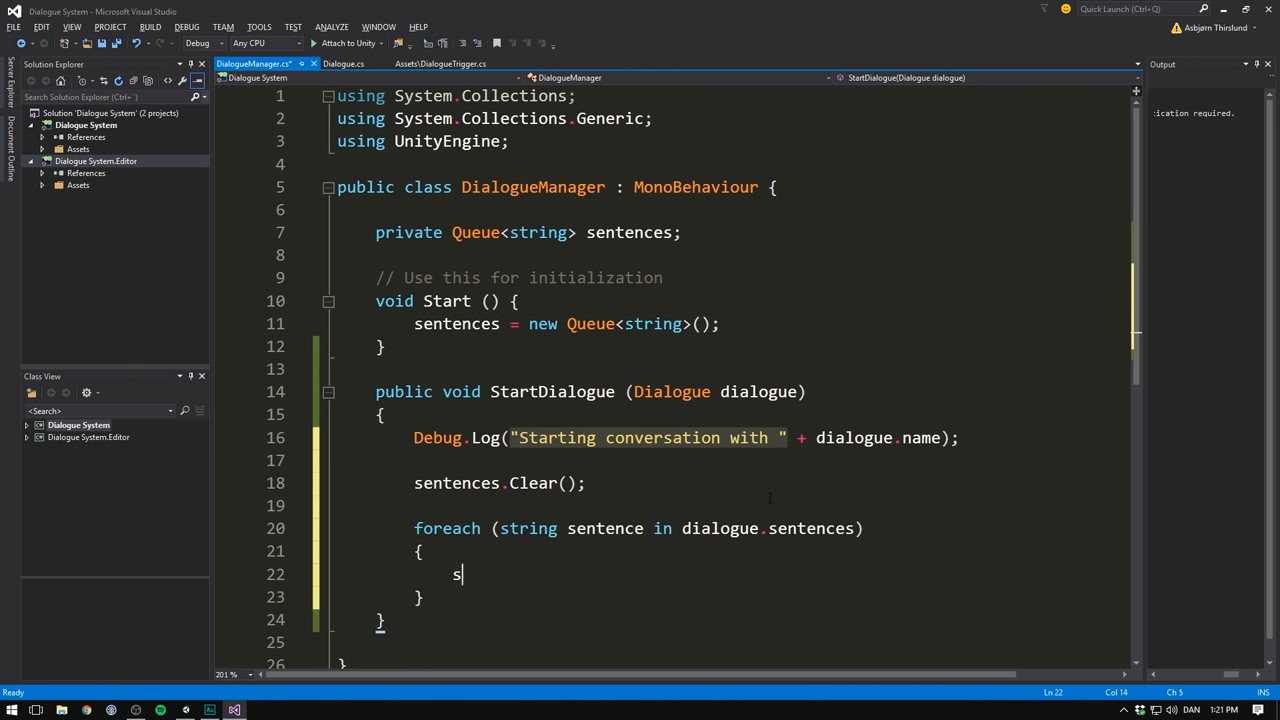
text(entences.En)
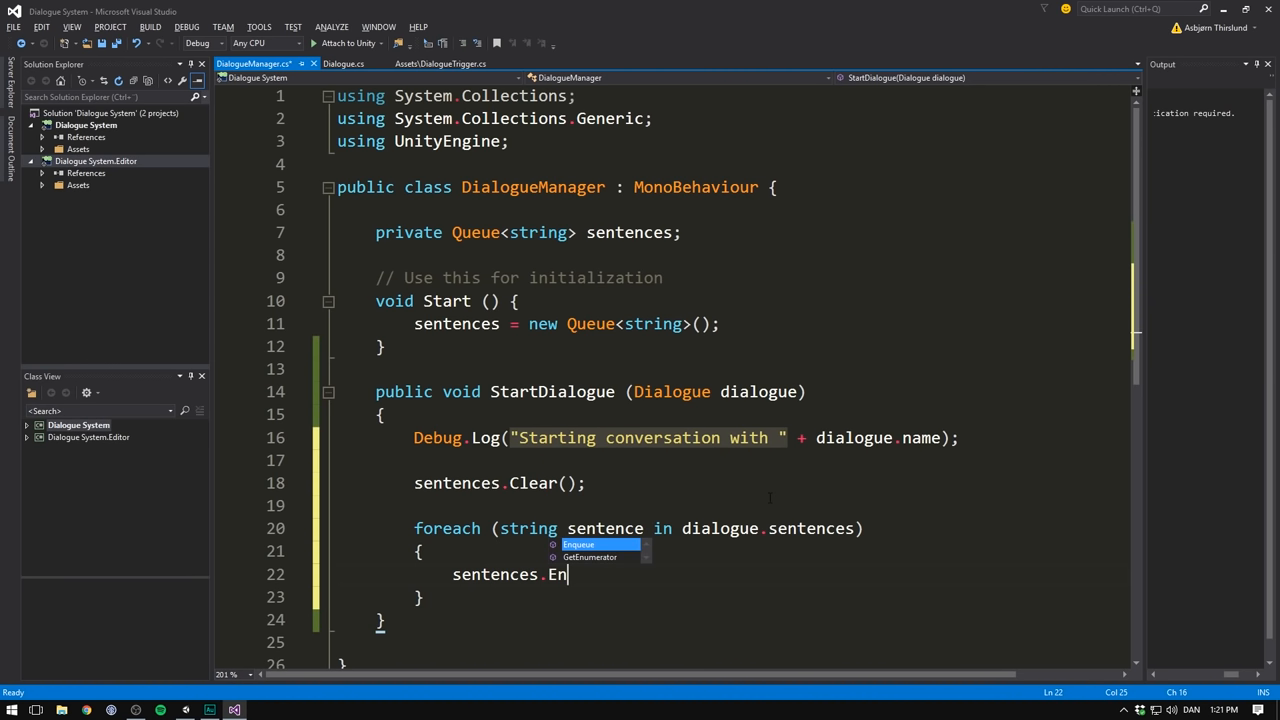
text(queue(sentence);)
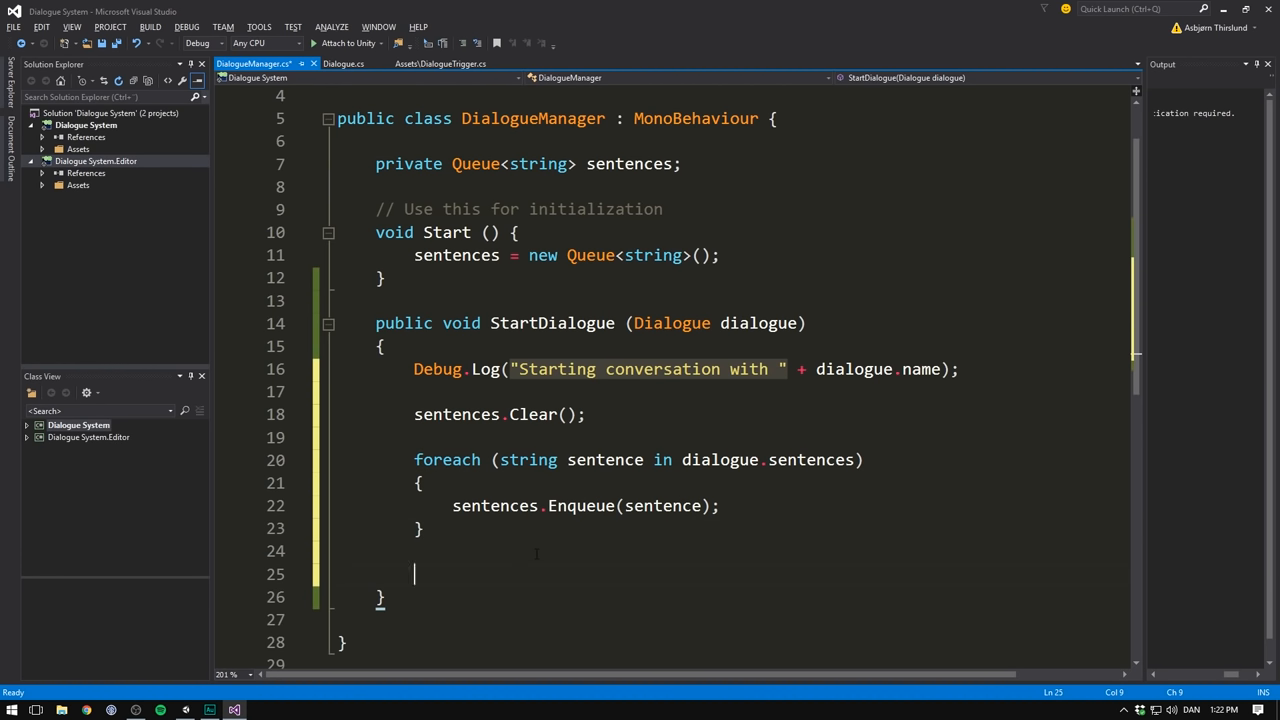
text(DisplayNextSentence();)
text(pub)
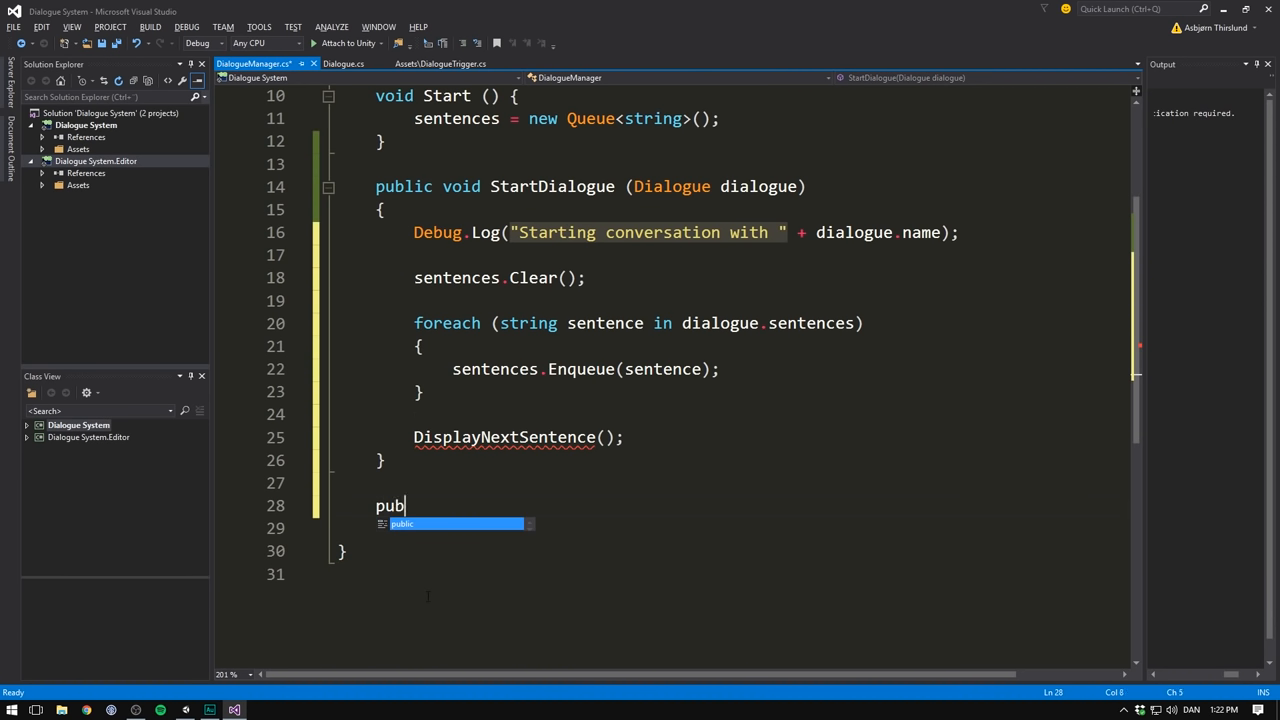
- Add DisplayNextSentence, which calls EndDialogue and returns when sentences.Count is 0
text(lic void)
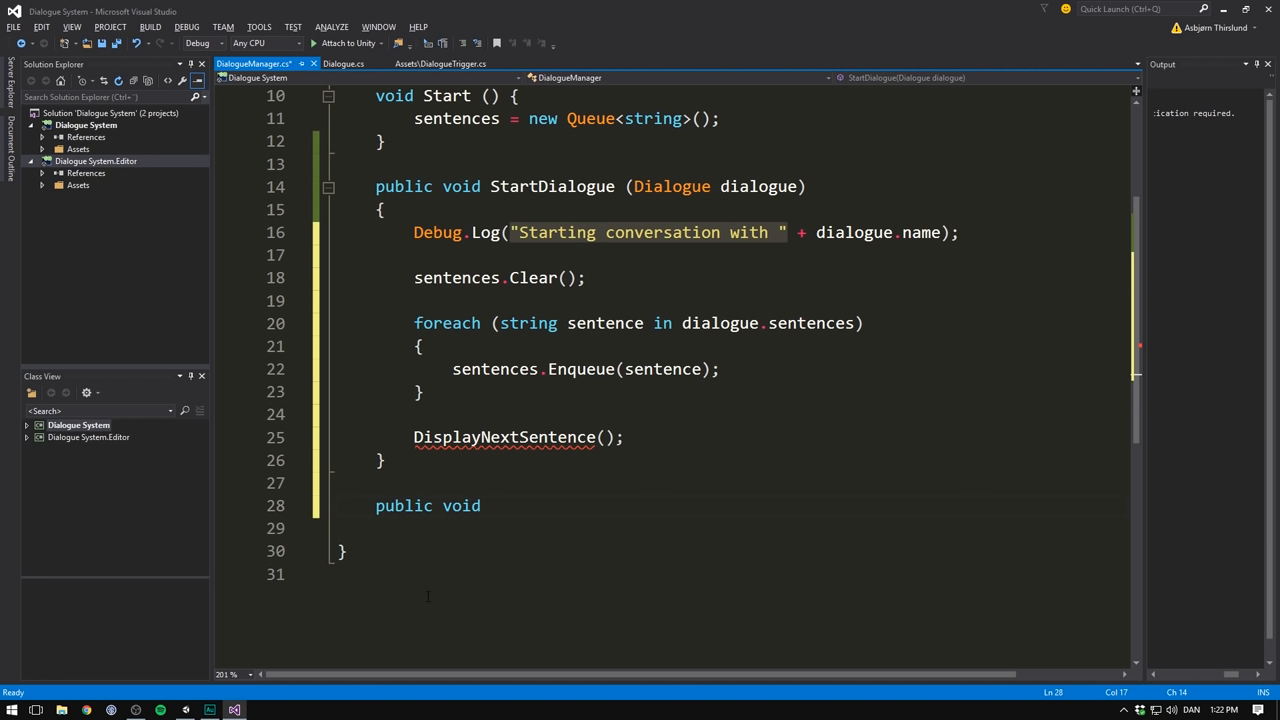
text(Displ)
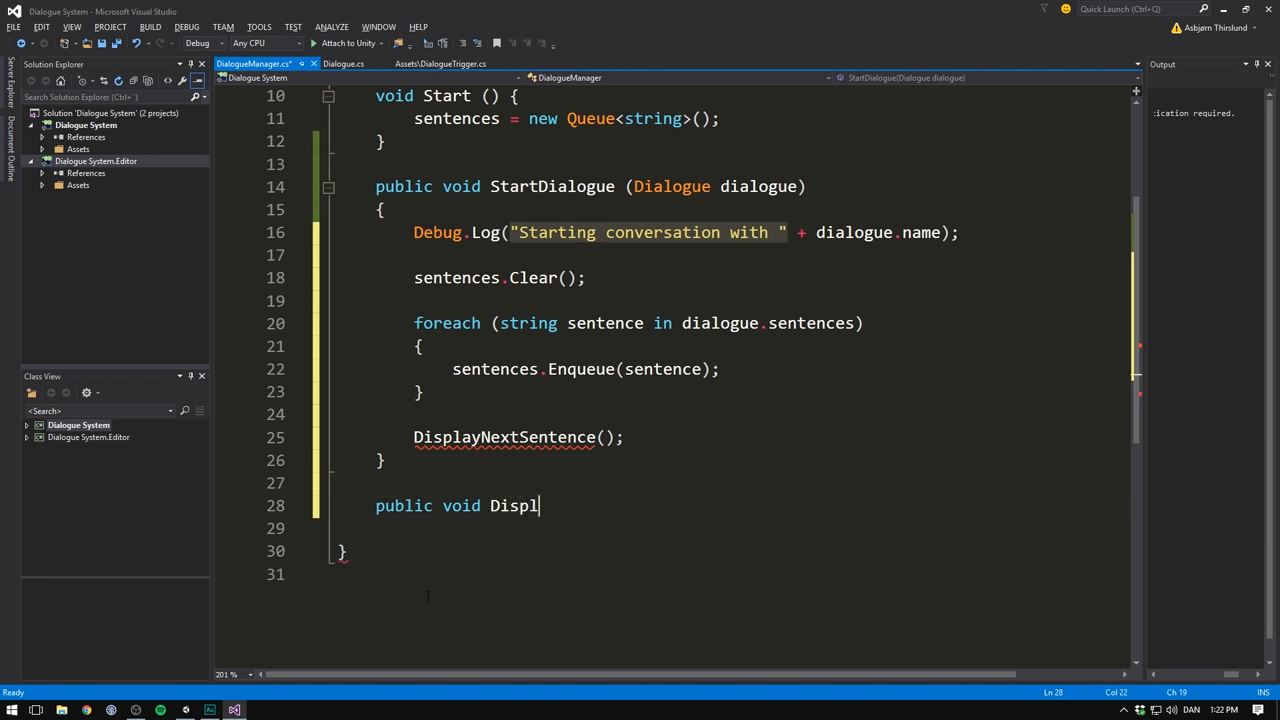
text(ayNextSentence)
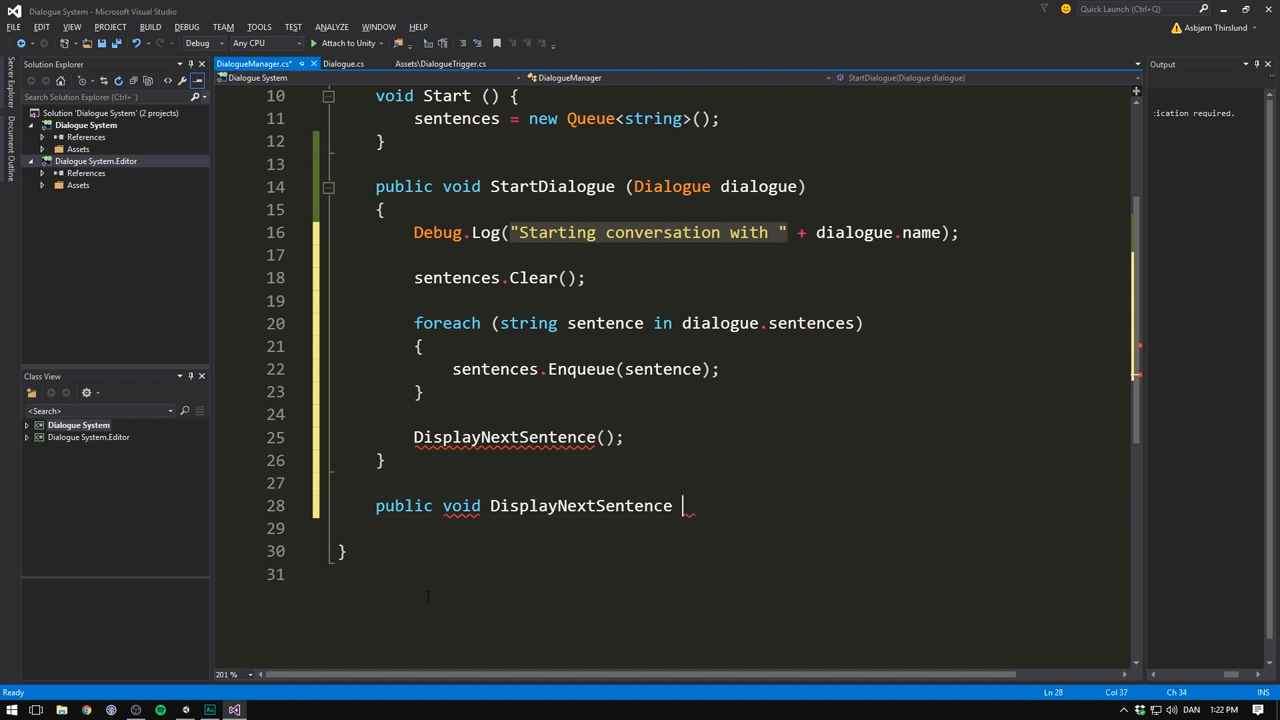
text(())
click(750, 529)
text({)
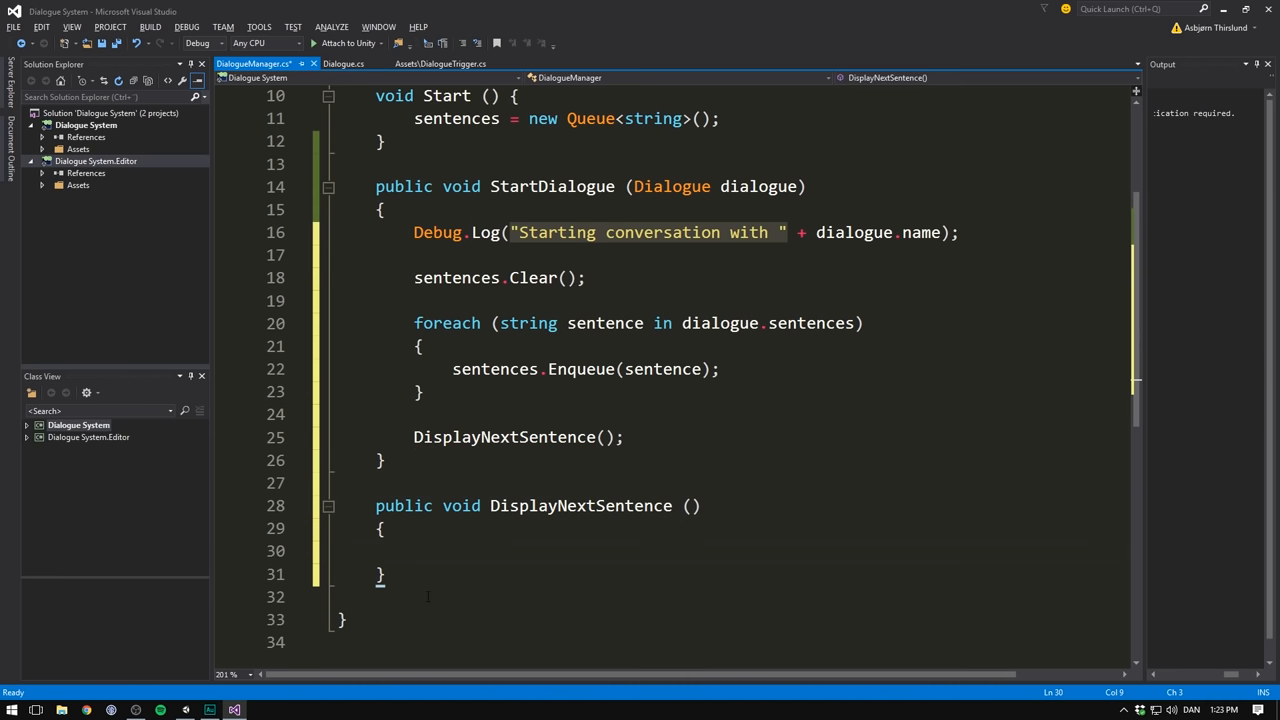
text(if ()
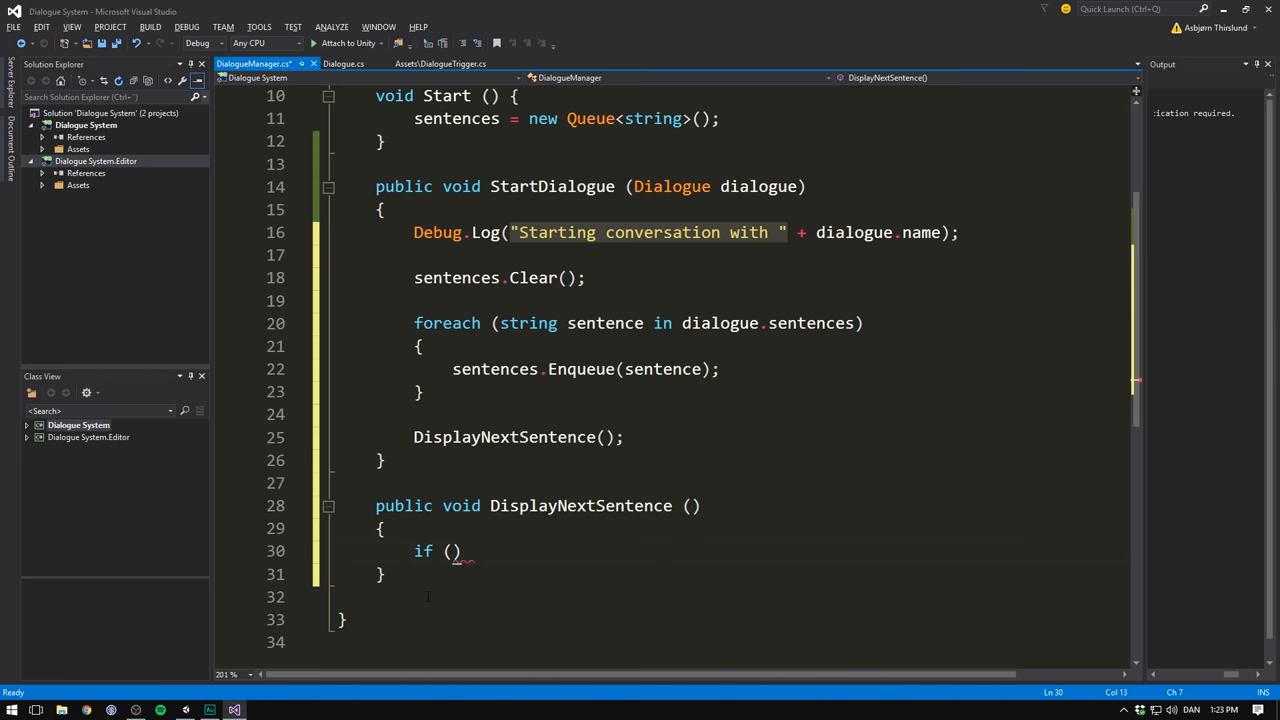
text(sentences.Count == 0)
text({)
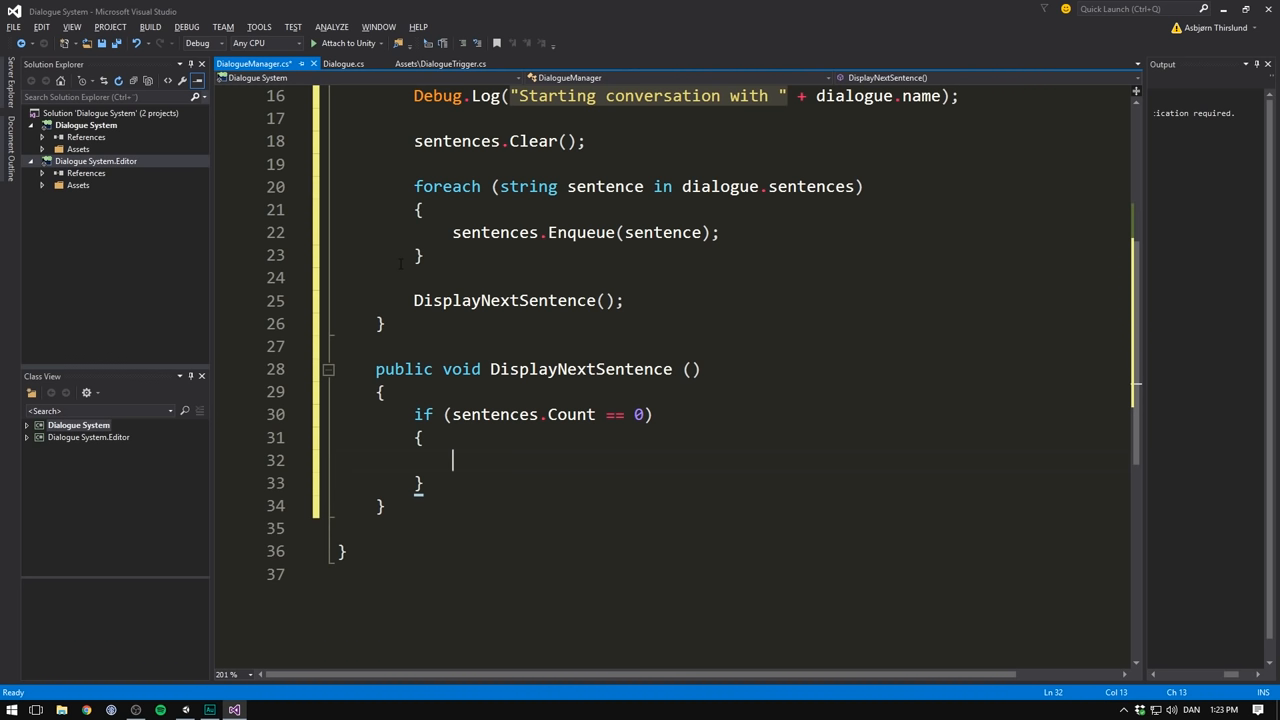
text(EndDialogue();)
text(retur)
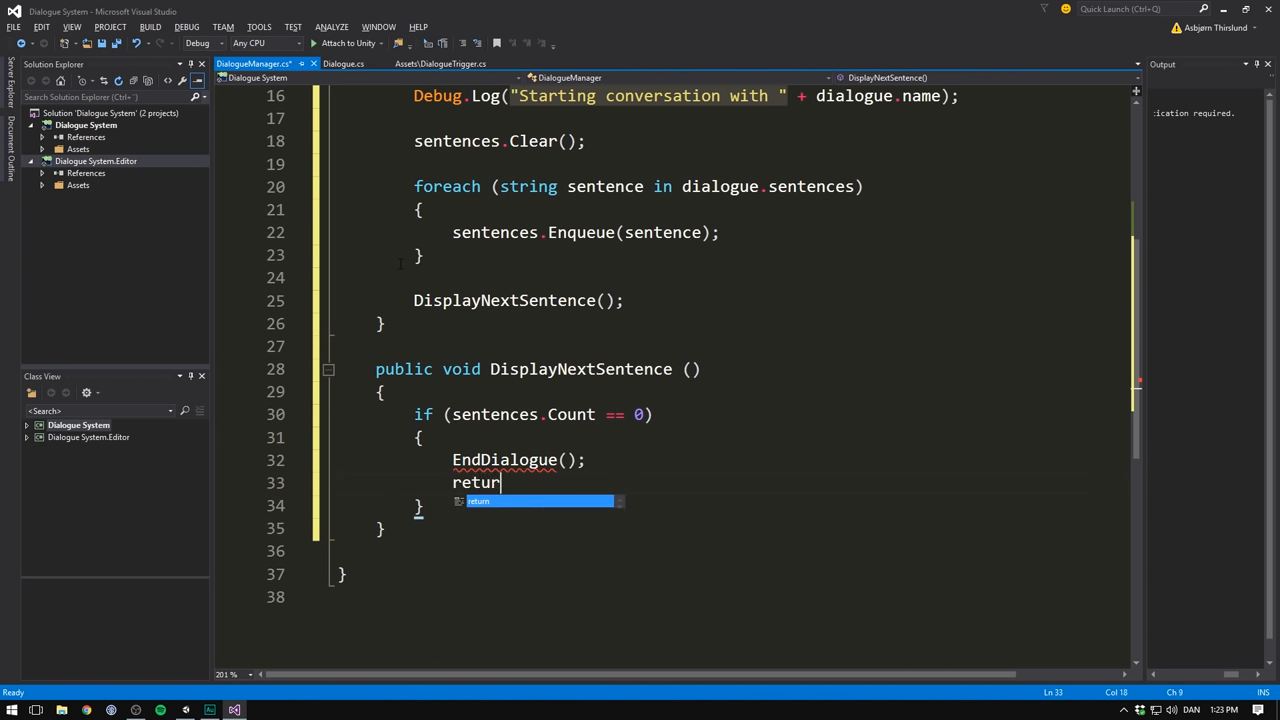
text(n;)
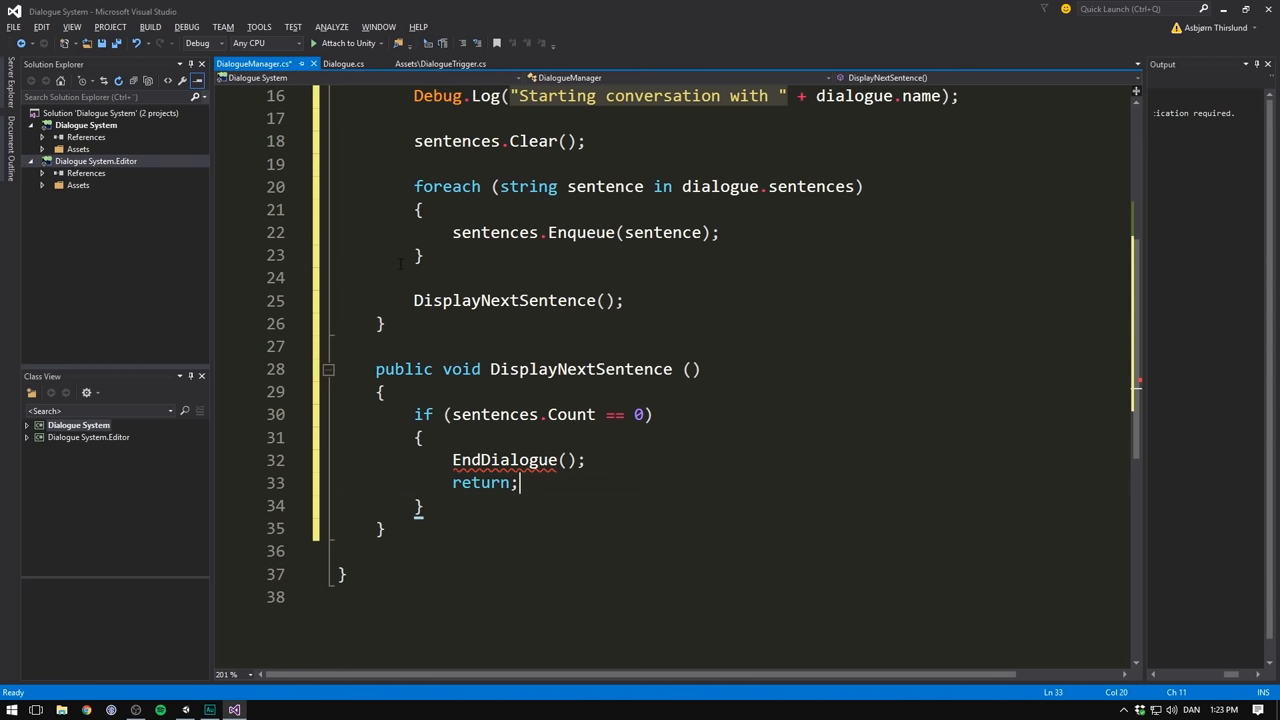
- Write EndDialogue logging 'End of conversation', then dequeue the next sentence in DisplayNextSentence
text(void EndDialogue)
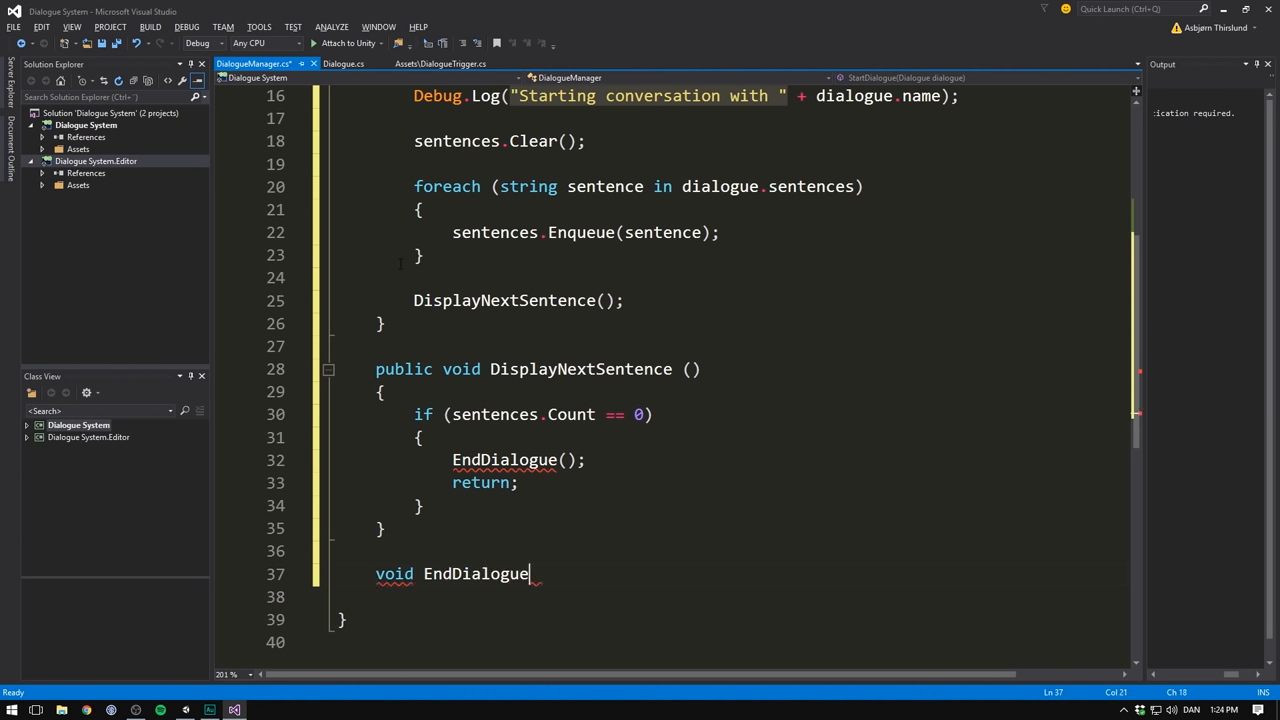
text(())
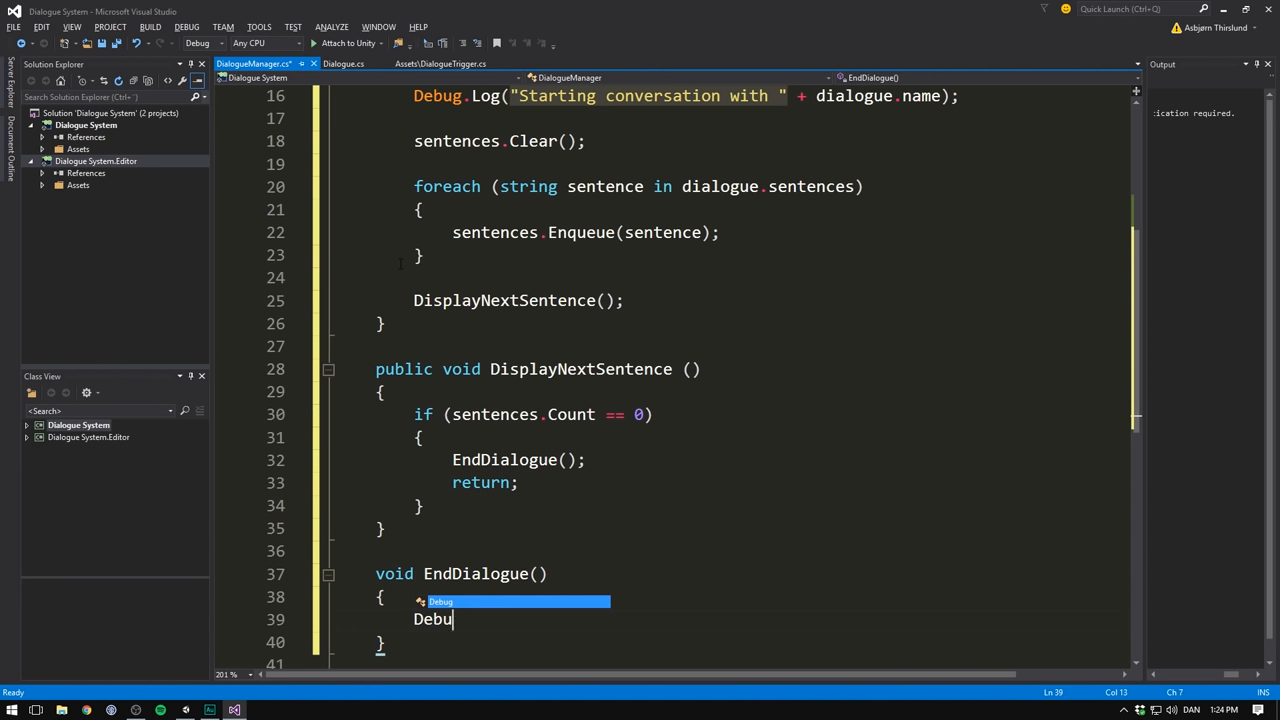
text(.Log ("End of "))
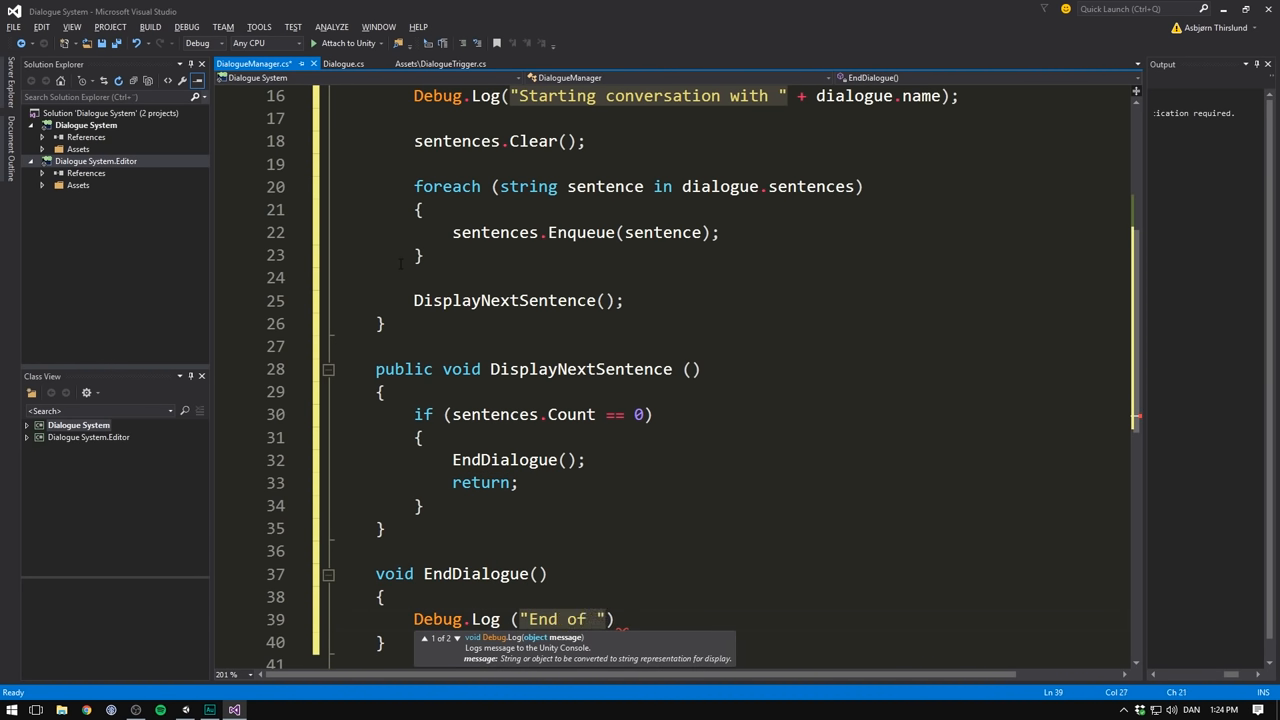
text(conversation.");)
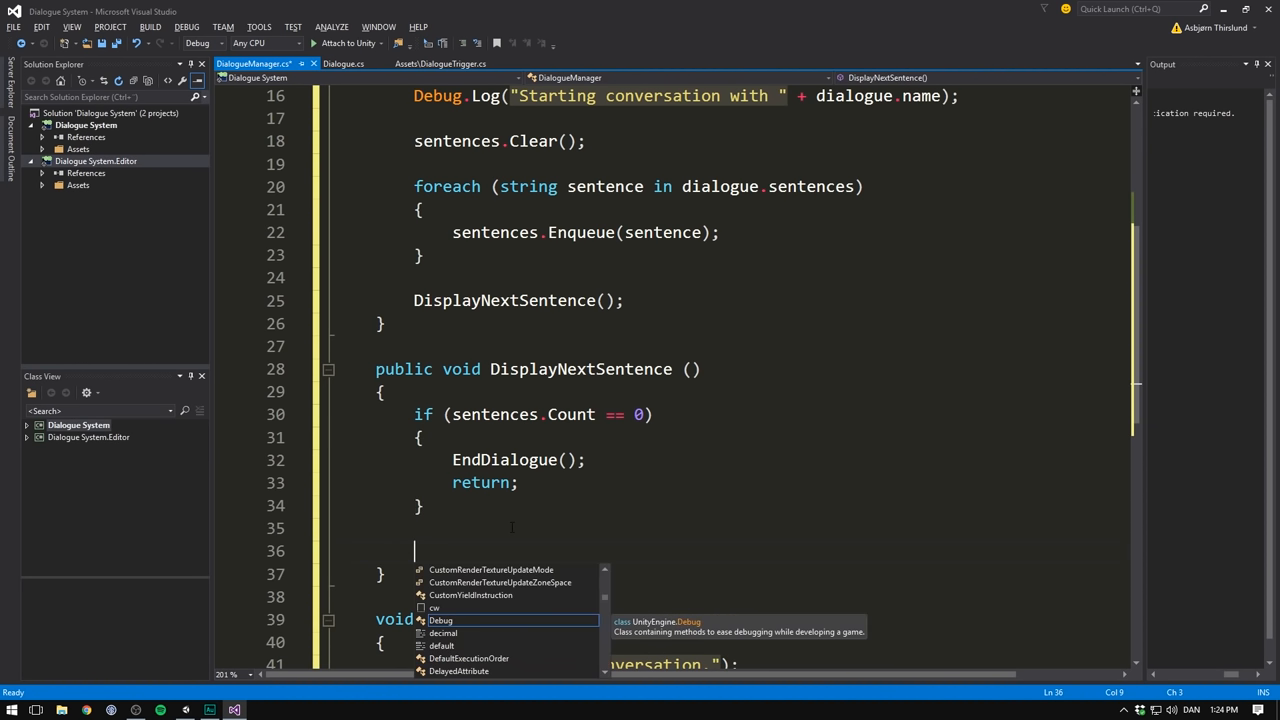
text(se)
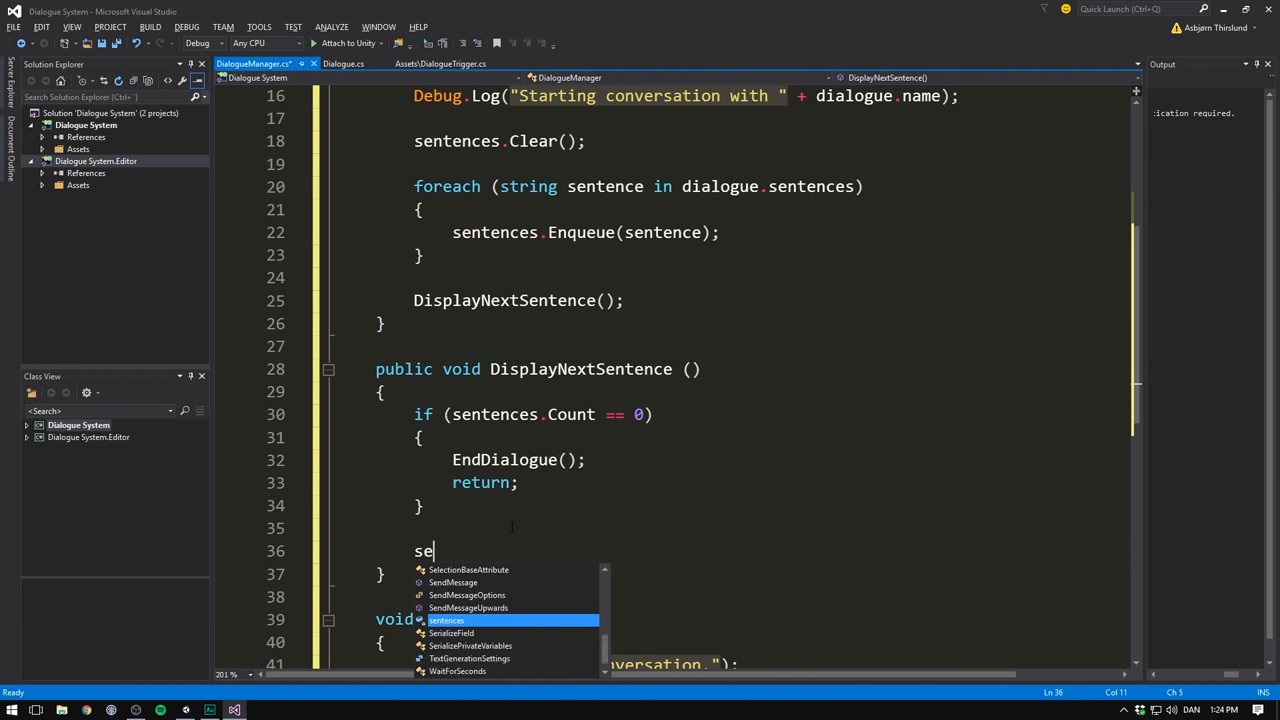
text(ntences.D)
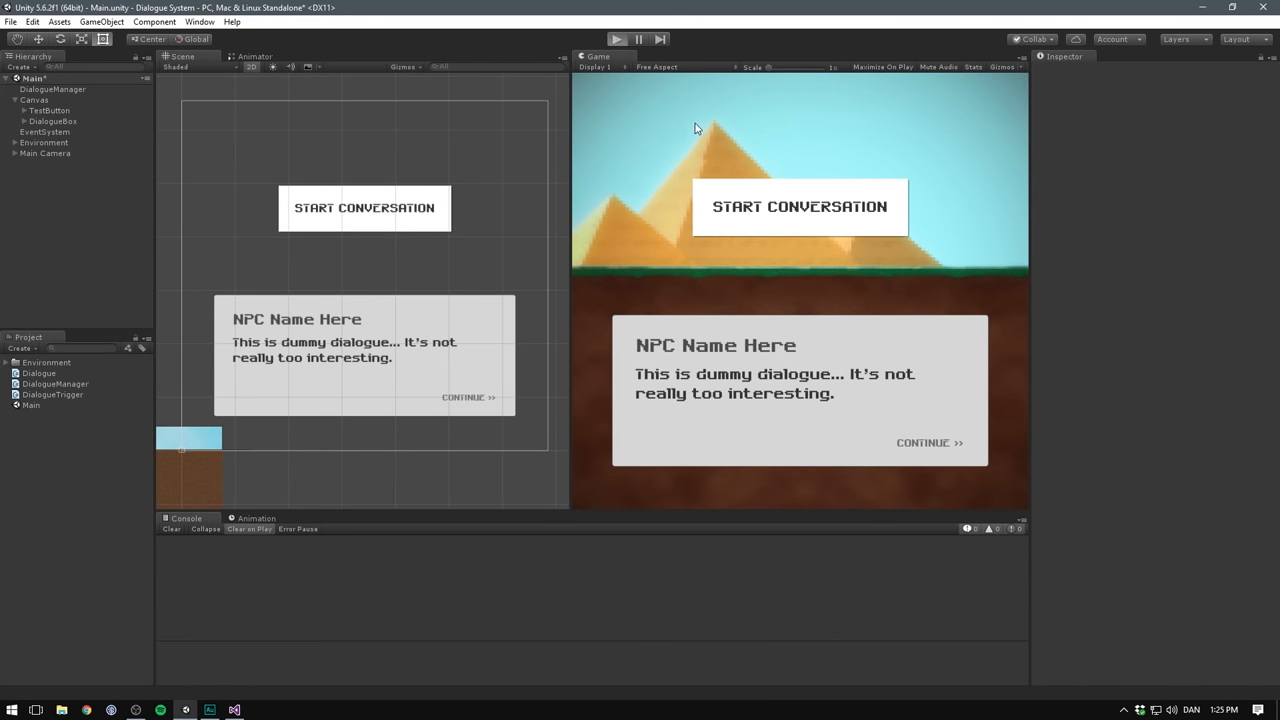
- Click Start Conversation in play mode to log the start message and Dwayne's first sentence
click(798, 207)
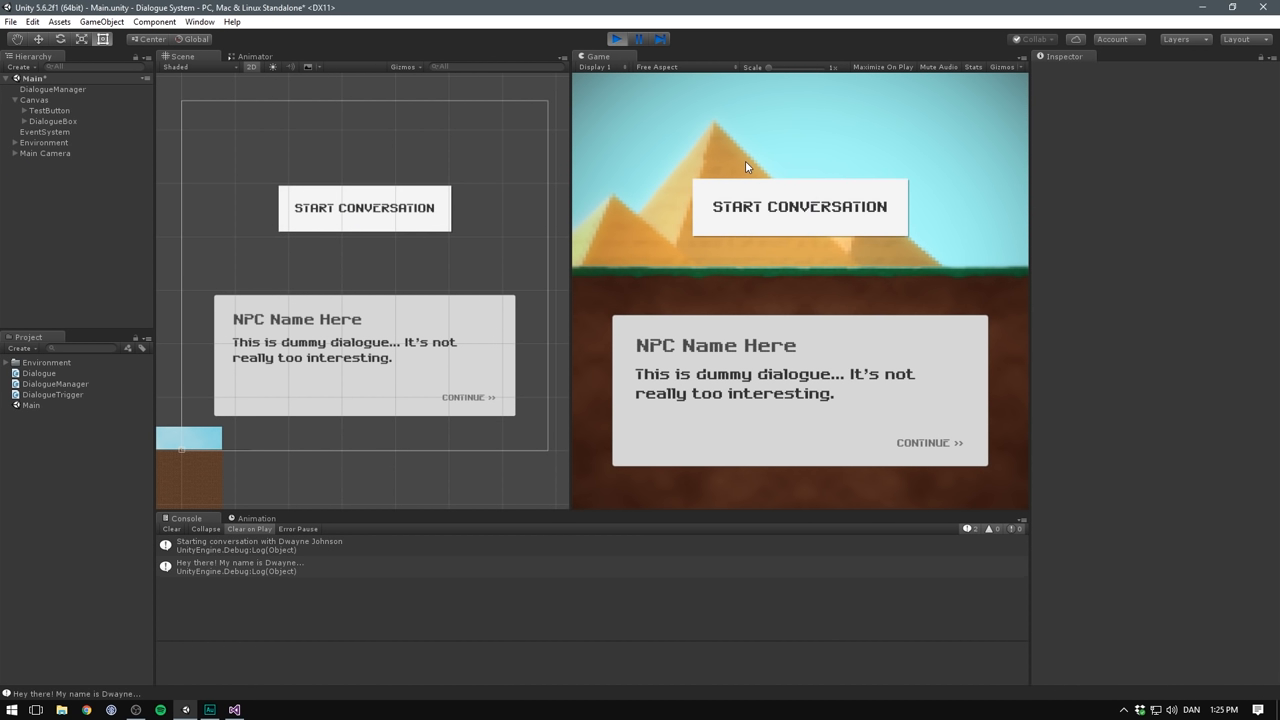
mouse_move(287, 568)
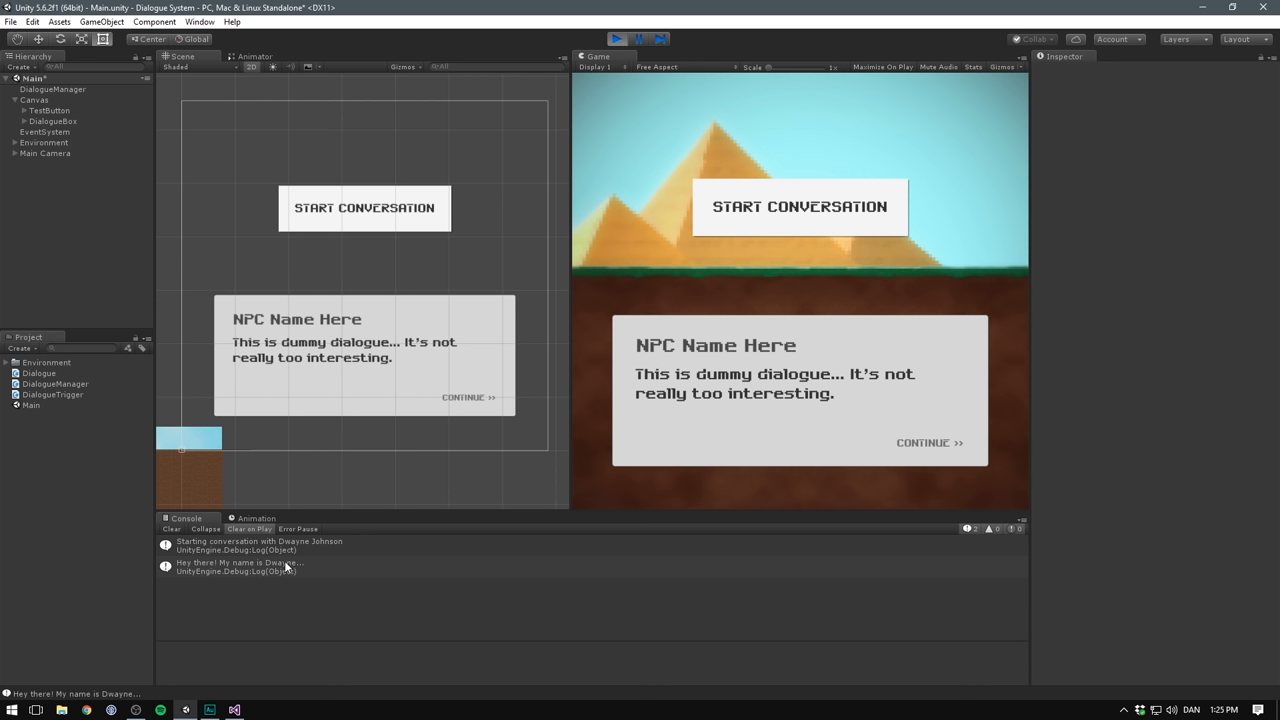
mouse_move(223, 589)
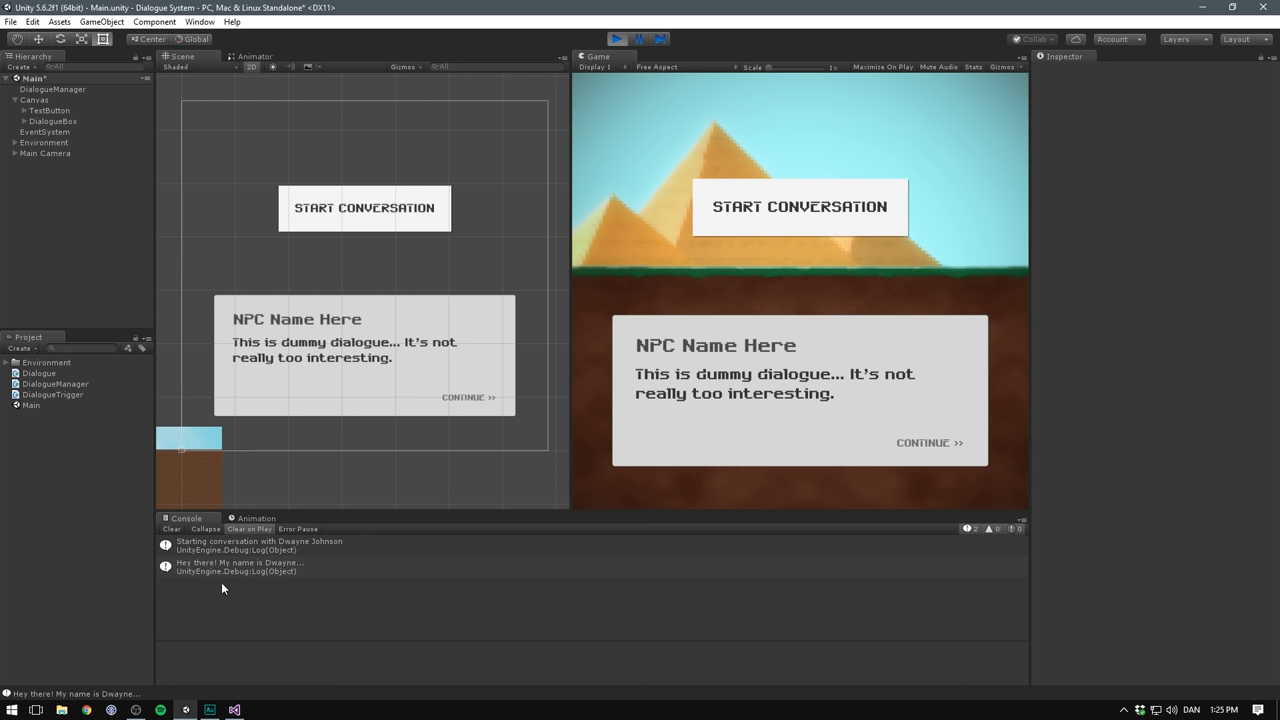
mouse_move(295, 583)
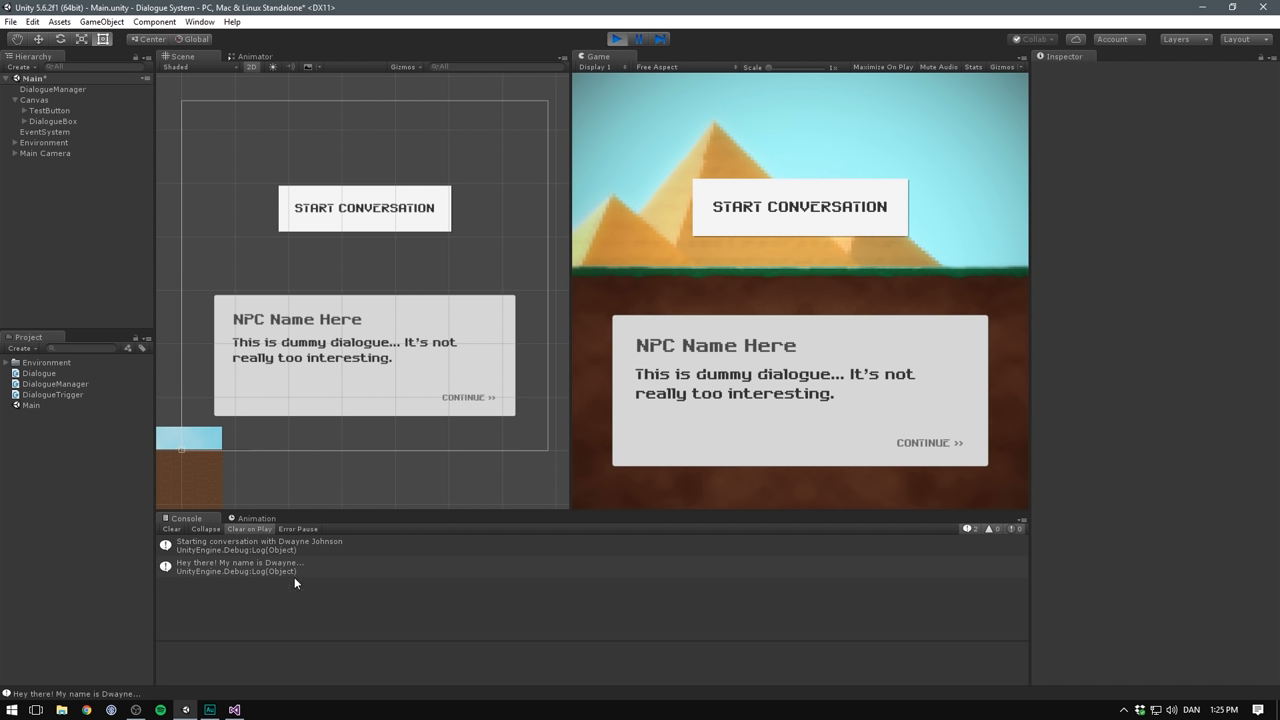
mouse_move(704, 432)
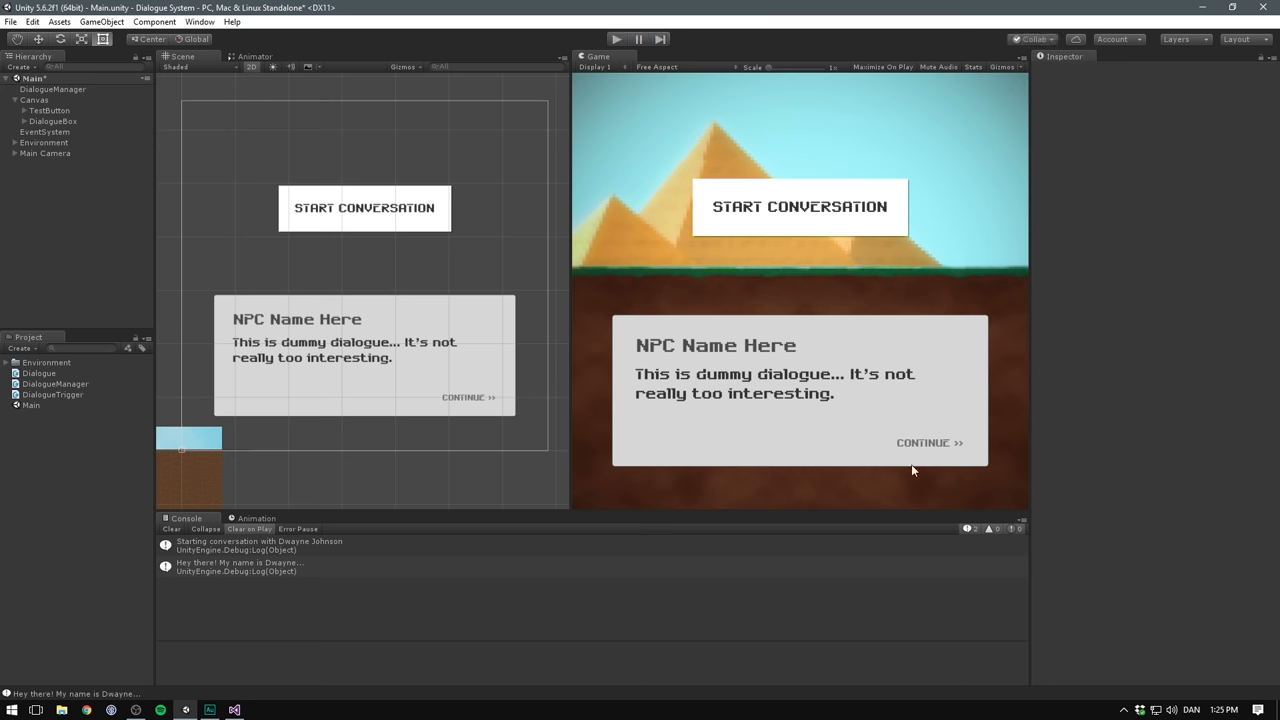
- Select ContinueButton under DialogueBox and point its On Click at DialogueManager's DisplayNextSentence
click(53, 121)
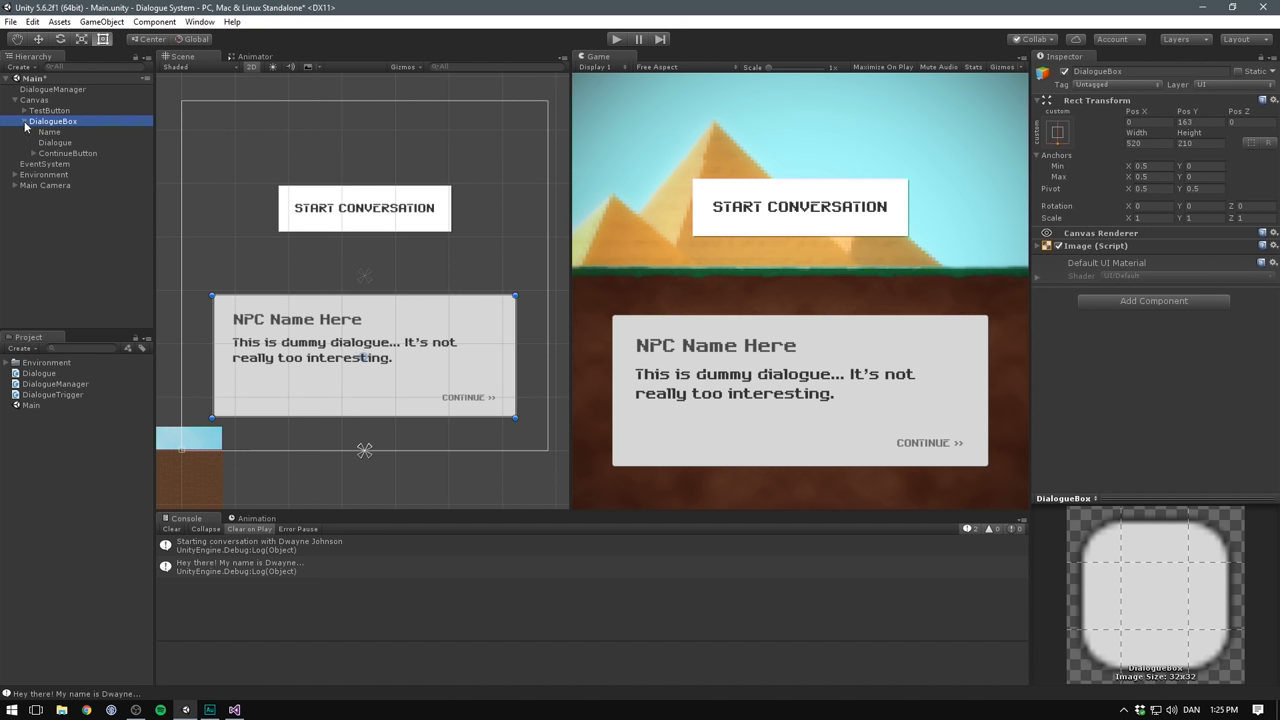
click(70, 153)
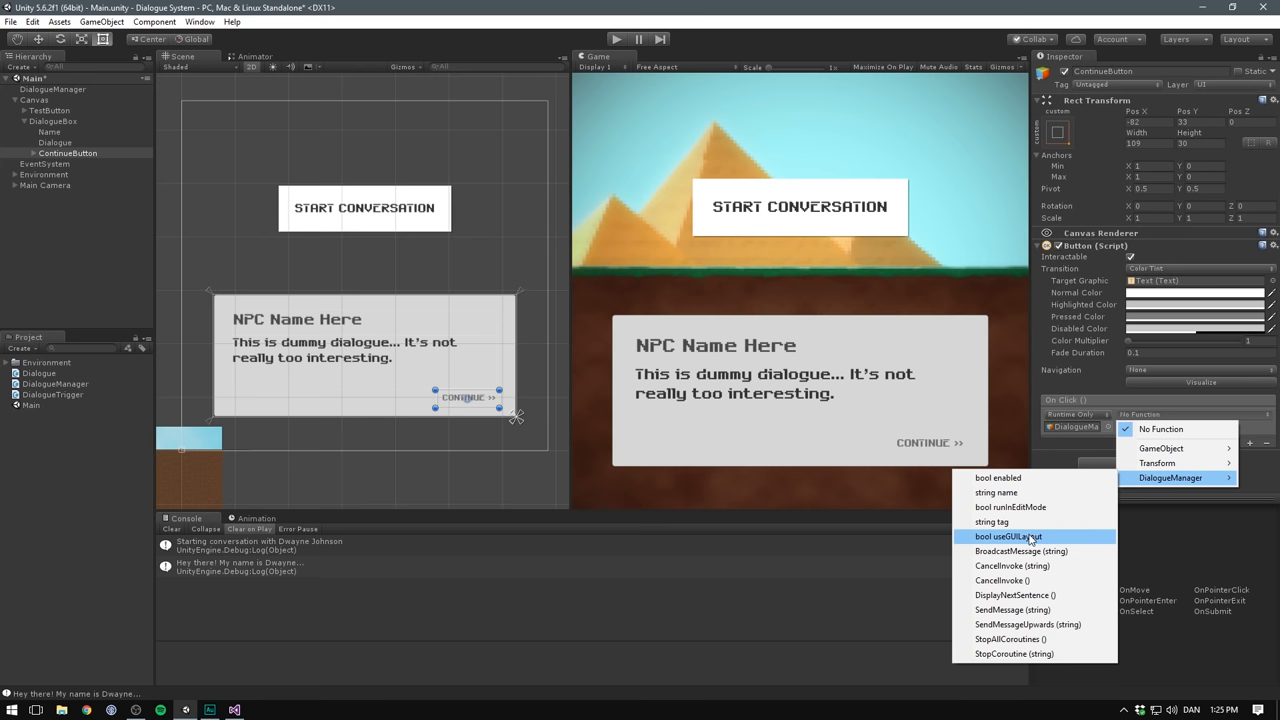
click(1013, 595)
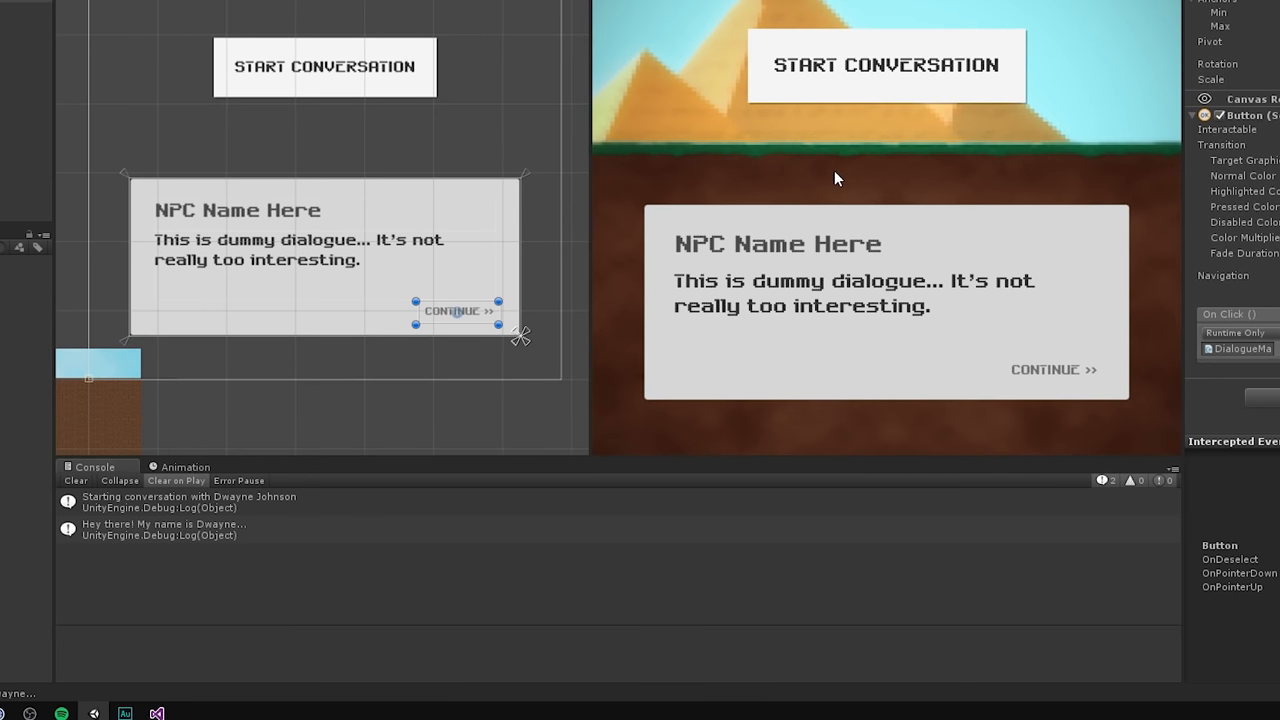
- Click Continue through the remaining sentences until the conversation end is logged, then stop play mode
click(1053, 369)
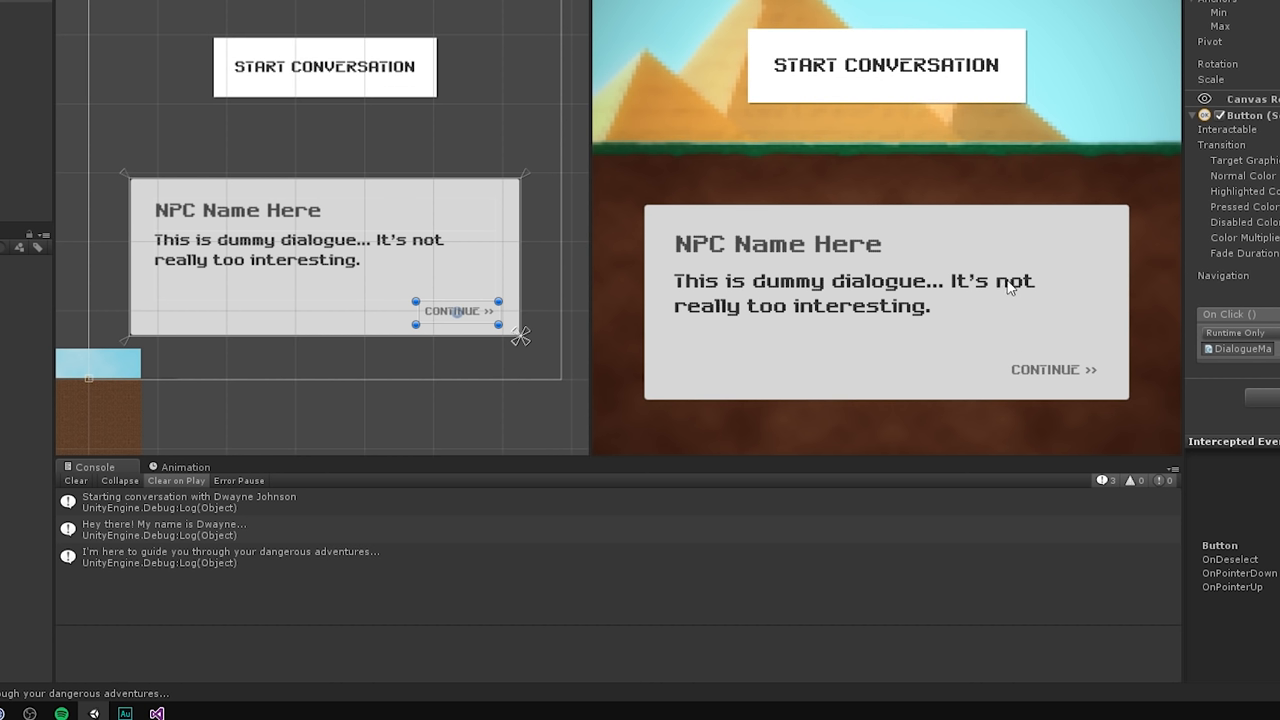
mouse_move(988, 378)
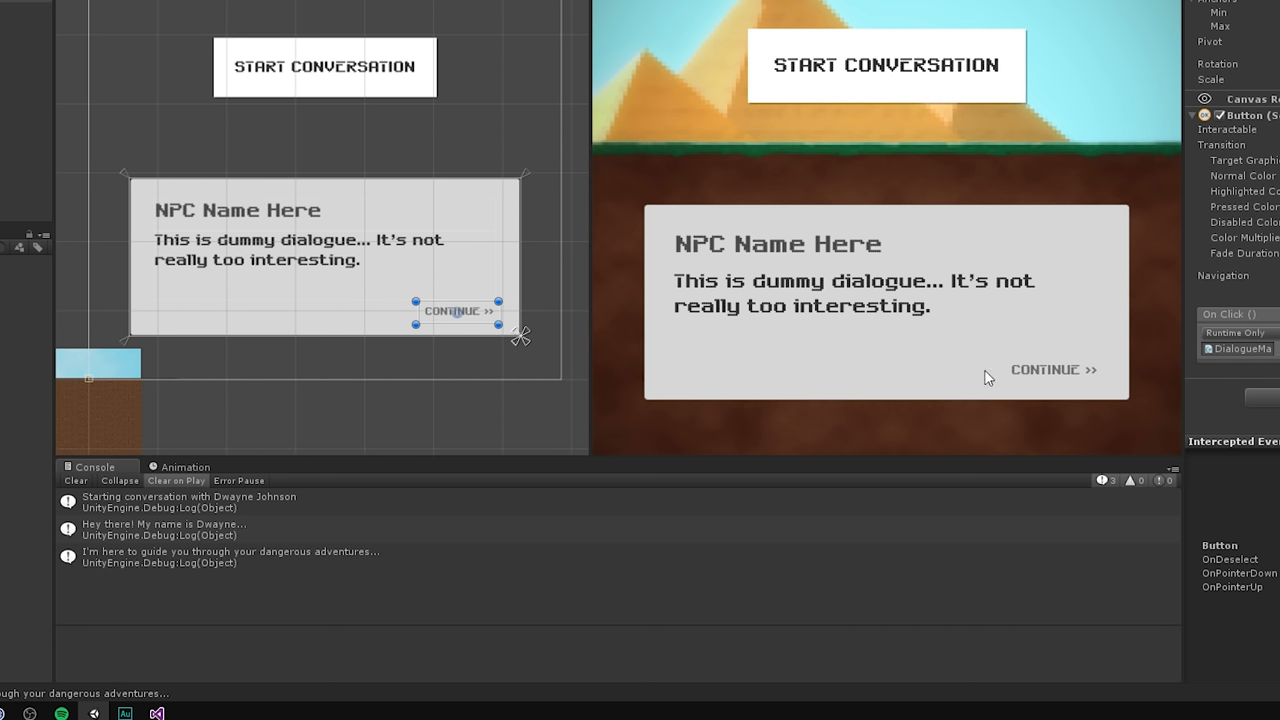
mouse_move(970, 400)
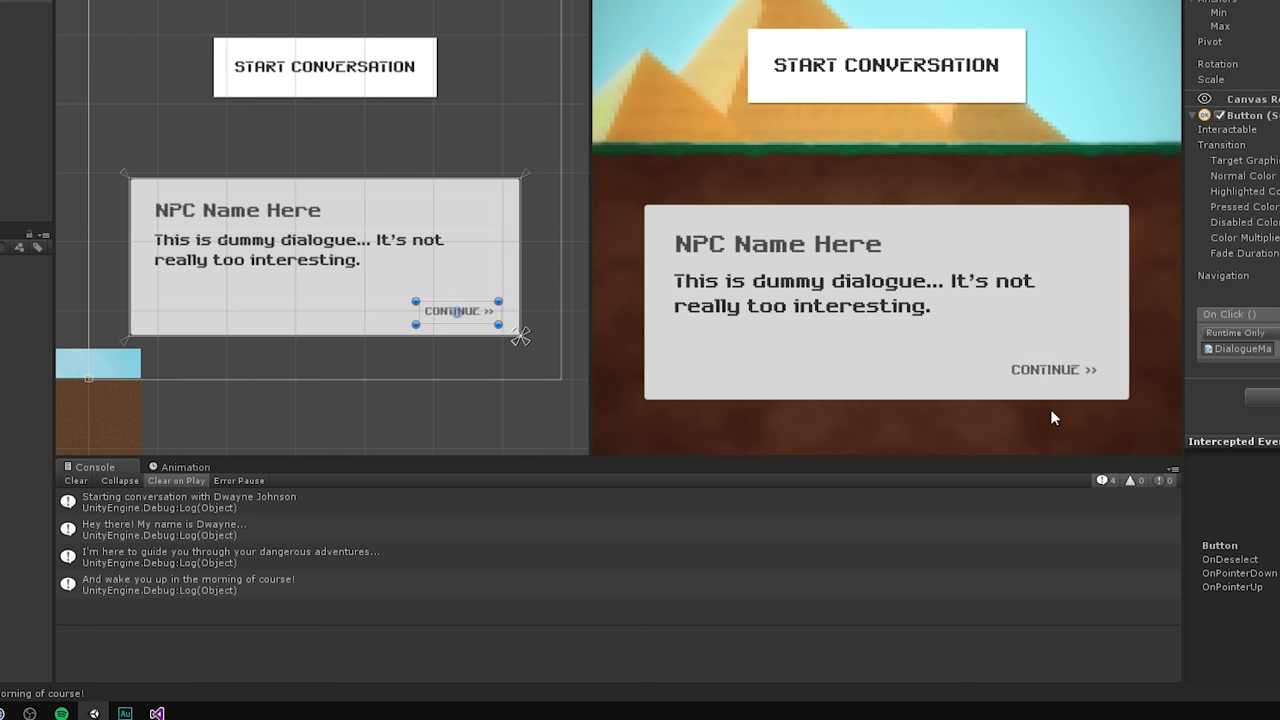
click(1053, 369)
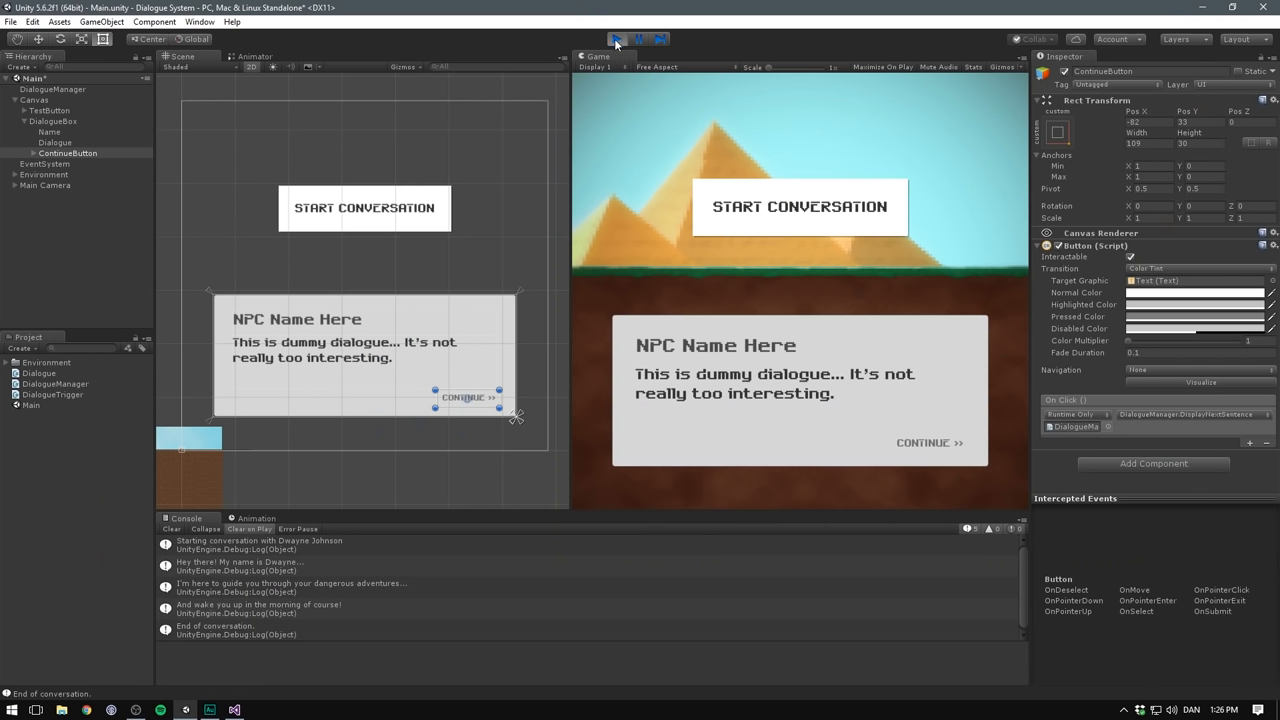
click(617, 39)
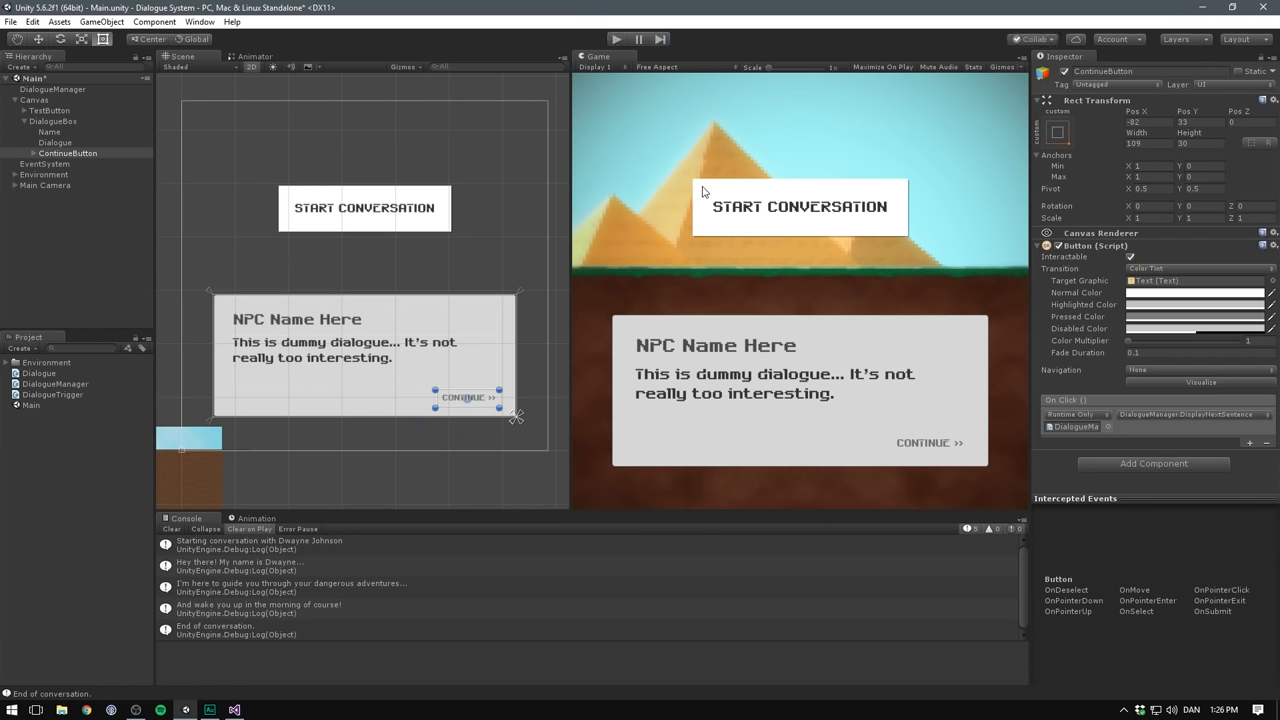
mouse_move(813, 222)
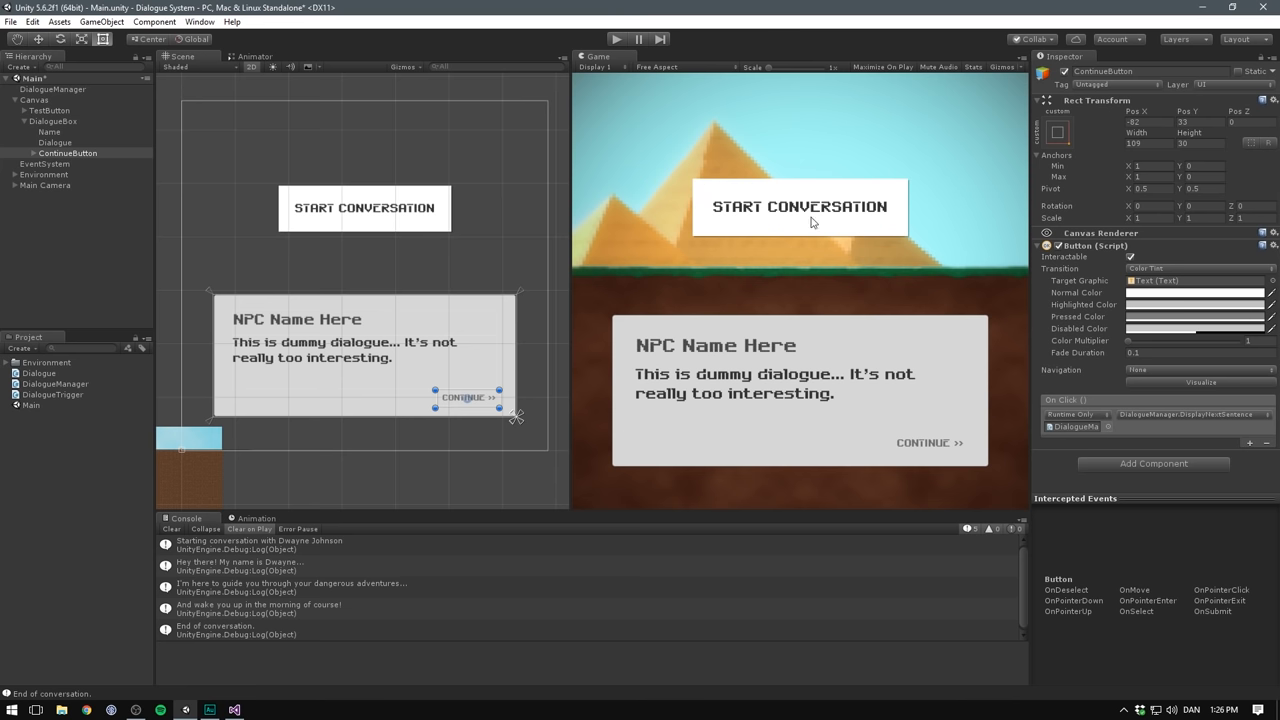
mouse_move(690, 387)
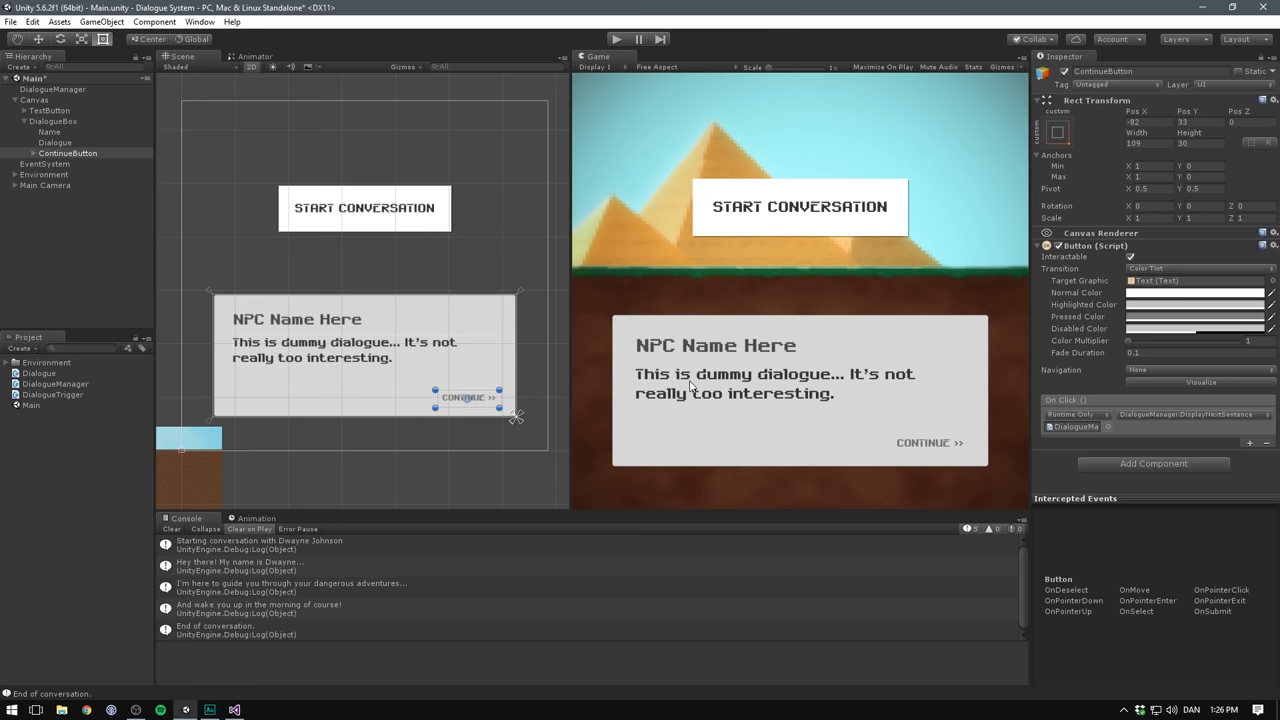
- Add using UnityEngine.UI and public Text fields nameText and dialogueText to DialogueManager
click(233, 710)
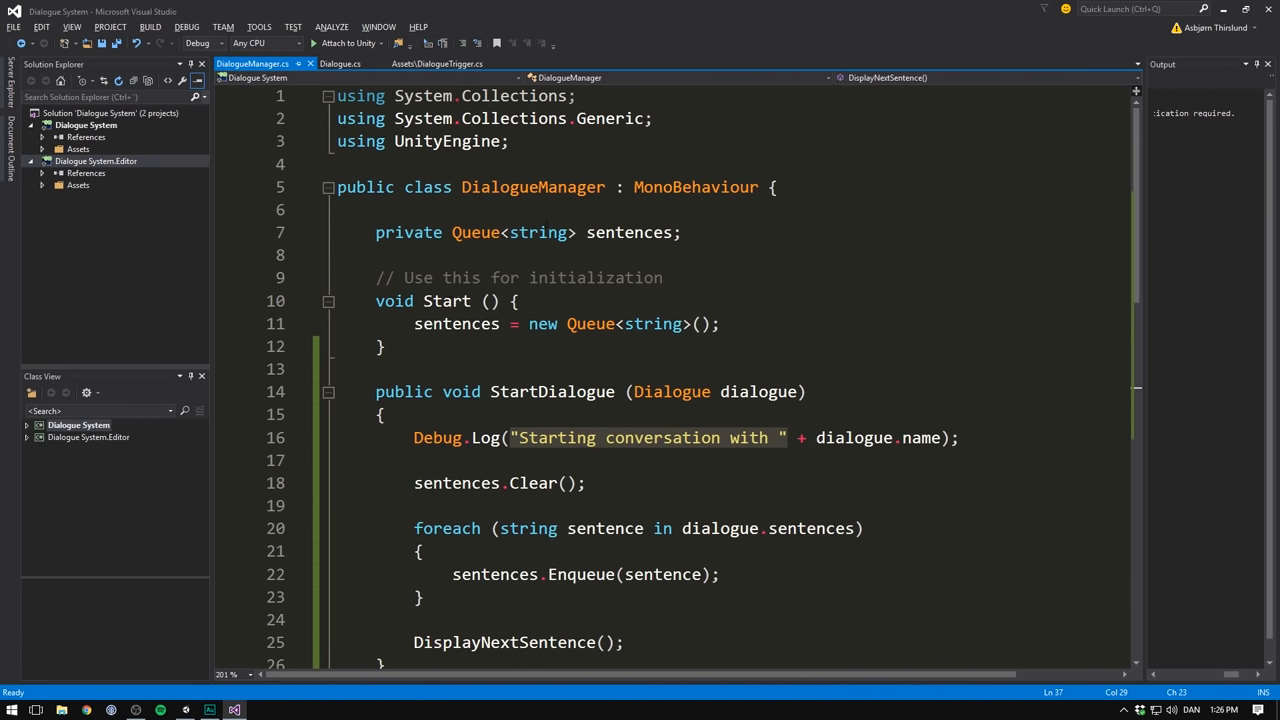
text(usi)
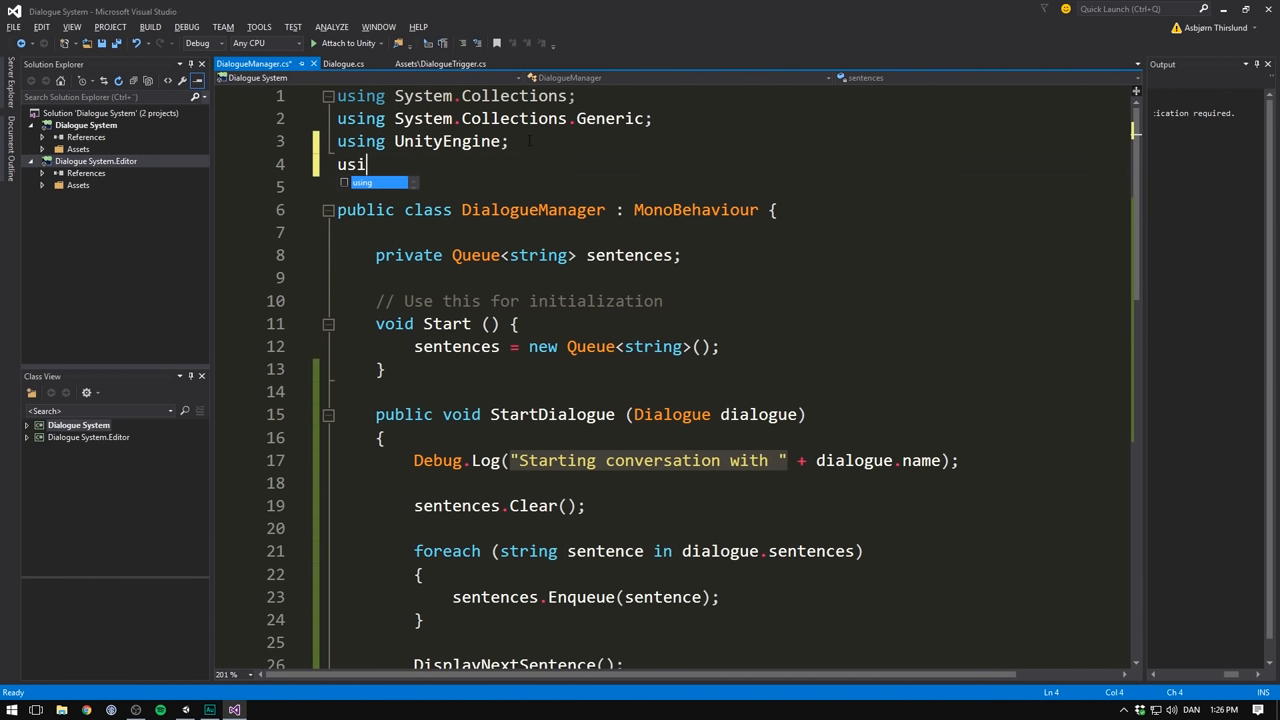
text(UnityEngine.UI;)
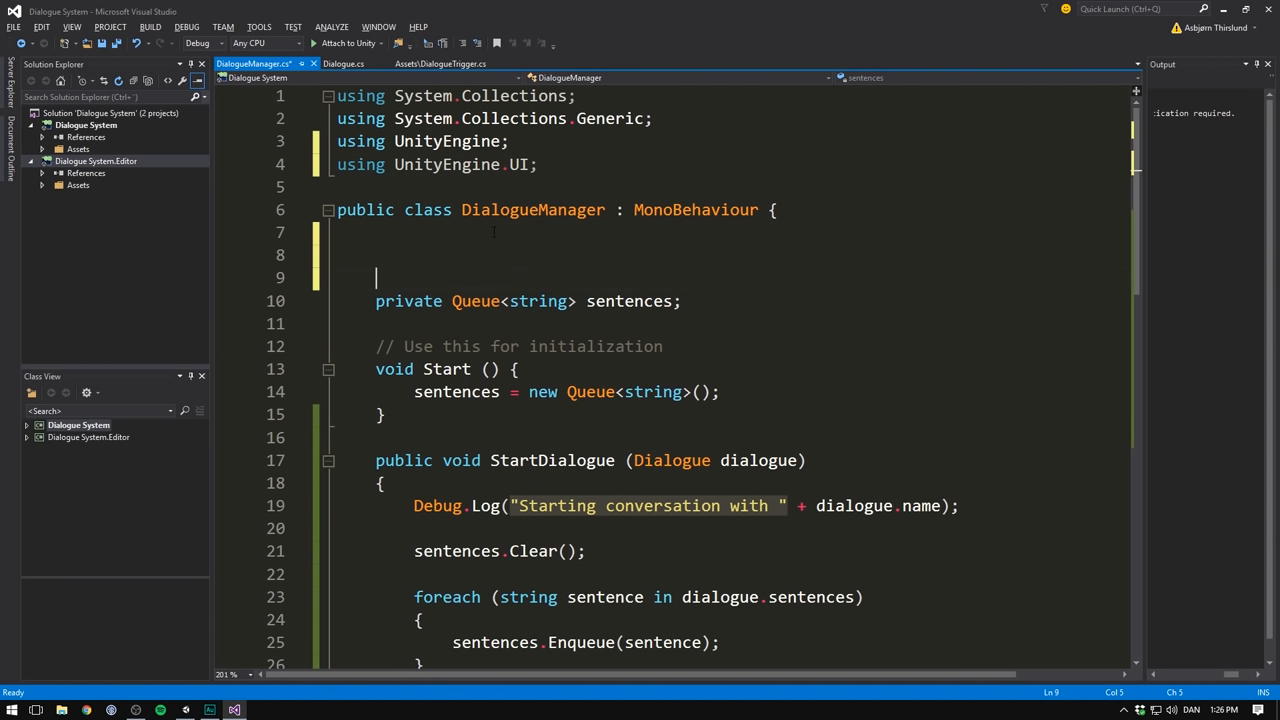
text(public Text na)
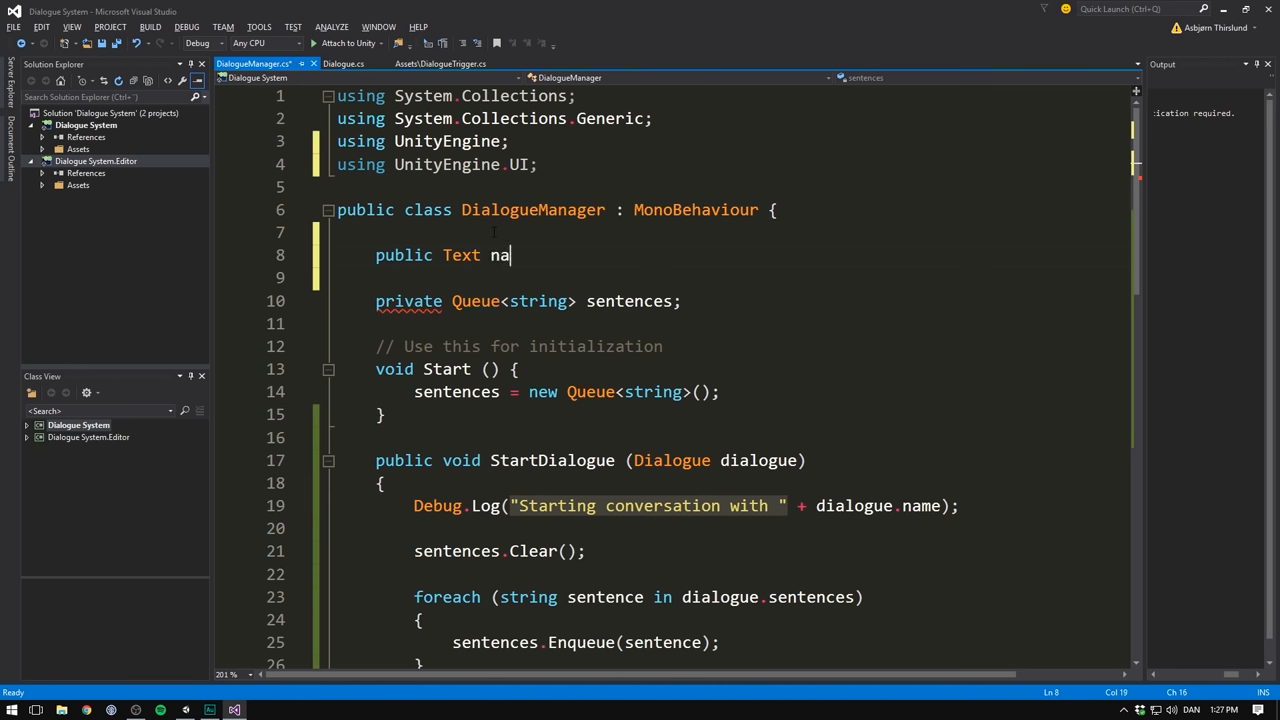
text(meText;)
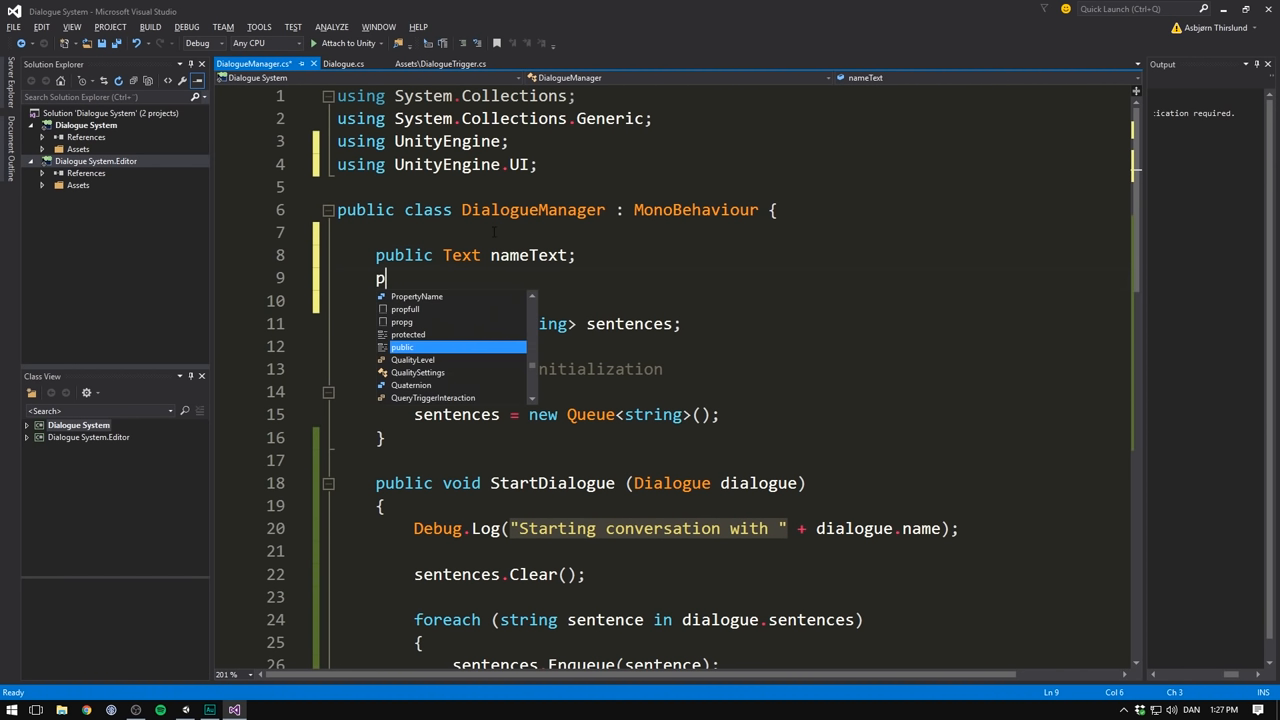
text(ublic Text dial)
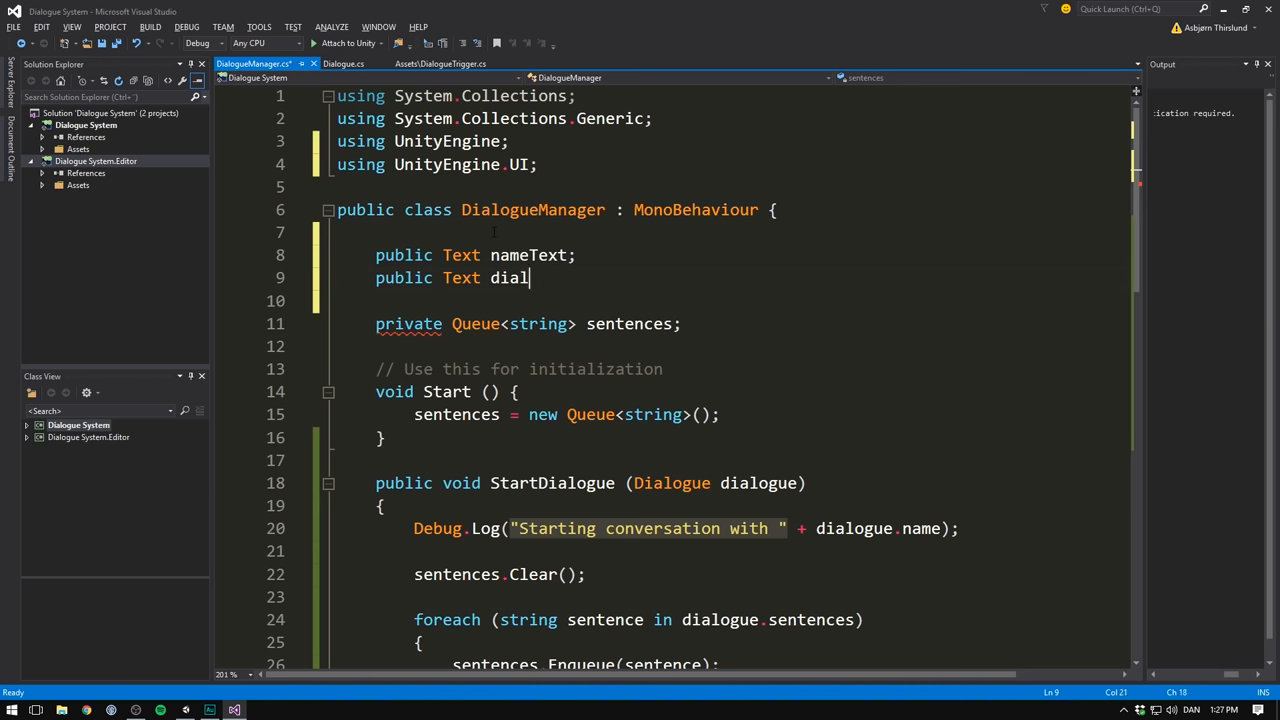
- Set dialogueText.text to the current sentence and nameText.text to dialogue.name
scroll(down, 3)
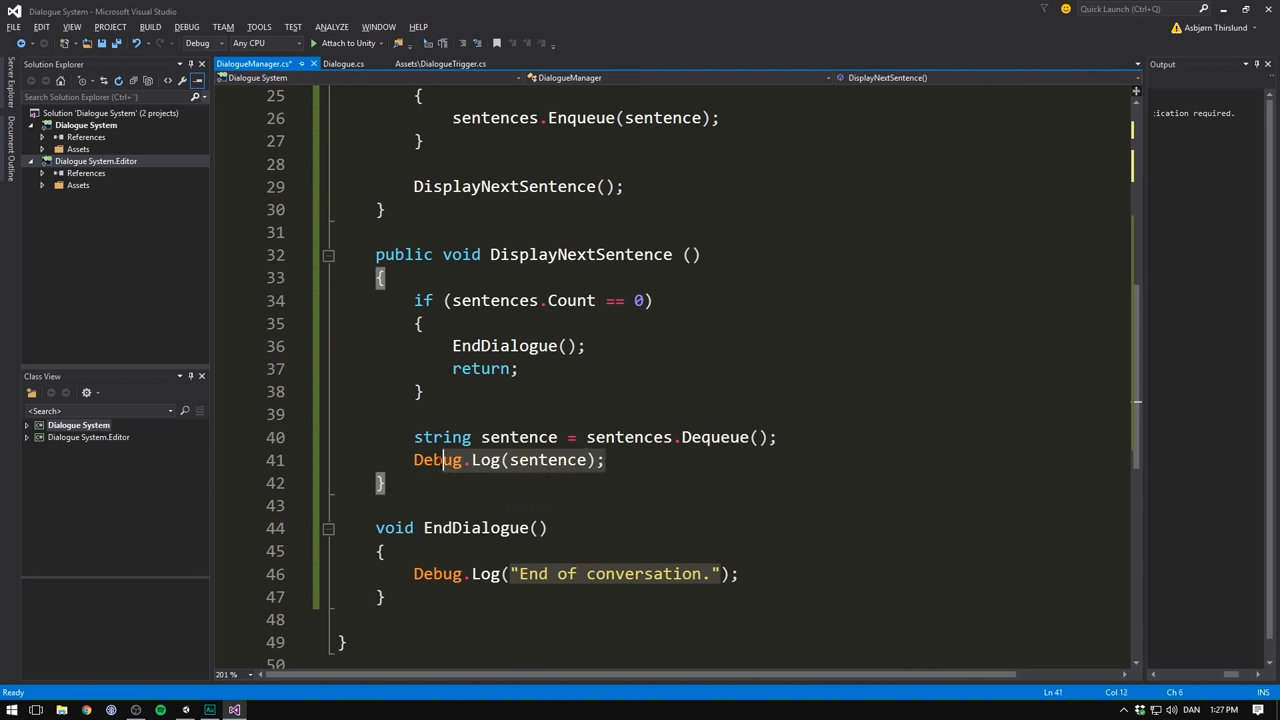
text(d)
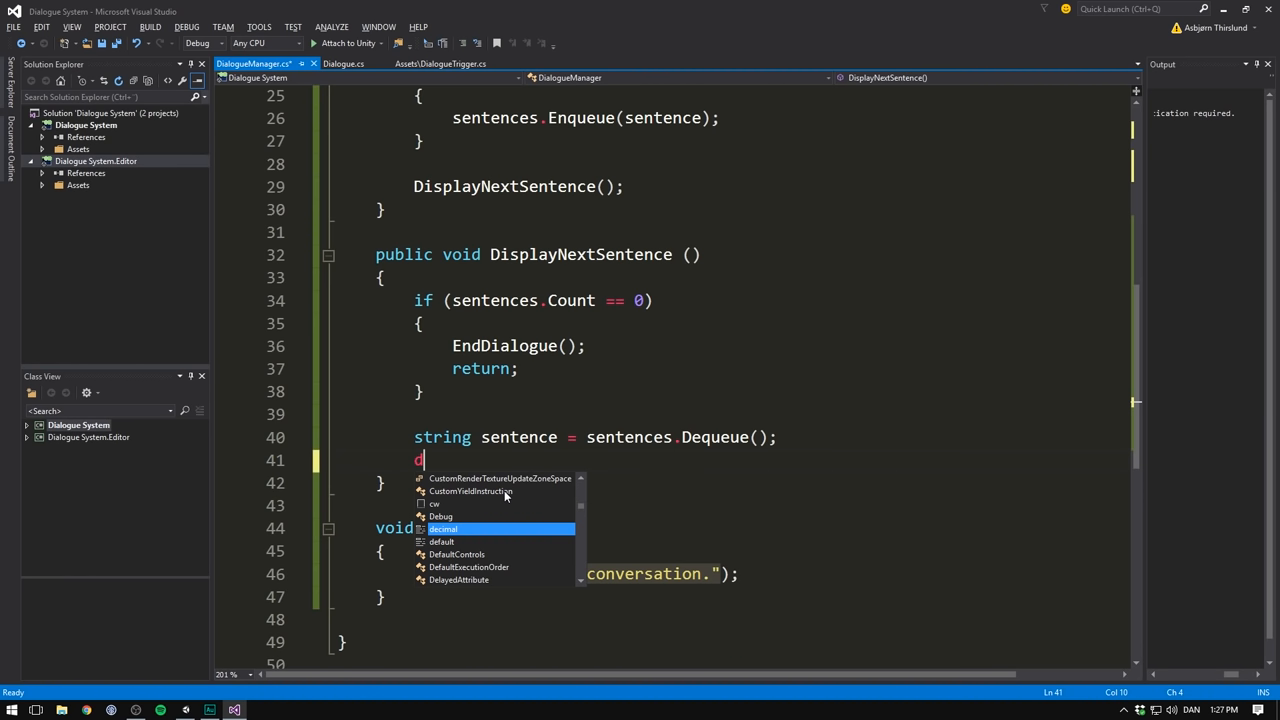
text(ialogueText.text =)
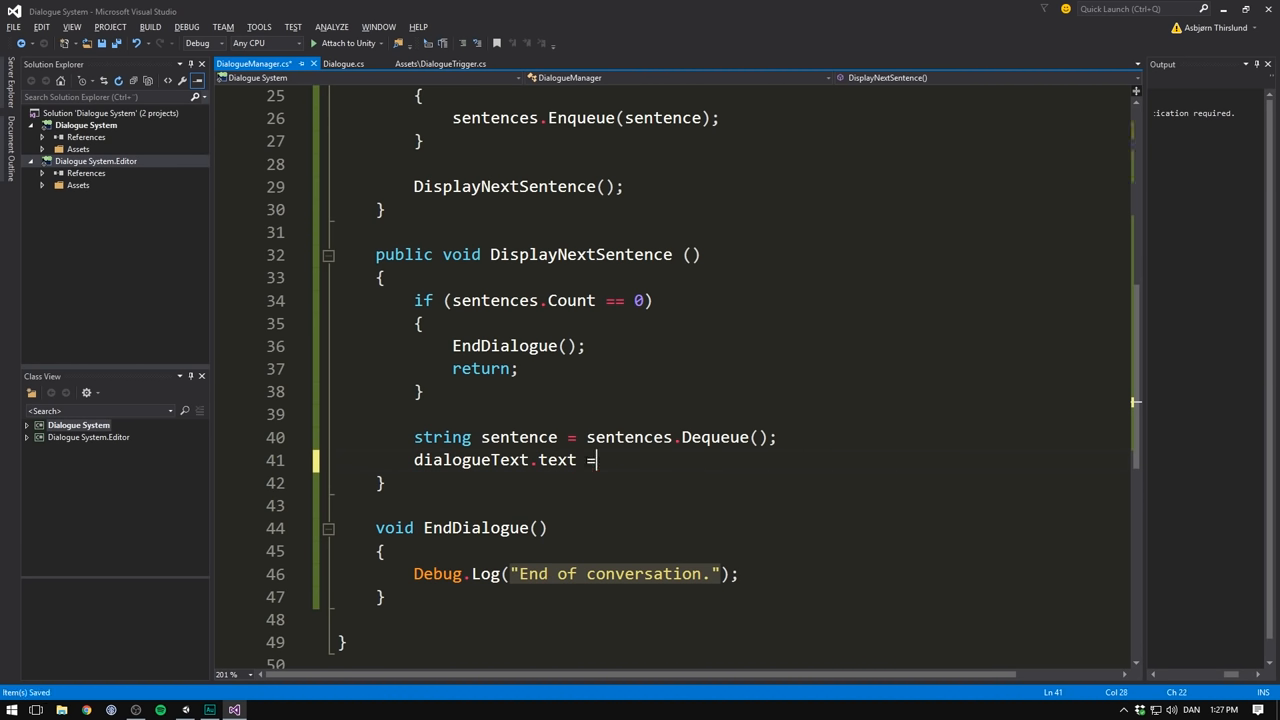
text(sentence)
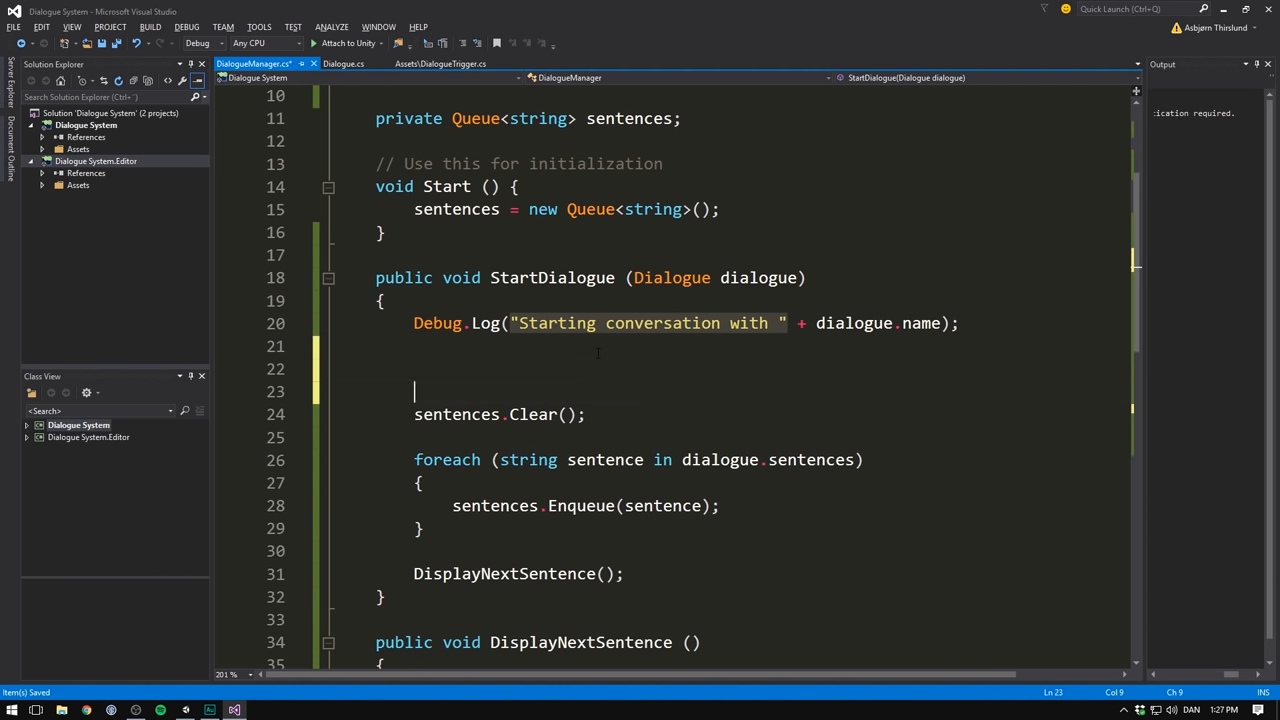
text(nameText)
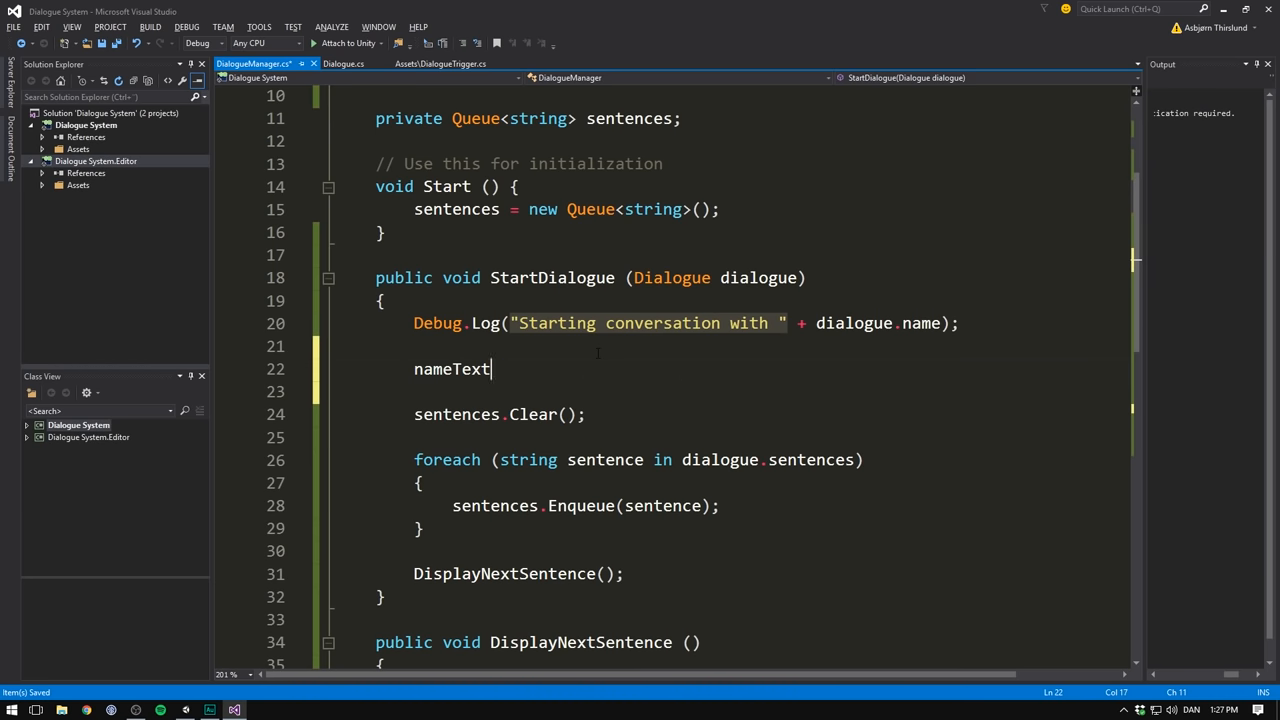
text(.text = d)
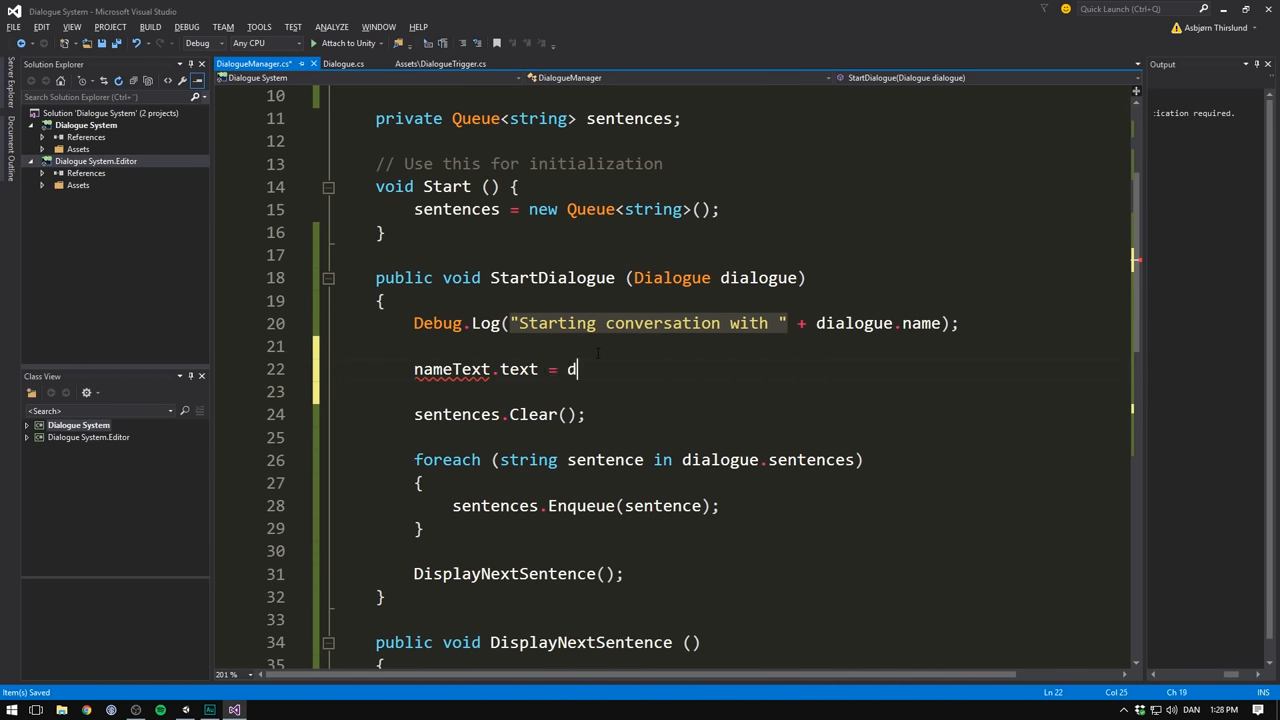
text(ialogue.na)
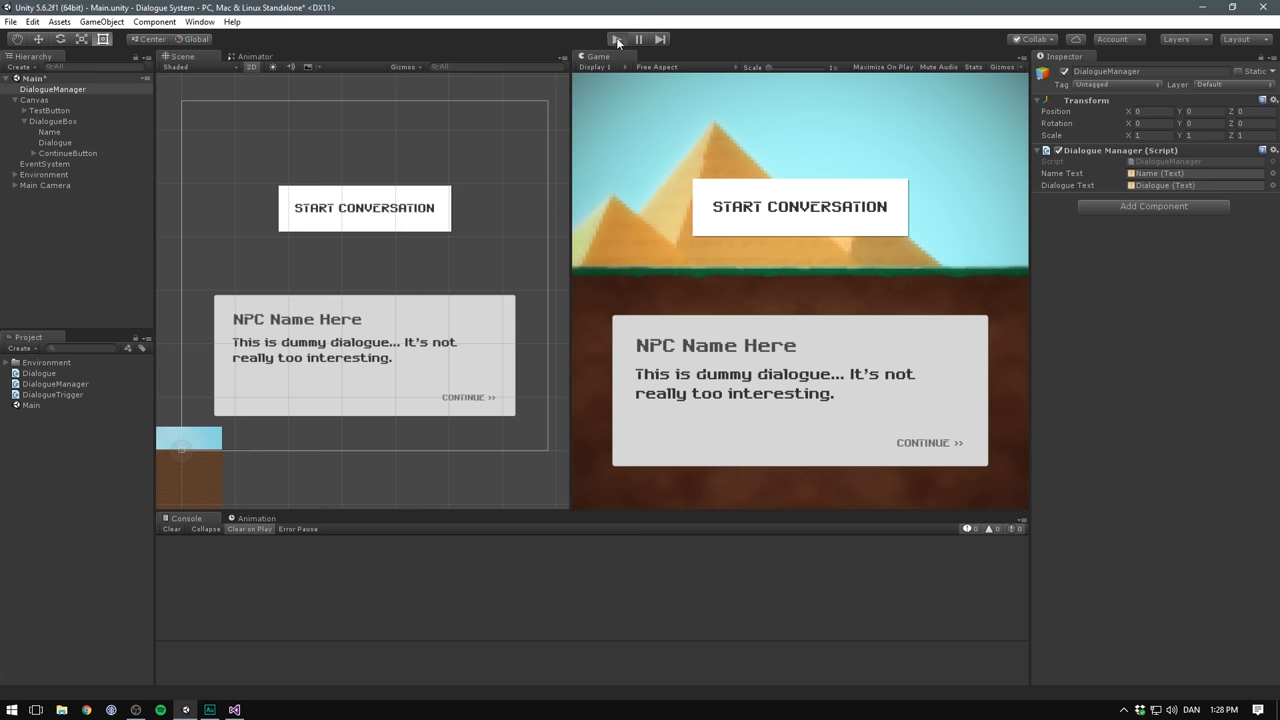
- Start the conversation and click Continue twice, checking Dwayne Johnson's name and sentences appear
click(799, 207)
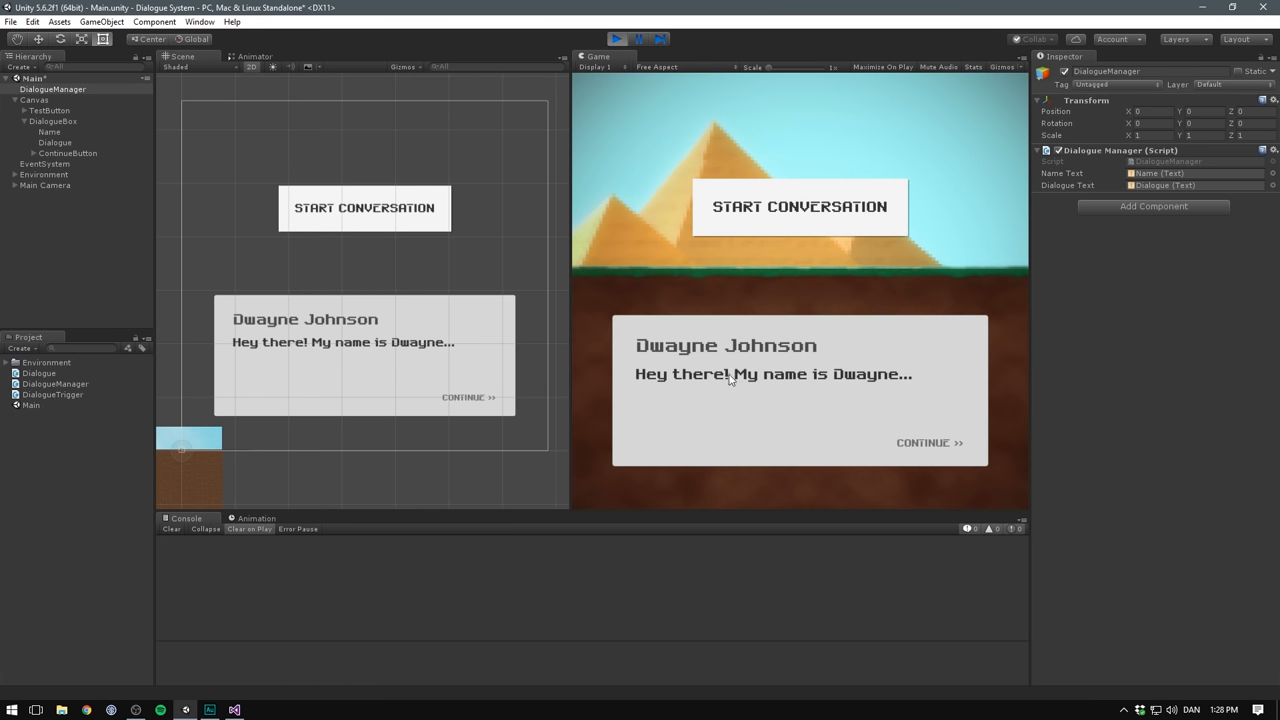
click(929, 442)
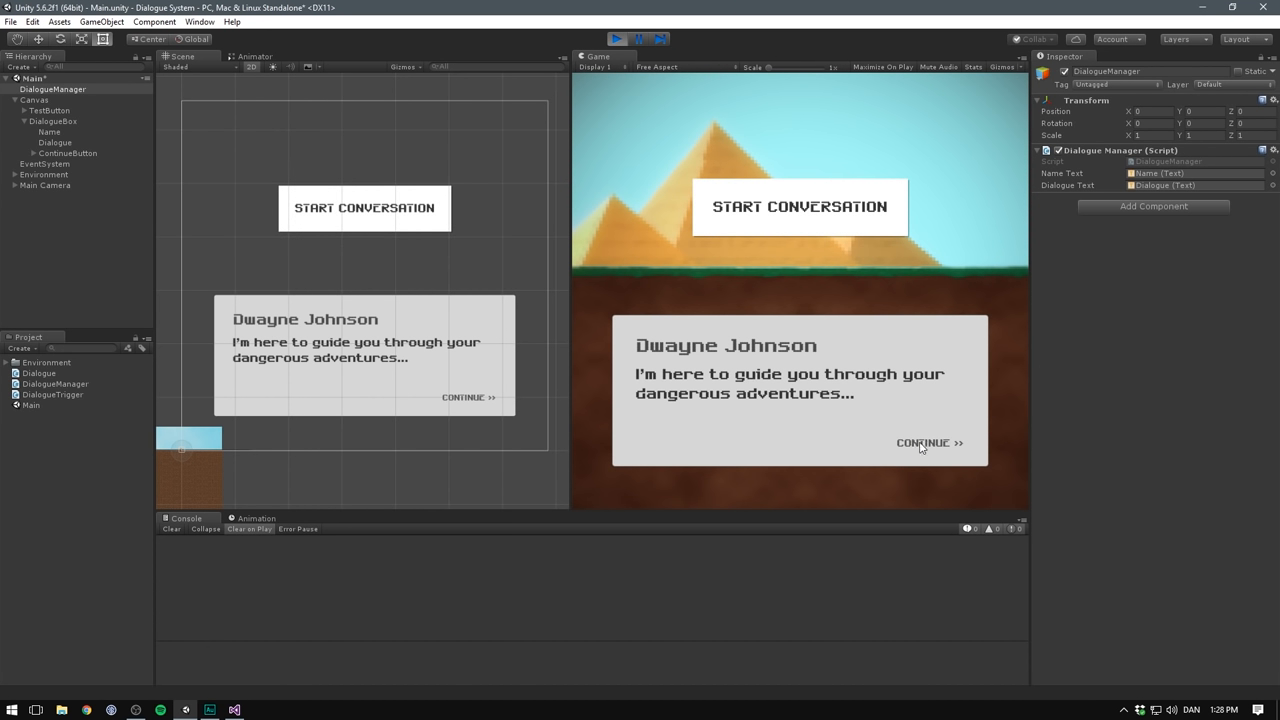
click(928, 442)
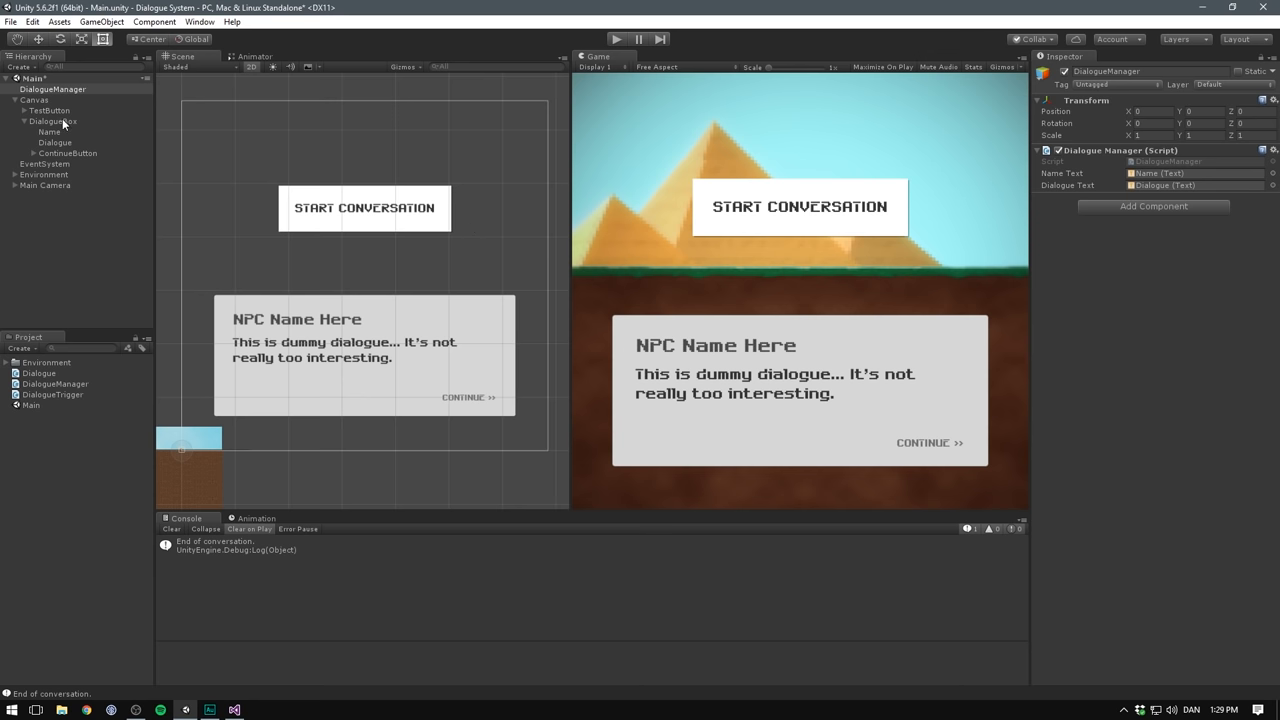
- Save DialogueBox_Open.anim and DialogueBox_Close.anim clips for the DialogueBox object
click(53, 121)
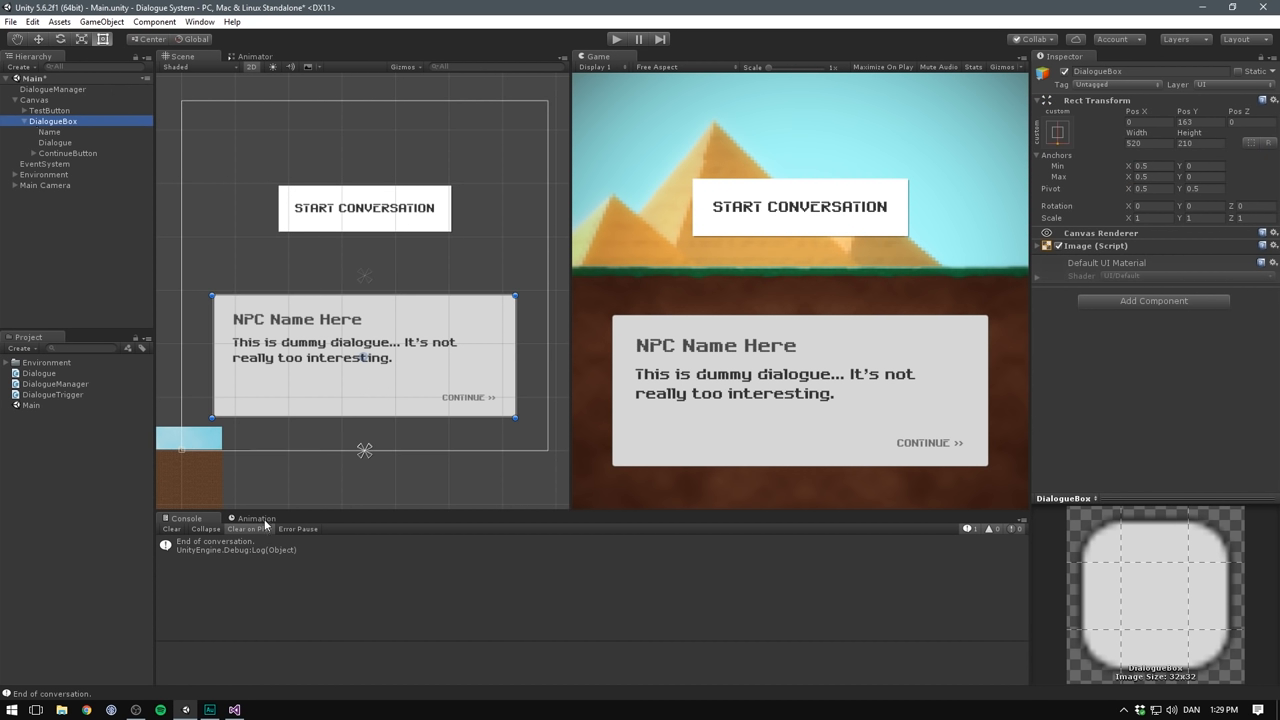
click(199, 21)
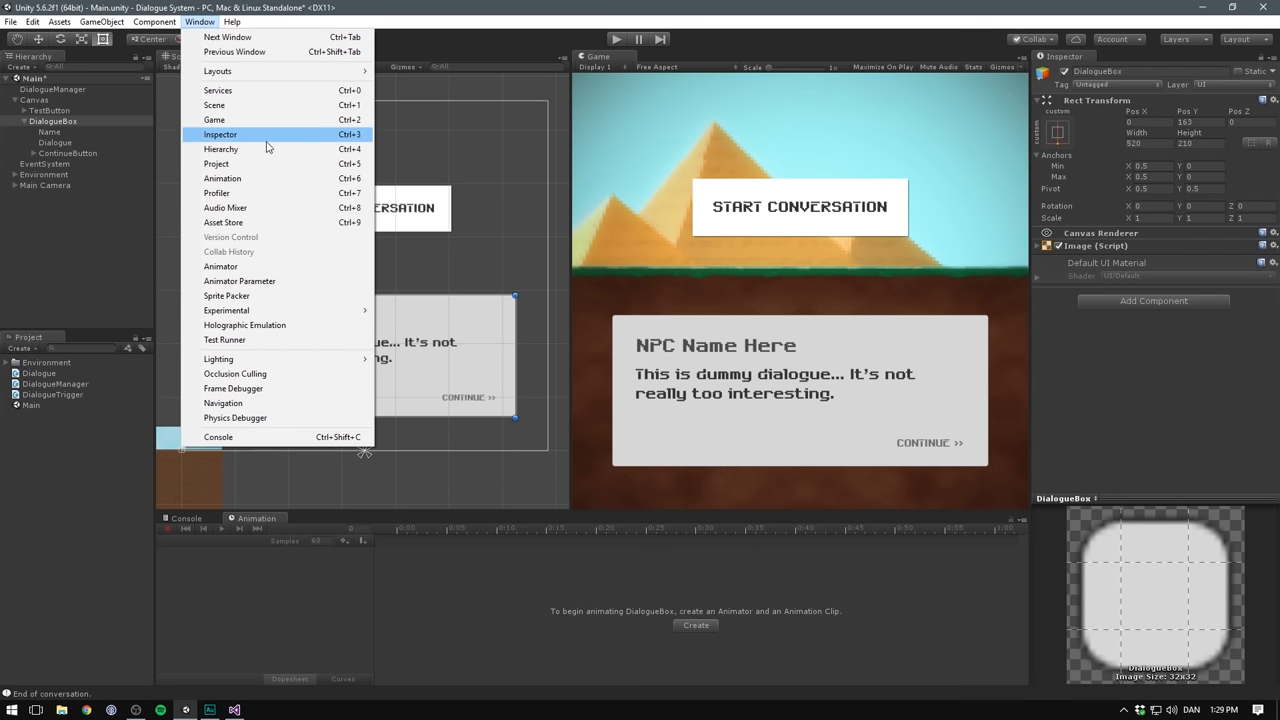
click(696, 625)
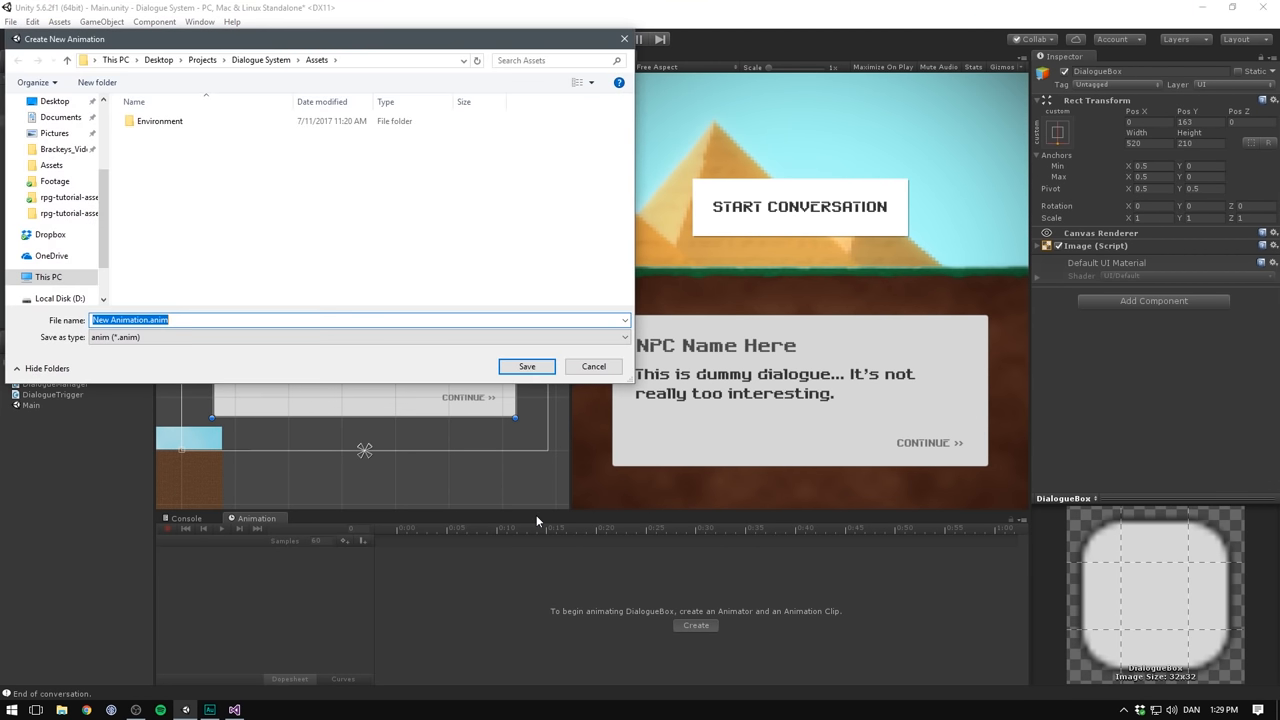
text(DialogueBox_Open.anim)
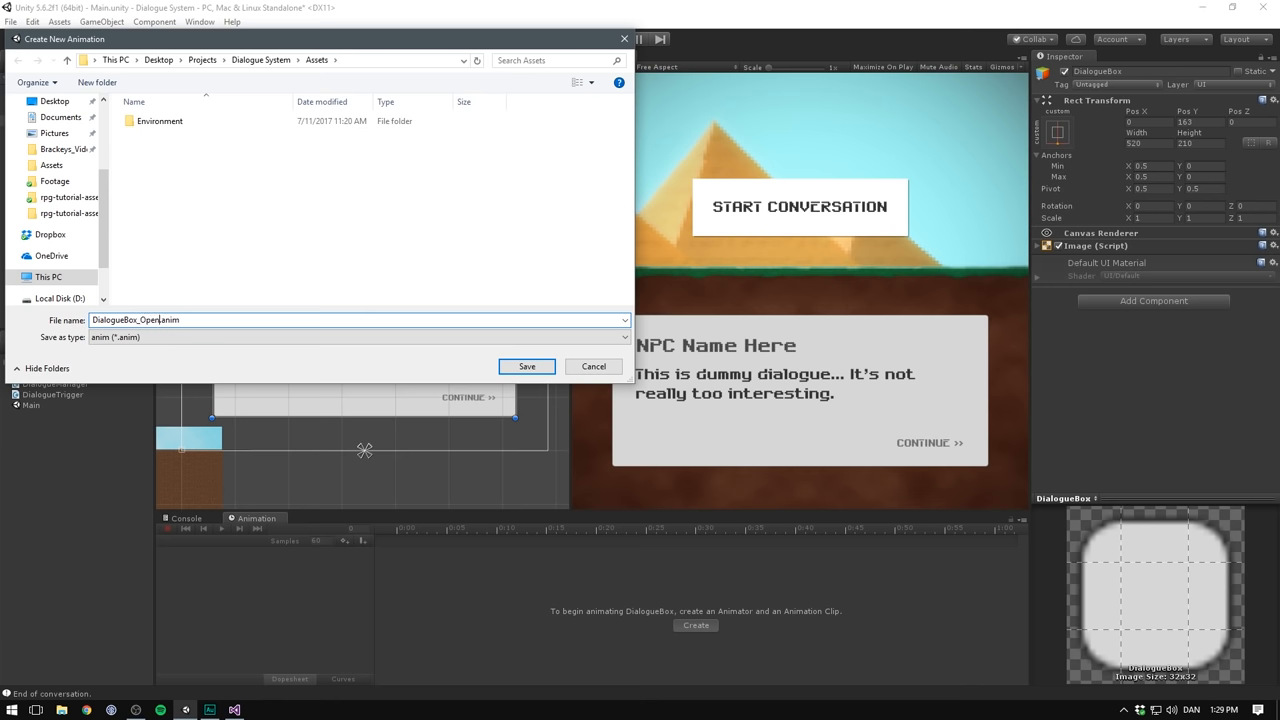
click(526, 366)
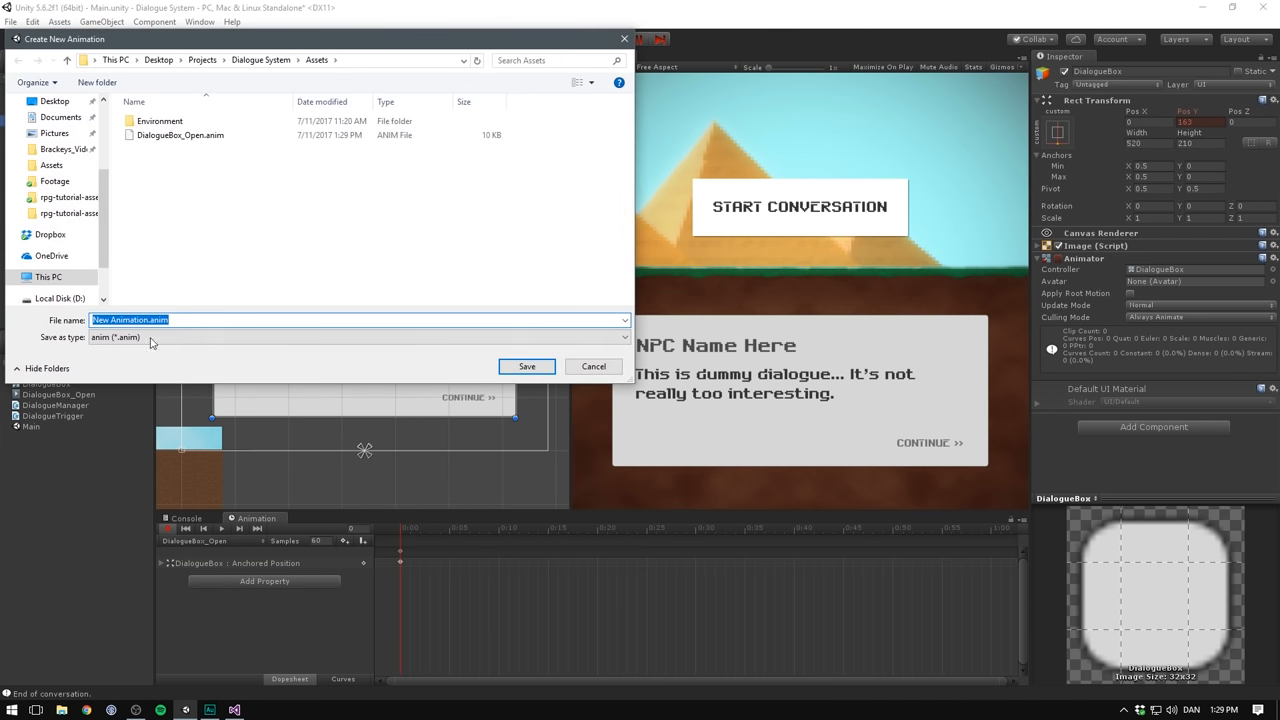
click(180, 135)
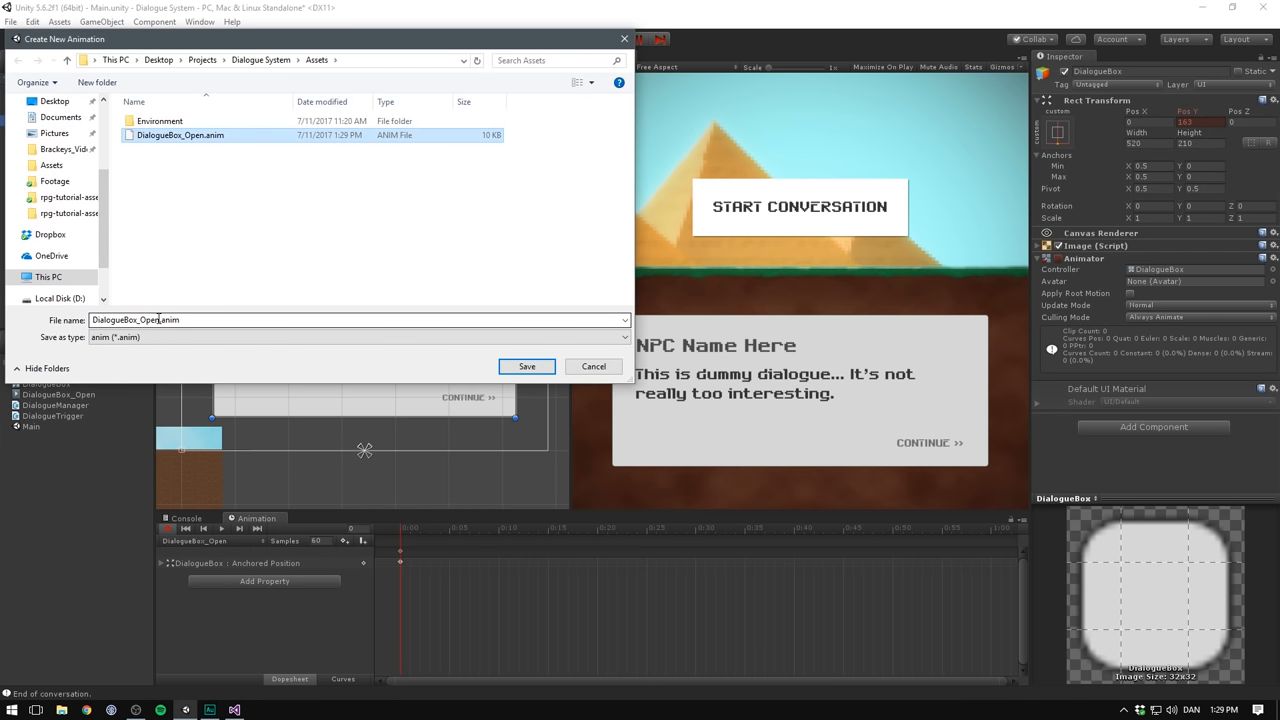
click(526, 366)
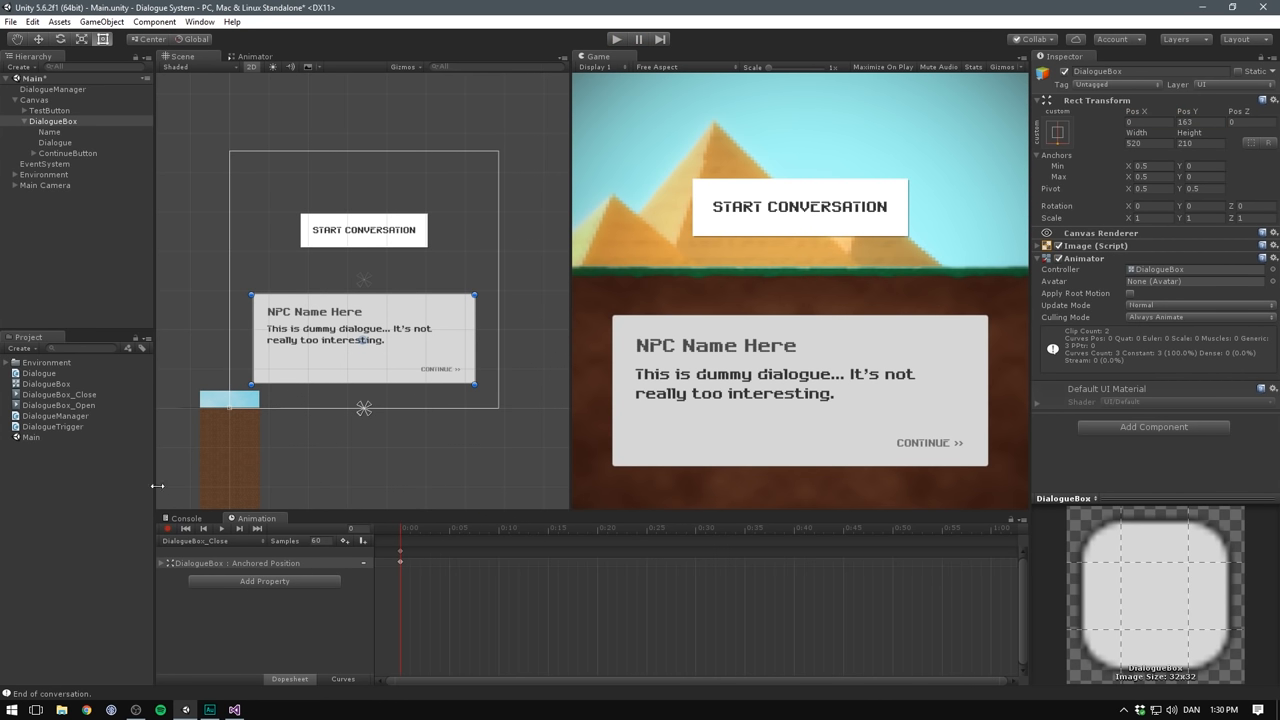
- Set DialogueBox_Close as the Layer Default State in place of DialogueBox_Open
click(253, 56)
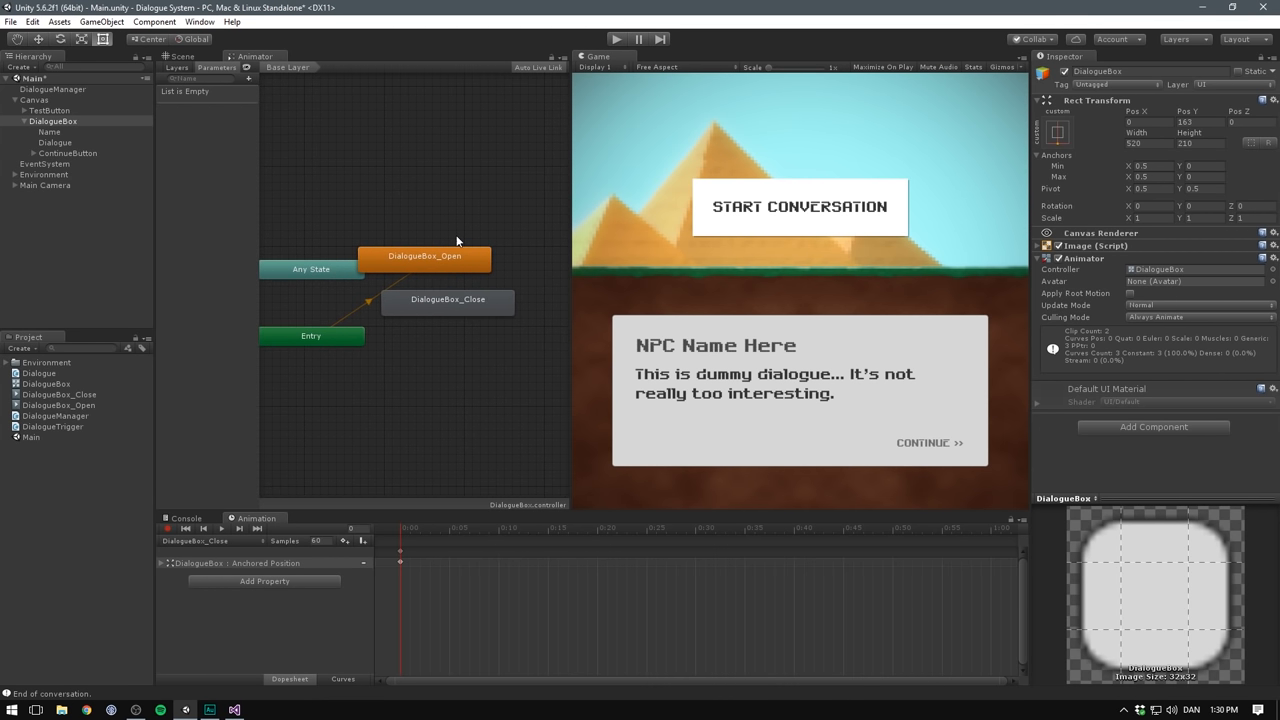
click(441, 233)
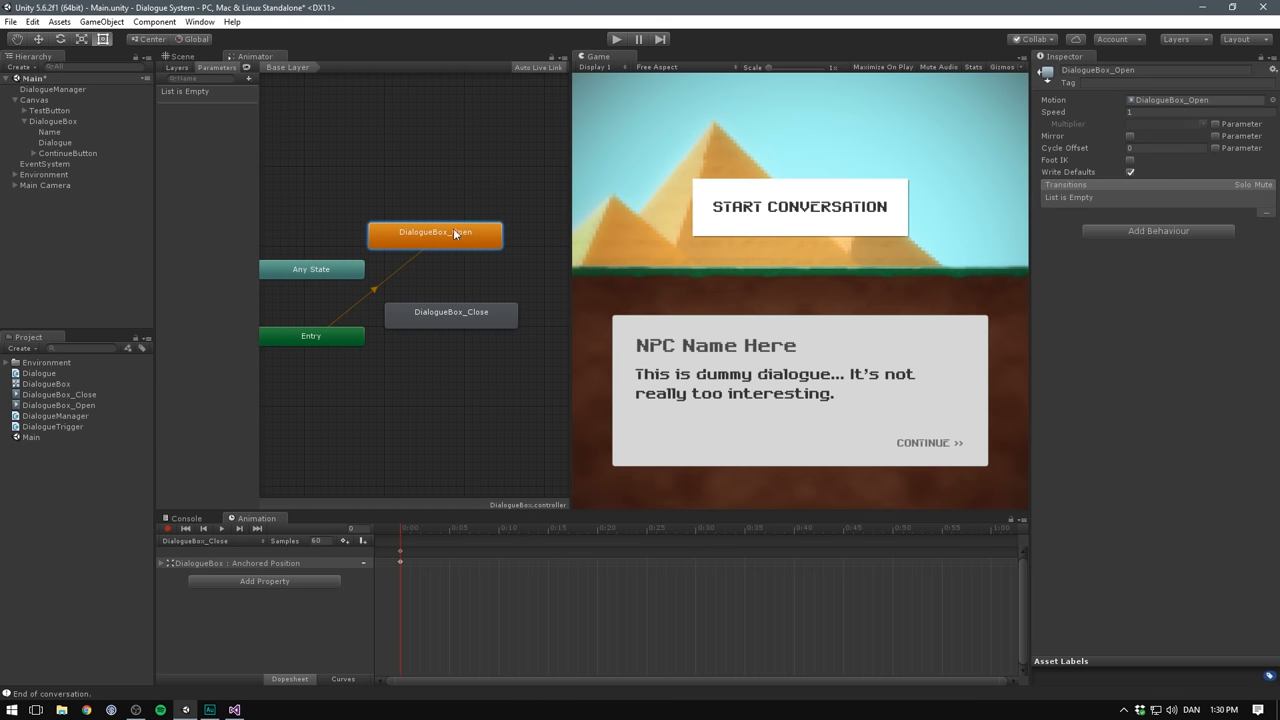
click(446, 286)
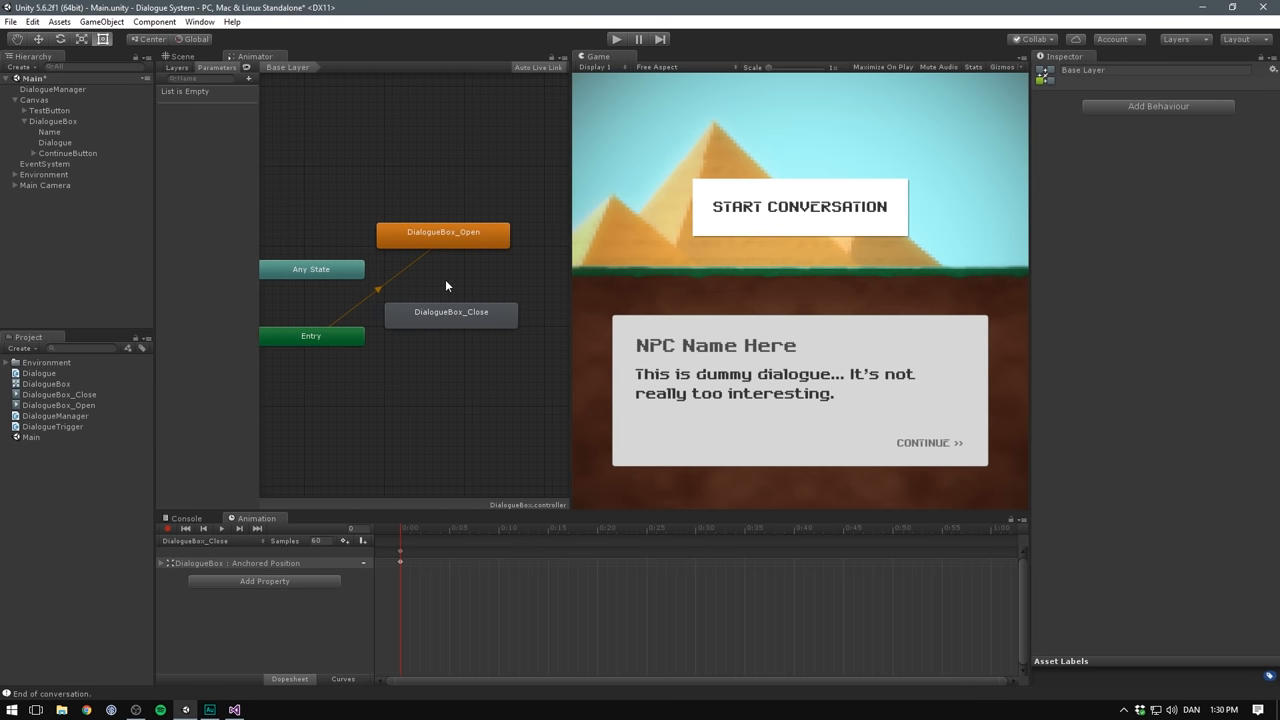
right_click(451, 312)
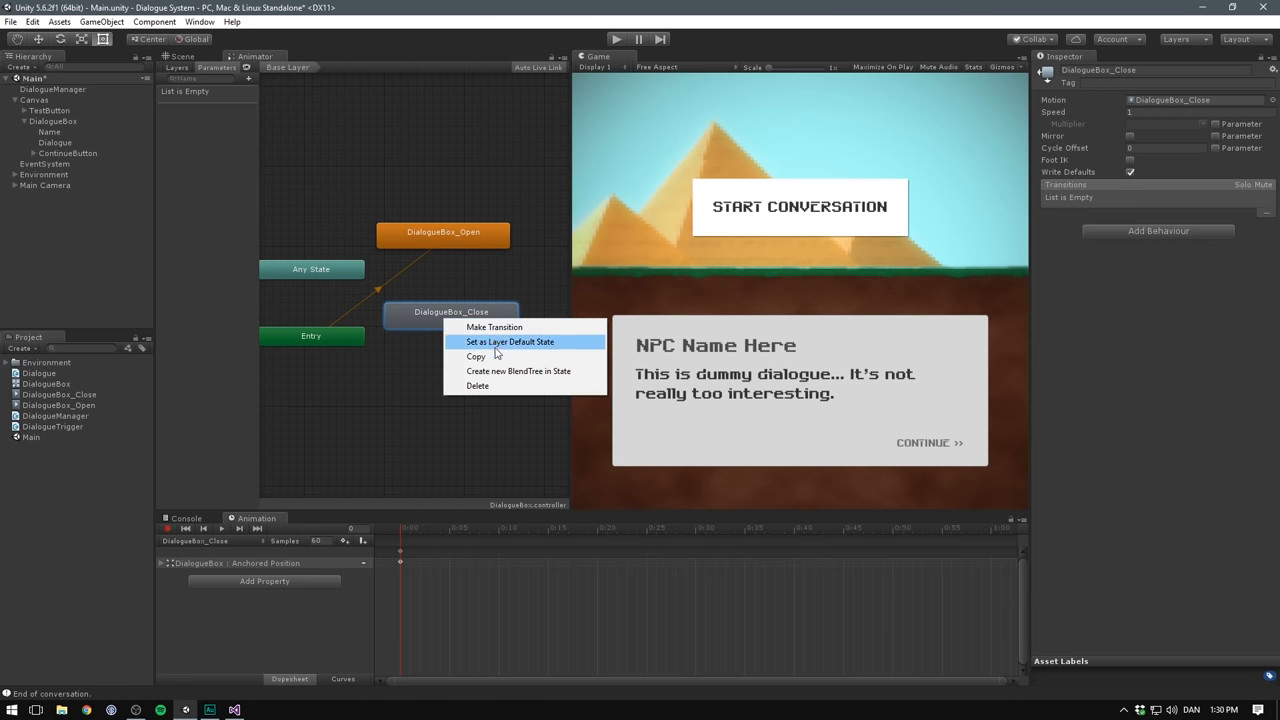
click(510, 341)
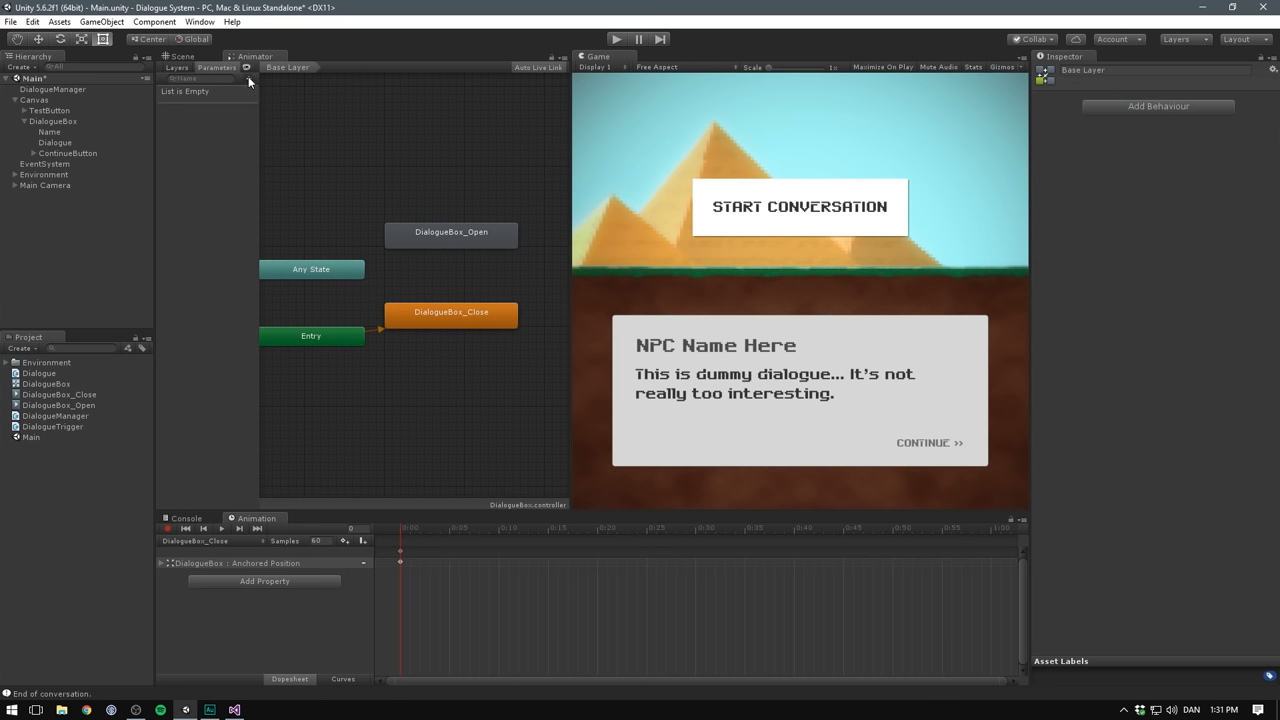
- Add a Bool animator parameter named IsOpen
click(247, 67)
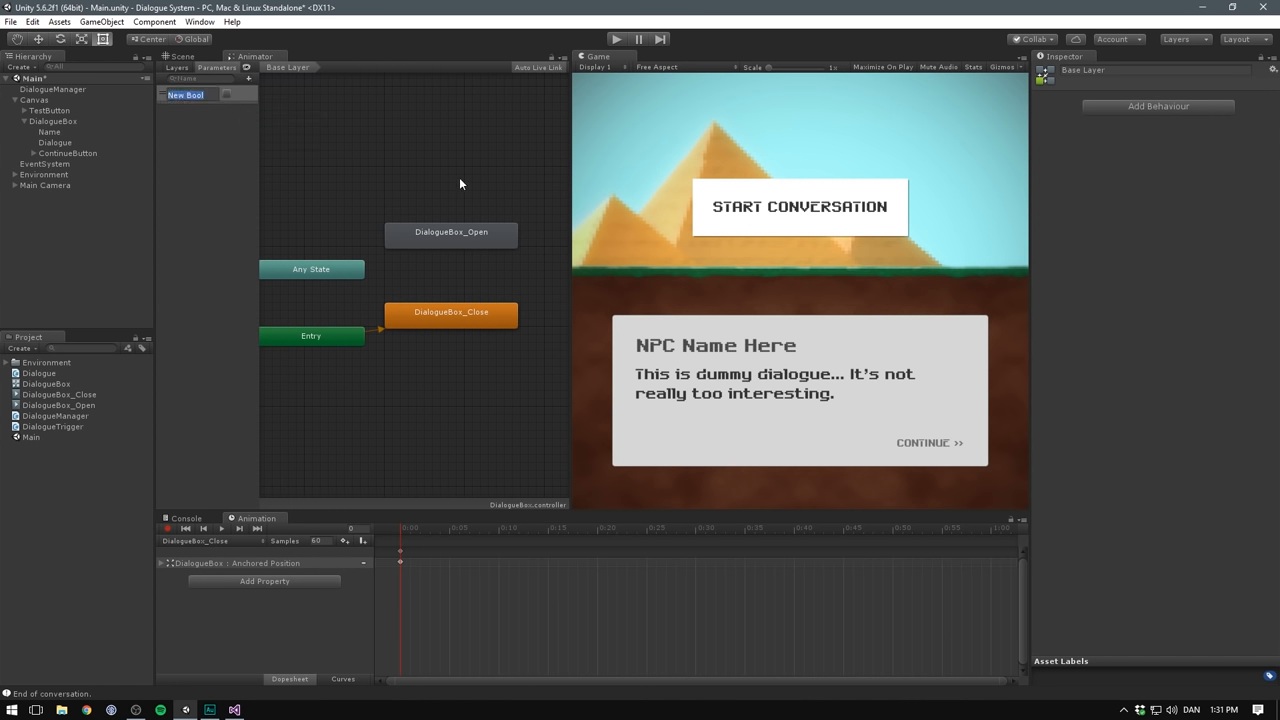
text(IsOpen)
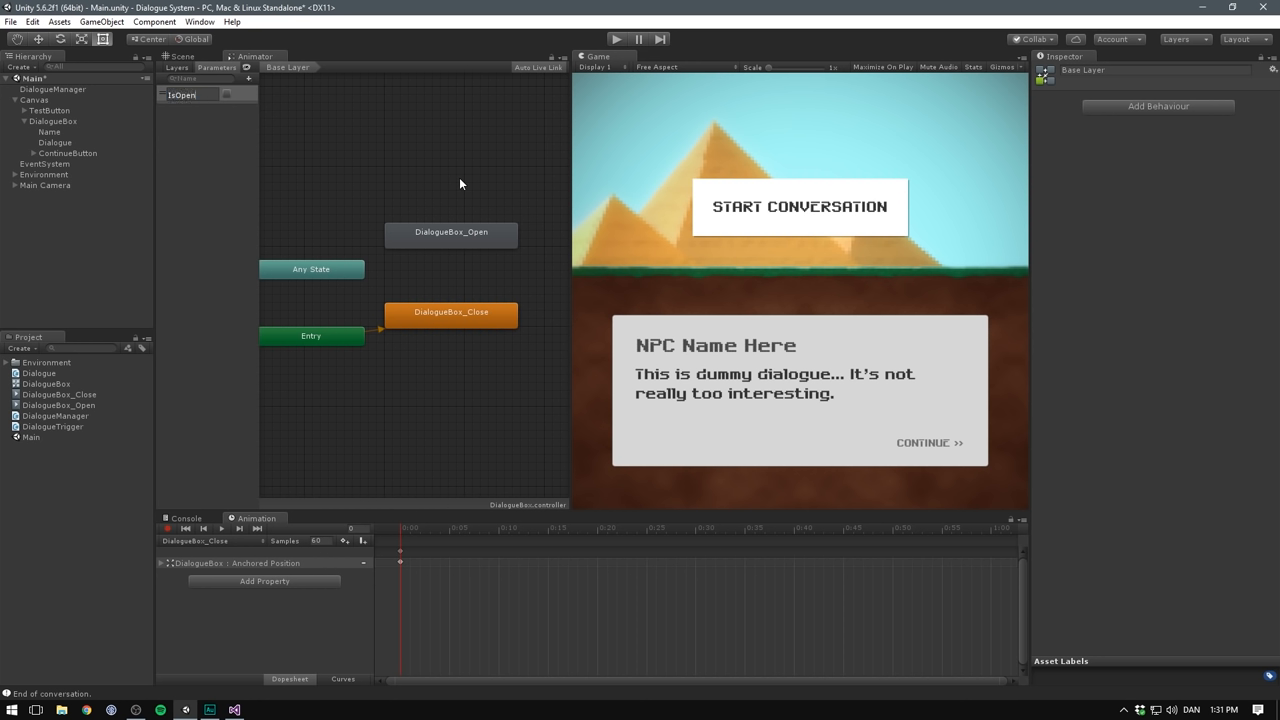
click(185, 94)
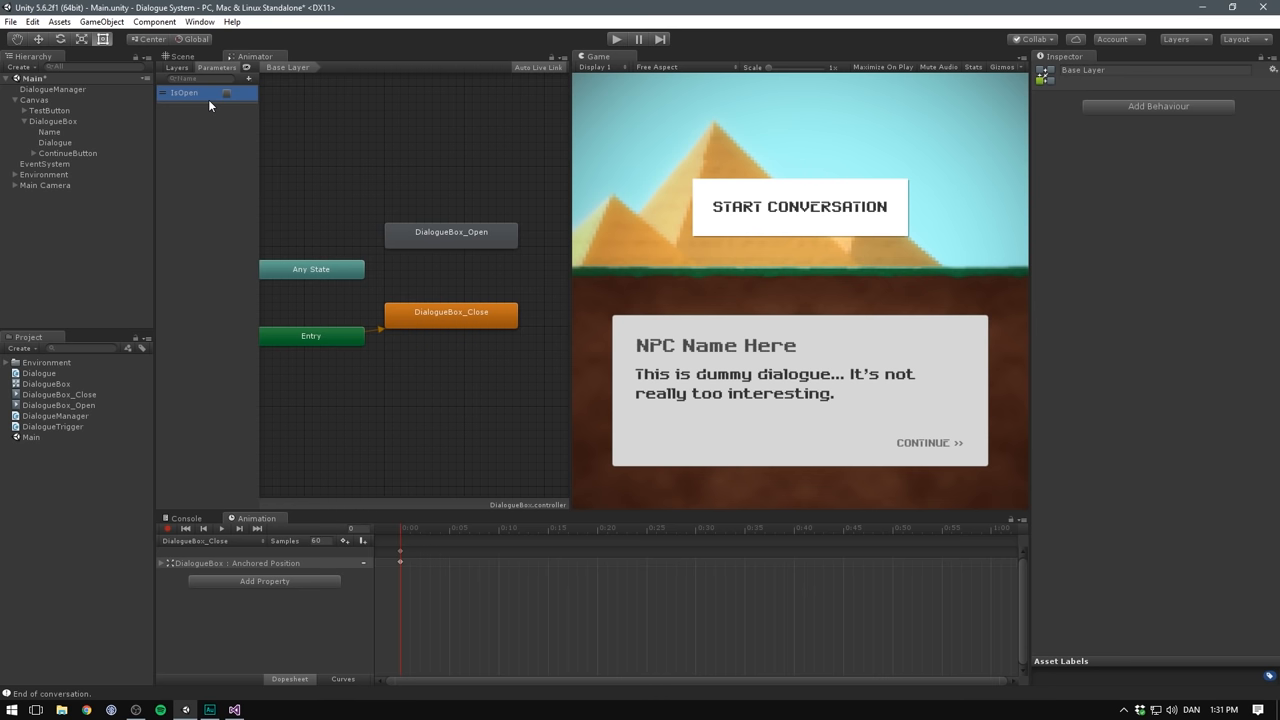
- Add Close→Open transition on IsOpen true and Open→Close on IsOpen false
right_click(451, 311)
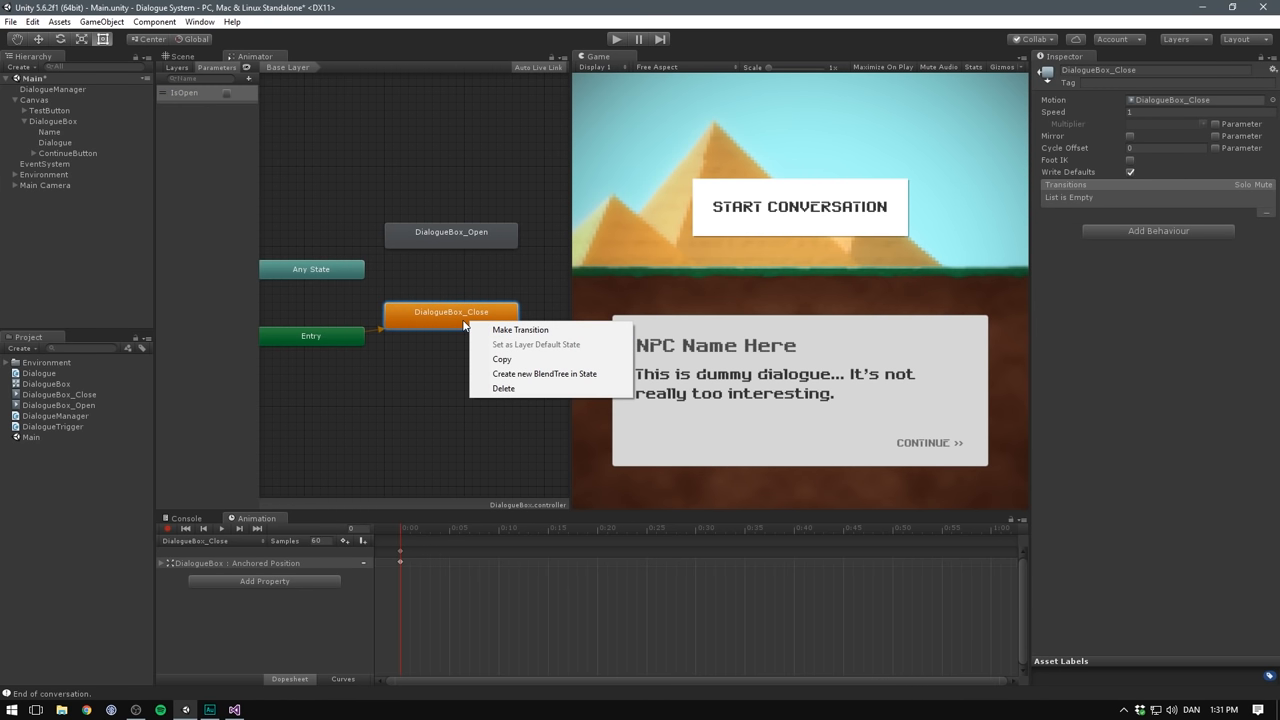
click(520, 329)
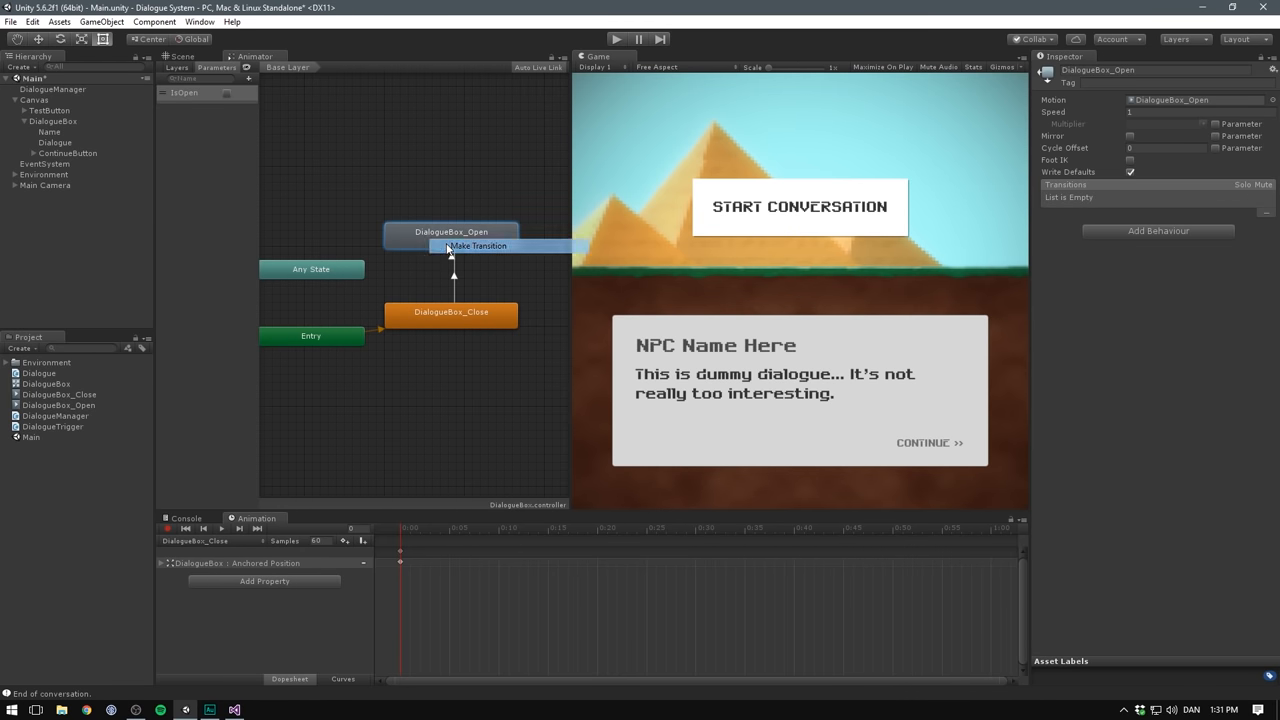
click(450, 313)
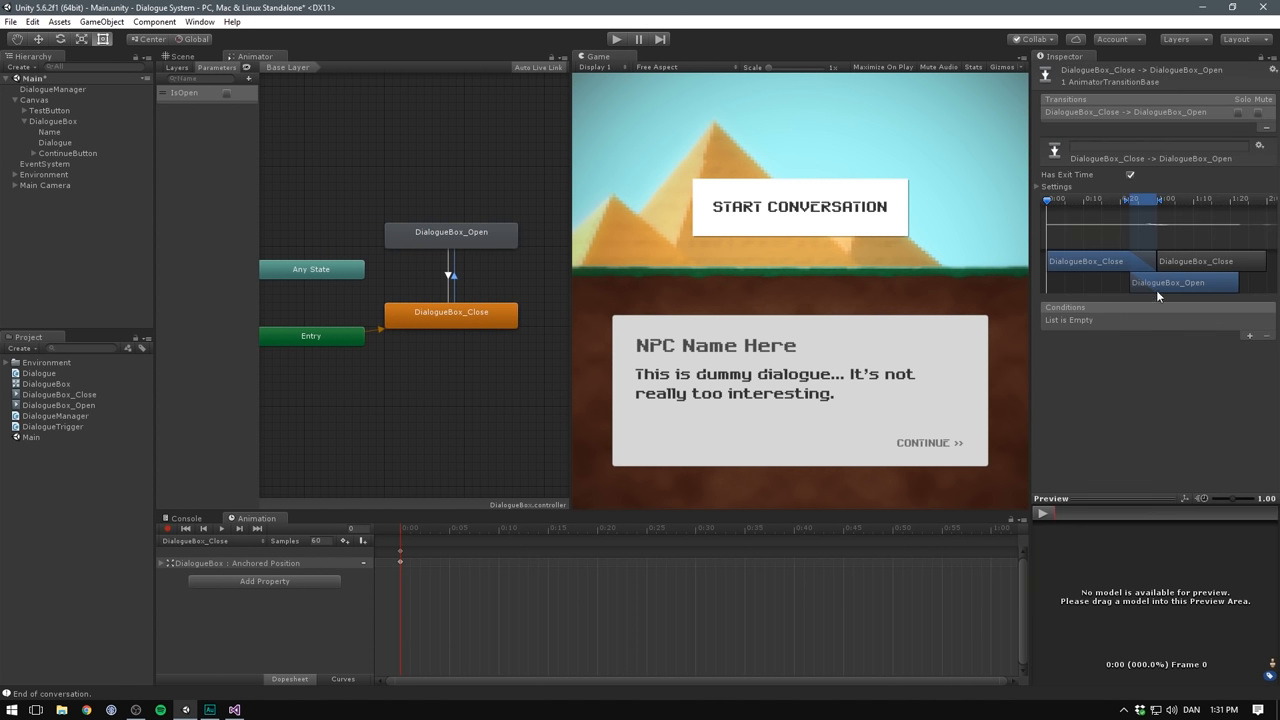
click(1249, 335)
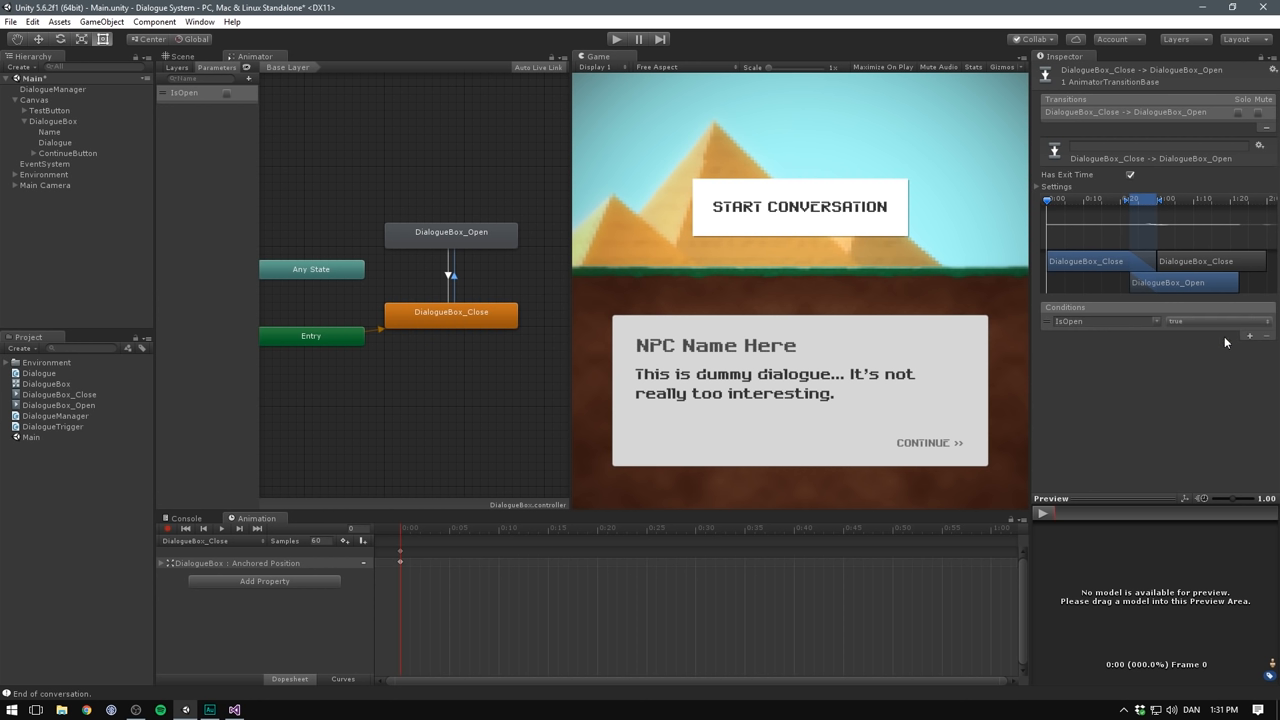
mouse_move(469, 245)
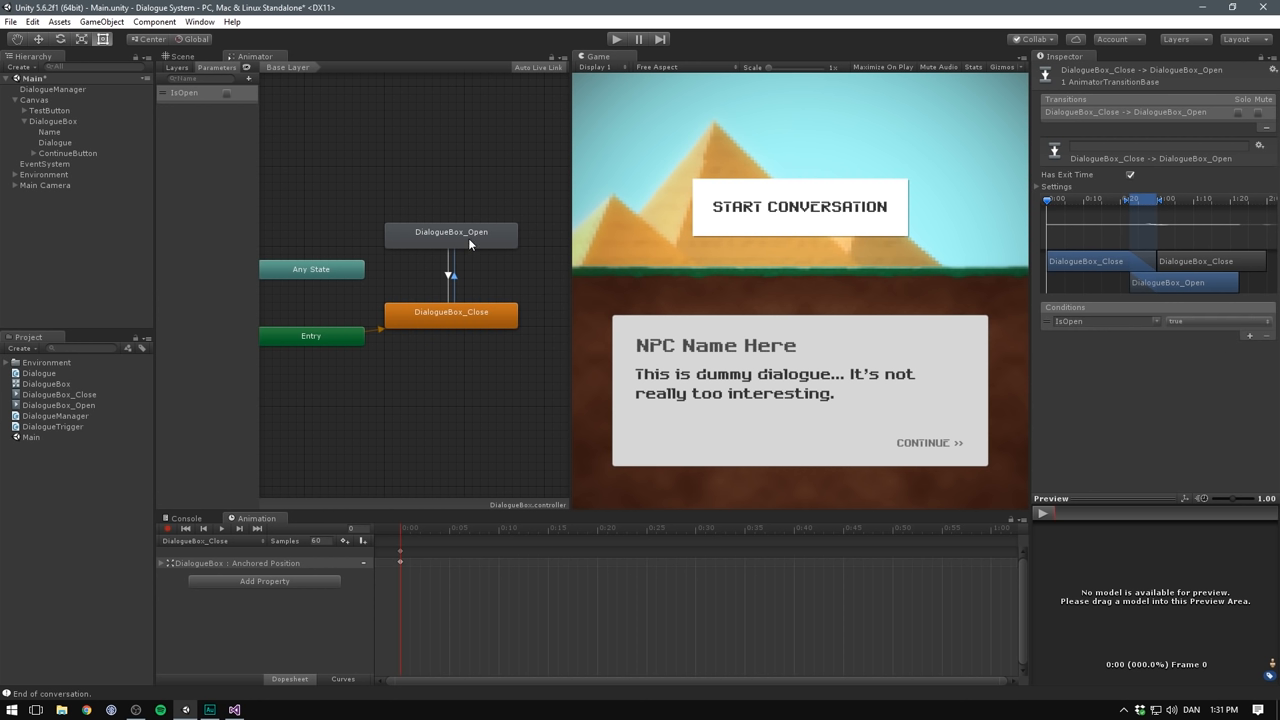
mouse_move(1104, 335)
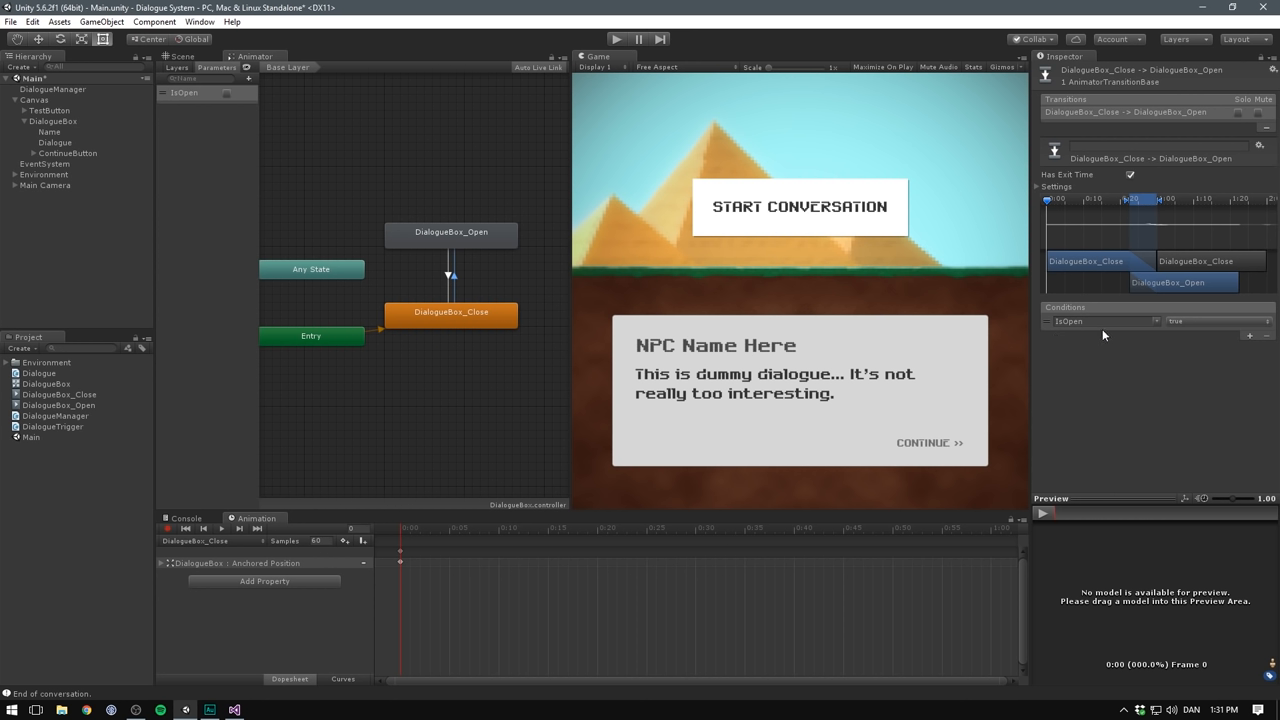
mouse_move(1097, 212)
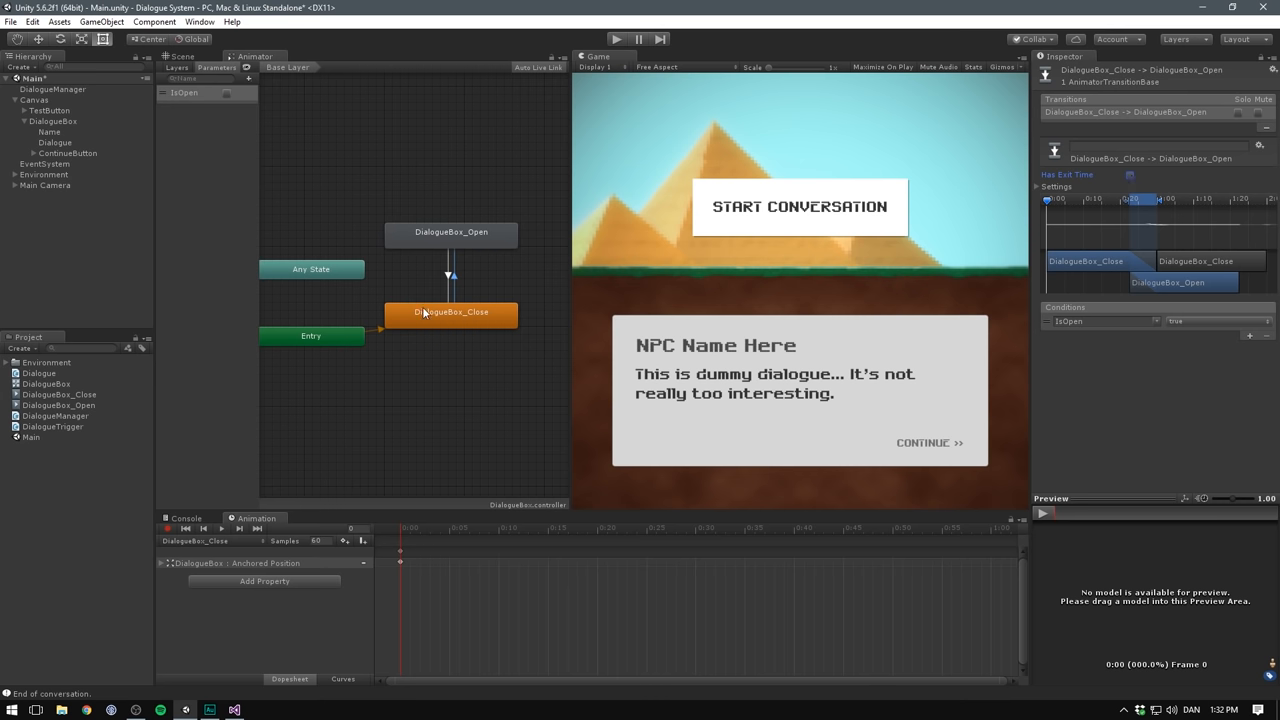
mouse_move(517, 267)
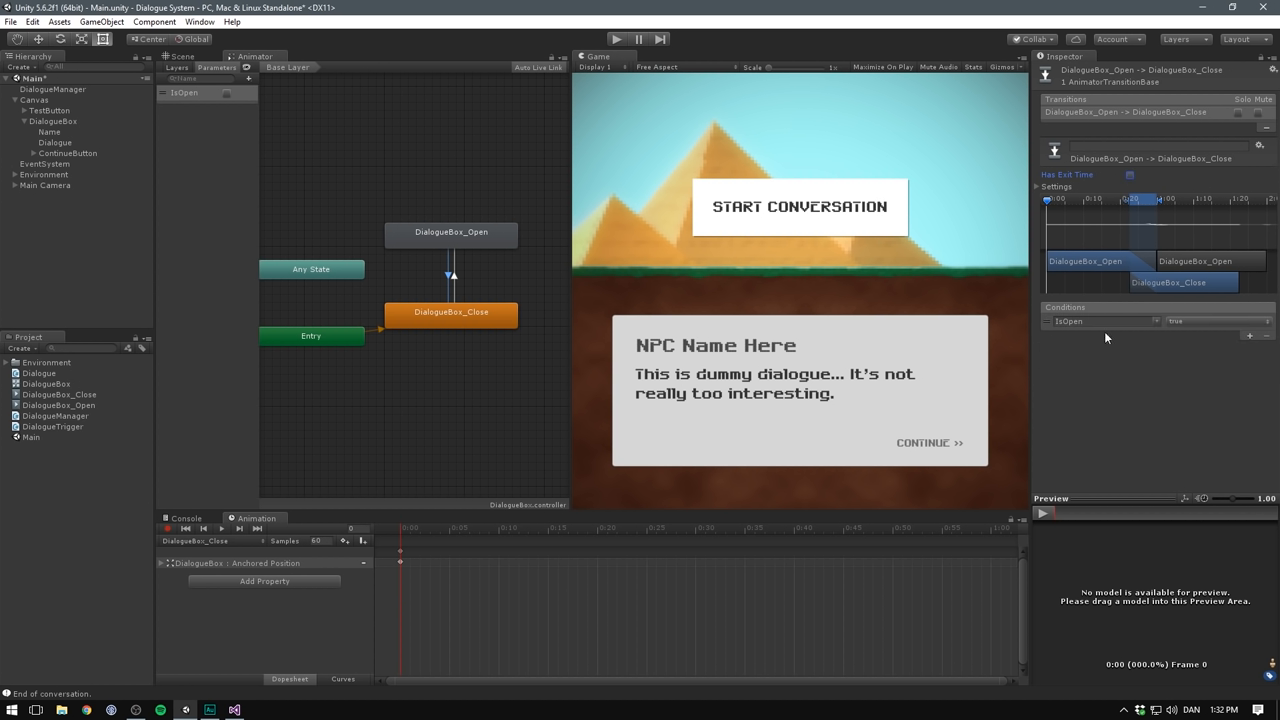
mouse_move(1180, 330)
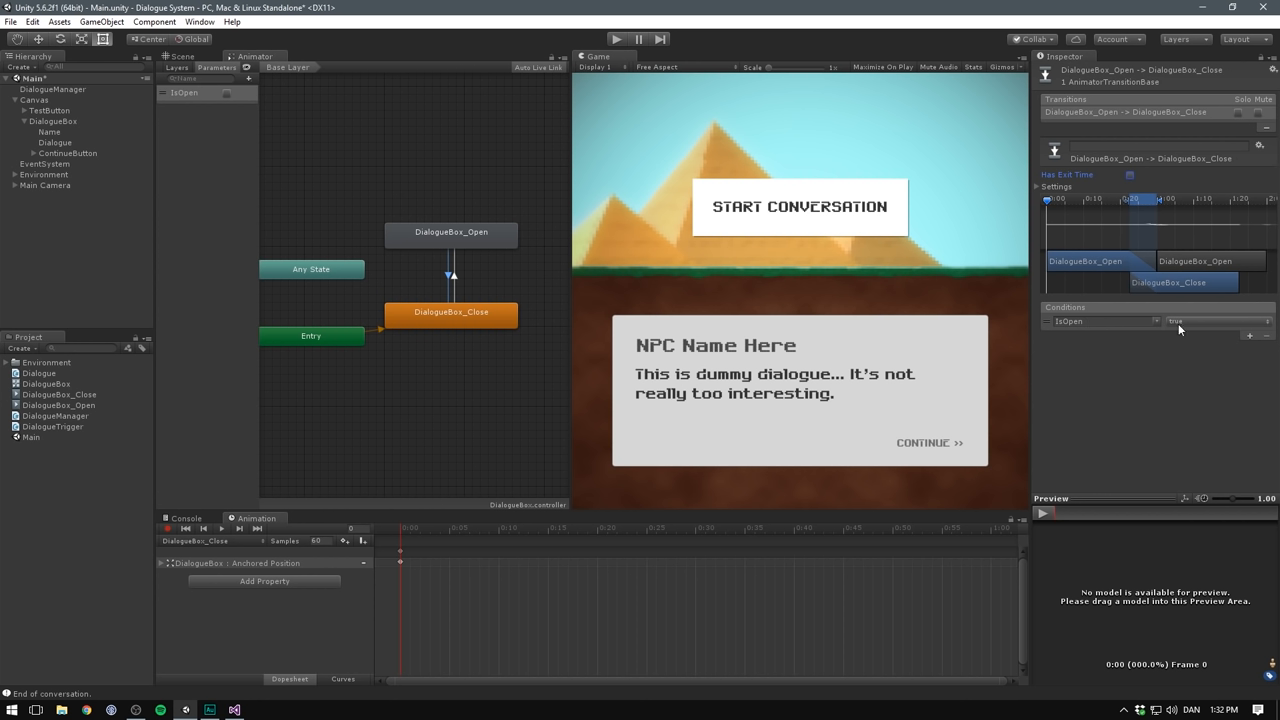
click(1210, 321)
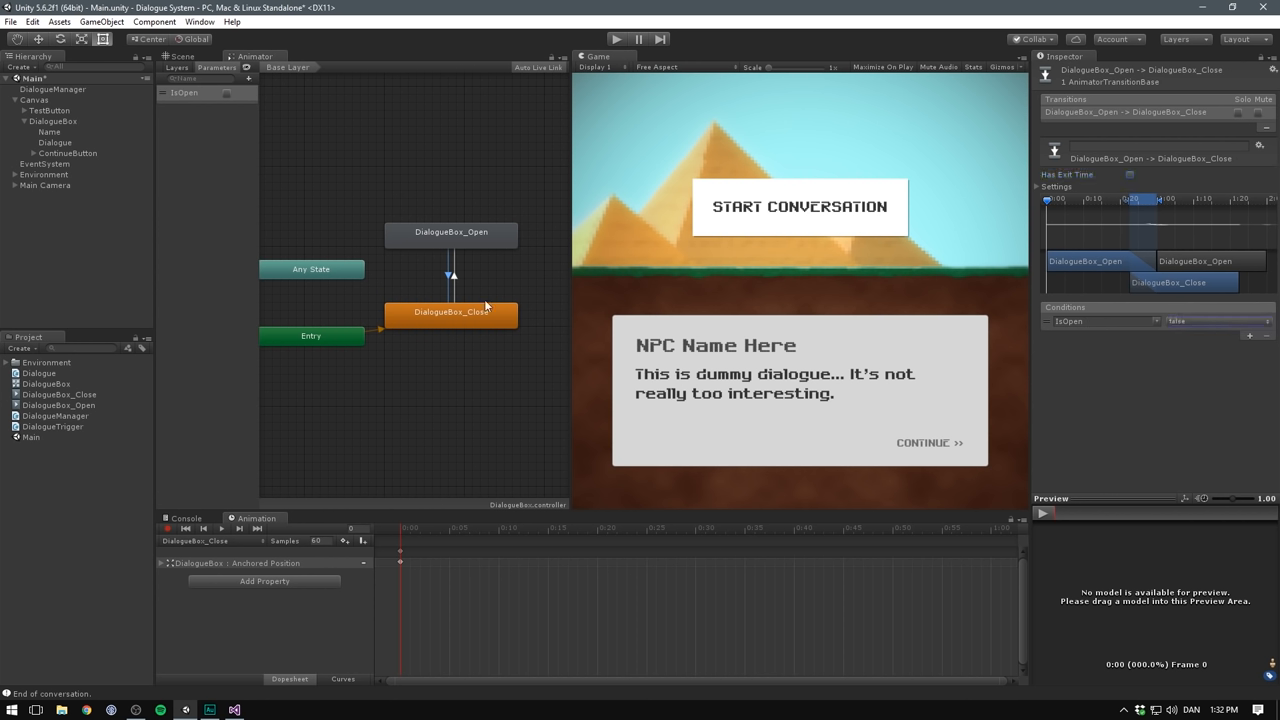
click(53, 121)
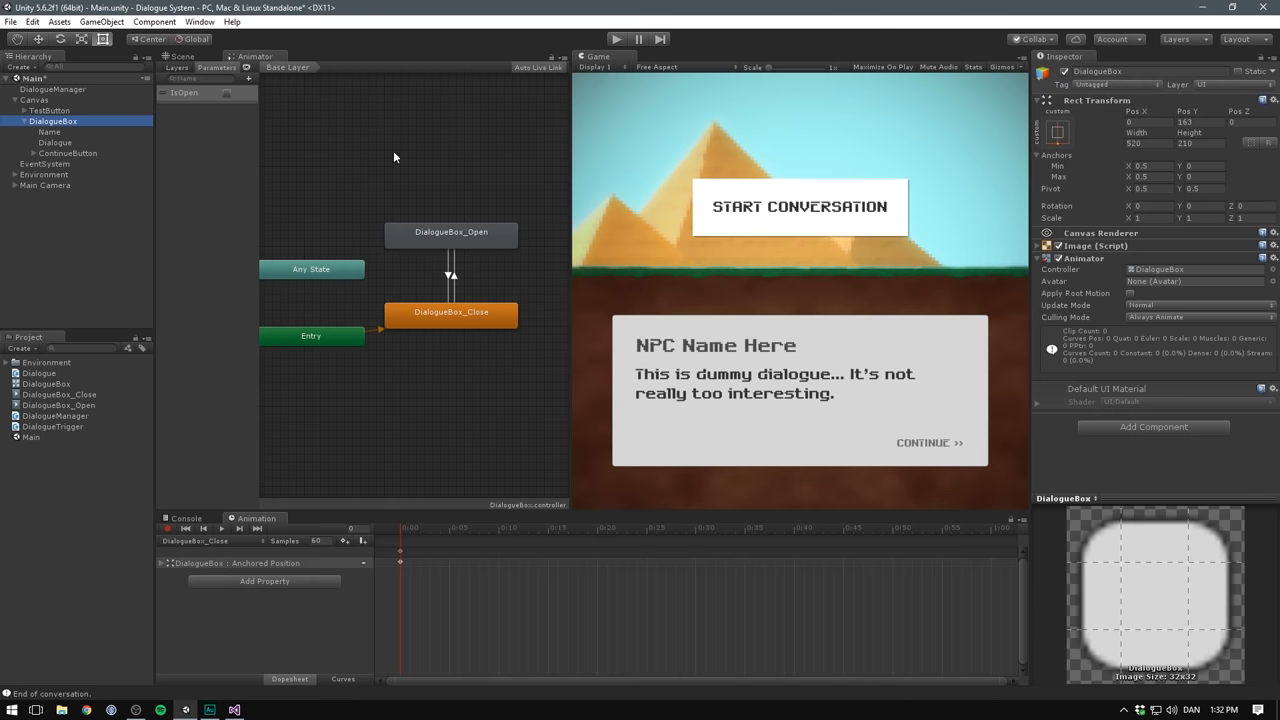
mouse_move(1051, 321)
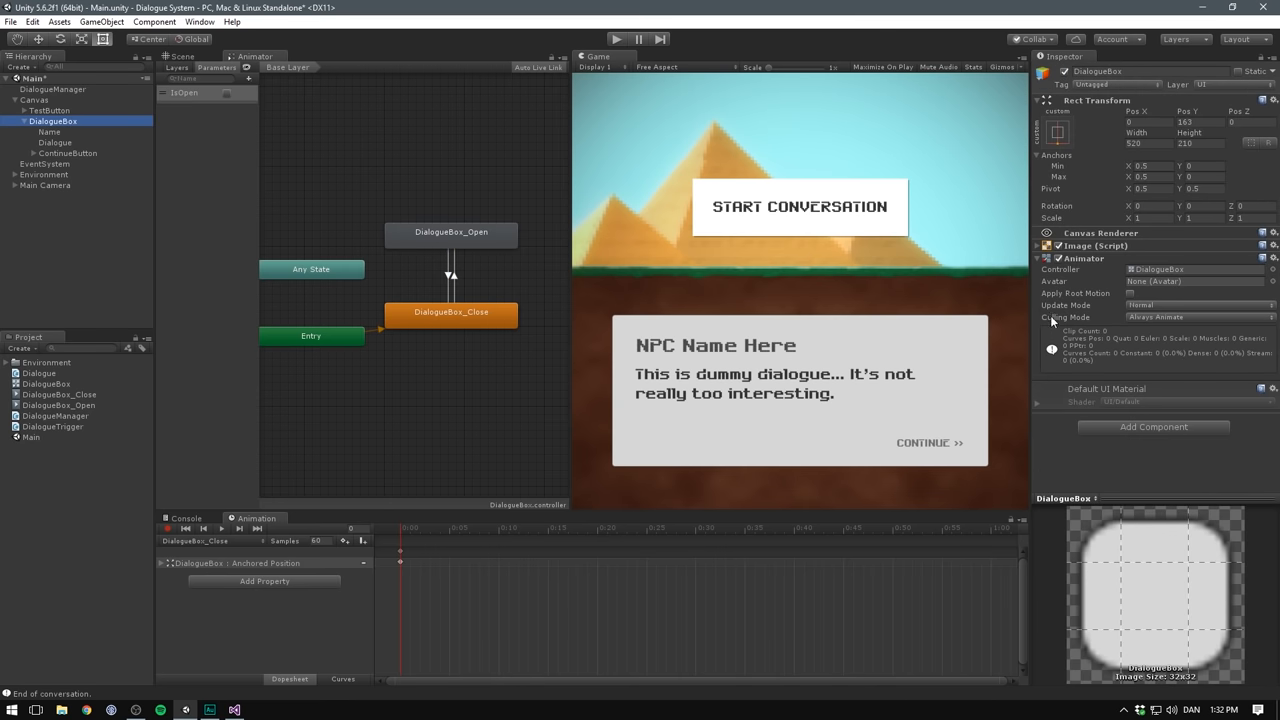
mouse_move(1110, 285)
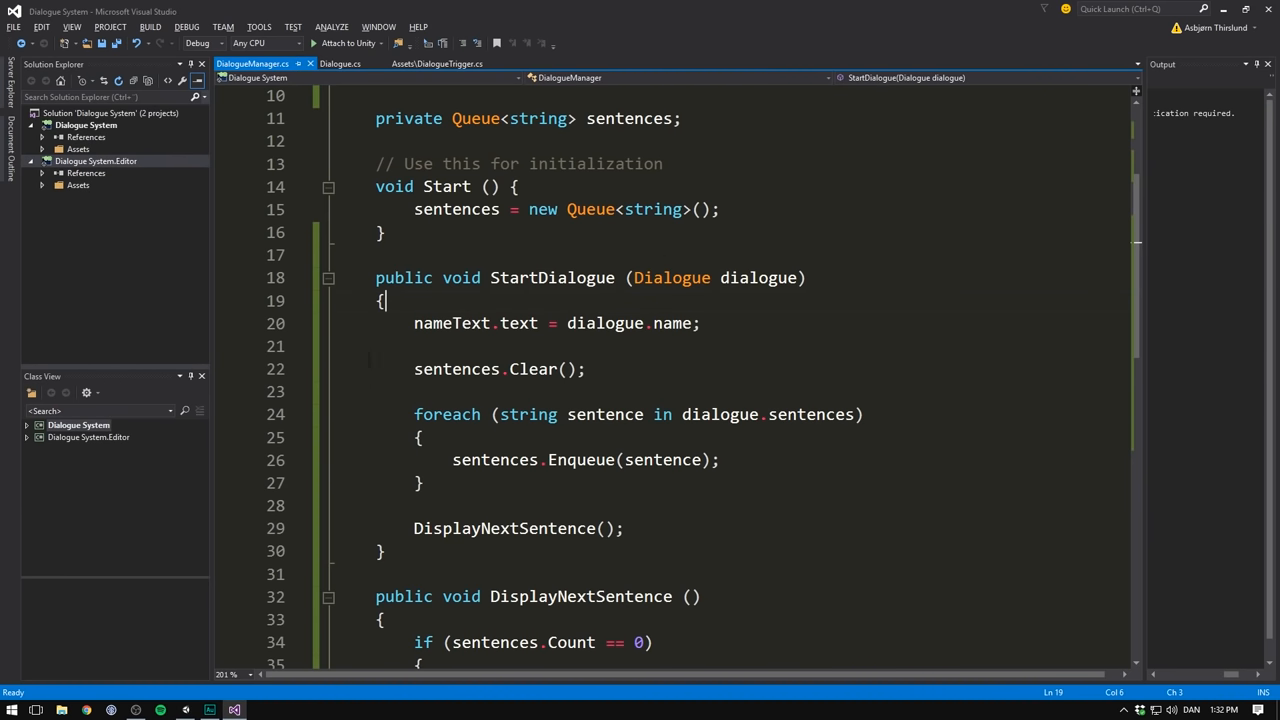
- Add a public Animator animator field and call animator.SetBool("IsOpen", true) in StartDialogue
scroll(up, 3)
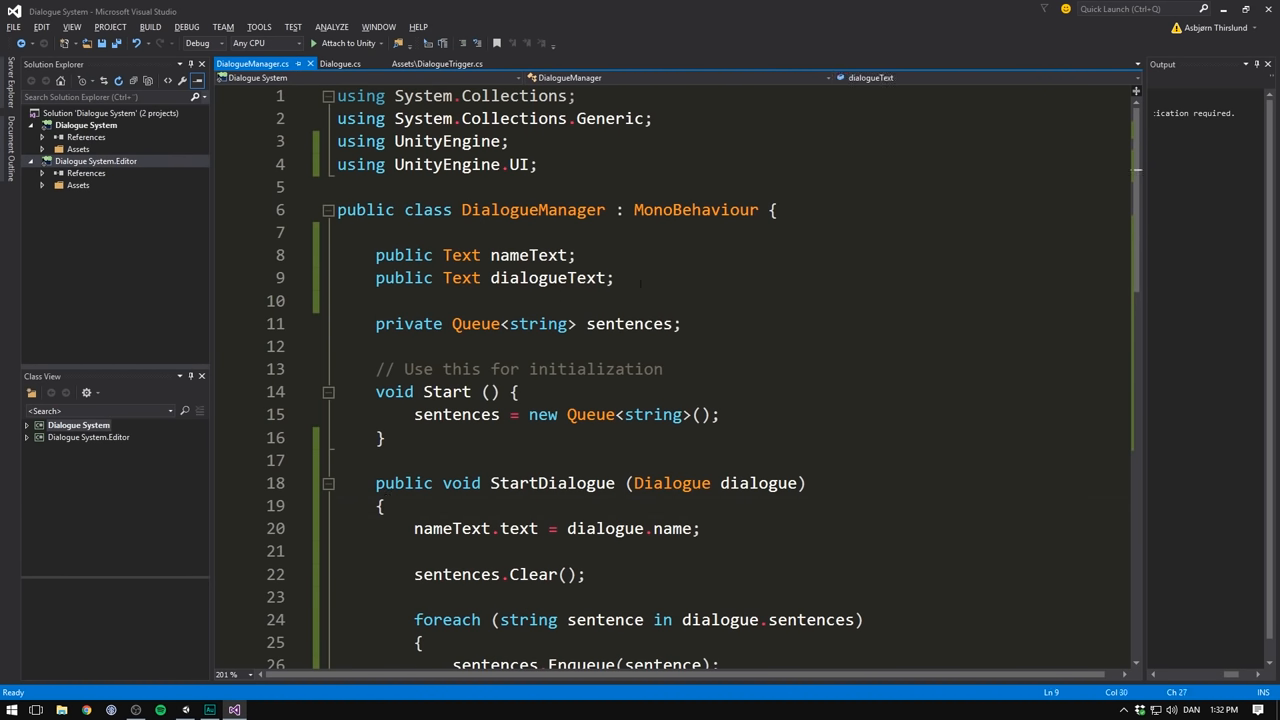
text(public)
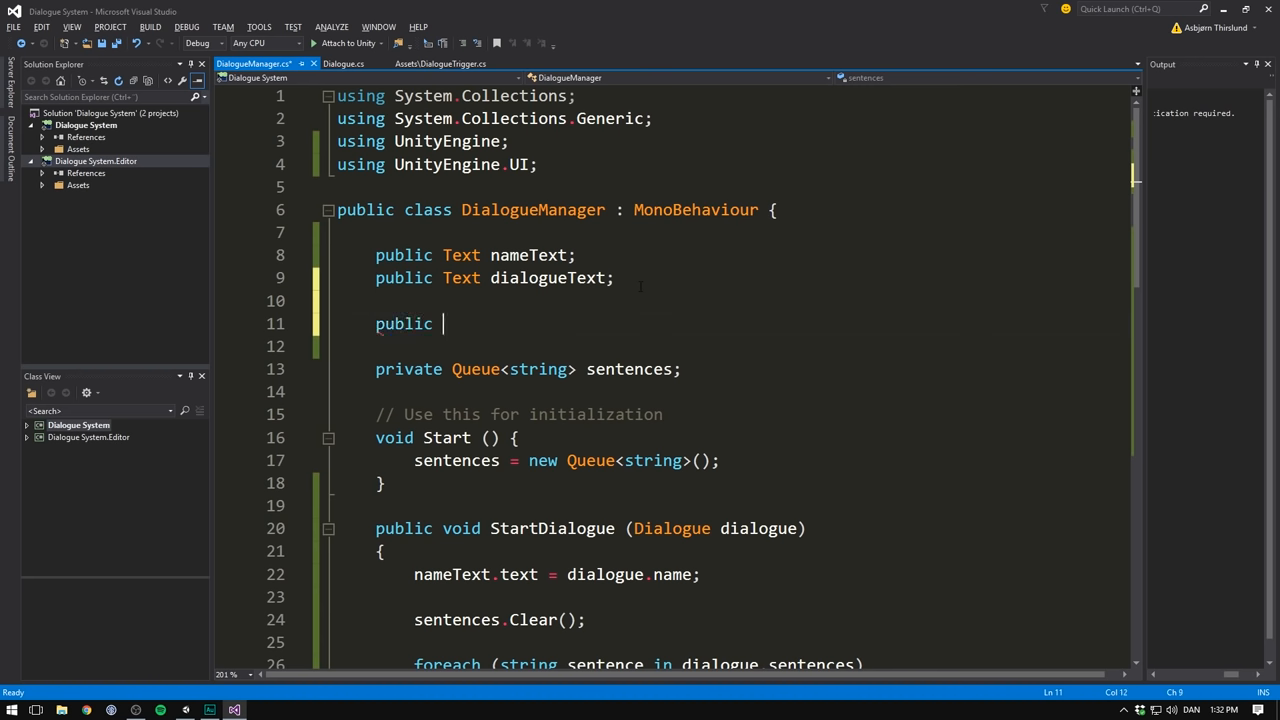
text(Animator animat)
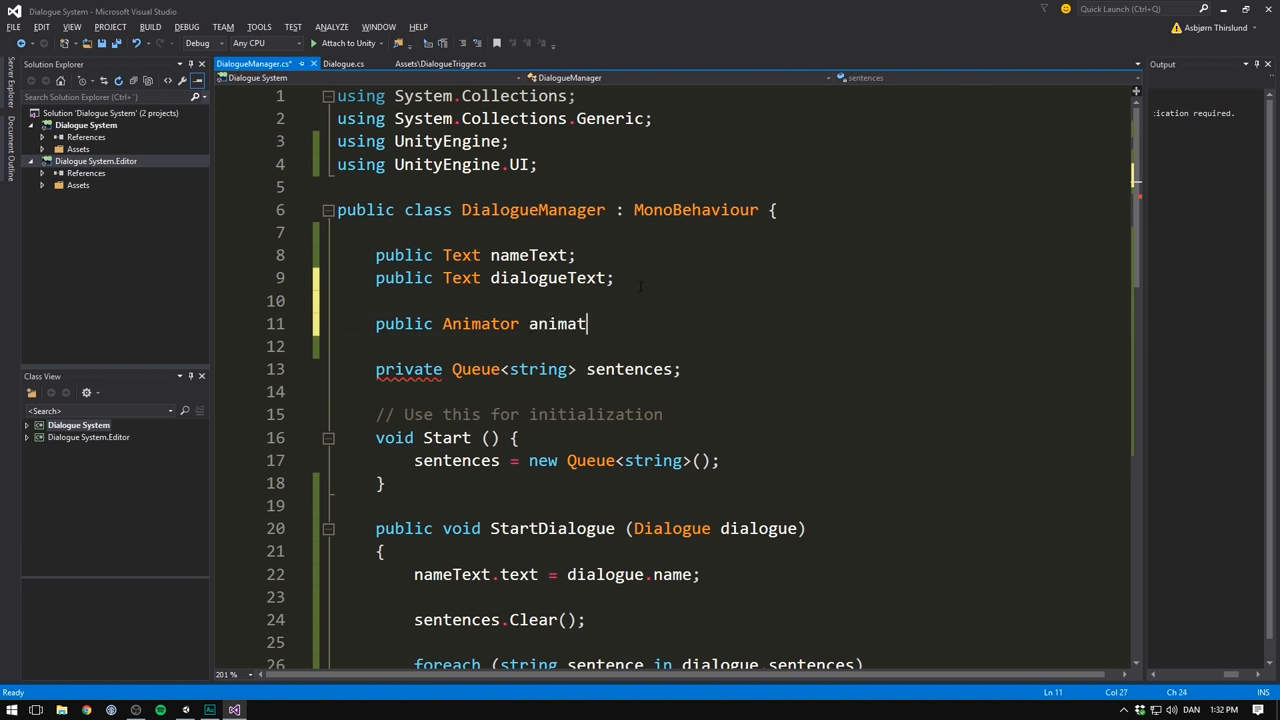
scroll(down, 3)
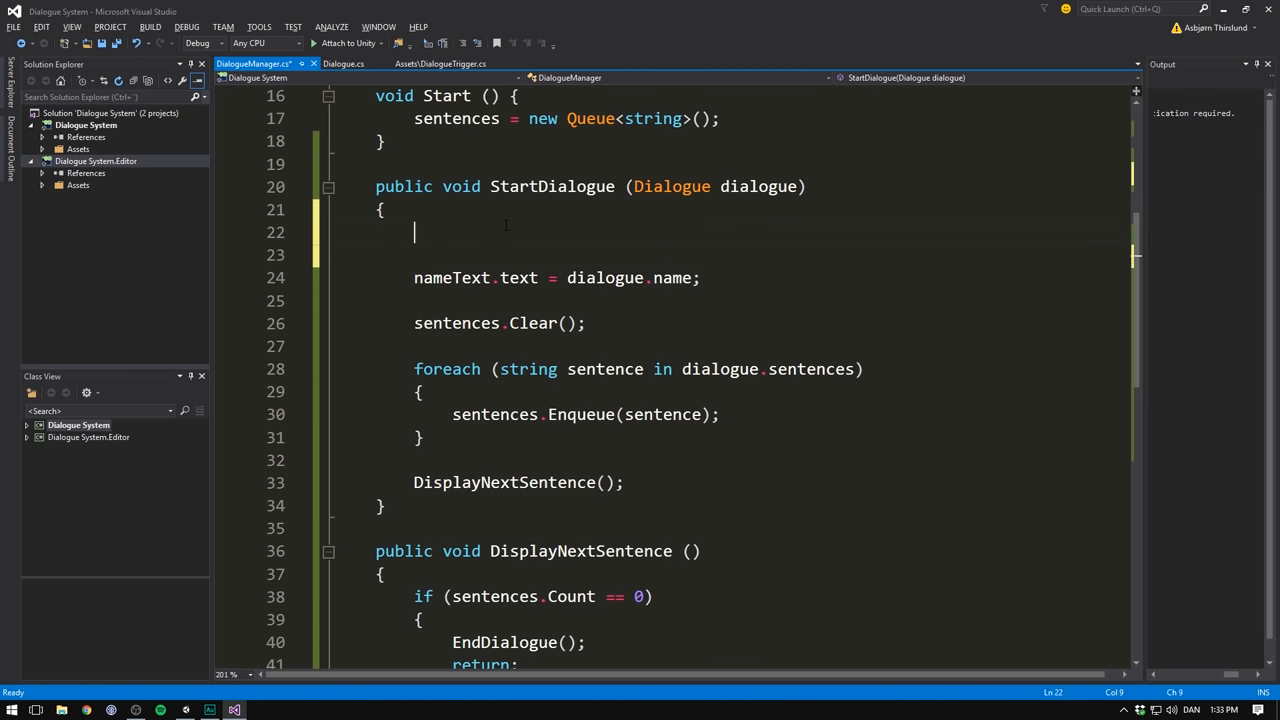
text(animator)
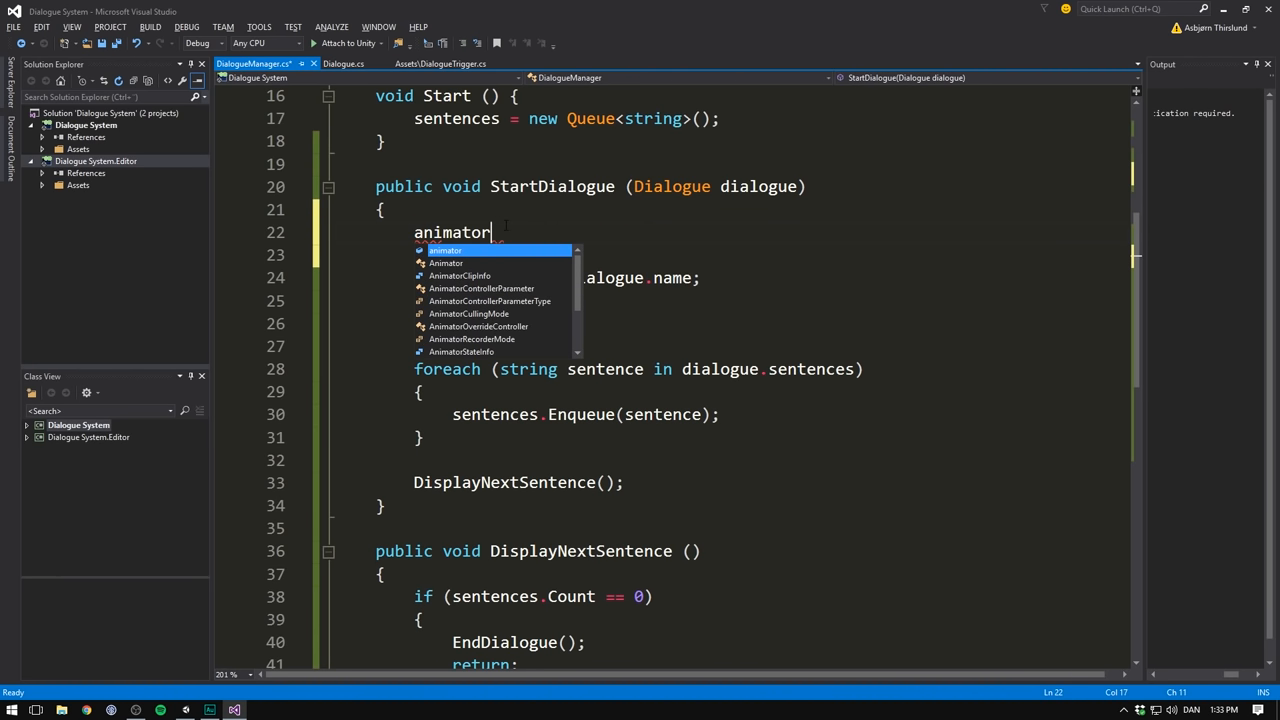
text(.SetBool("Is)
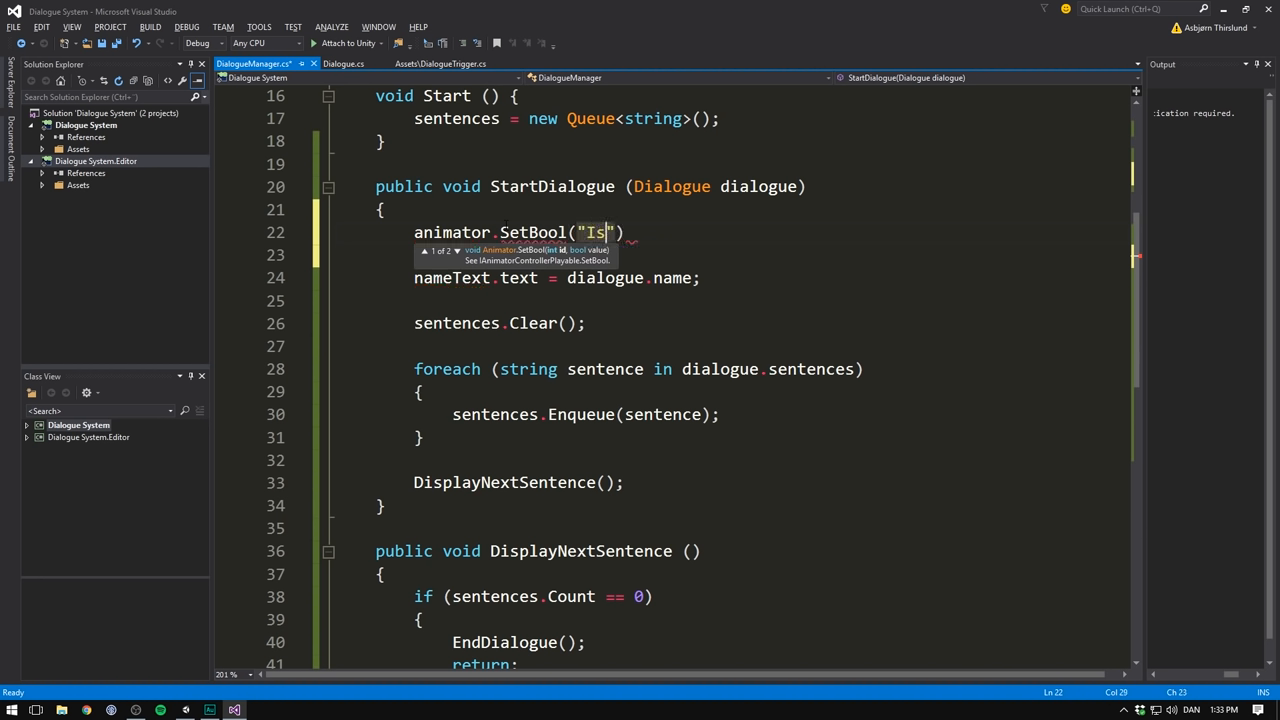
text(Open)
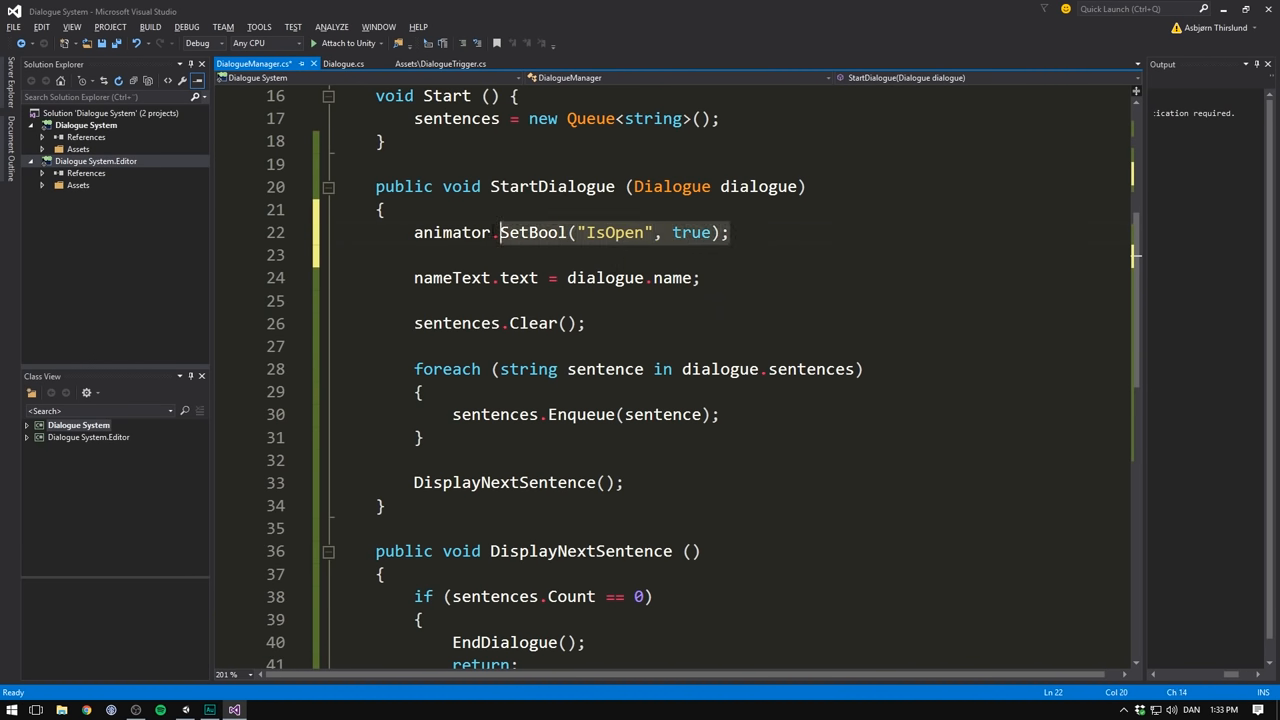
scroll(down, 3)
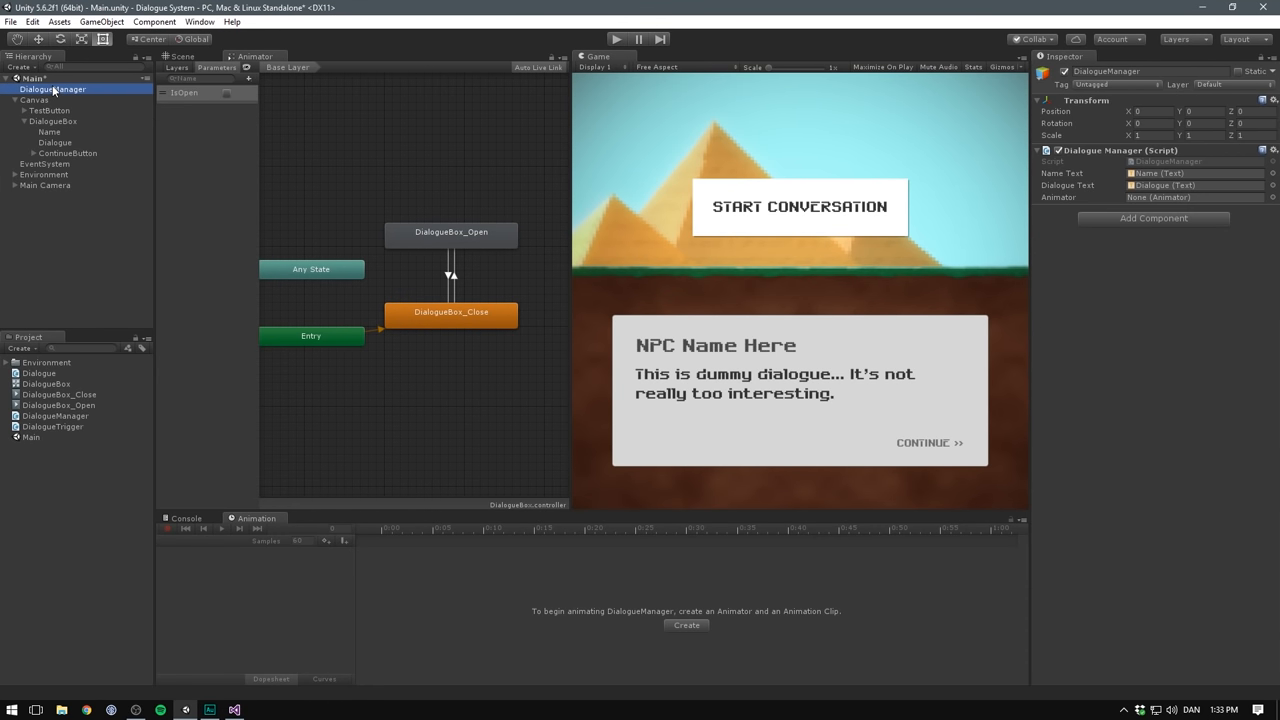
mouse_move(1185, 223)
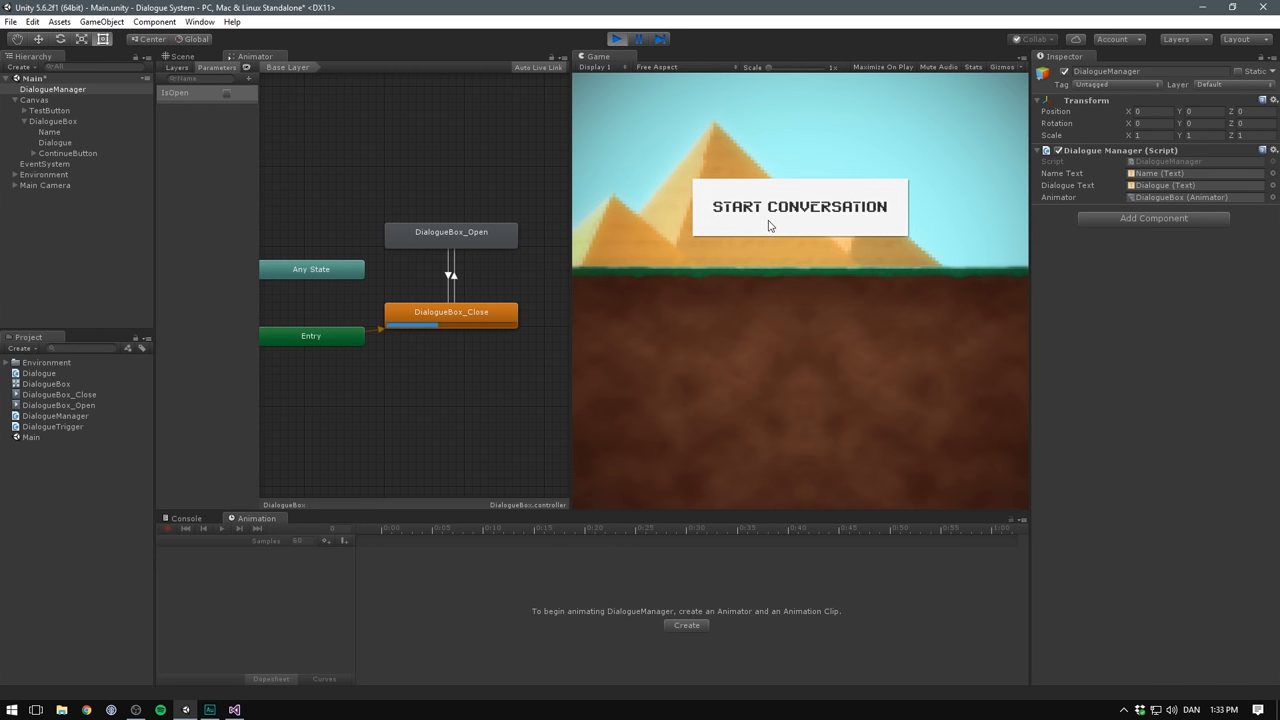
- Play-test that the dialogue box opens for Dwayne's lines and closes after the last one
click(798, 206)
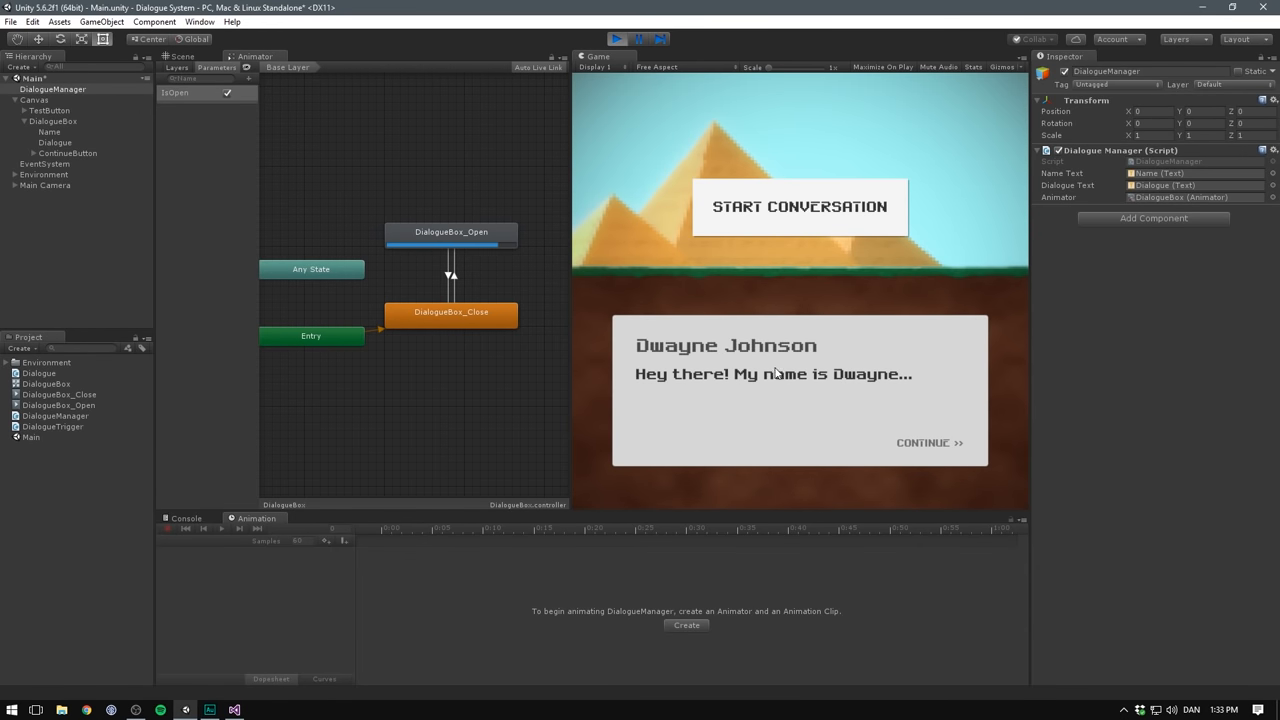
click(928, 443)
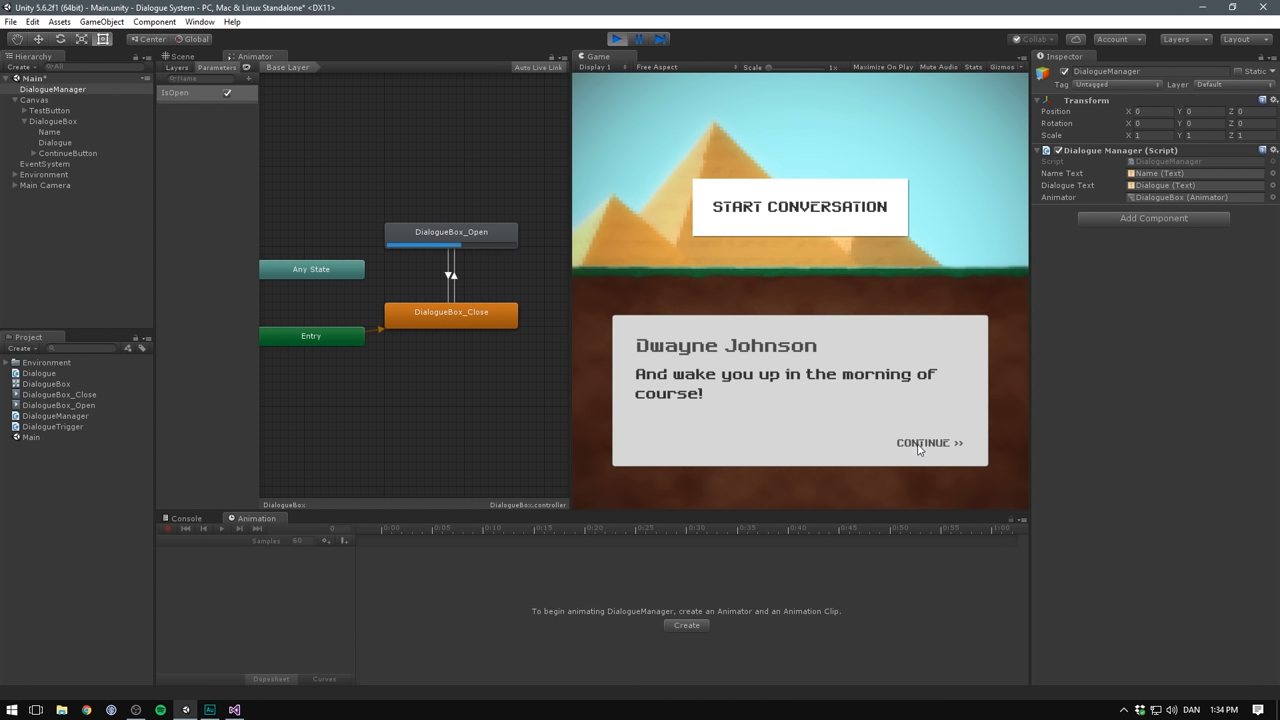
click(927, 443)
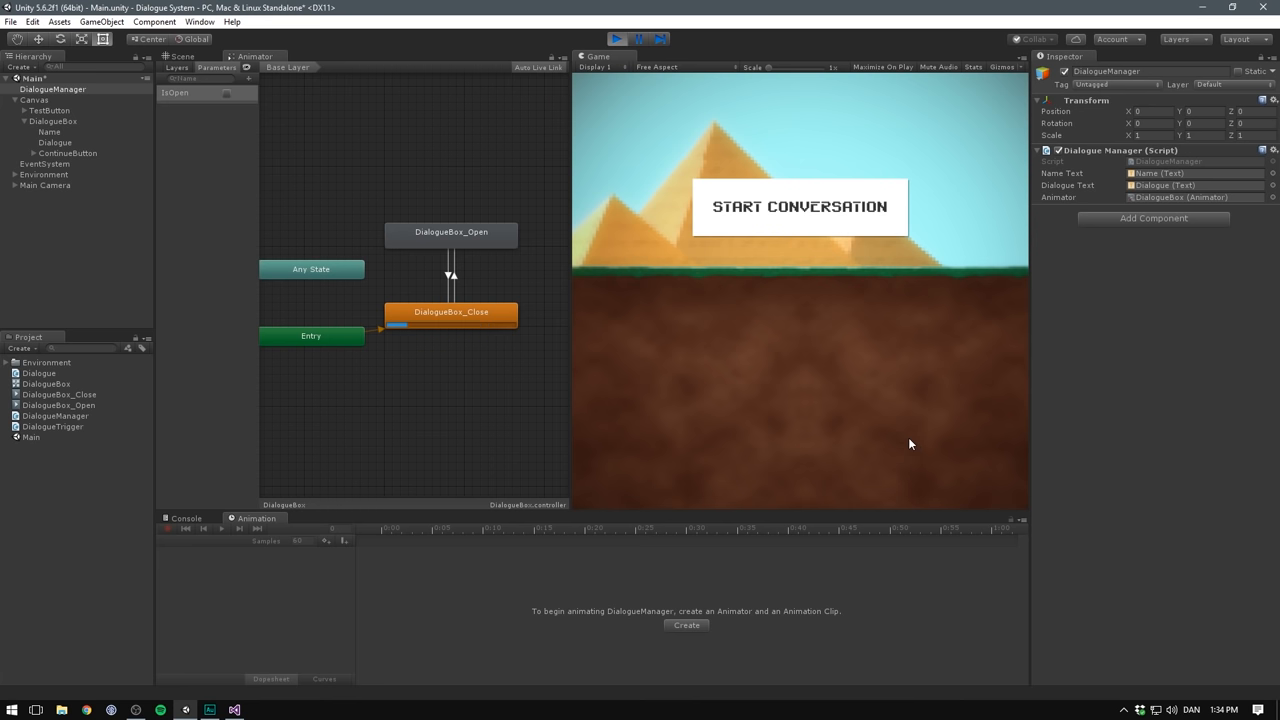
click(617, 39)
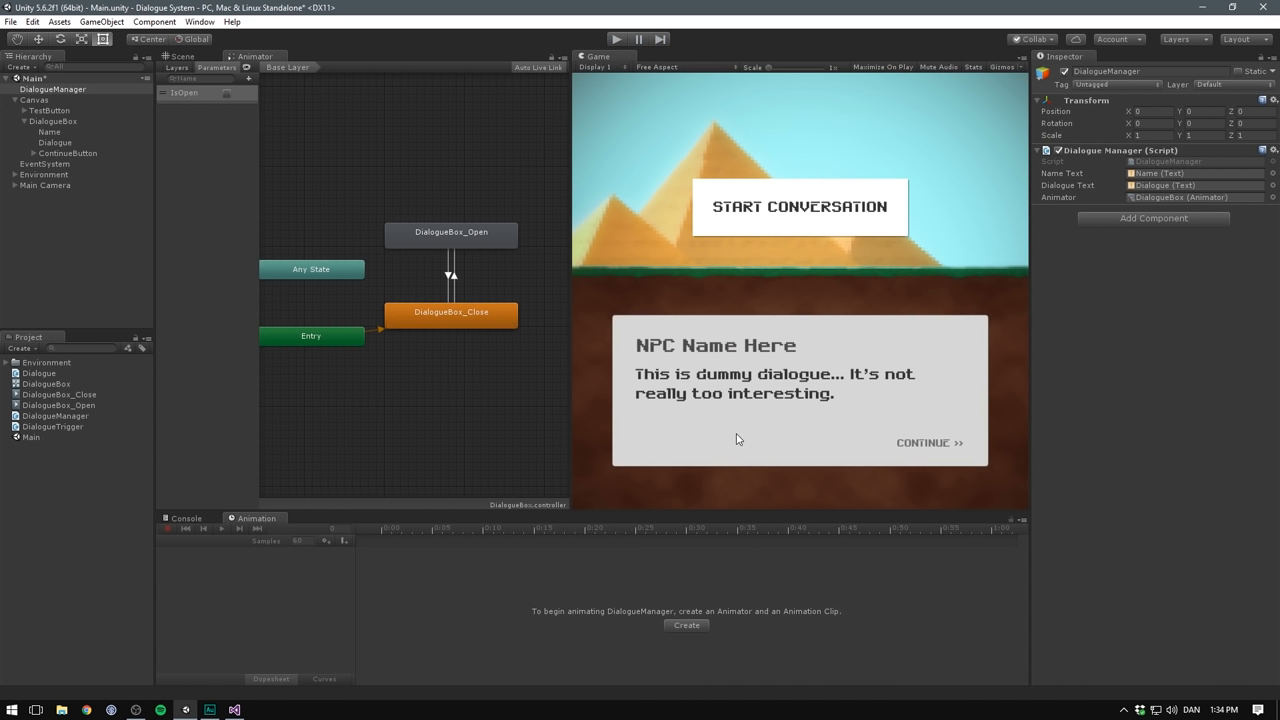
mouse_move(772, 421)
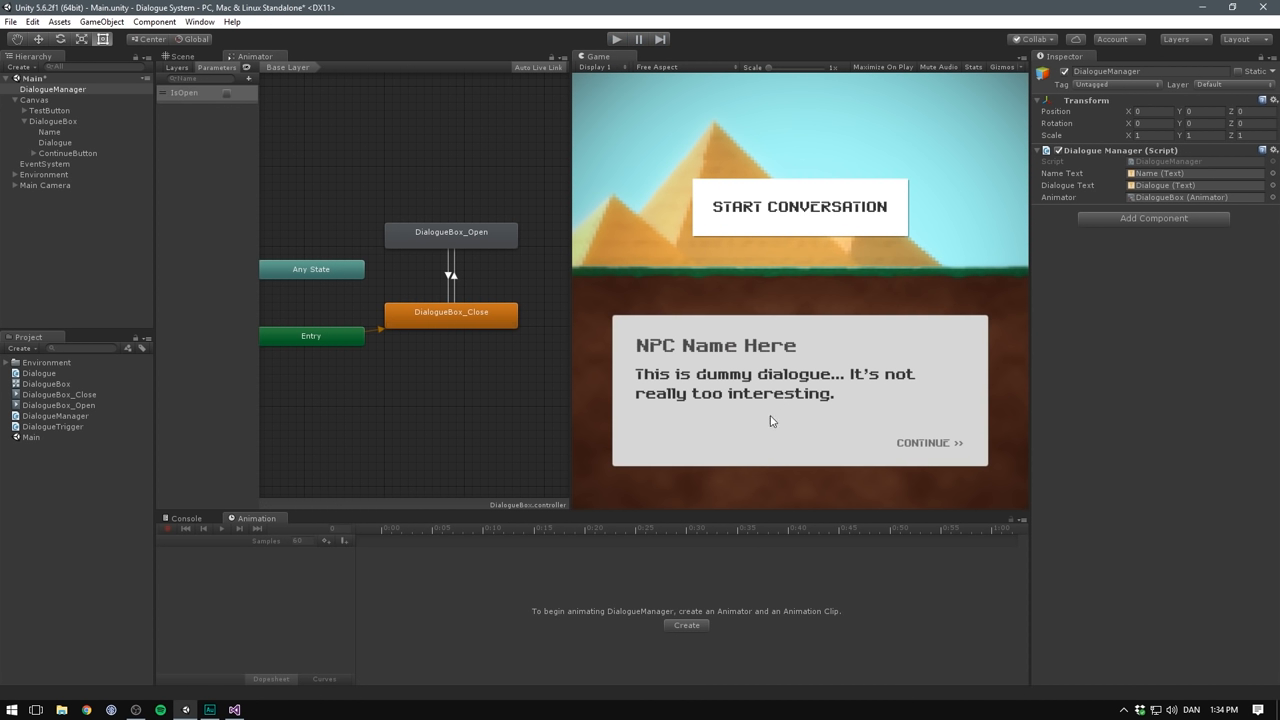
mouse_move(710, 416)
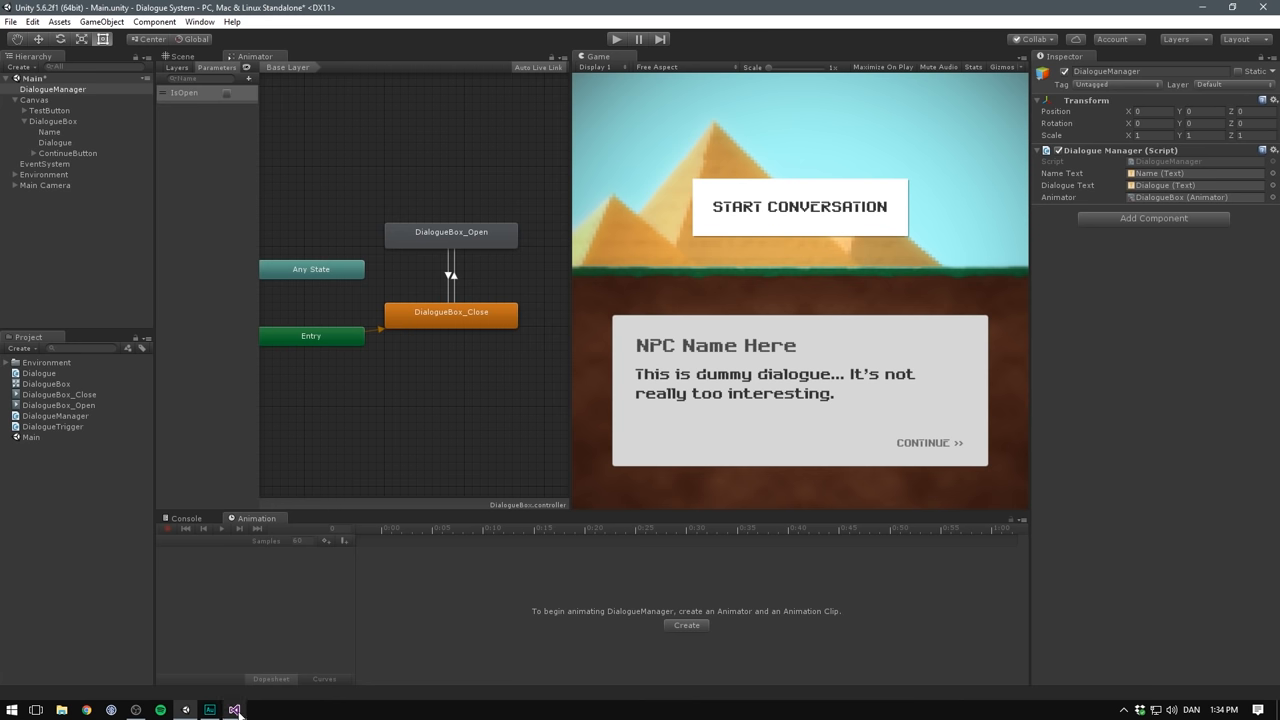
click(235, 710)
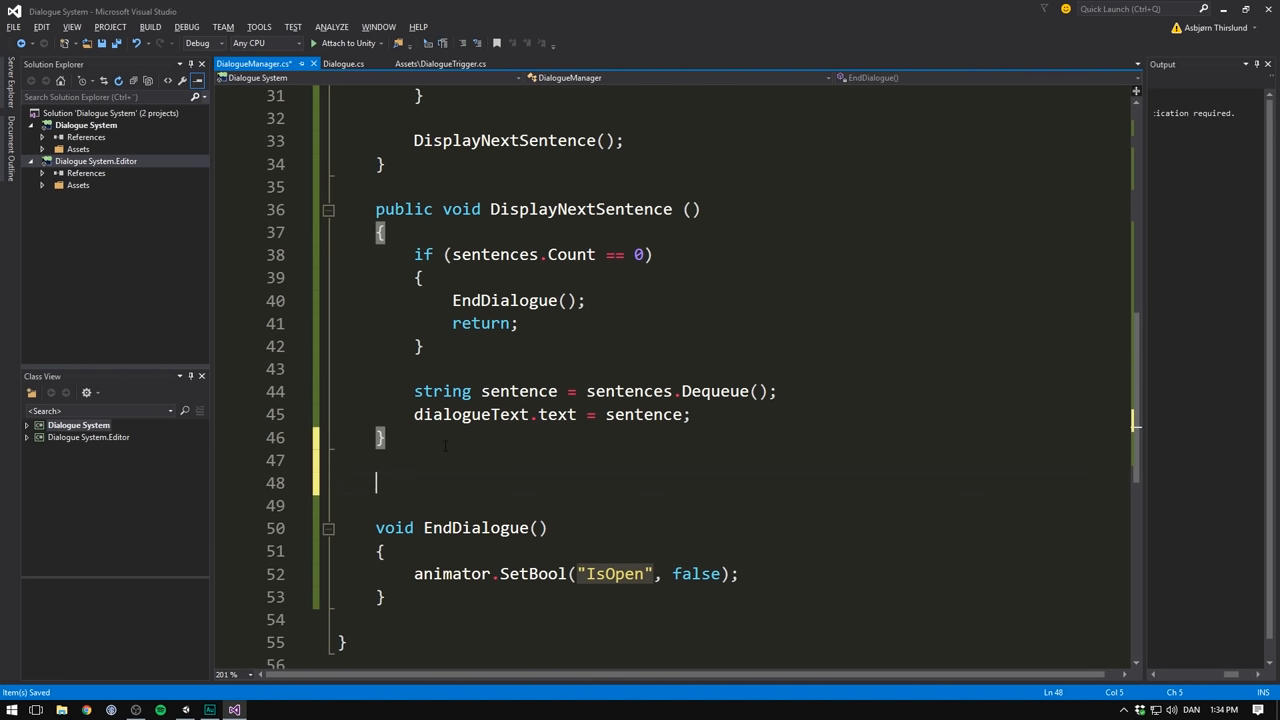
- Write a TypeSentence(string) coroutine appending each char of sentence.ToCharArray() to dialogueText, yielding null
text(IEnumerator)
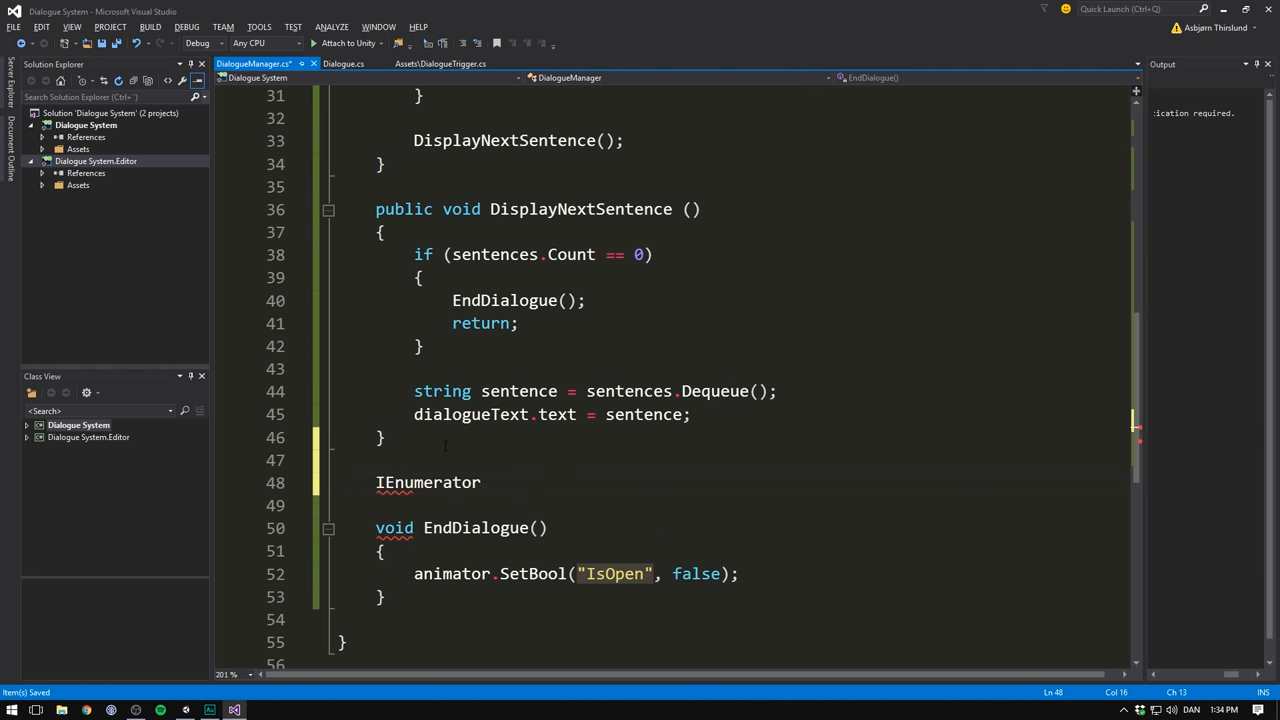
text(TypeS)
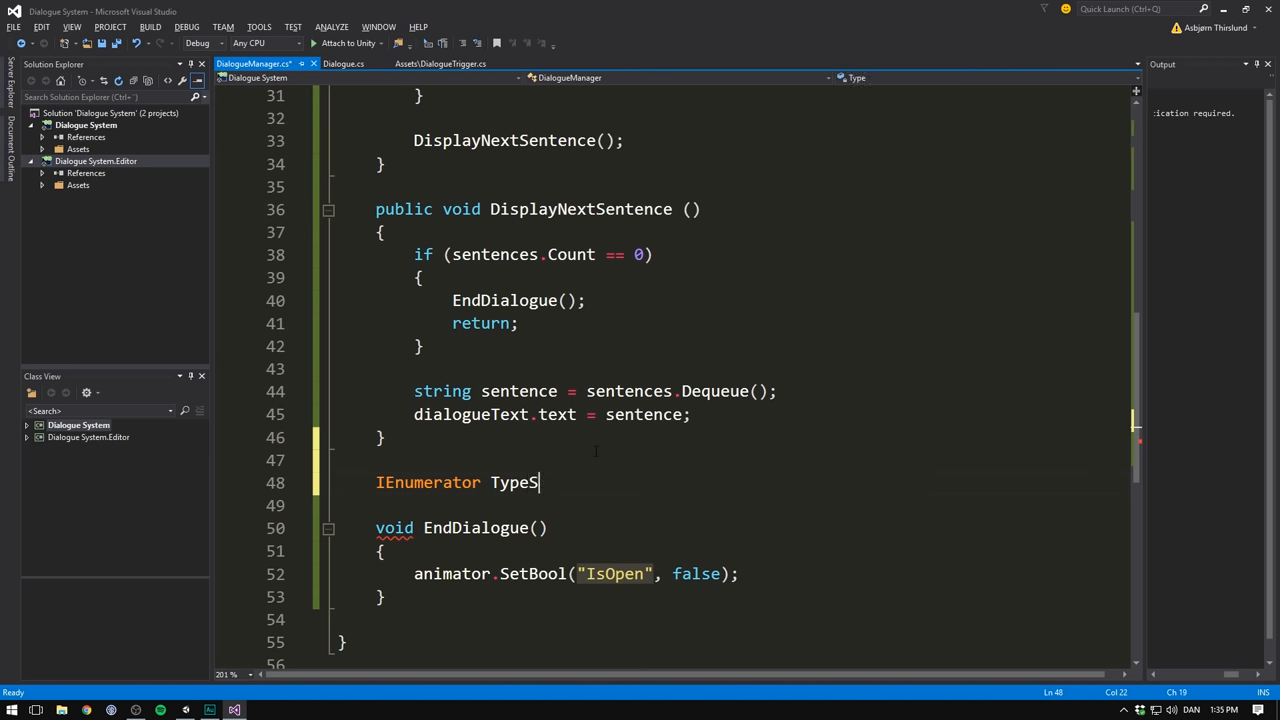
text(entence (string sentence)
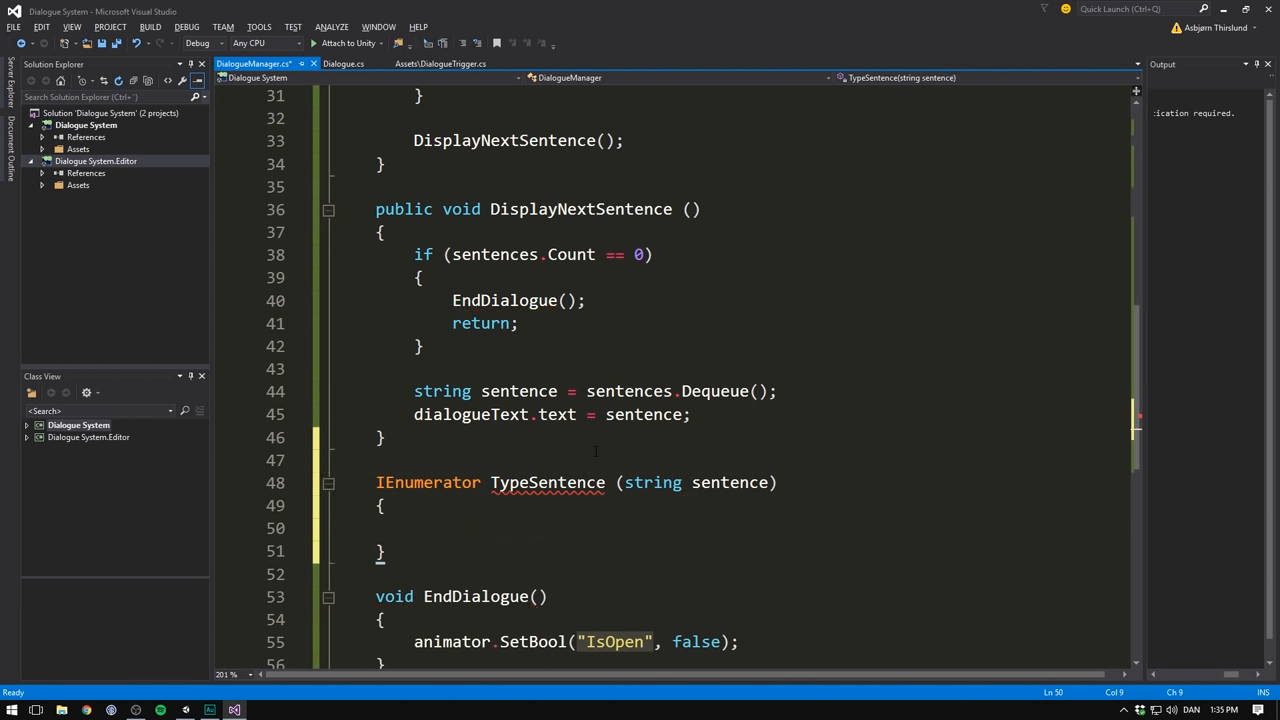
text(dialogueText.text = "";)
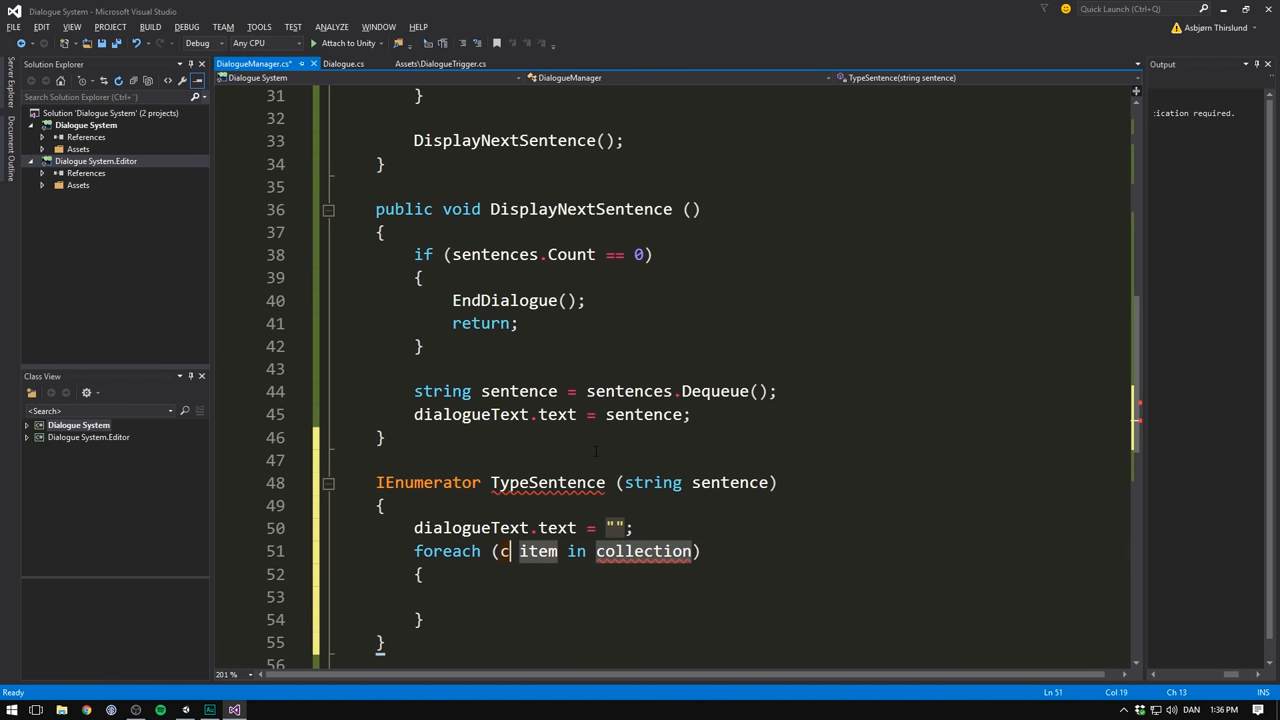
text(har letter)
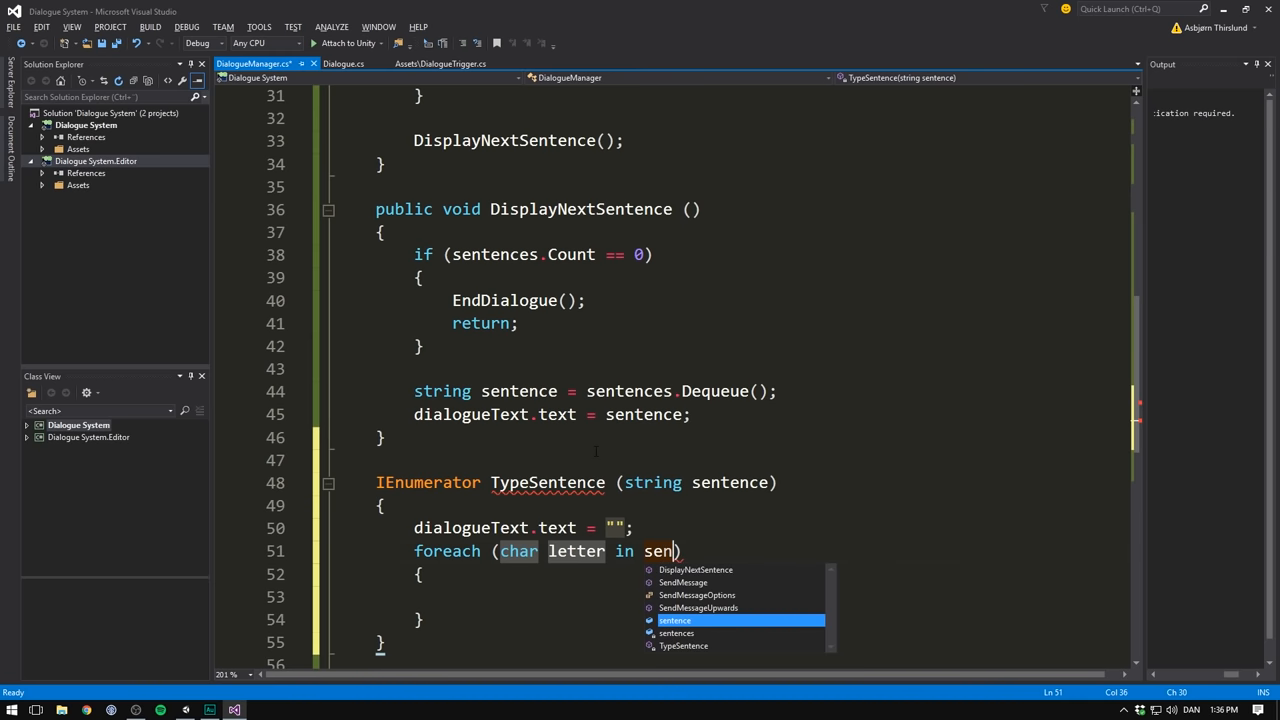
text(.ToCharArray()
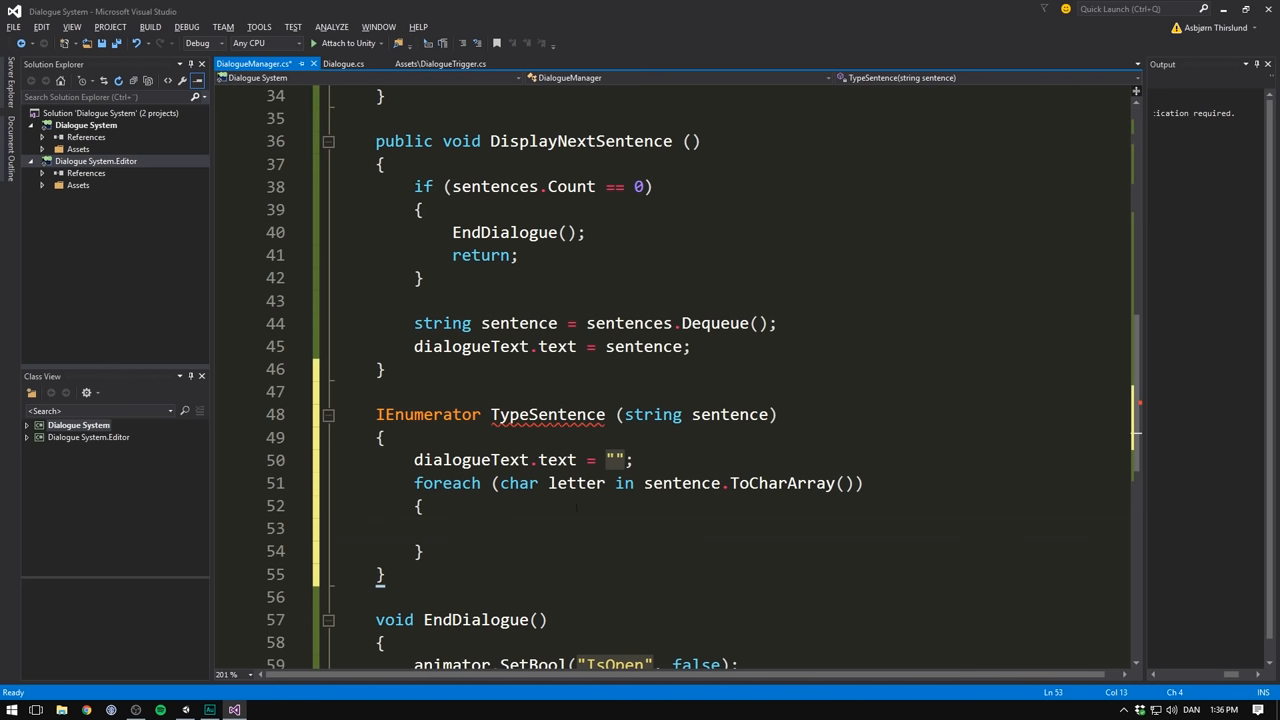
scroll(down, 3)
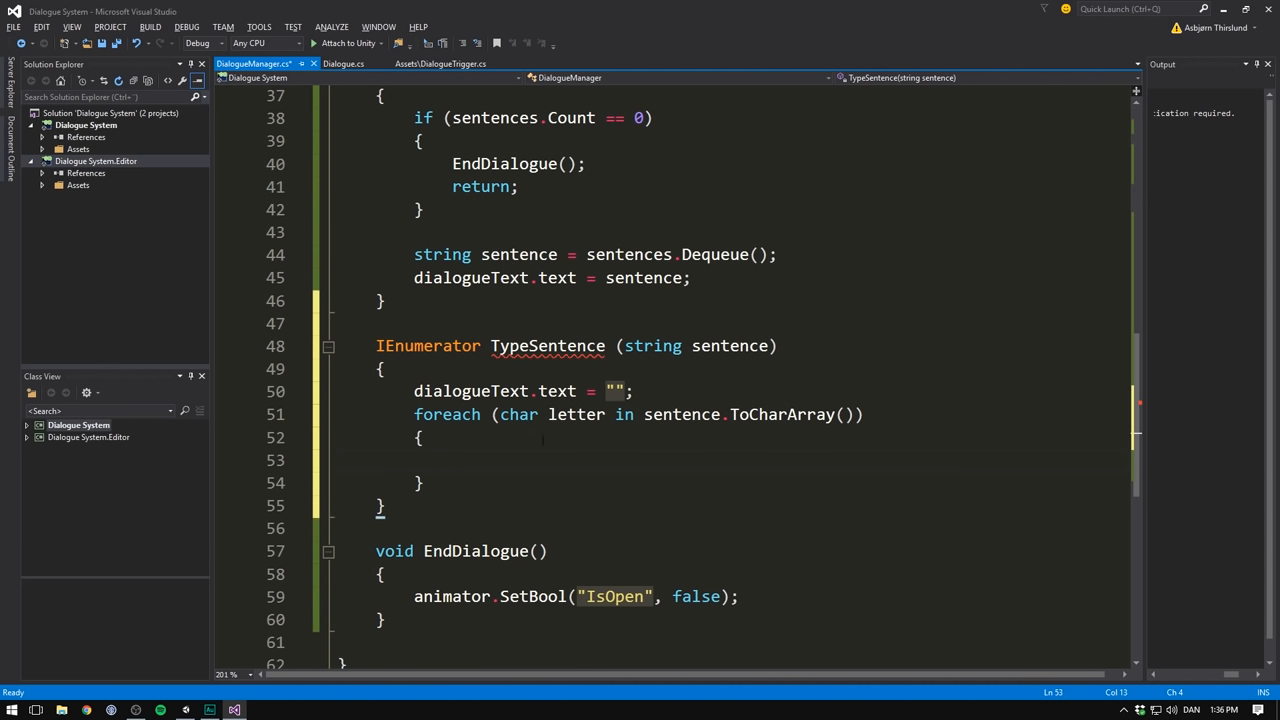
text(s)
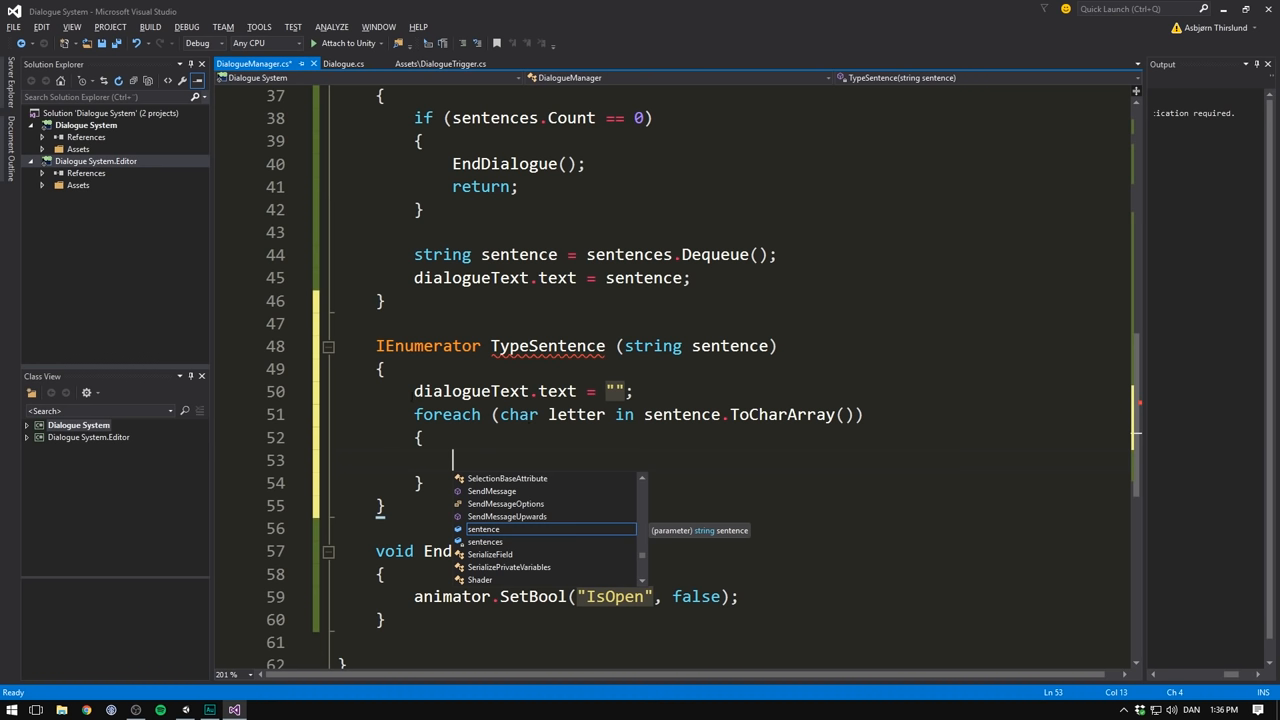
key(escape)
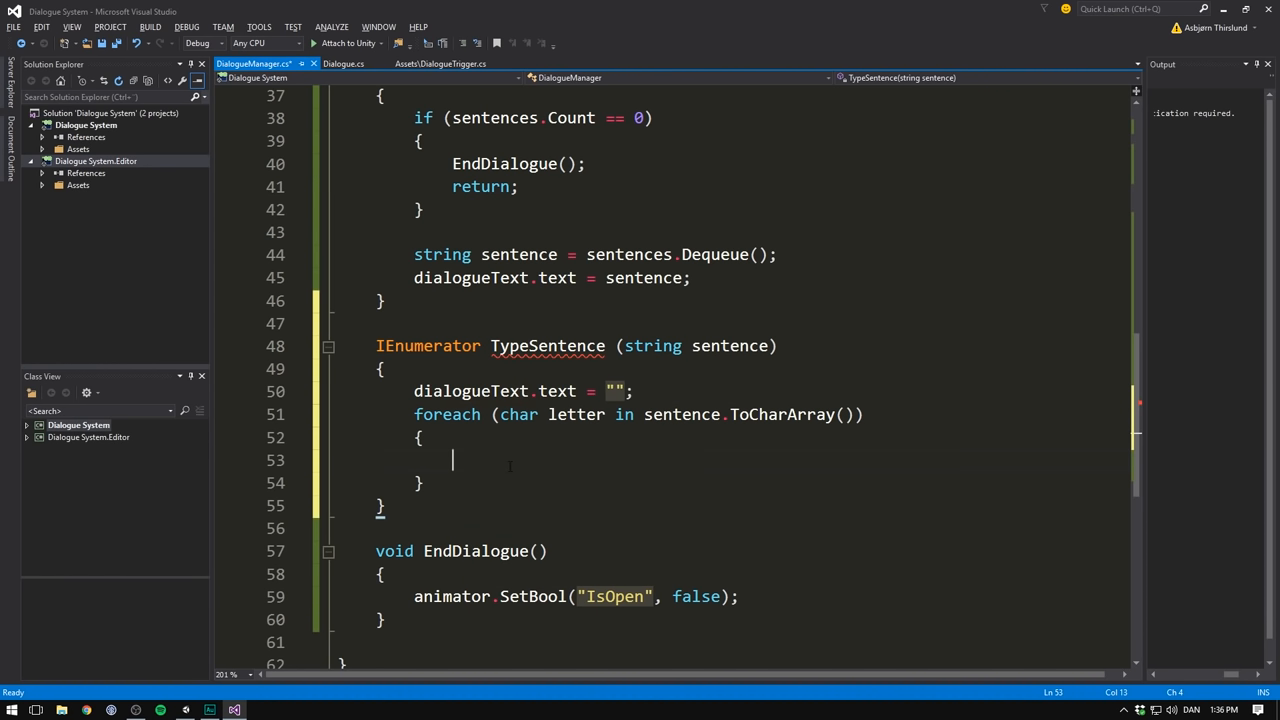
text(dialogueText.text +=)
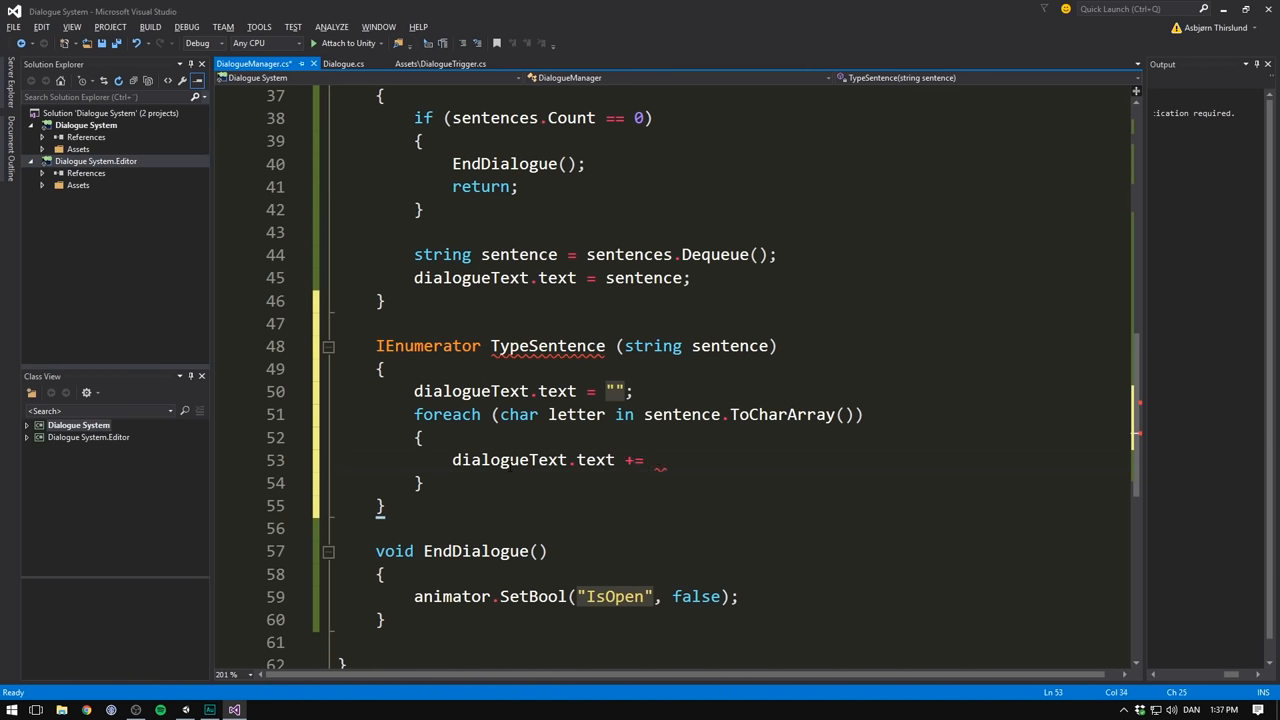
text(letter;)
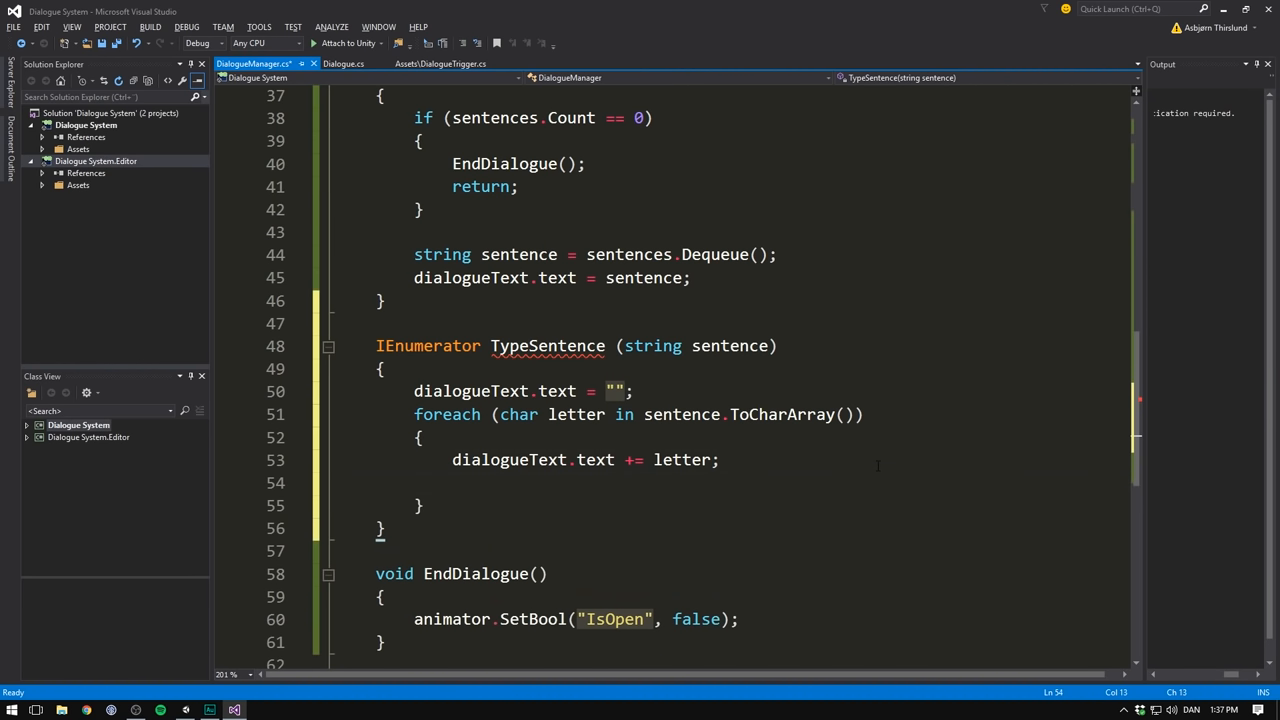
text(y)
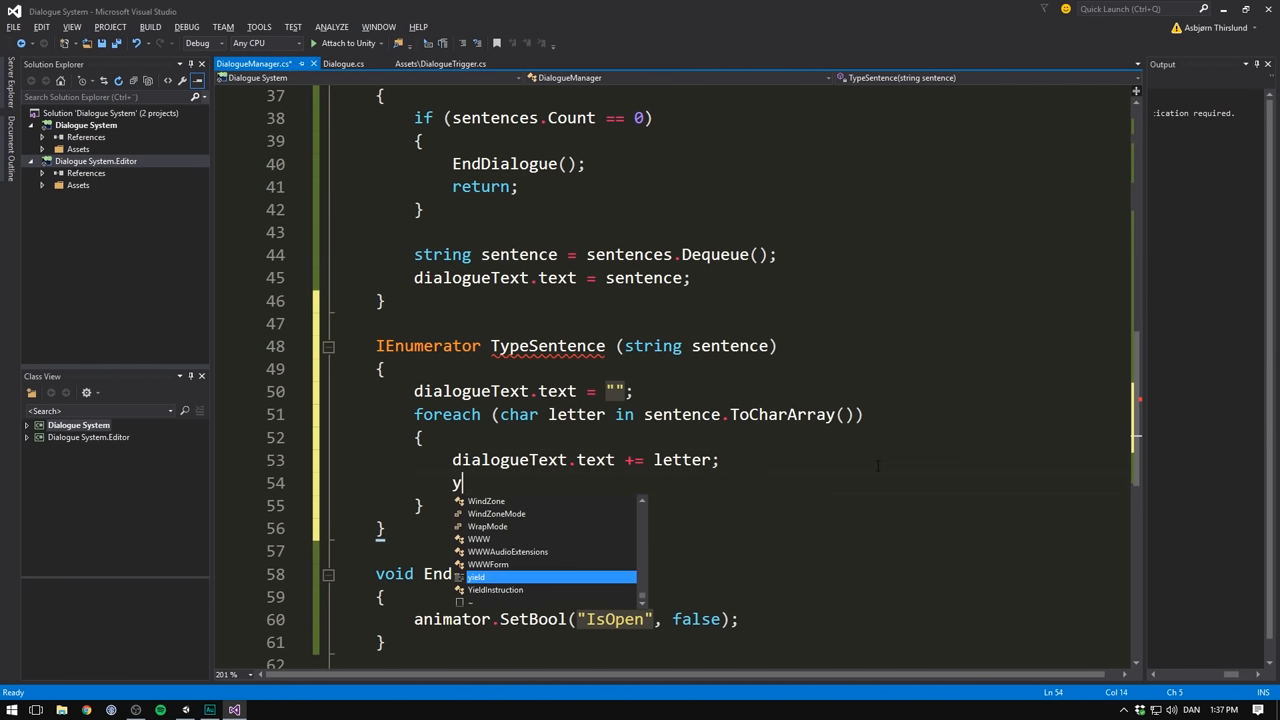
text(ield return null;)
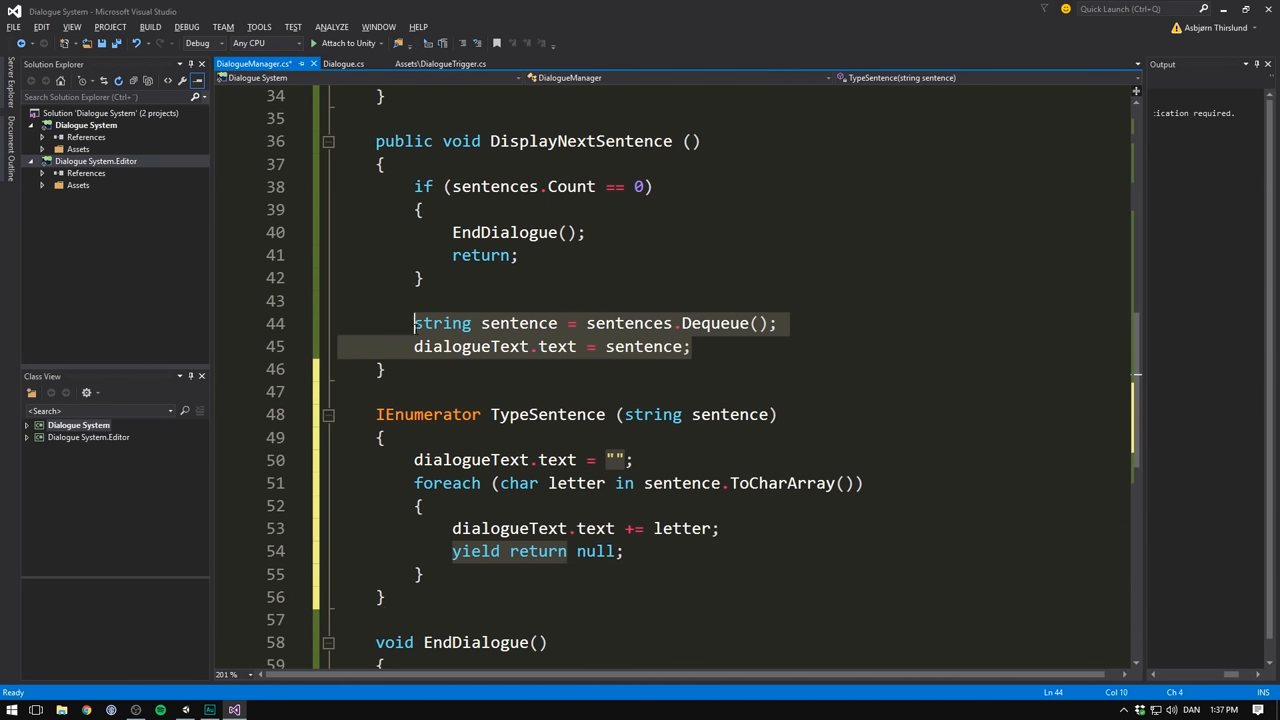
- In DisplayNextSentence, call StopAllCoroutines() then StartCoroutine(TypeSentence(sentence))
text(StartCoroutine()
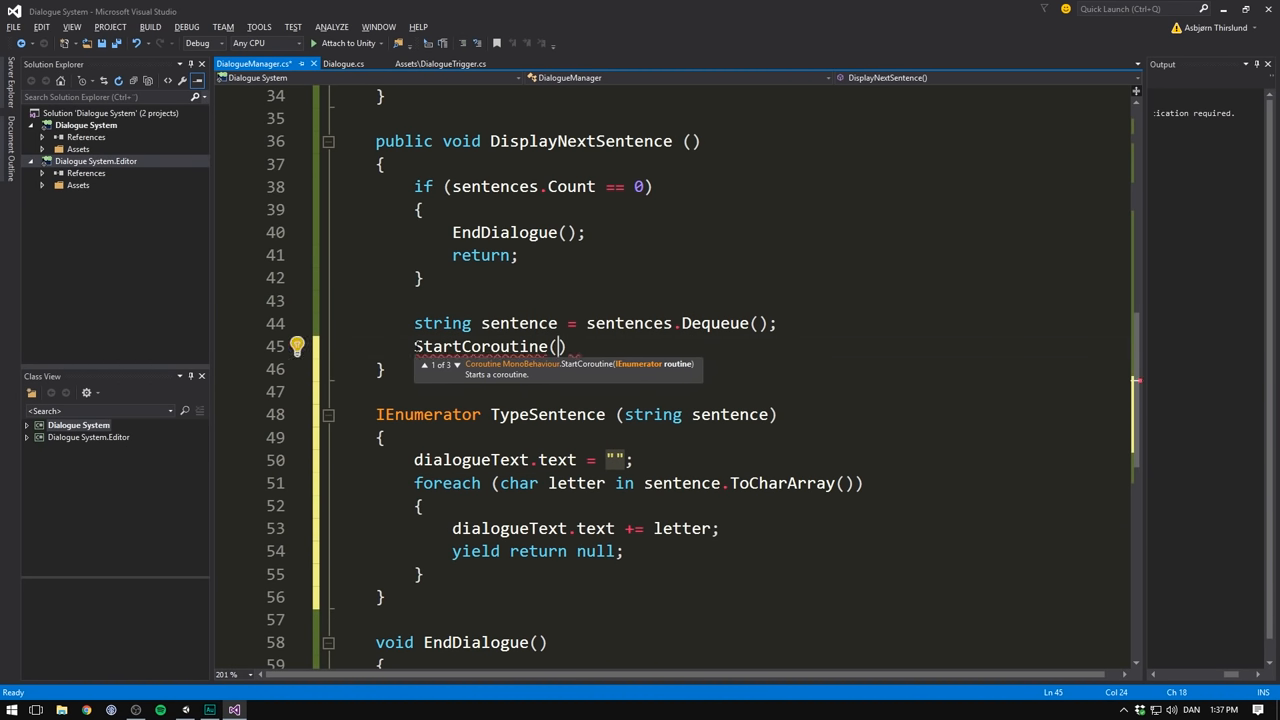
text(TypeSentence(sentence)
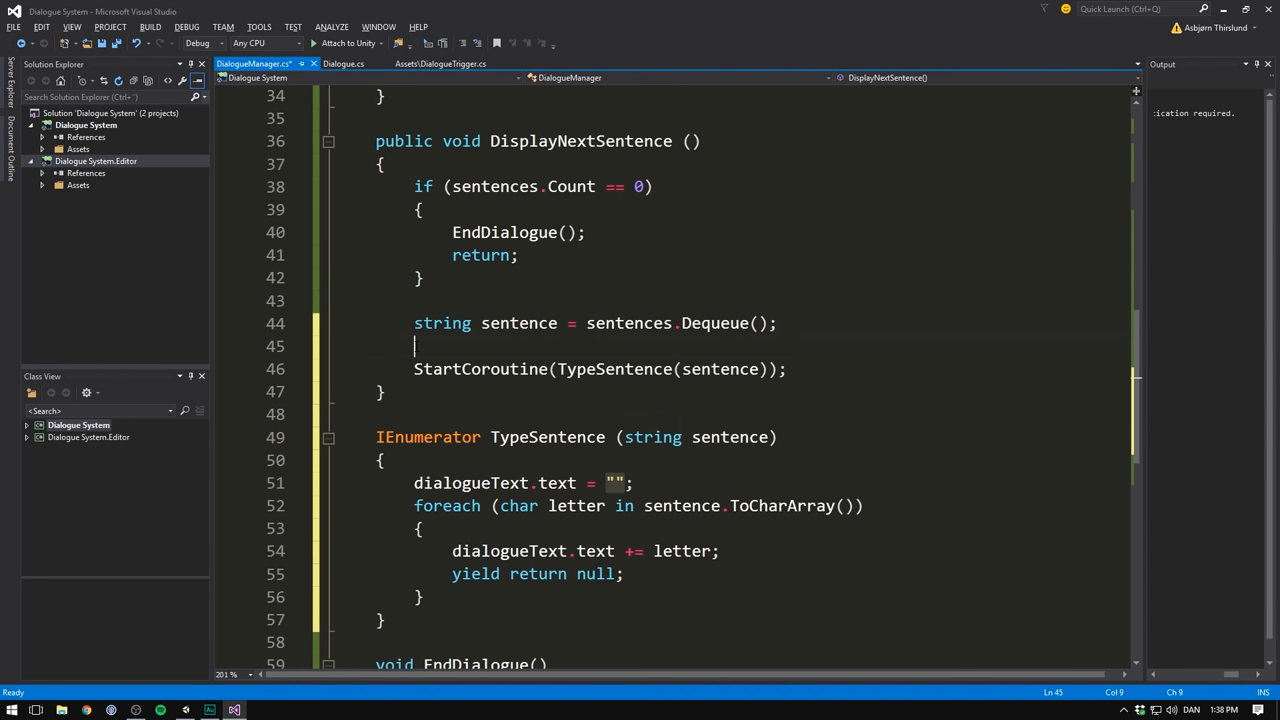
text(StopAllCoroutines())
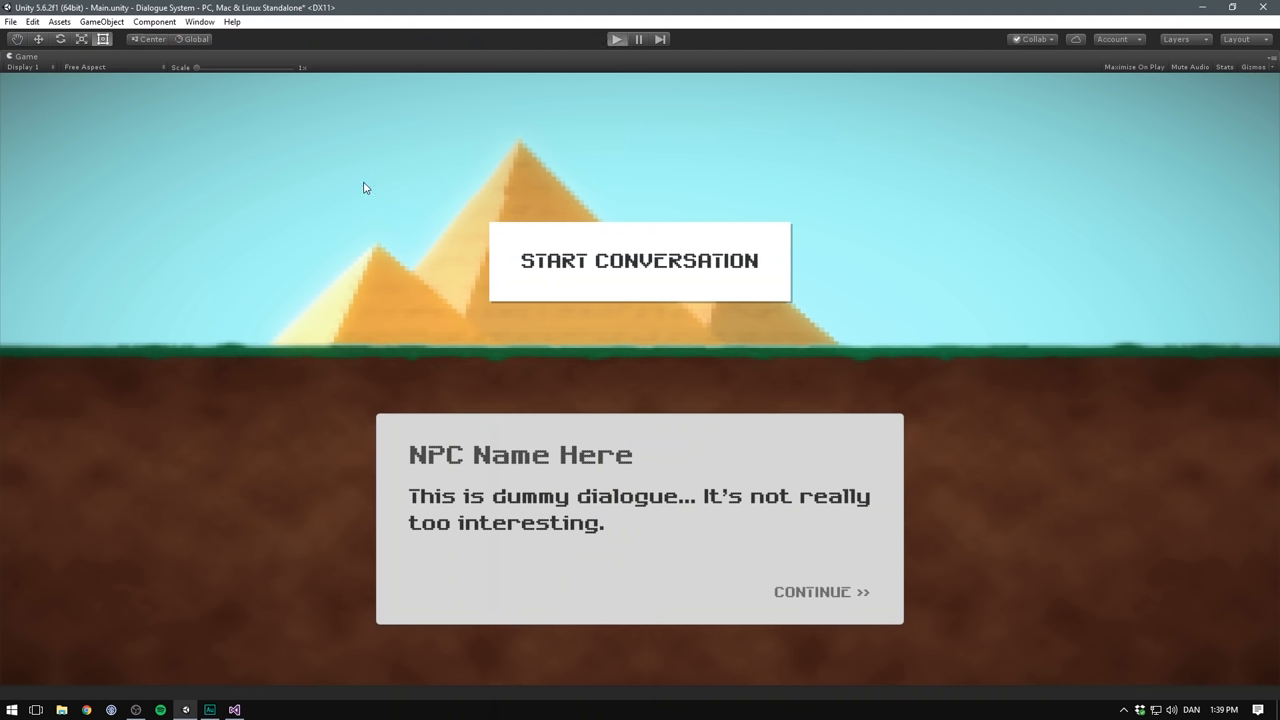
- Start the conversation and continue to watch Dwayne's next sentence type out letter by letter
click(638, 260)
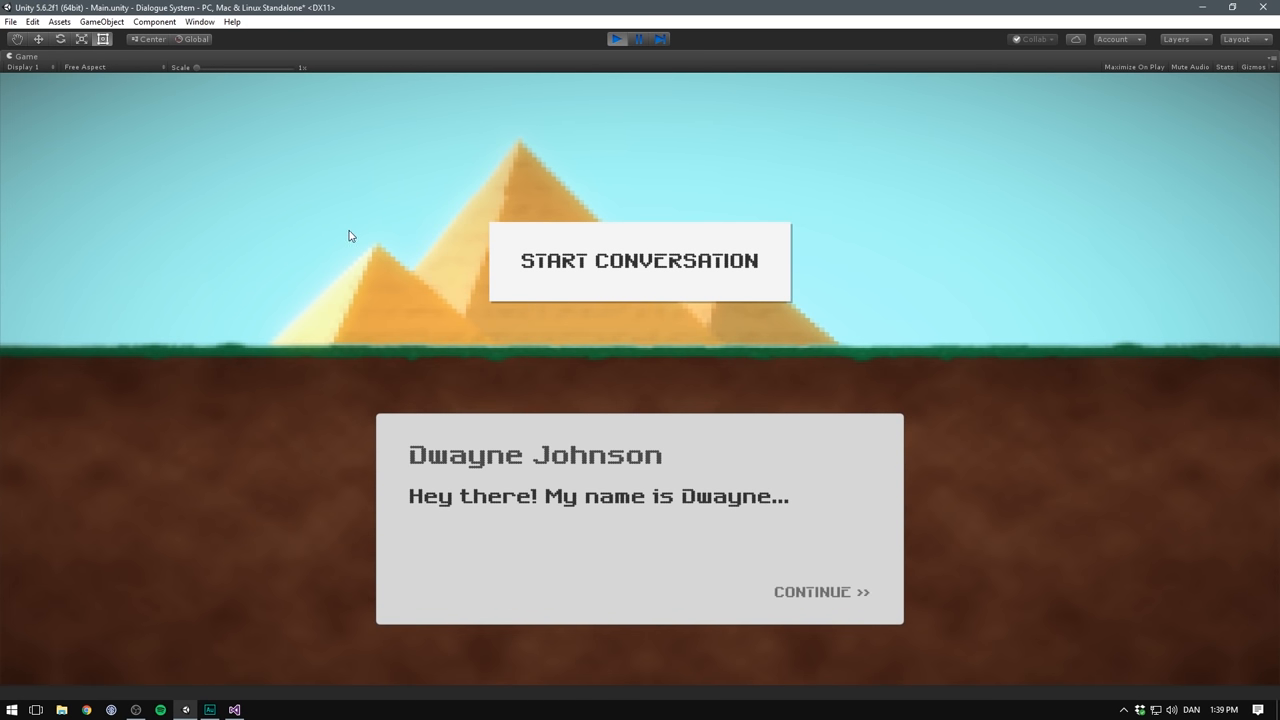
click(812, 591)
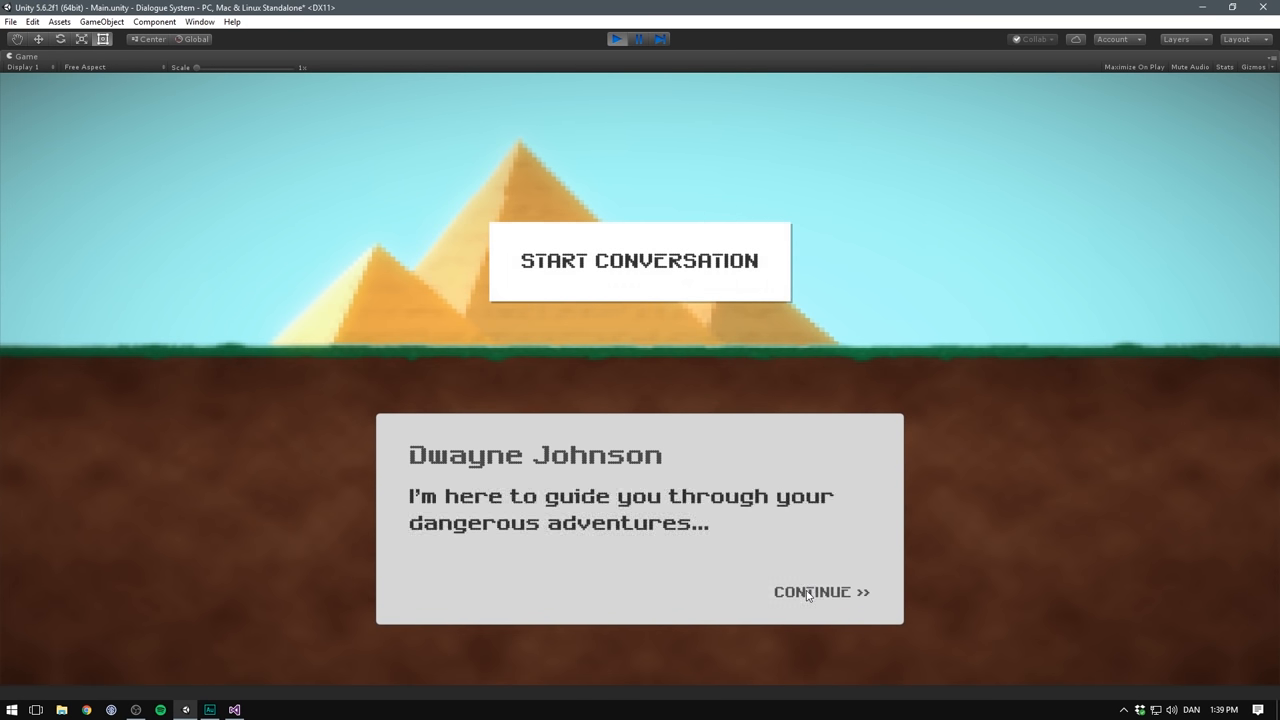